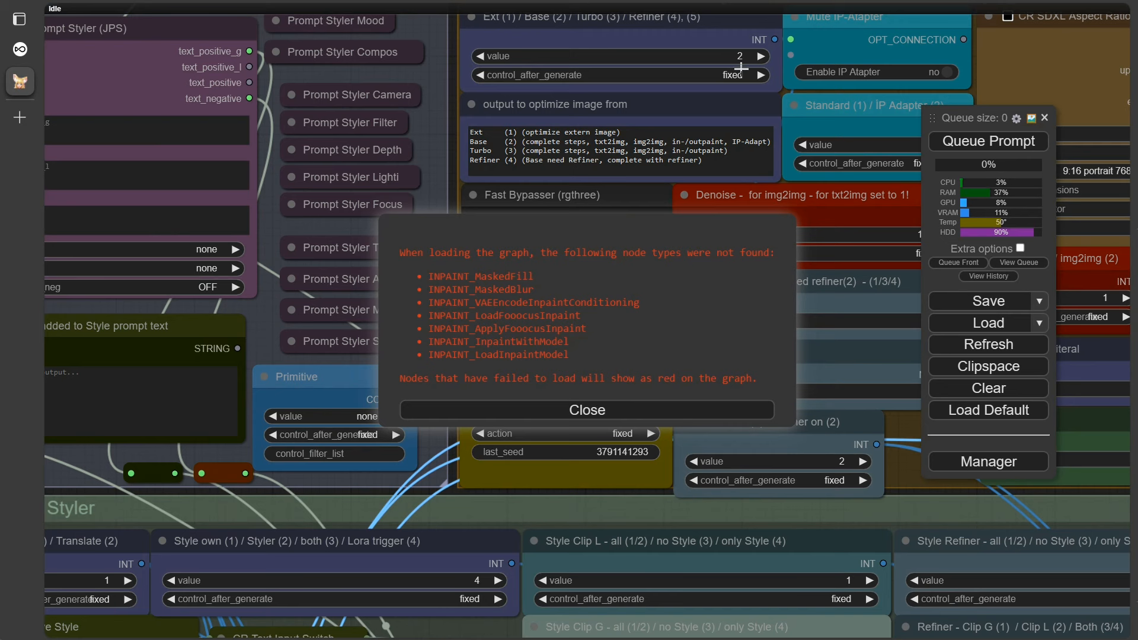
mouse_move(892, 474)
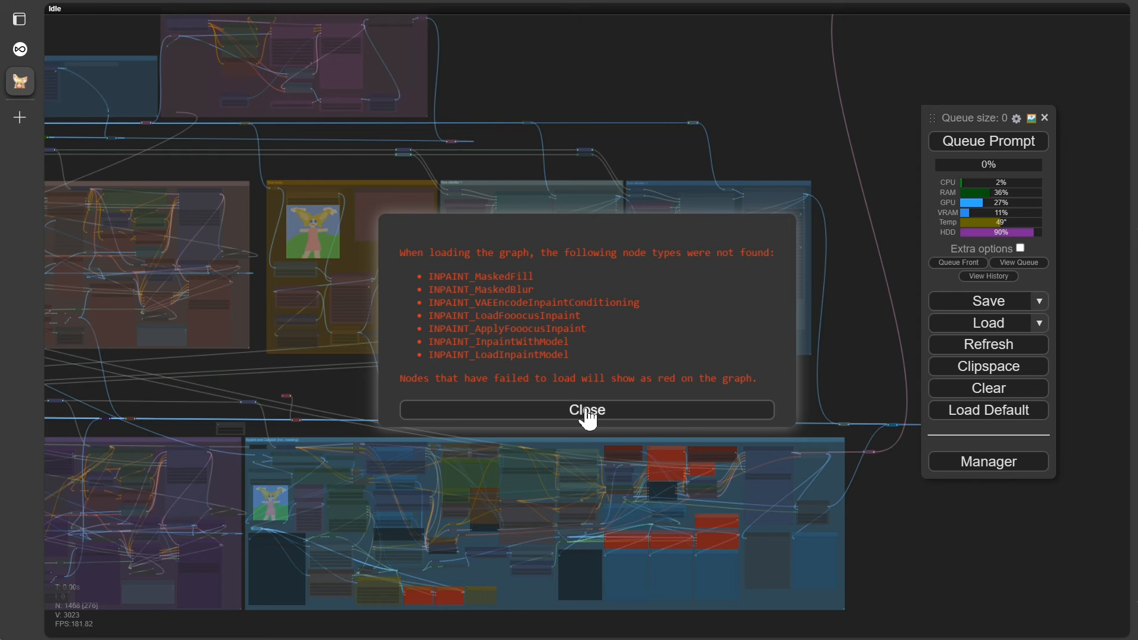
Step: Close the warning about missing inpaint node types to reveal the workflow graph
click(586, 410)
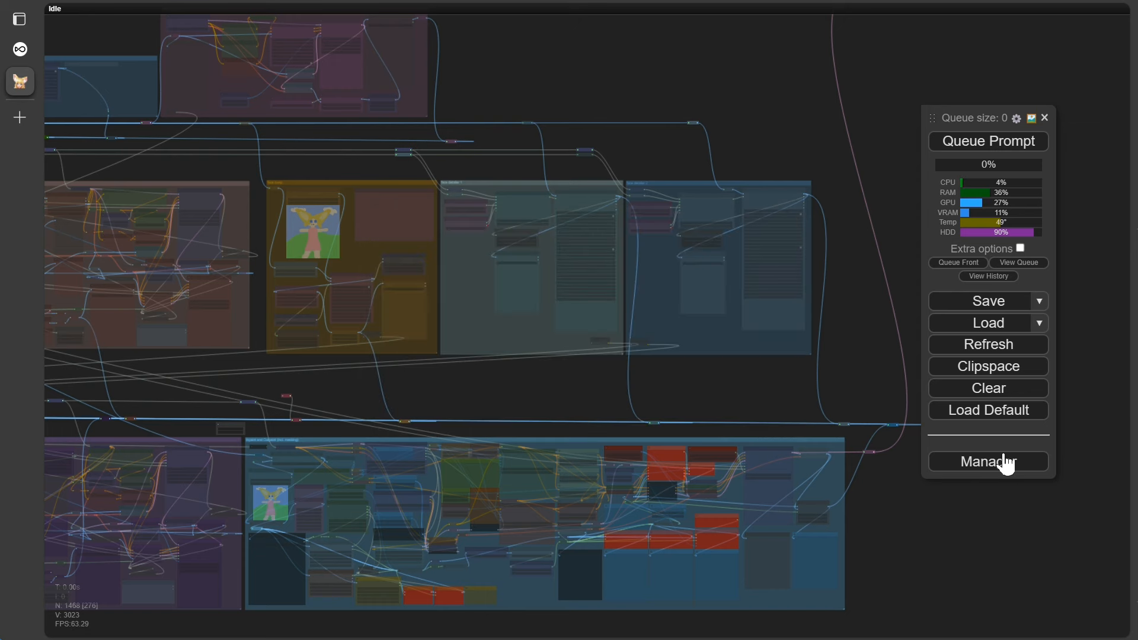
Step: List the workflow's missing custom nodes and open the ComfyUI Inpaint Nodes GitHub page
click(987, 462)
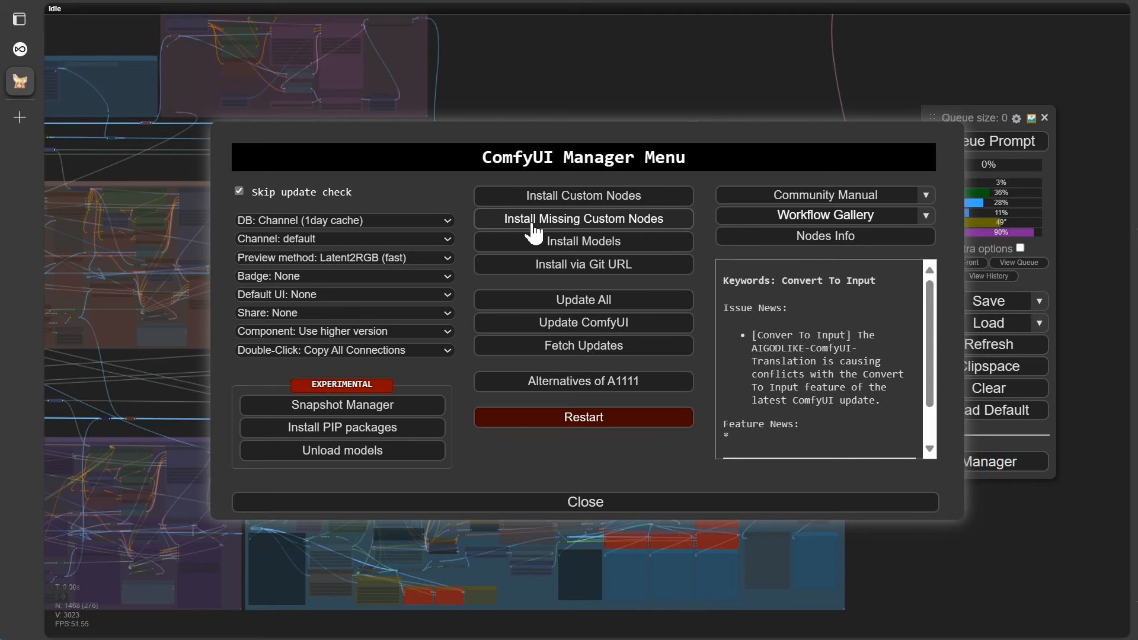
click(582, 219)
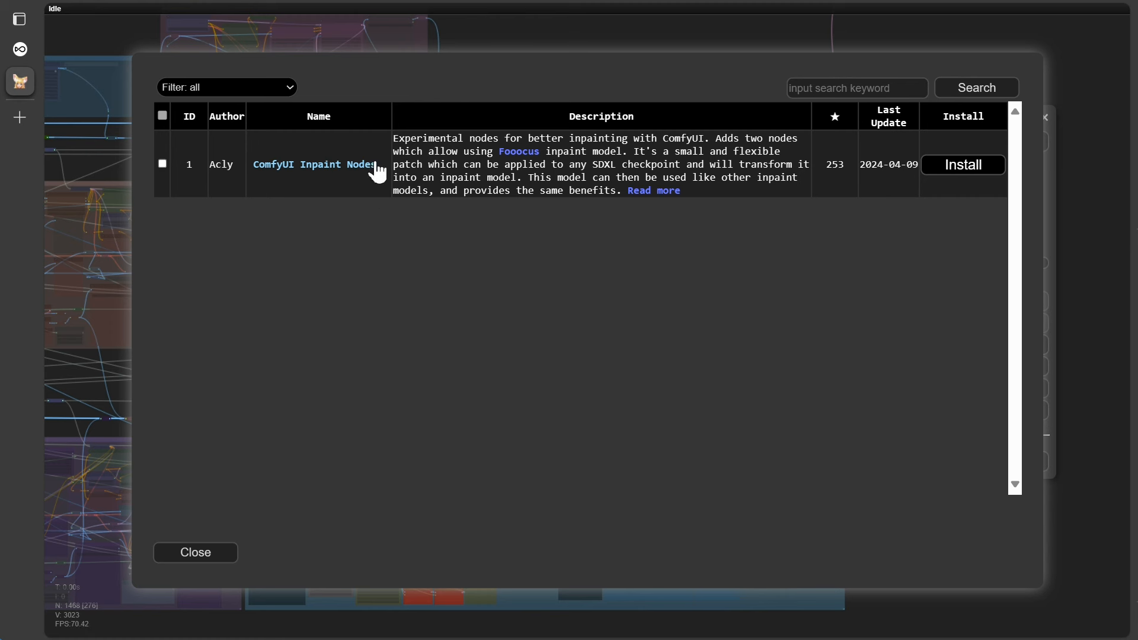
mouse_move(314, 164)
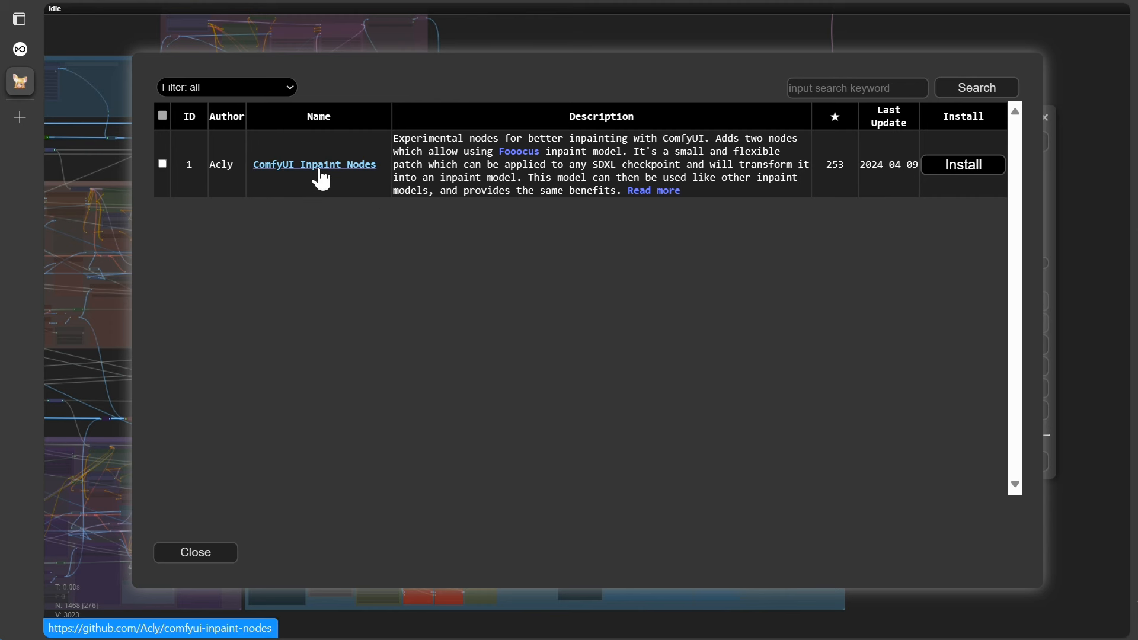
click(314, 165)
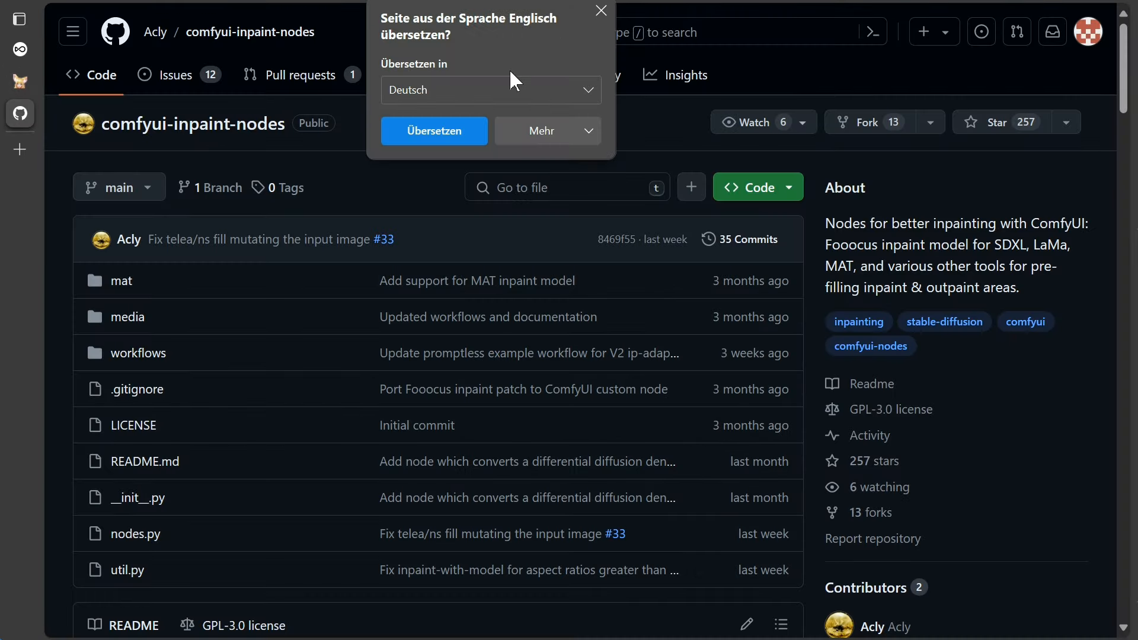
Step: Dismiss the translate popup and scroll the README to the Fooocus Inpaint section
click(600, 10)
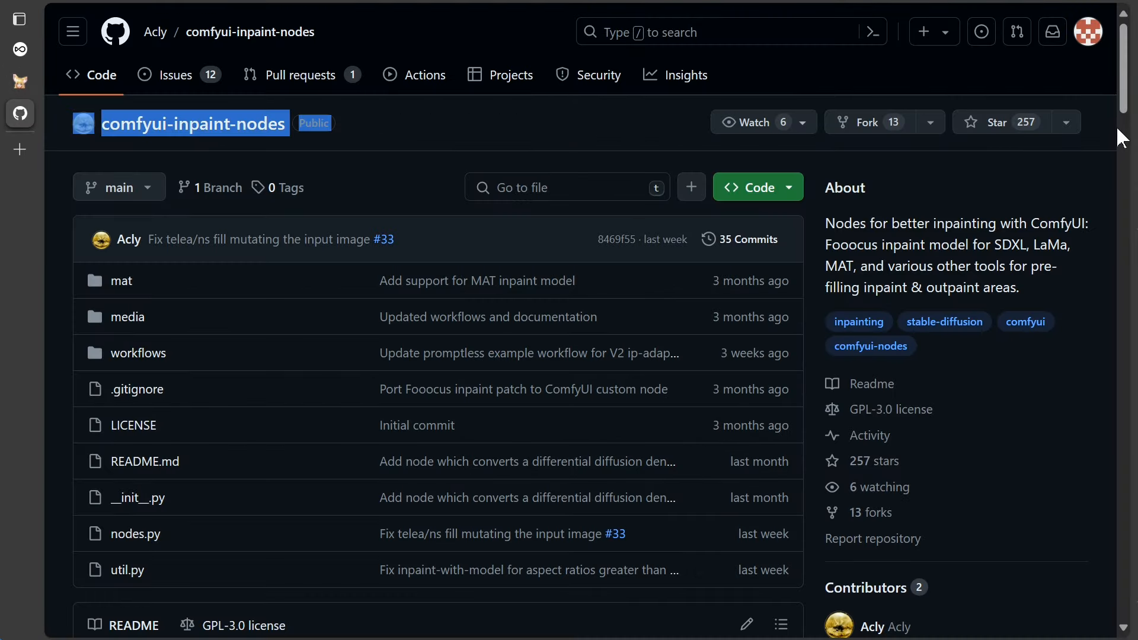
scroll(down, 3)
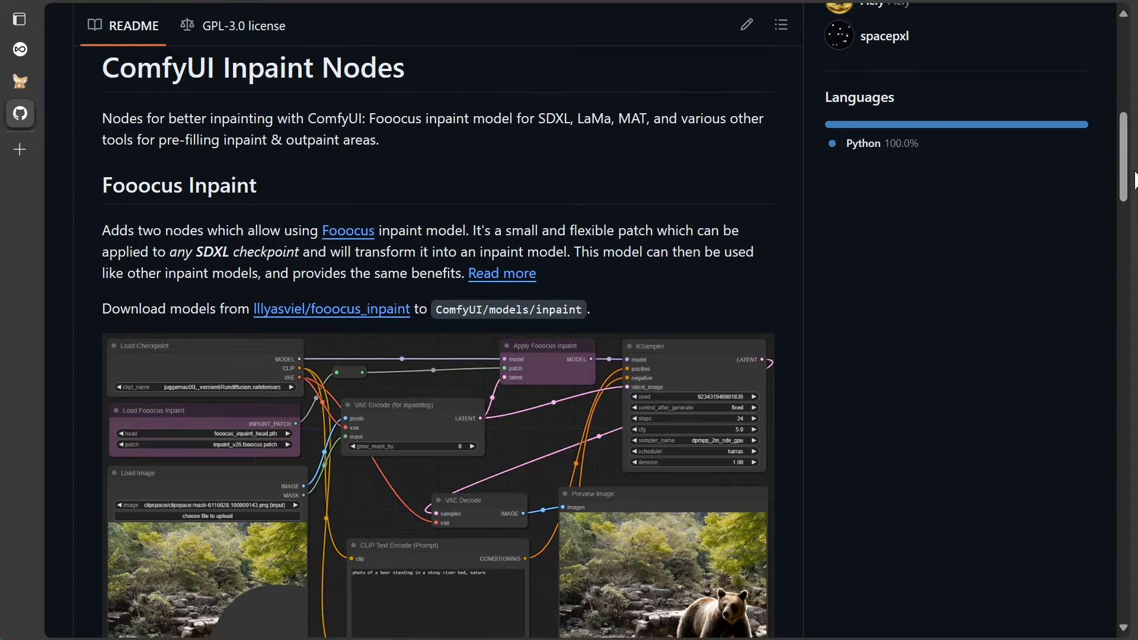
scroll(down, 3)
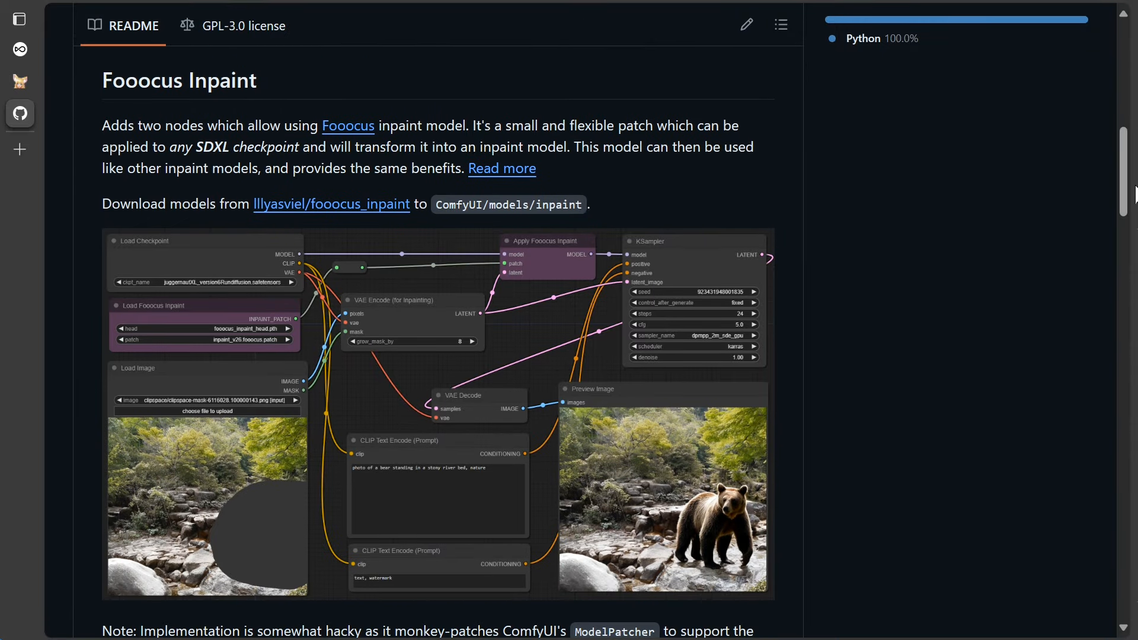
mouse_move(383, 231)
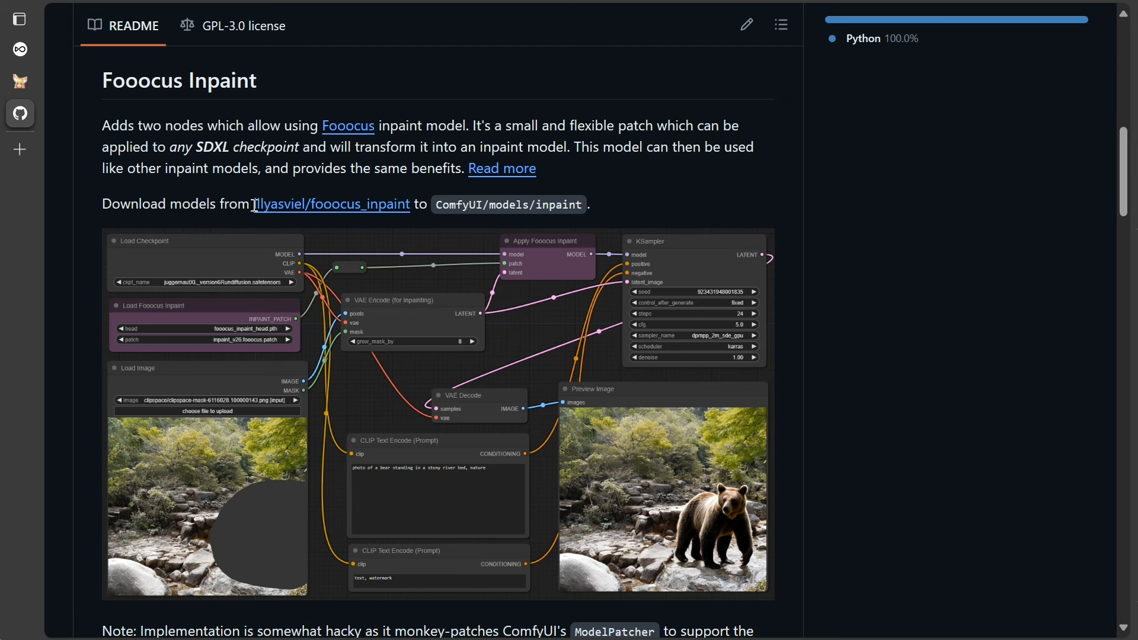
mouse_move(504, 238)
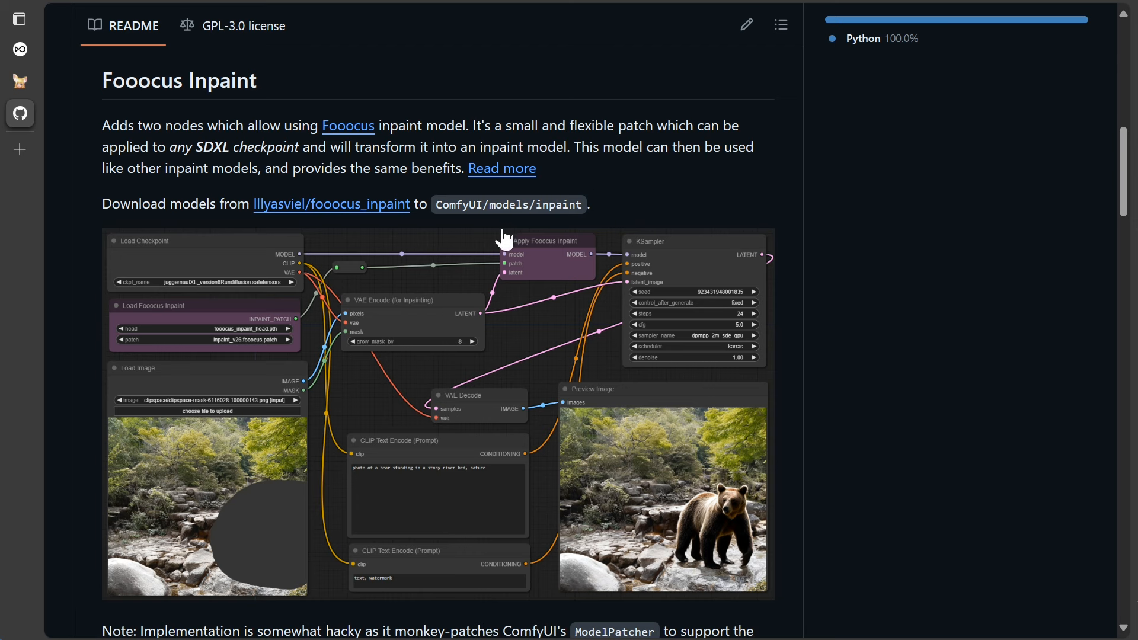
mouse_move(330, 205)
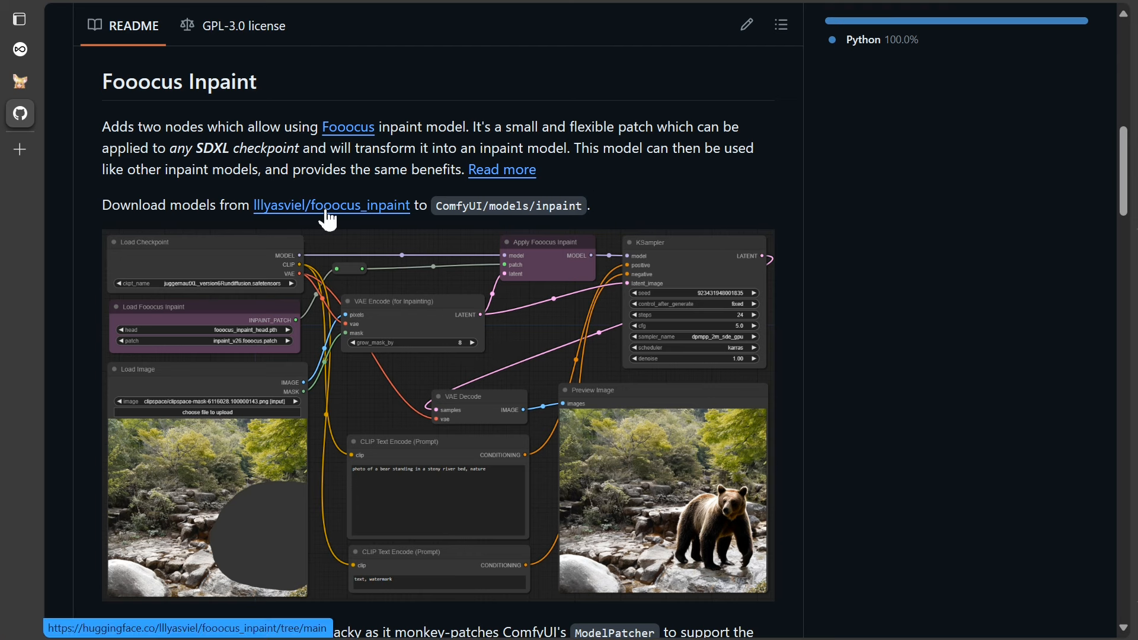
Step: Download fooocus_inpaint_head.pth and inpaint.fooocus.patch from lllyasviel/fooocus_inpaint on Hugging Face
click(331, 206)
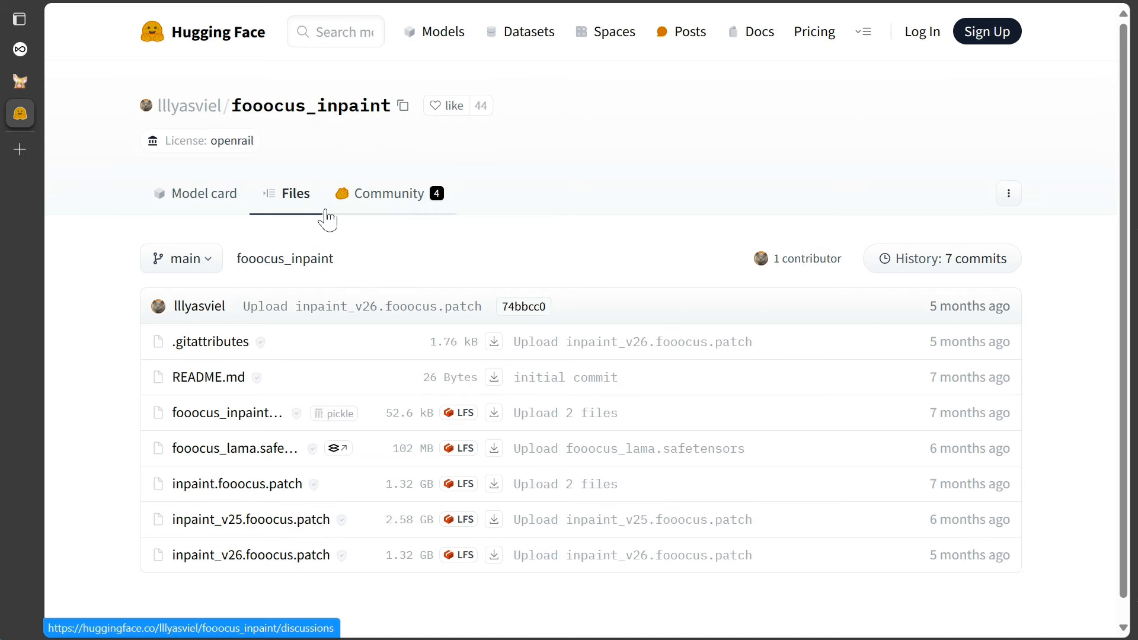
mouse_move(363, 219)
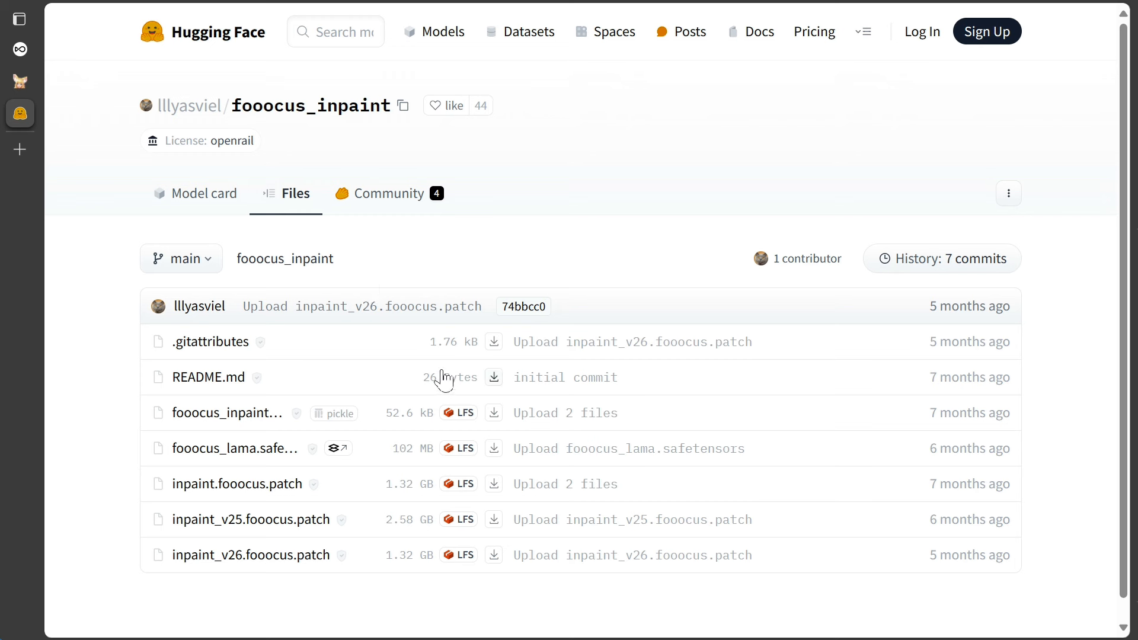
mouse_move(494, 413)
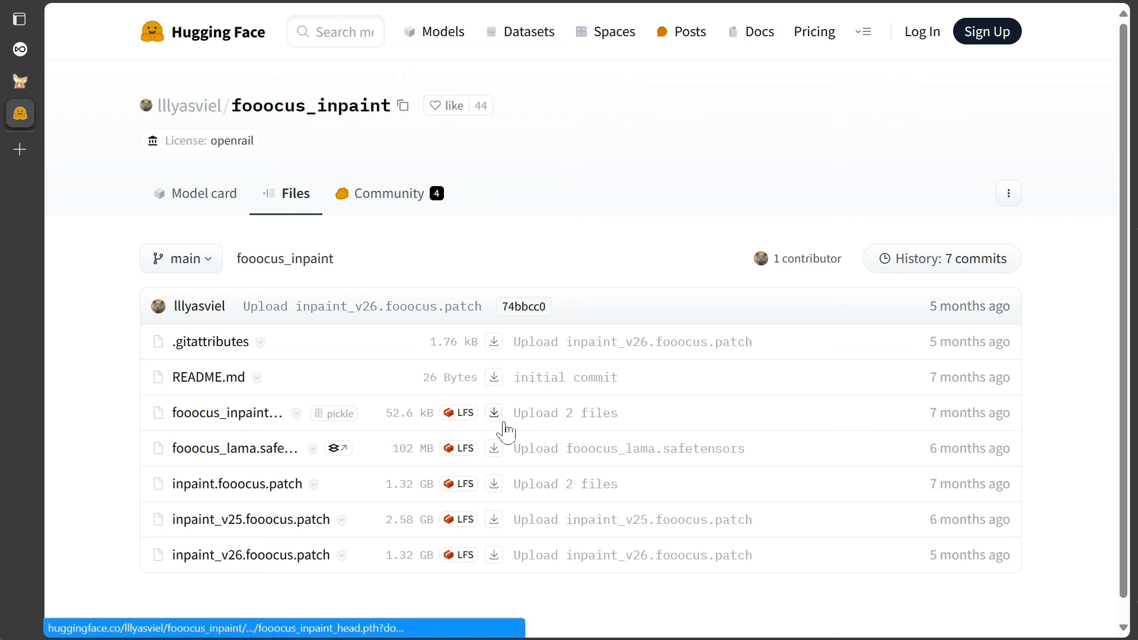
mouse_move(494, 413)
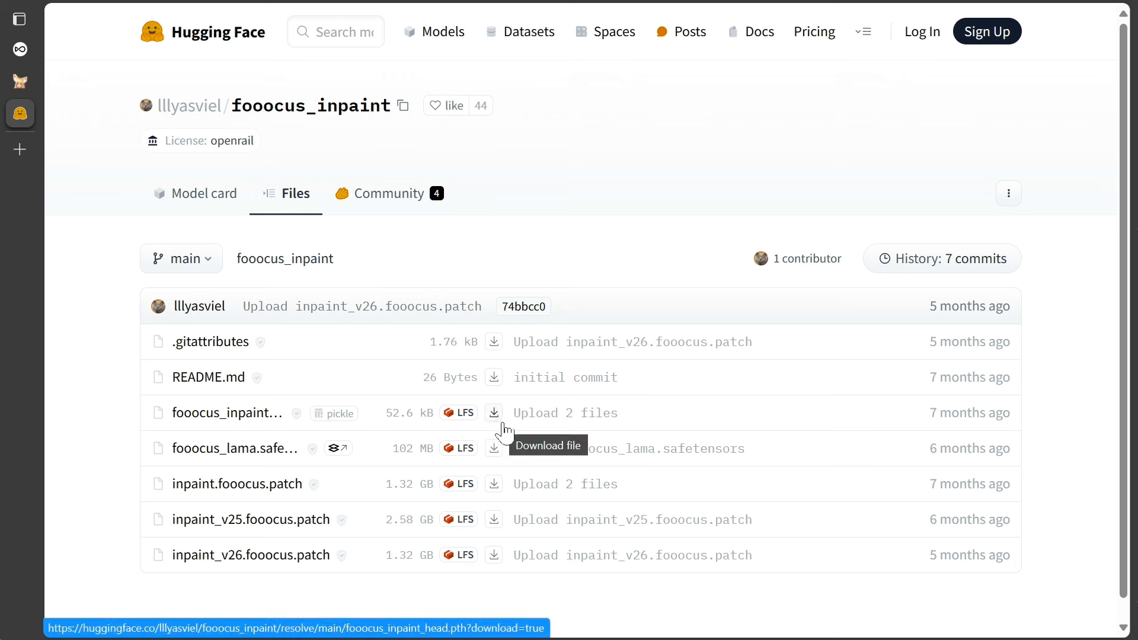
mouse_move(501, 491)
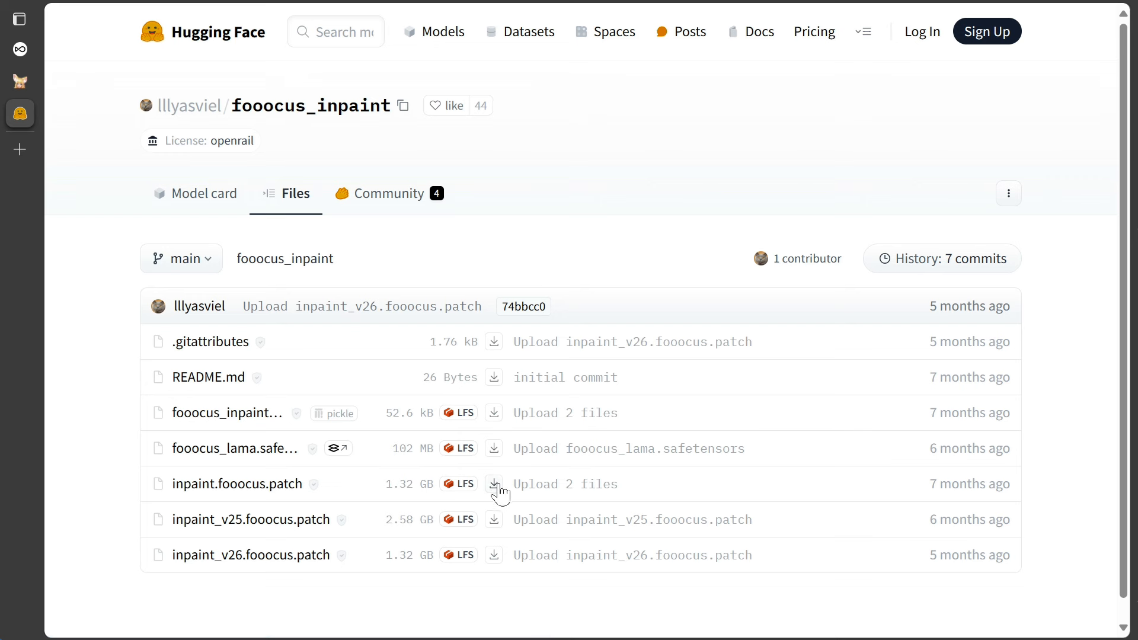
mouse_move(494, 519)
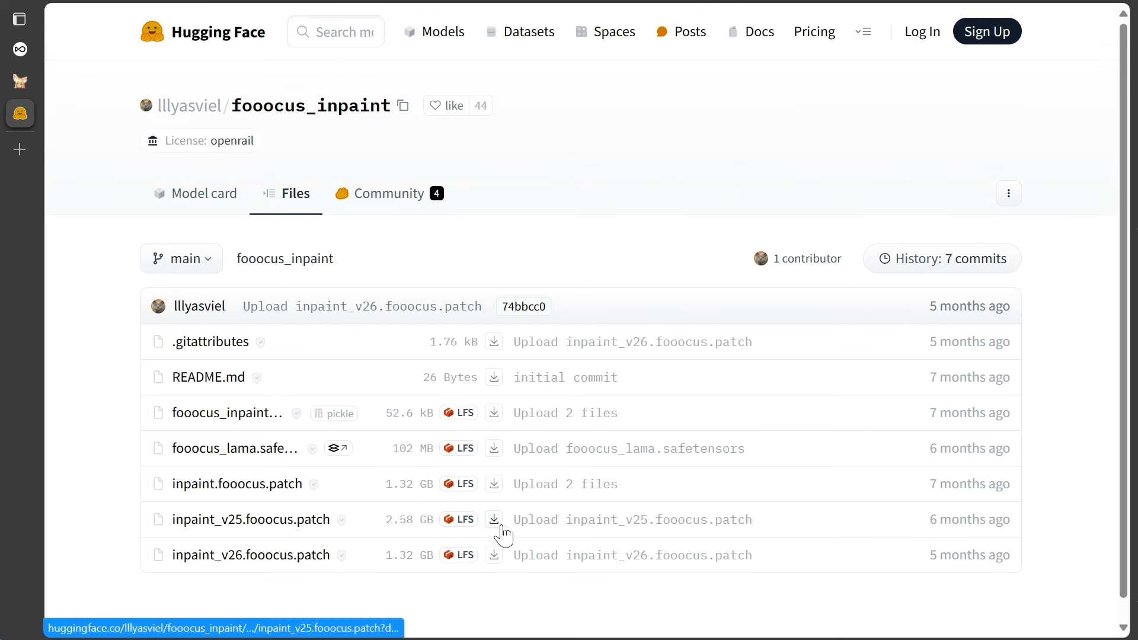
mouse_move(495, 555)
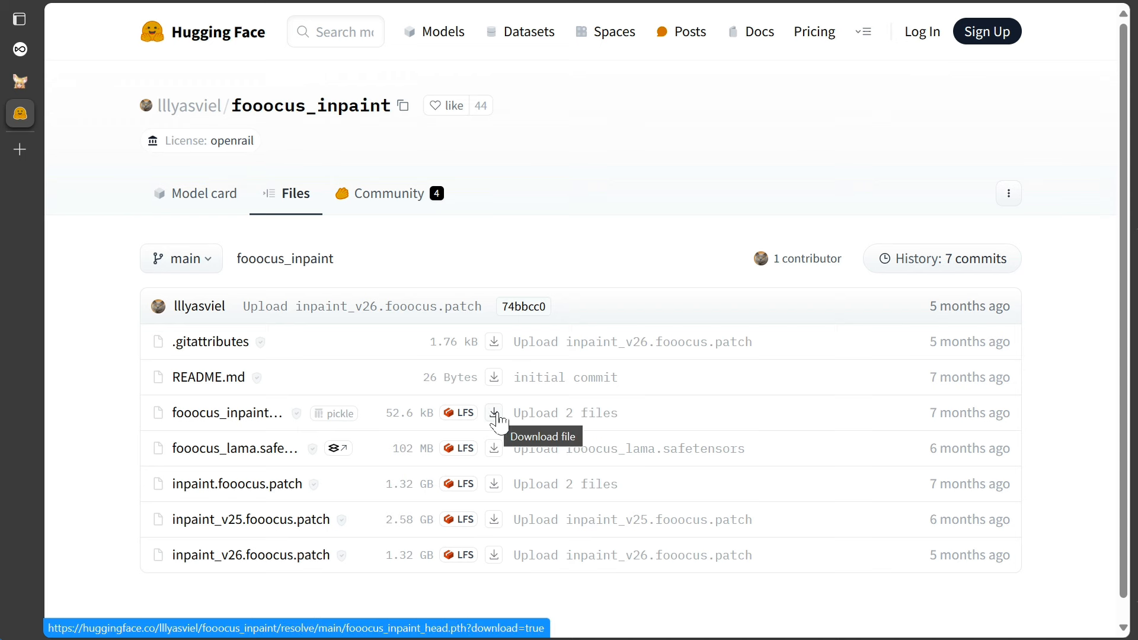
click(494, 448)
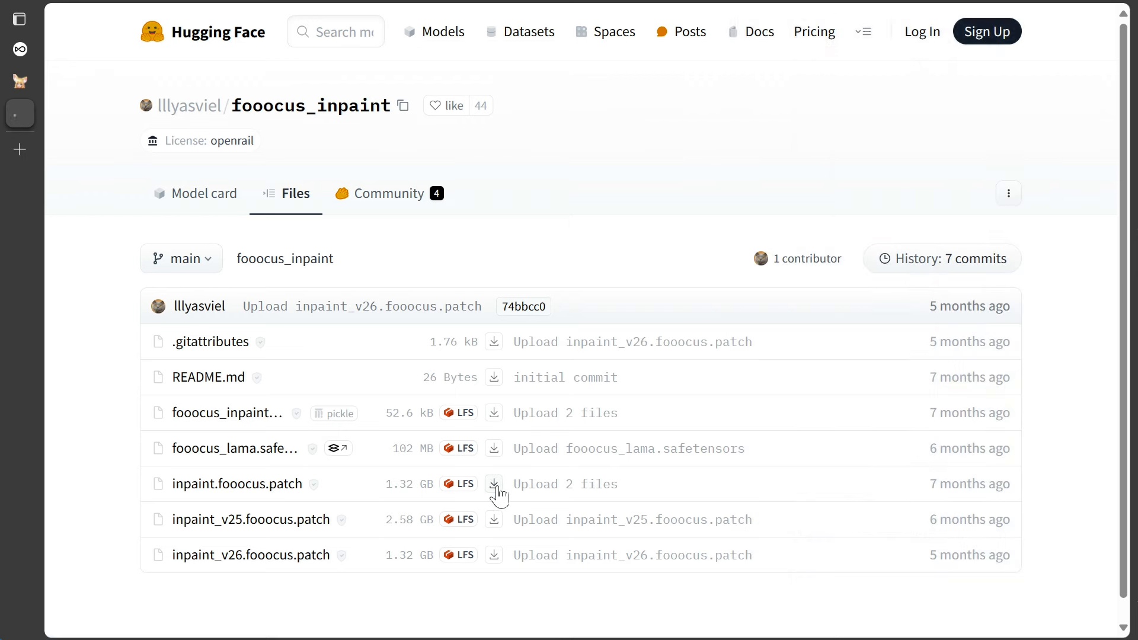
click(494, 556)
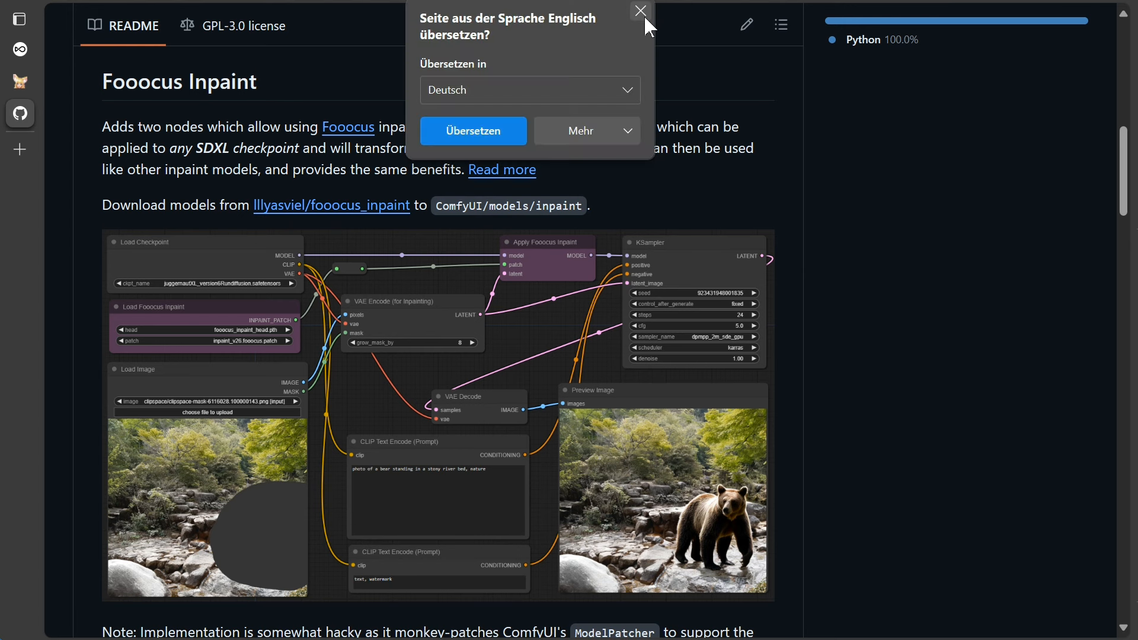
Step: Dismiss the translate popup and scroll the README to Inpaint Models (LaMa, MAT)
click(639, 11)
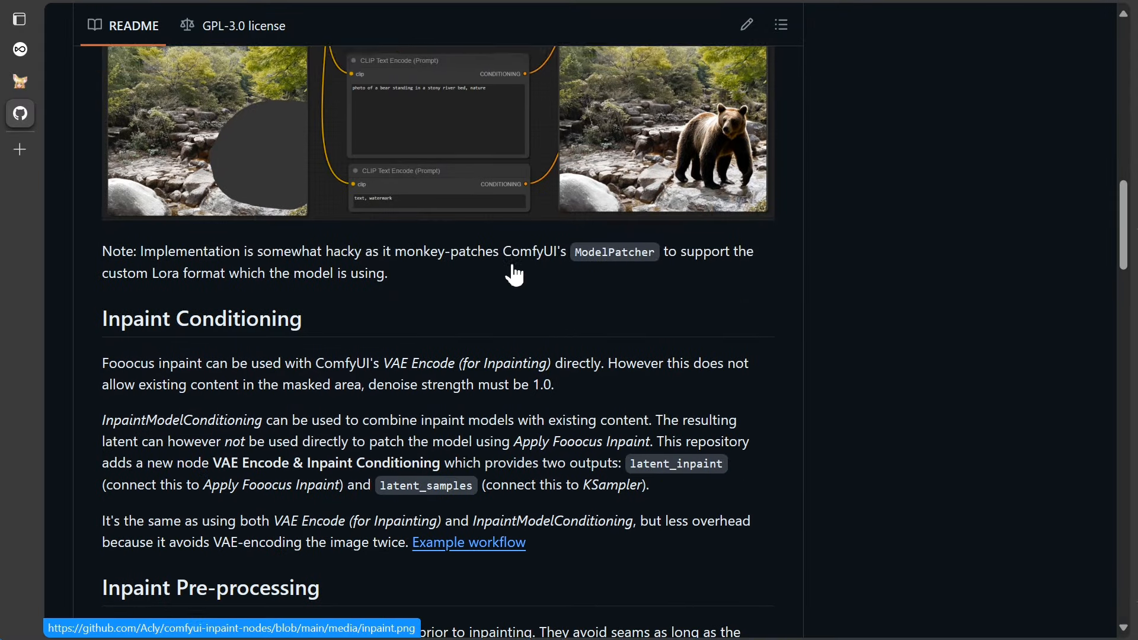
scroll(down, 3)
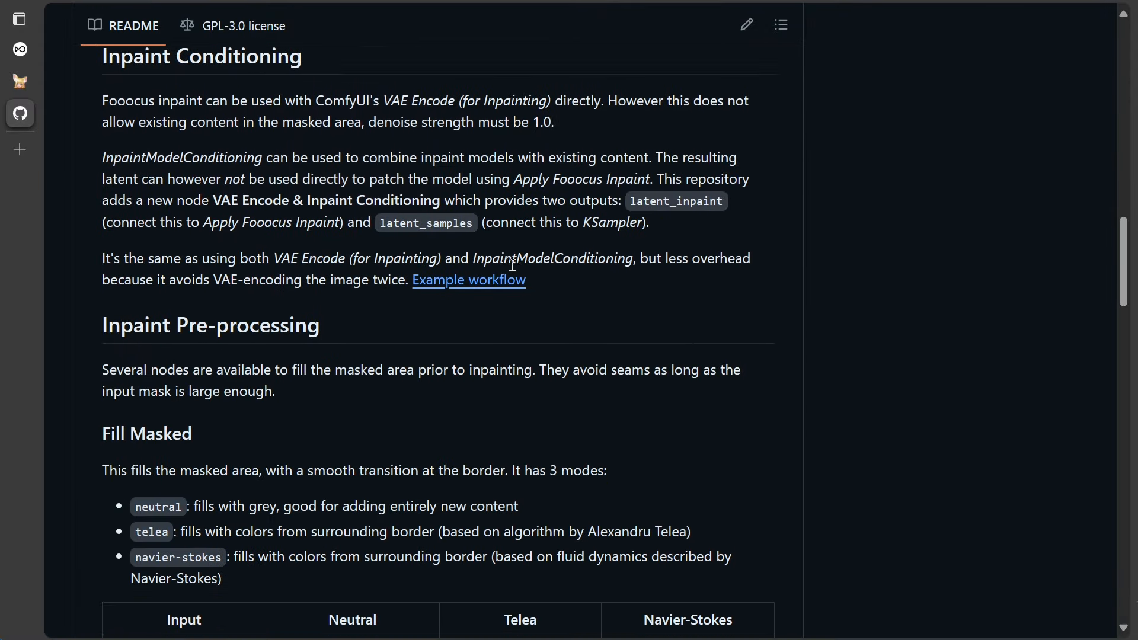
scroll(down, 3)
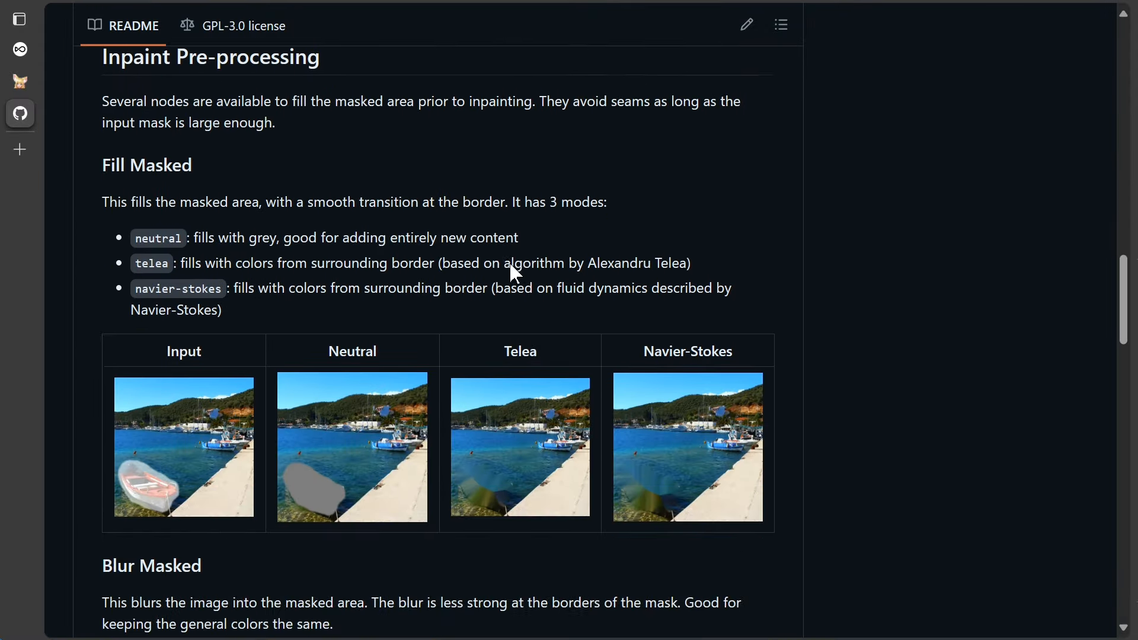
scroll(down, 3)
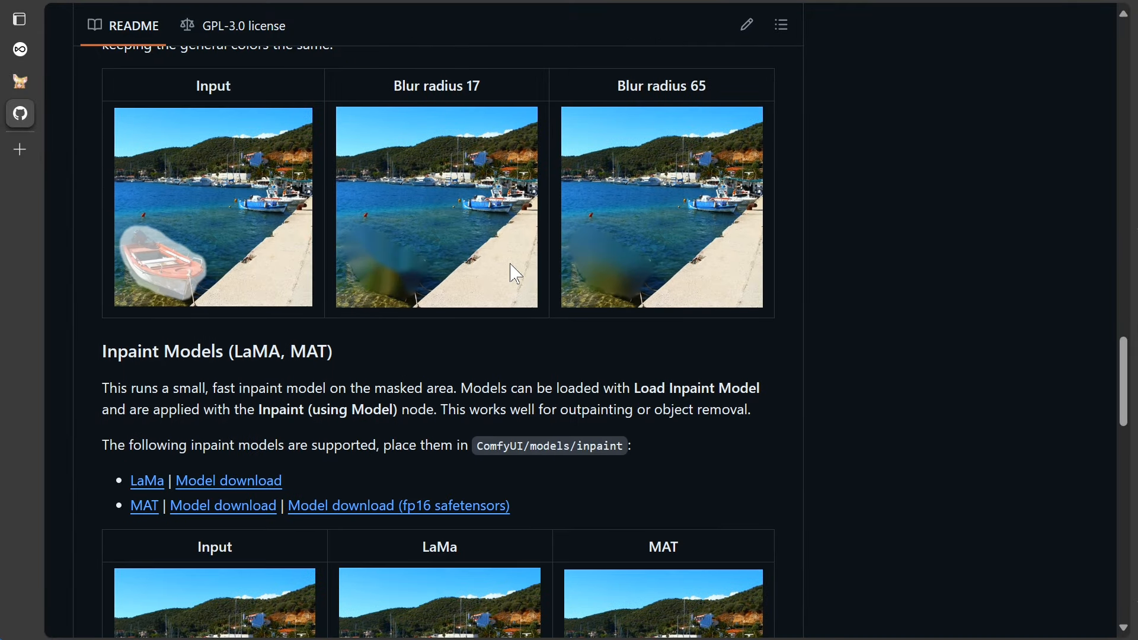
scroll(down, 3)
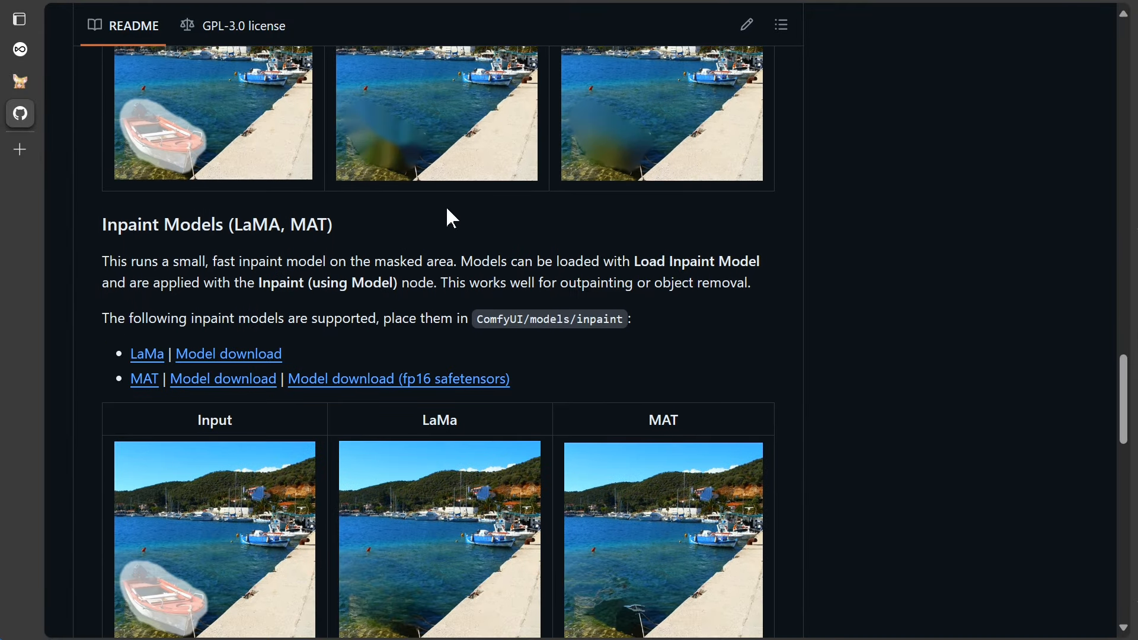
mouse_move(291, 403)
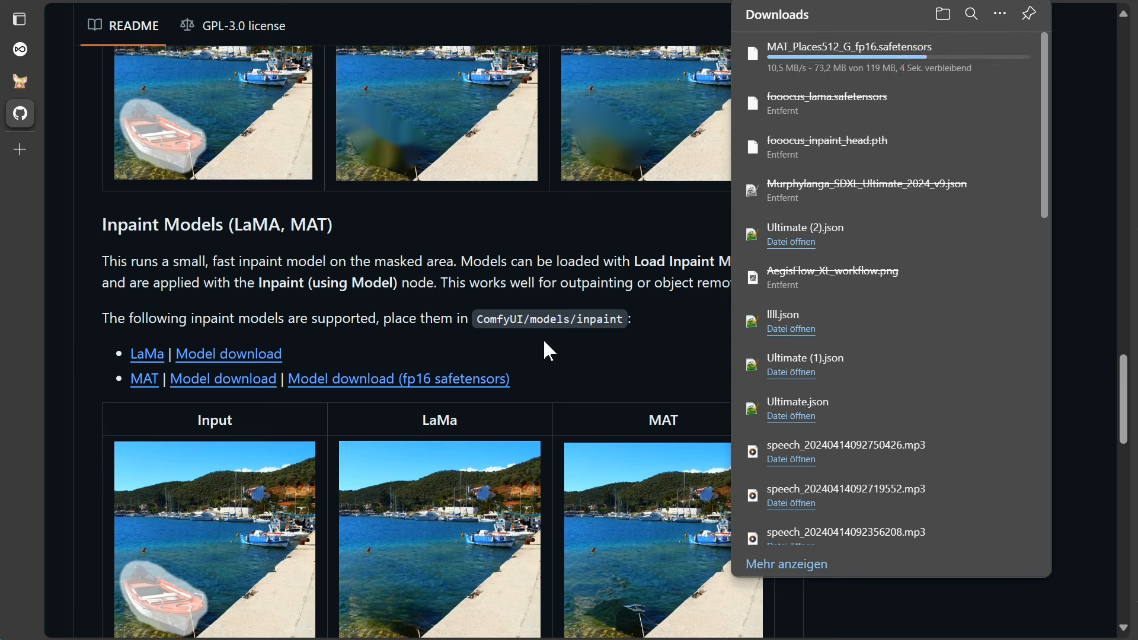
mouse_move(523, 349)
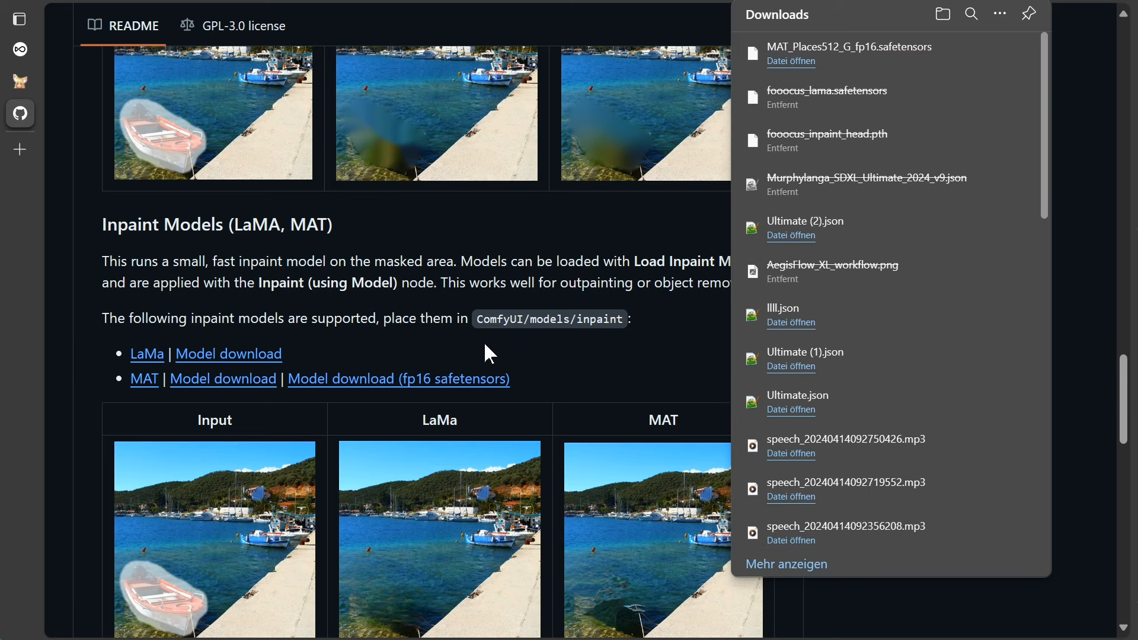
mouse_move(248, 363)
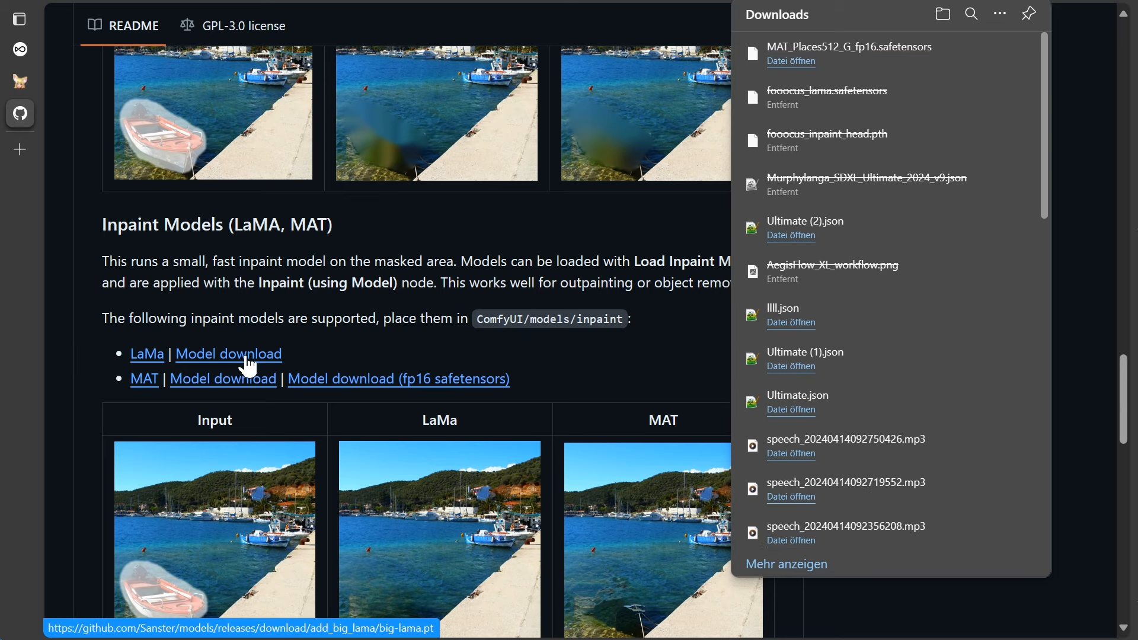
Step: Download the LaMa big-lama.pt model and keep scrolling the README
click(228, 353)
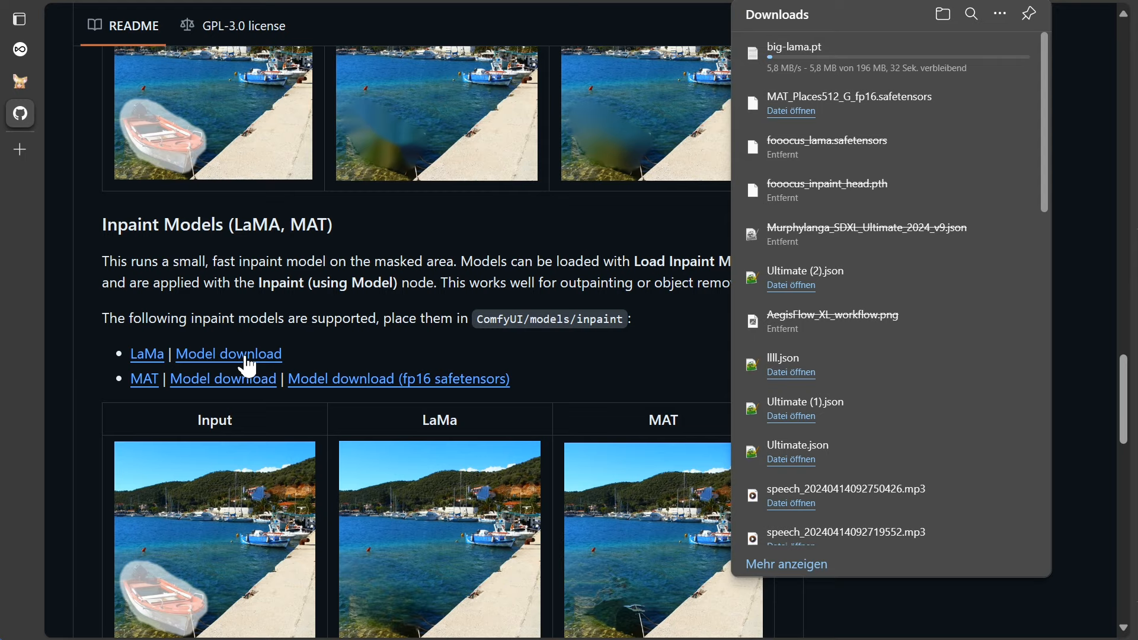
scroll(down, 3)
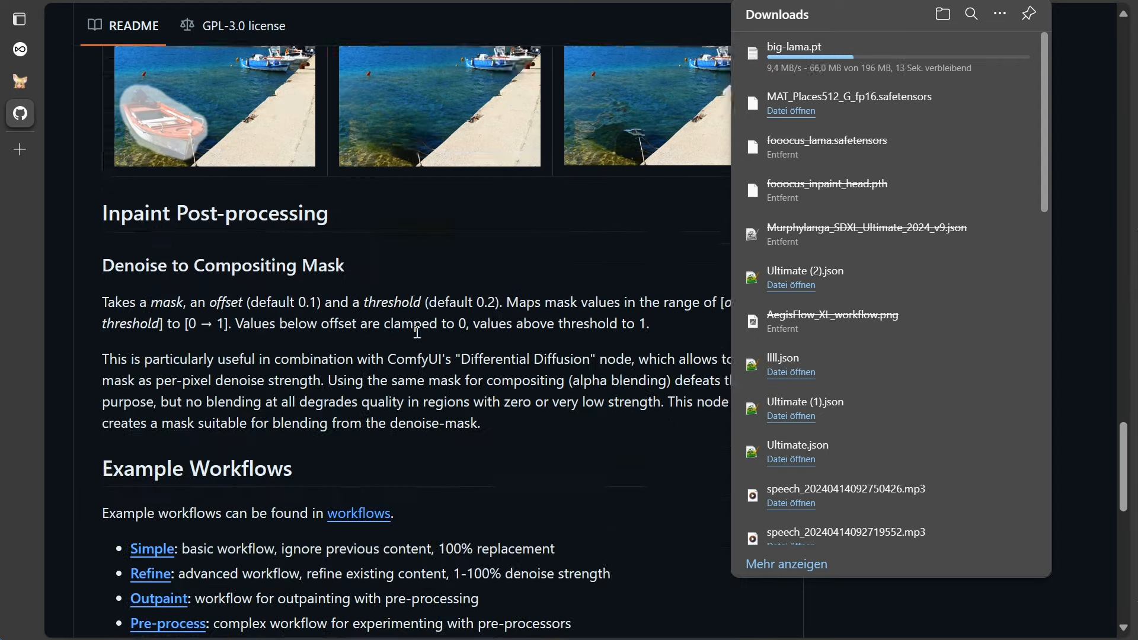
scroll(down, 3)
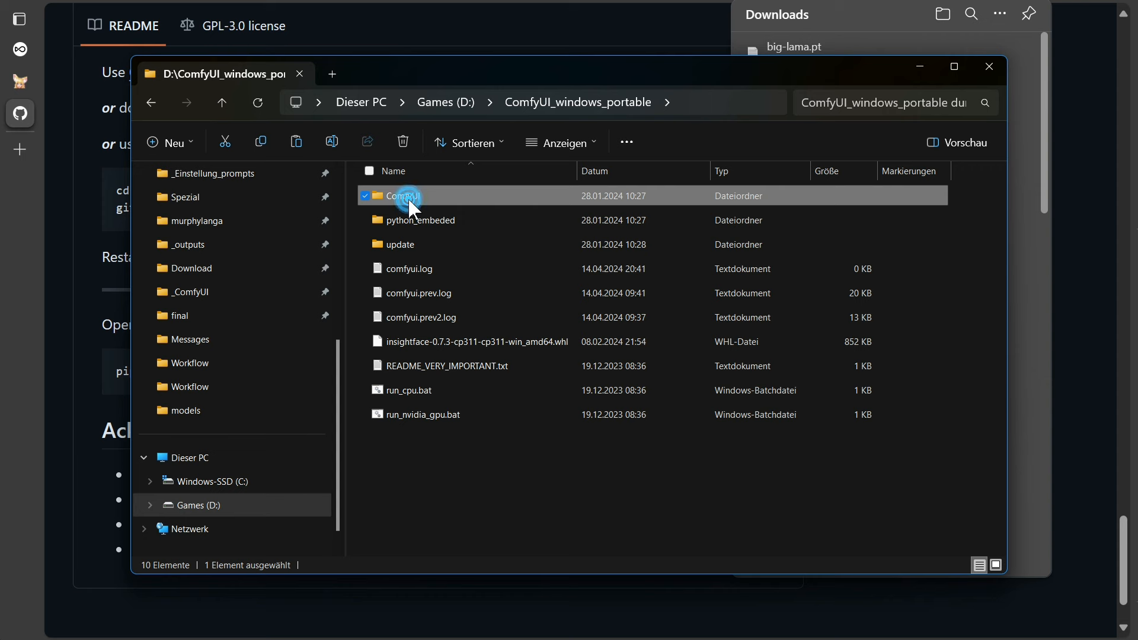
Step: Create and open an 'inpaint' folder under ComfyUI/models
double_click(405, 195)
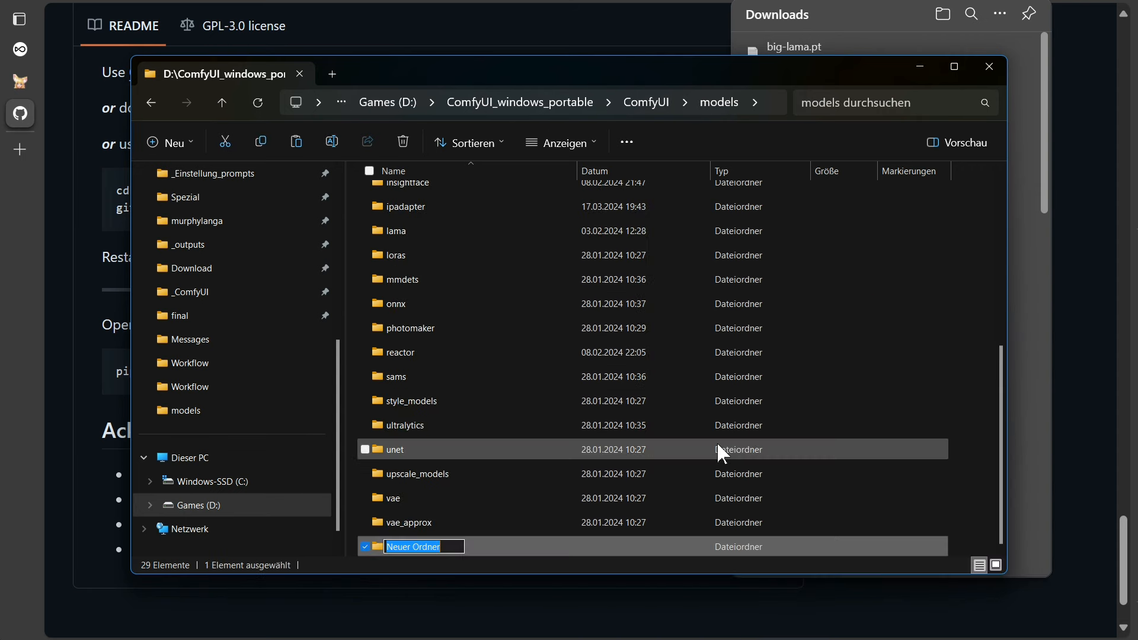
text(inpaint)
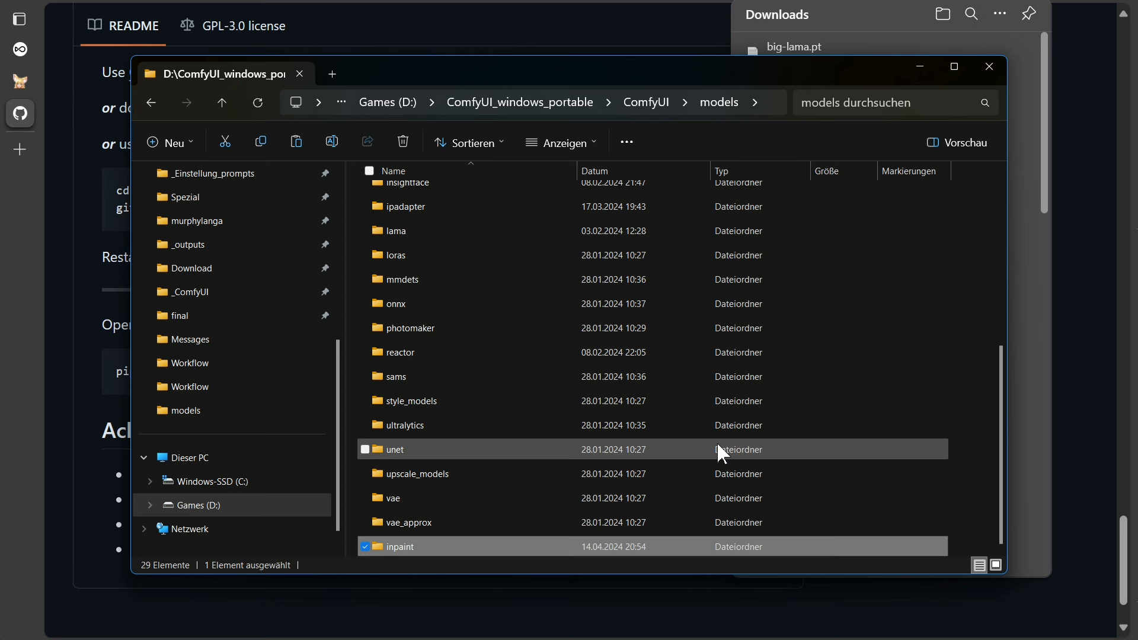
double_click(399, 547)
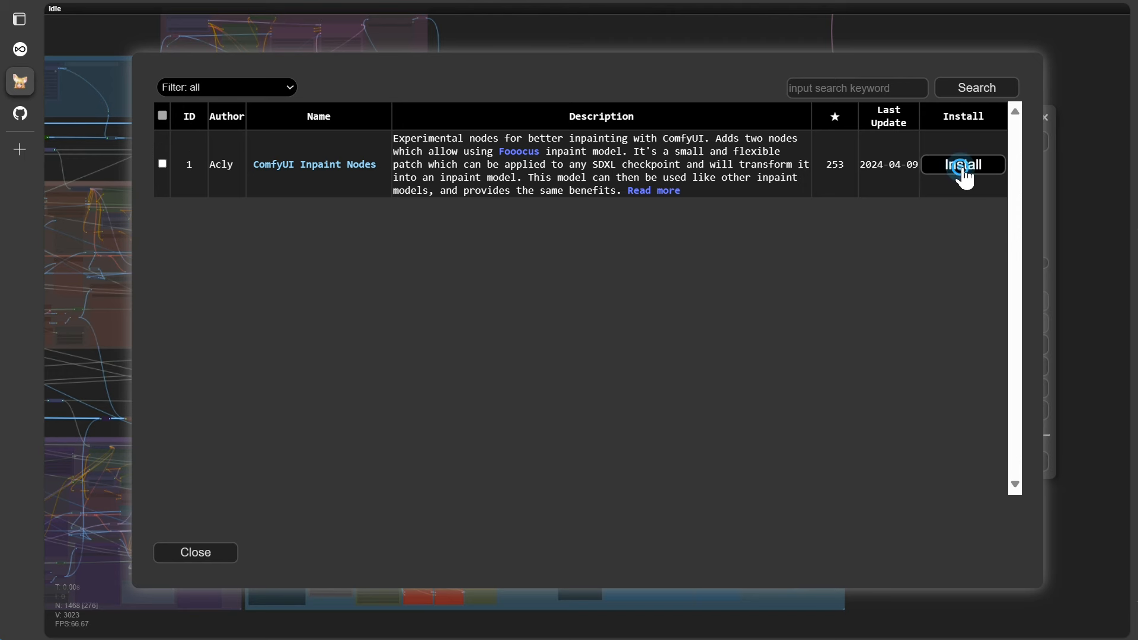
Step: Install ComfyUI Inpaint Nodes from the Manager list and close the installer
click(961, 164)
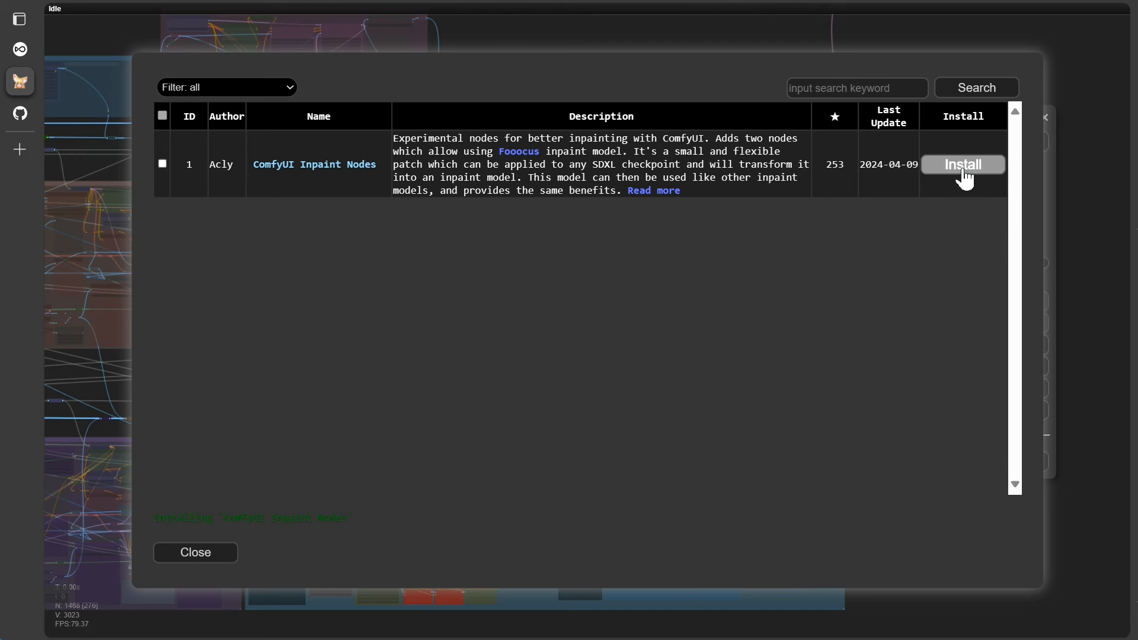
mouse_move(917, 228)
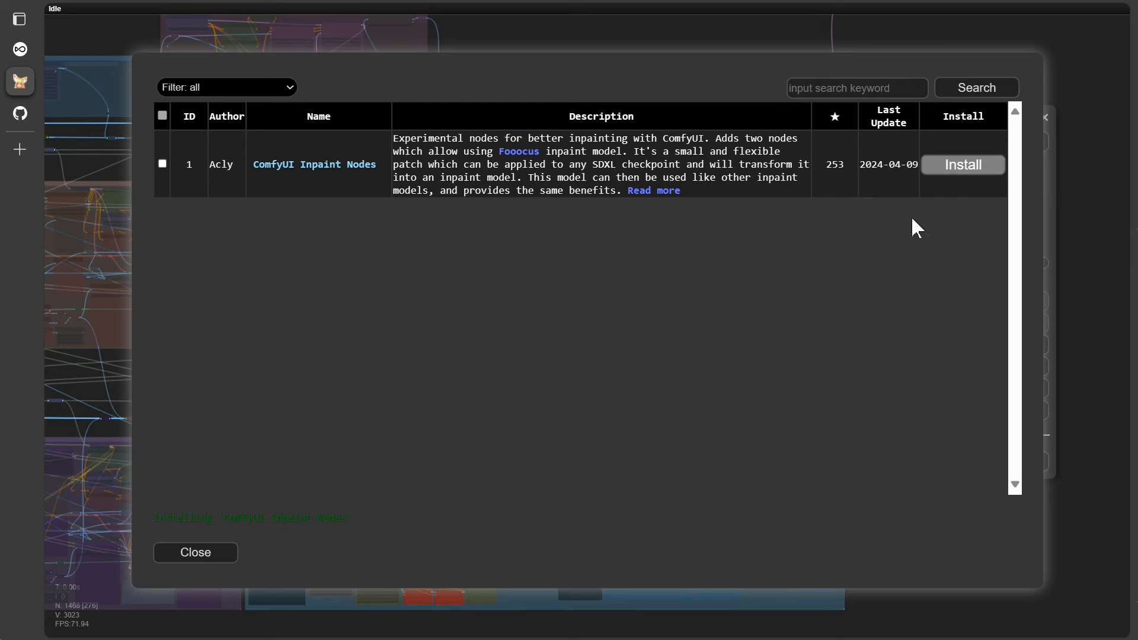
click(961, 164)
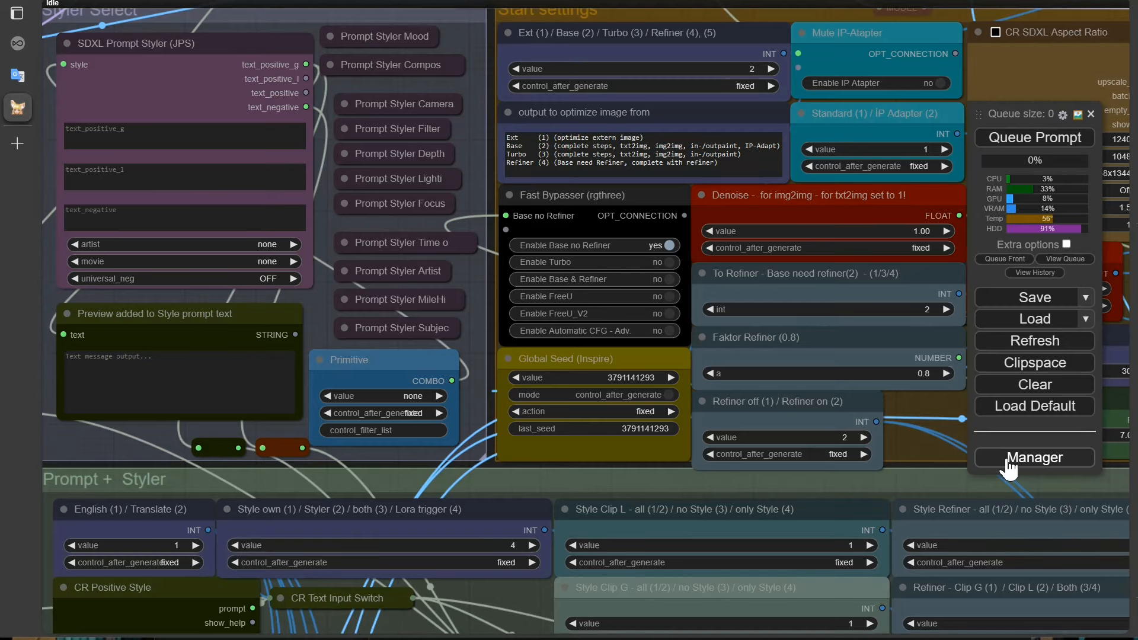
Step: Set the Manager node badge to Nickname and pan to the Overlay Inpainted Image node
click(1034, 457)
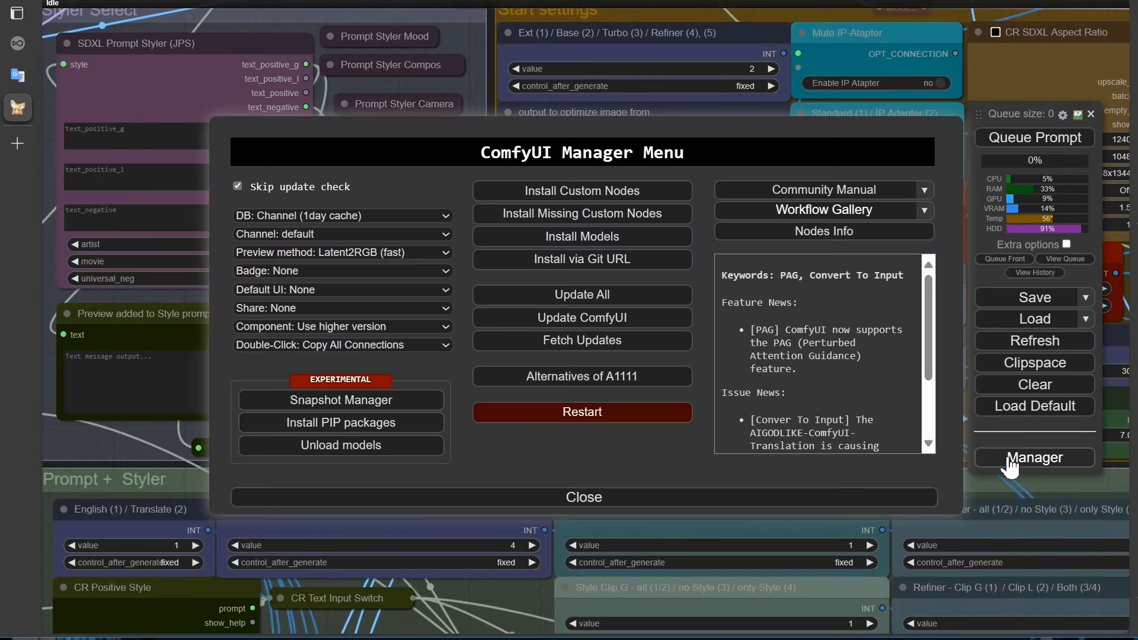
mouse_move(396, 236)
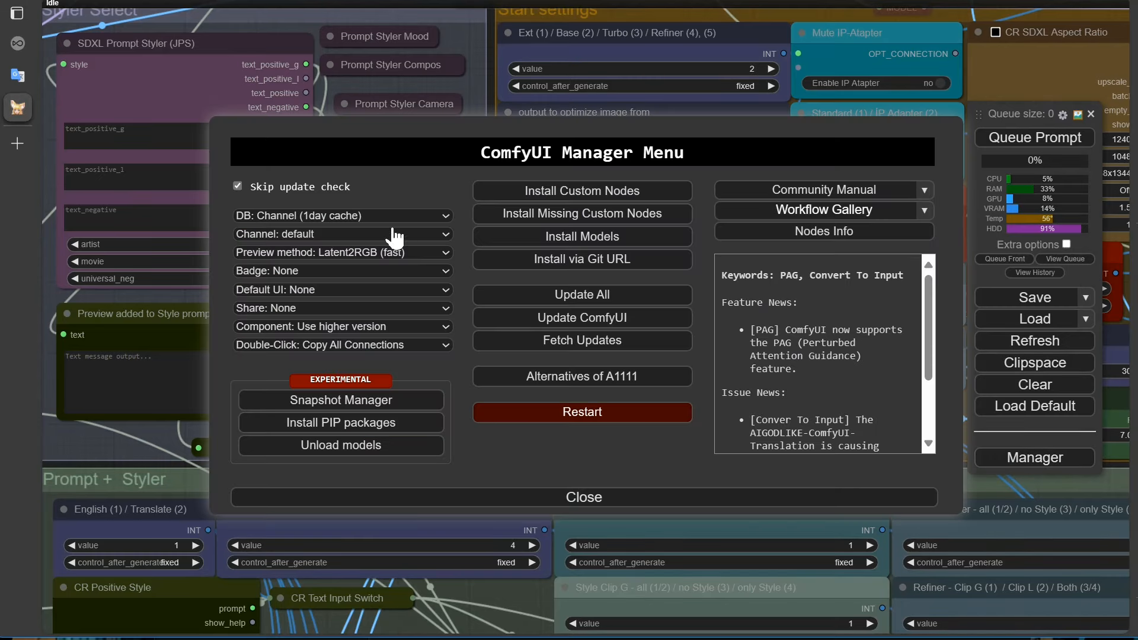
mouse_move(308, 285)
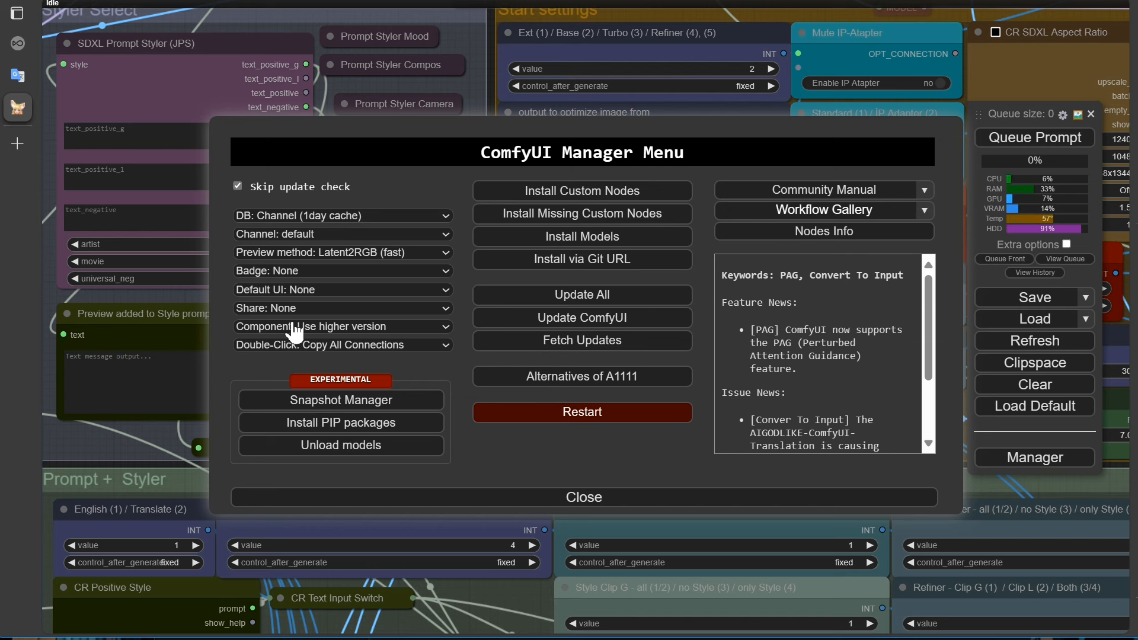
mouse_move(313, 286)
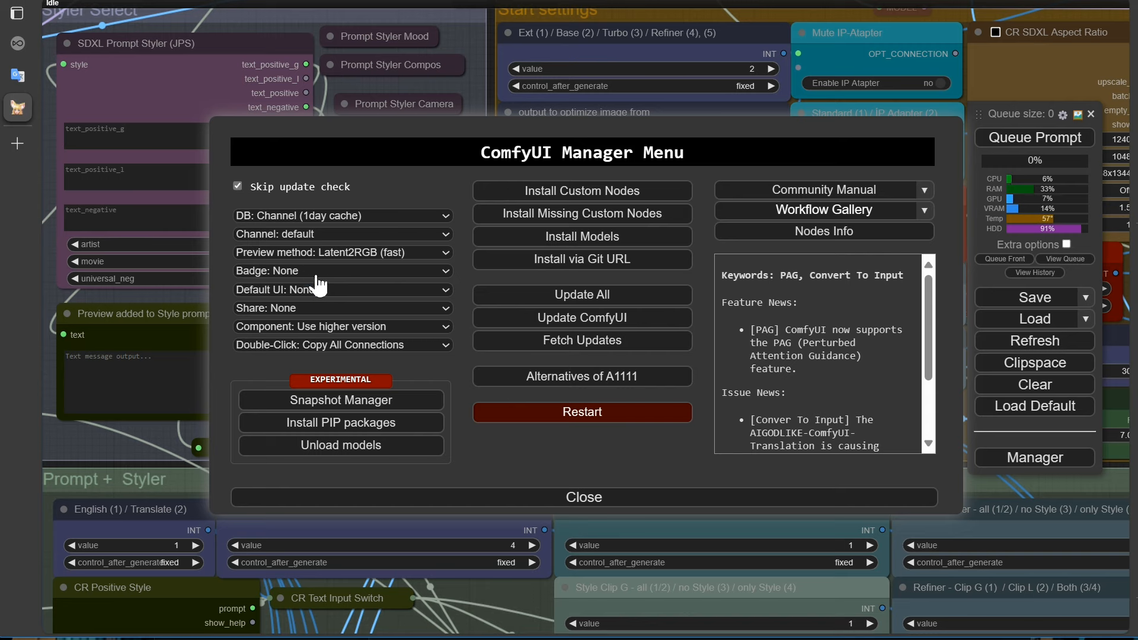
click(341, 271)
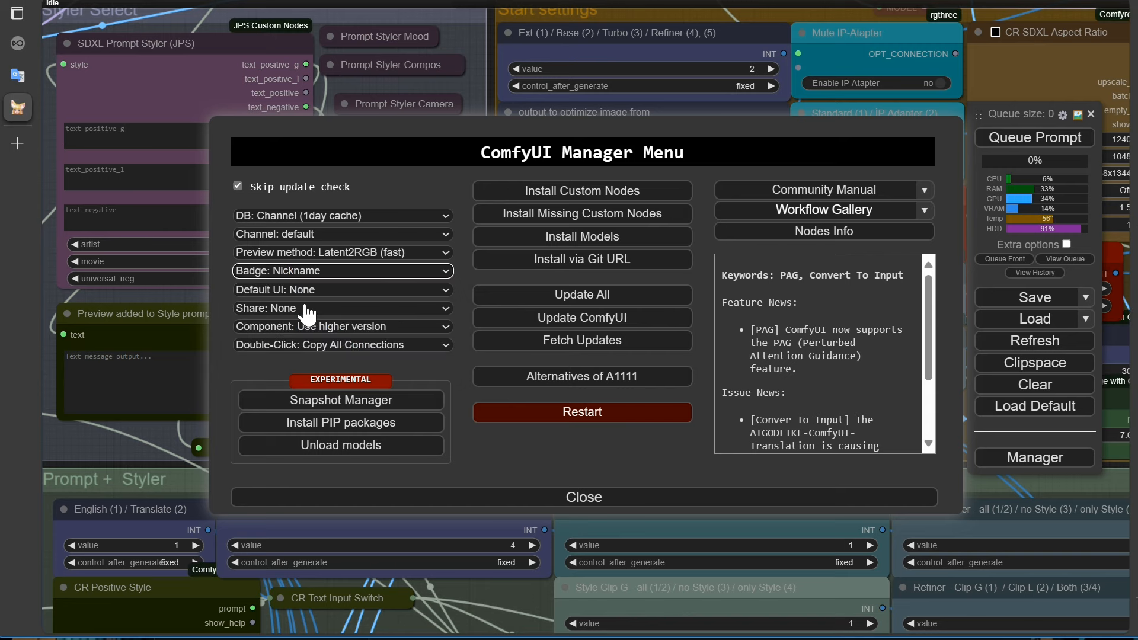
click(582, 498)
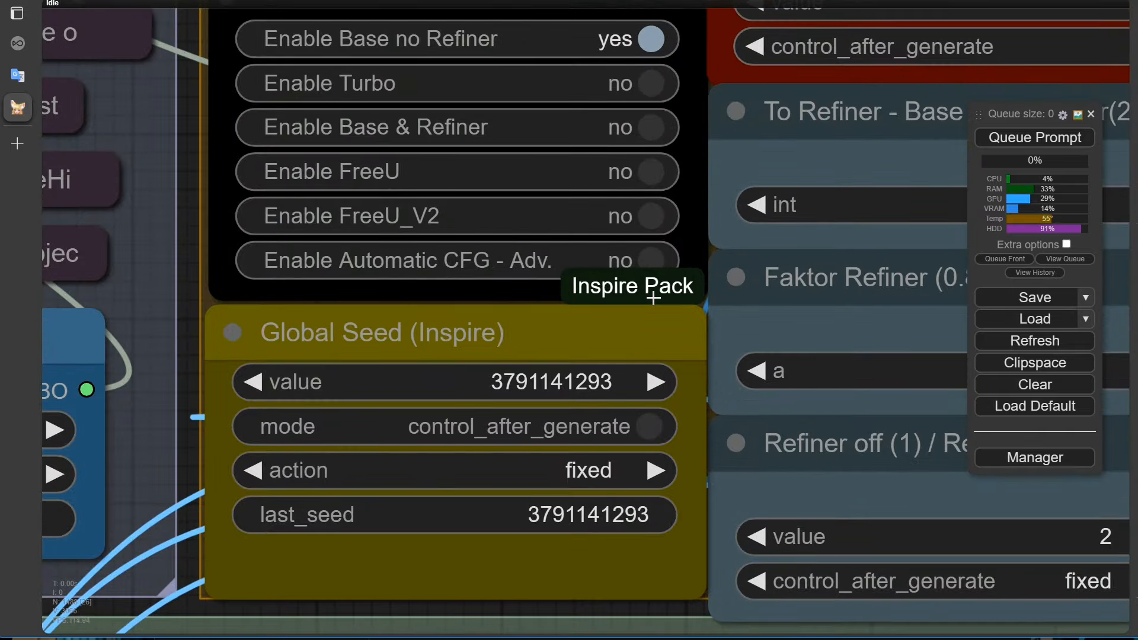
scroll(down, 3)
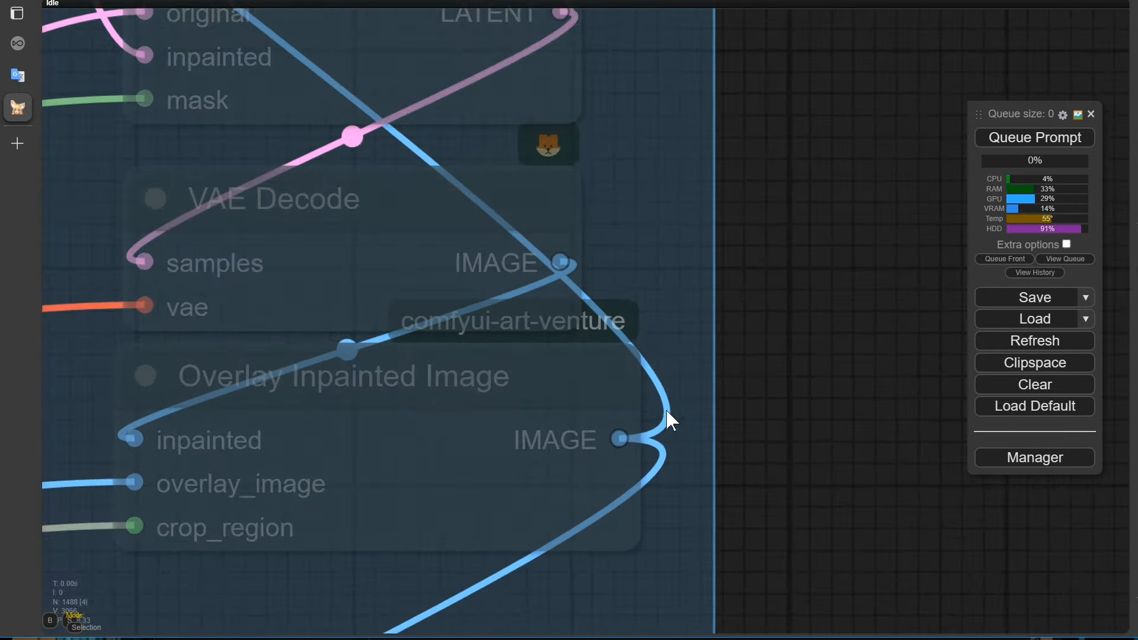
drag(668, 421, 574, 326)
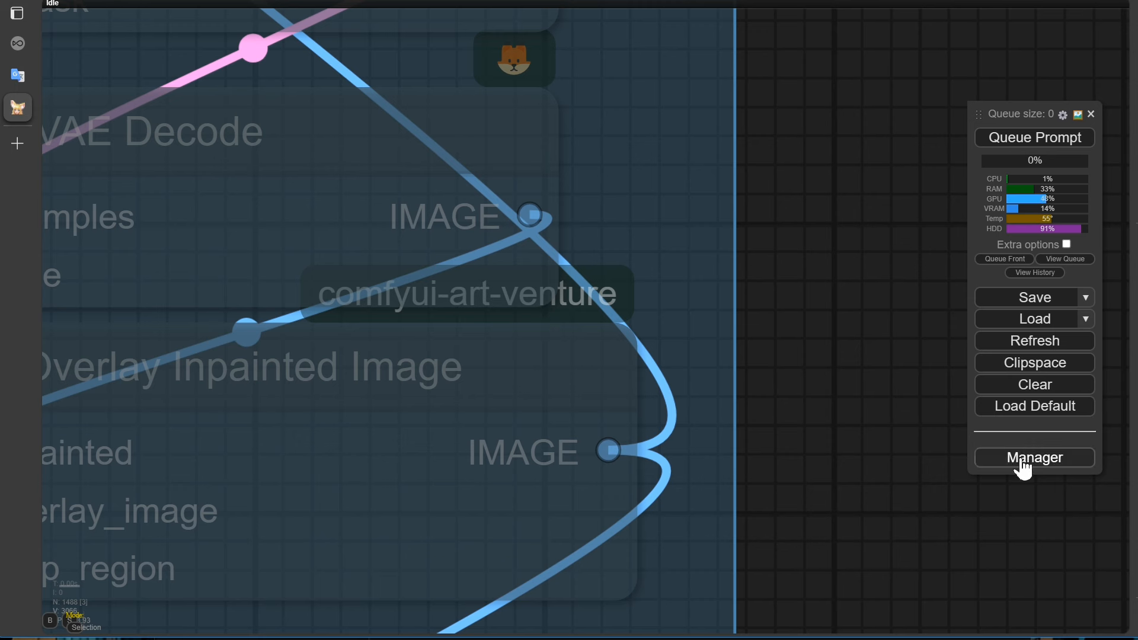
click(1034, 457)
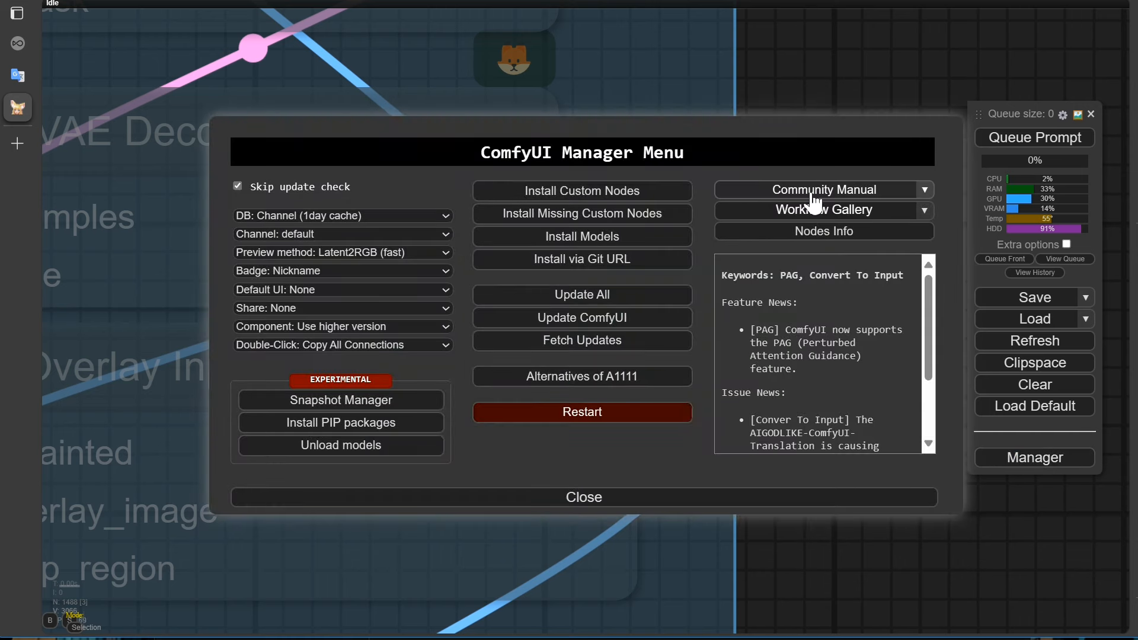
click(581, 190)
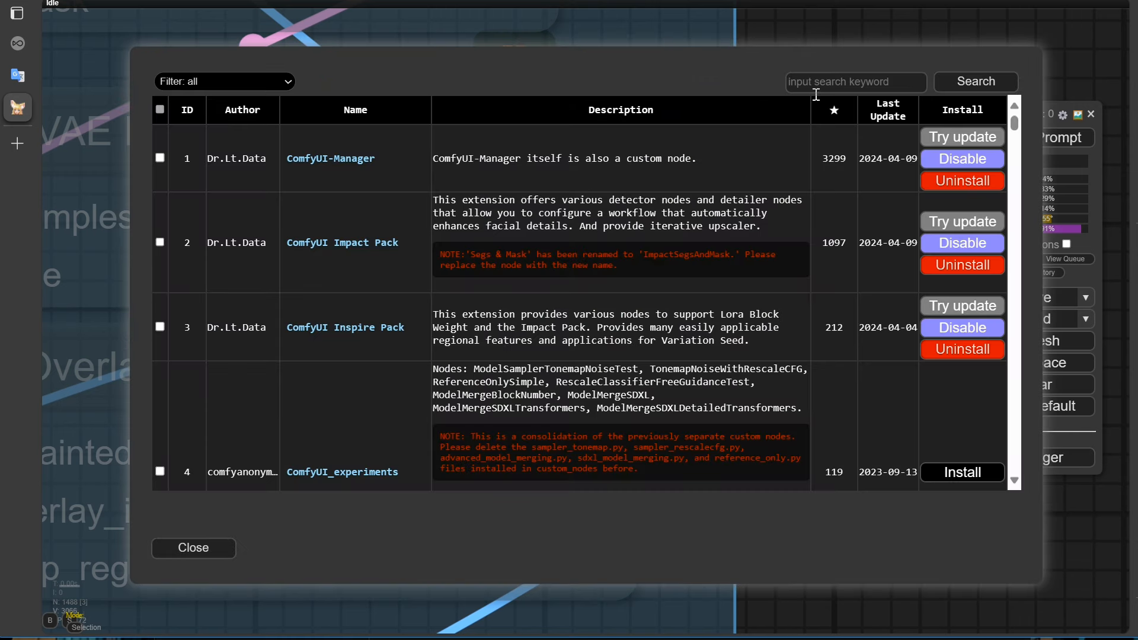
text(art-)
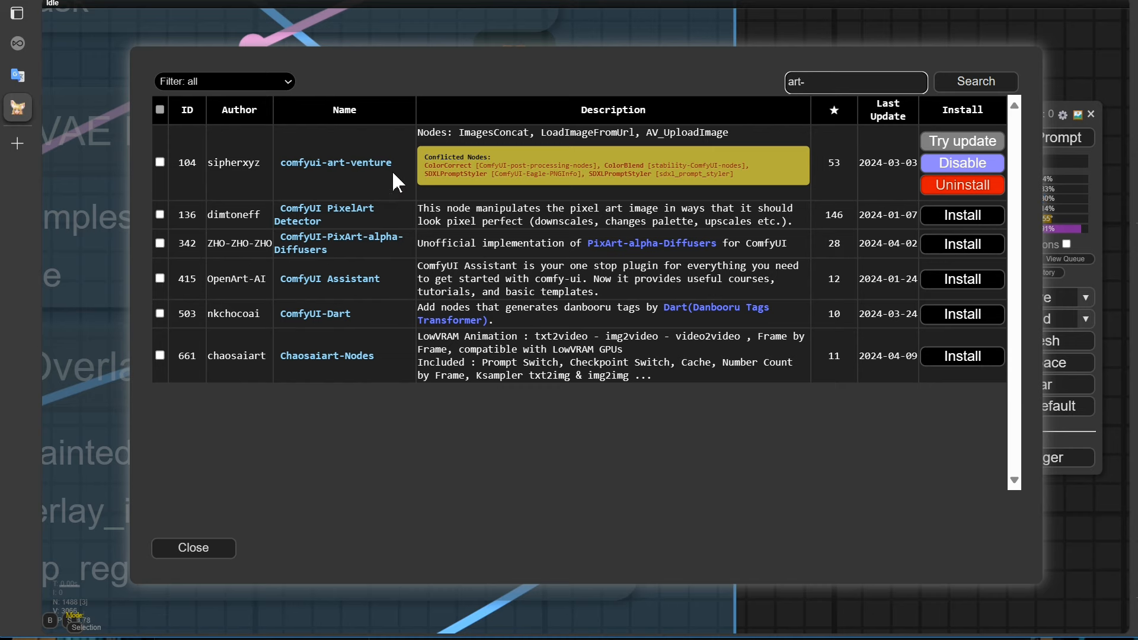
click(336, 162)
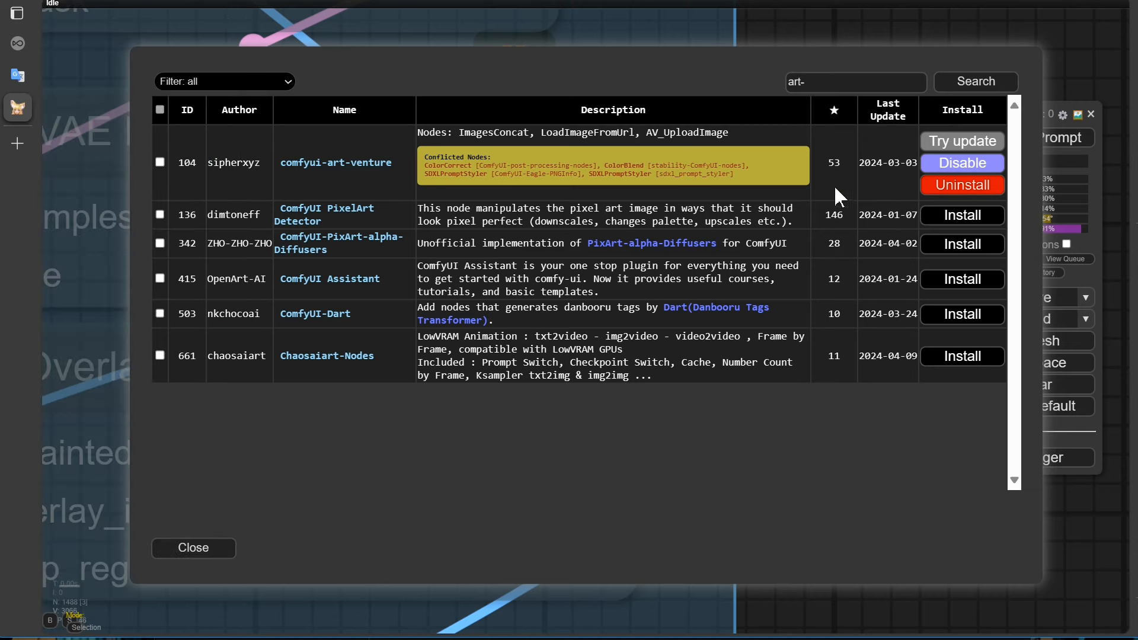
click(193, 548)
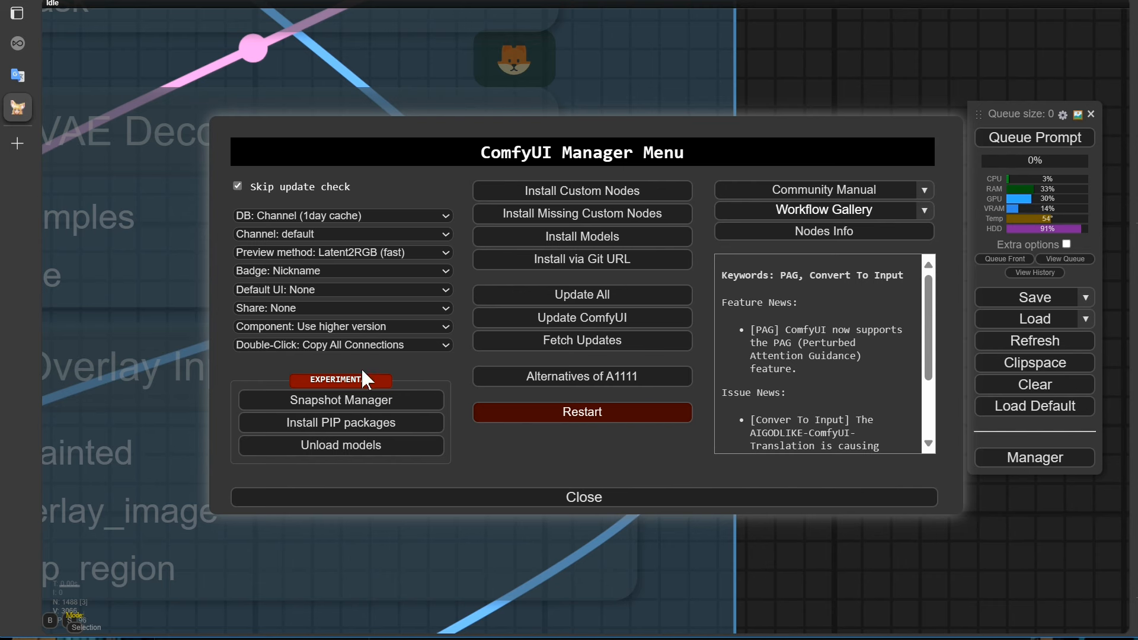
click(341, 271)
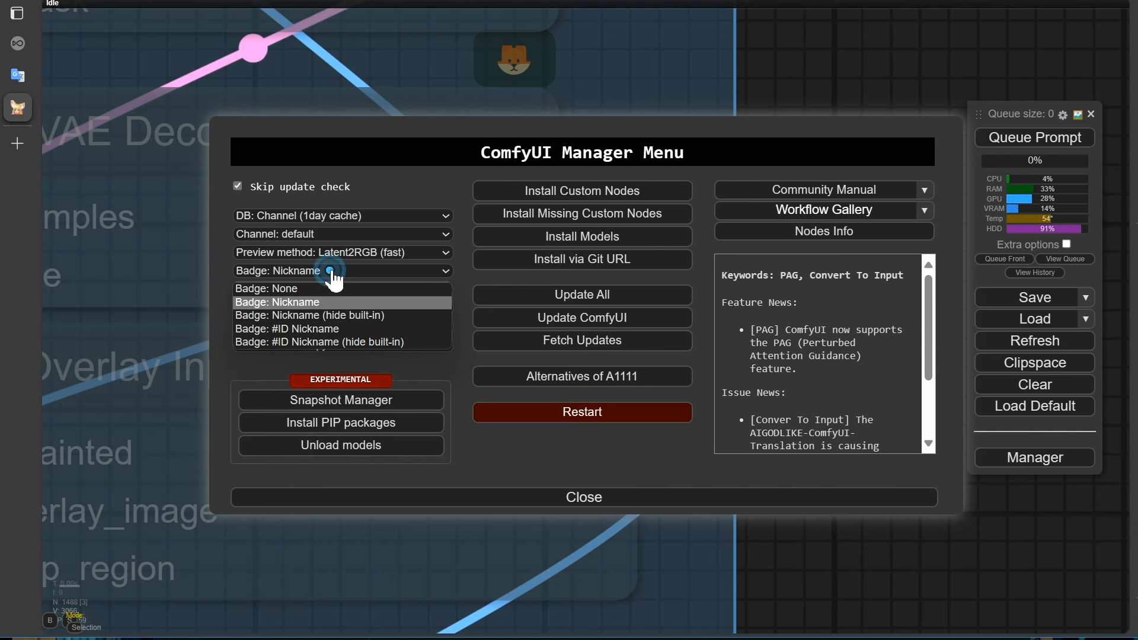
click(583, 497)
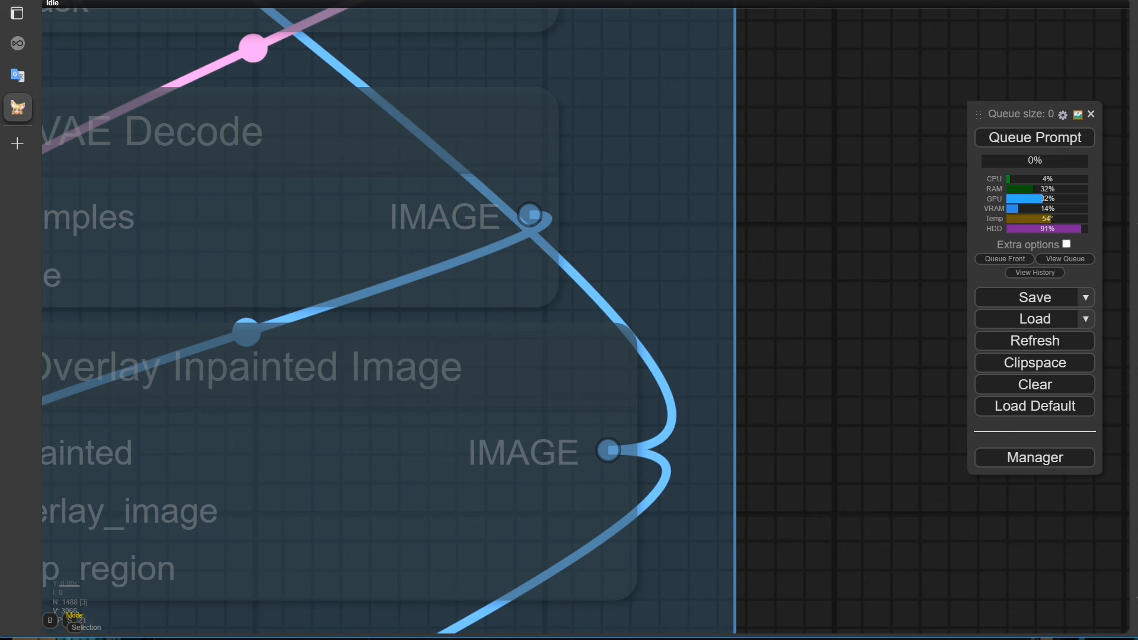
Step: Scroll the canvas to the workflow's Start settings group
scroll(down, 3)
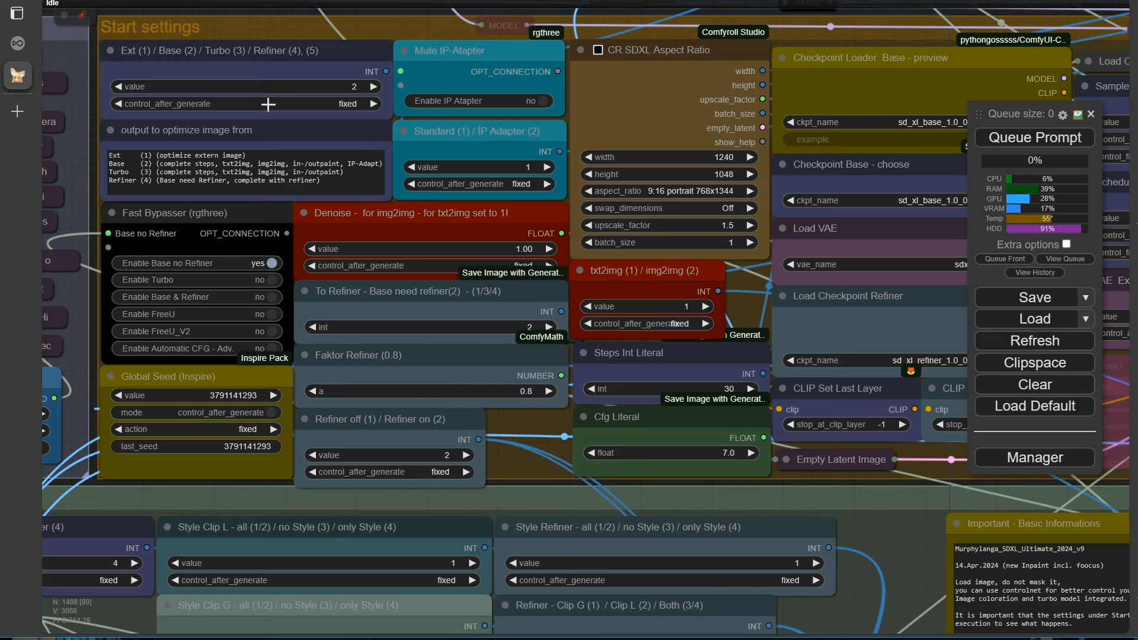
mouse_move(504, 453)
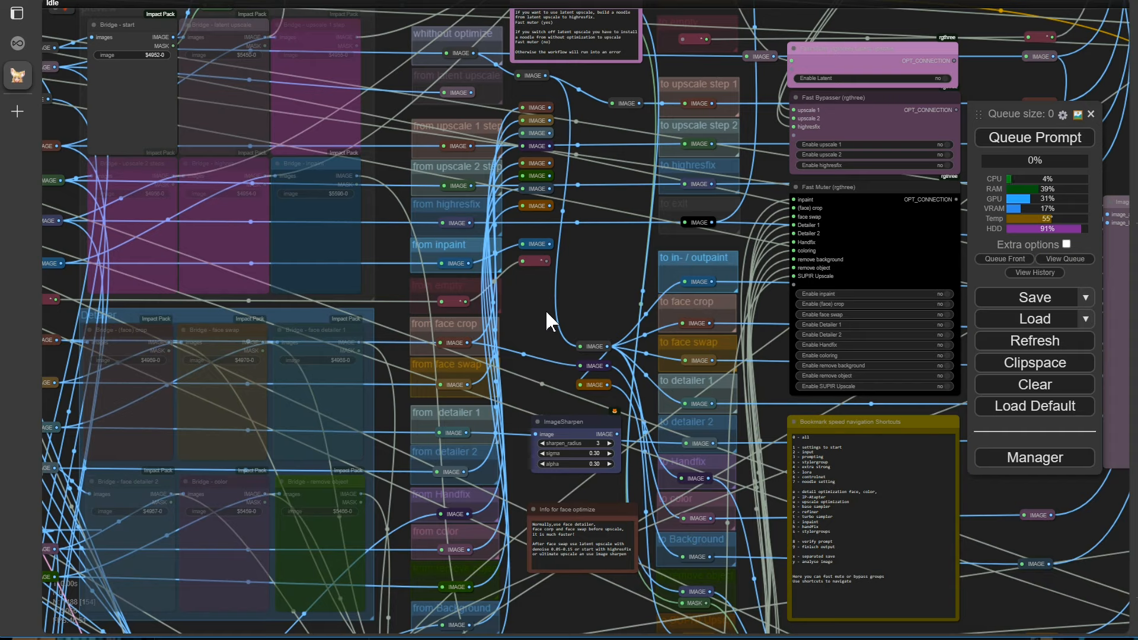
mouse_move(602, 204)
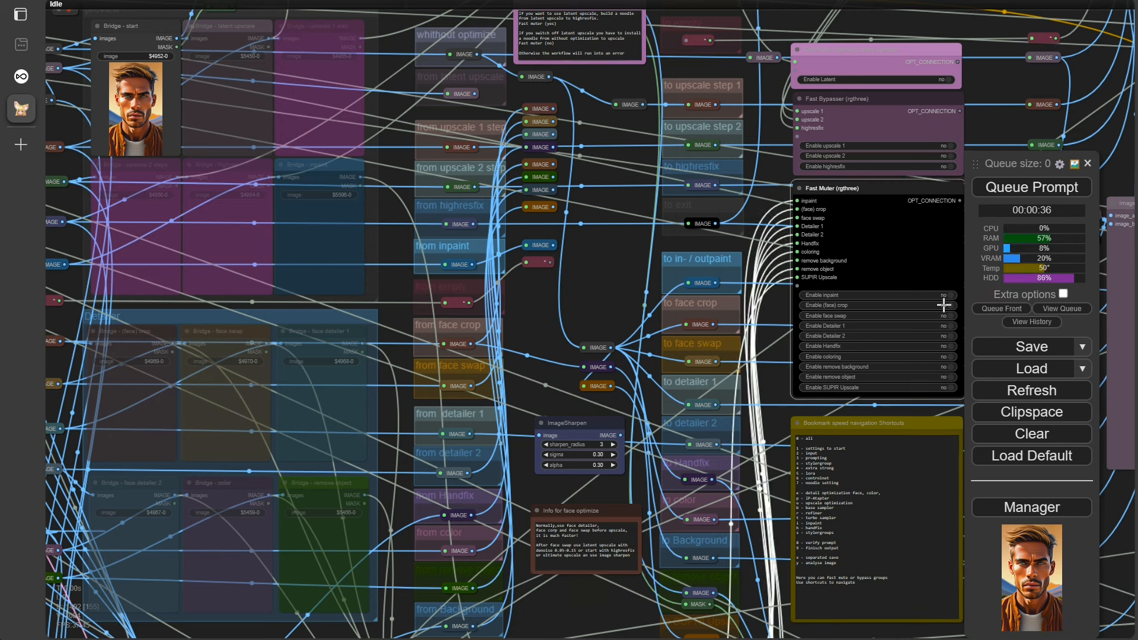
click(944, 294)
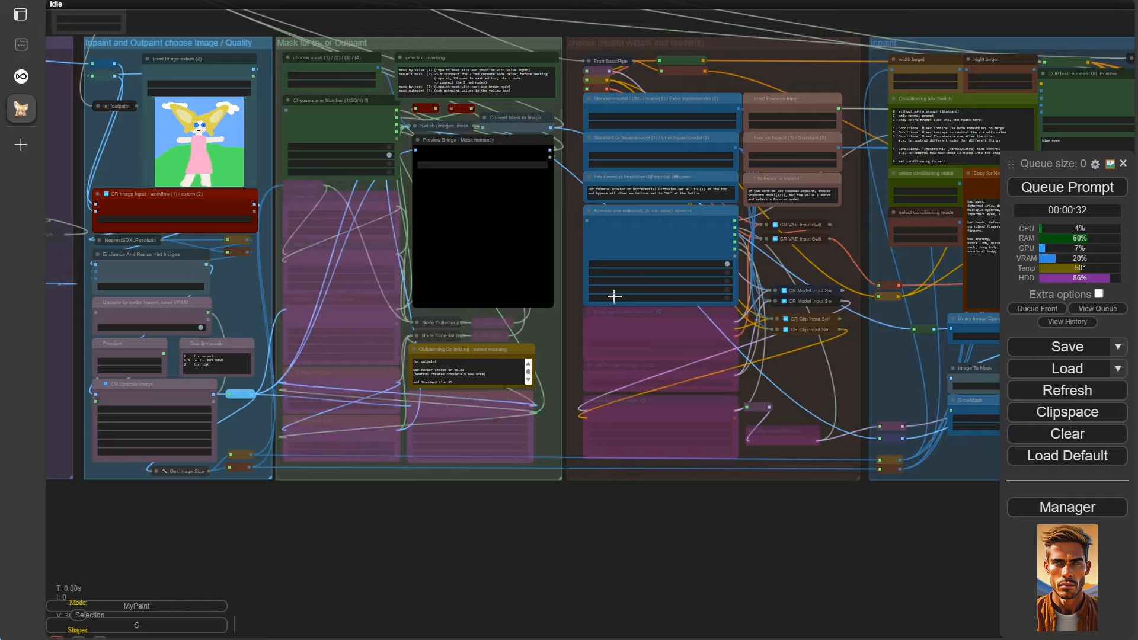
scroll(down, 3)
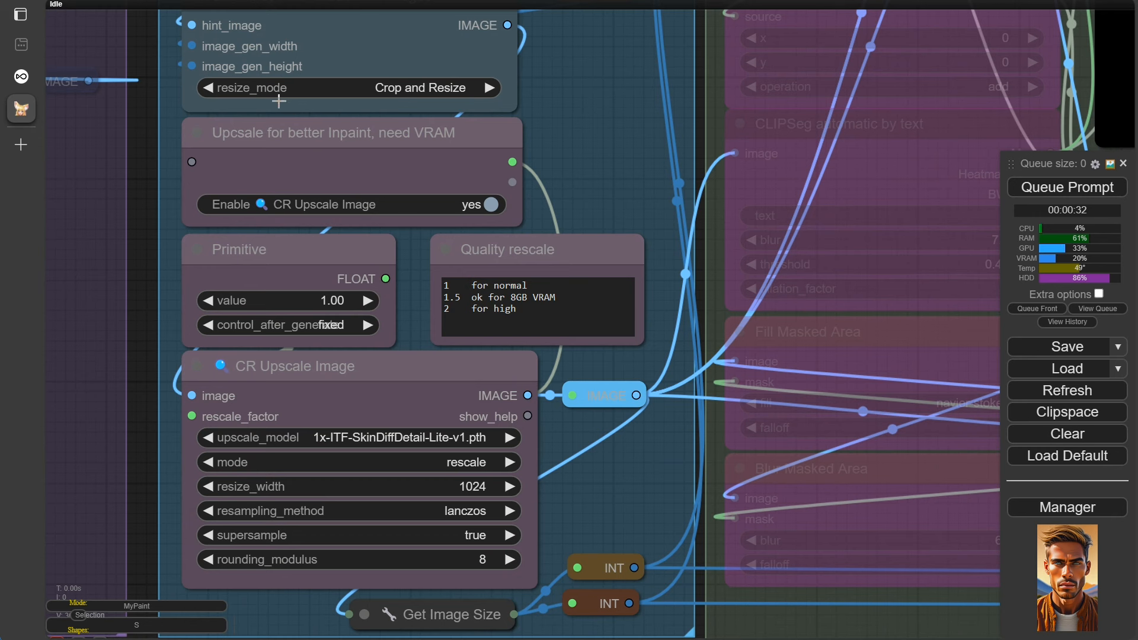
mouse_move(434, 250)
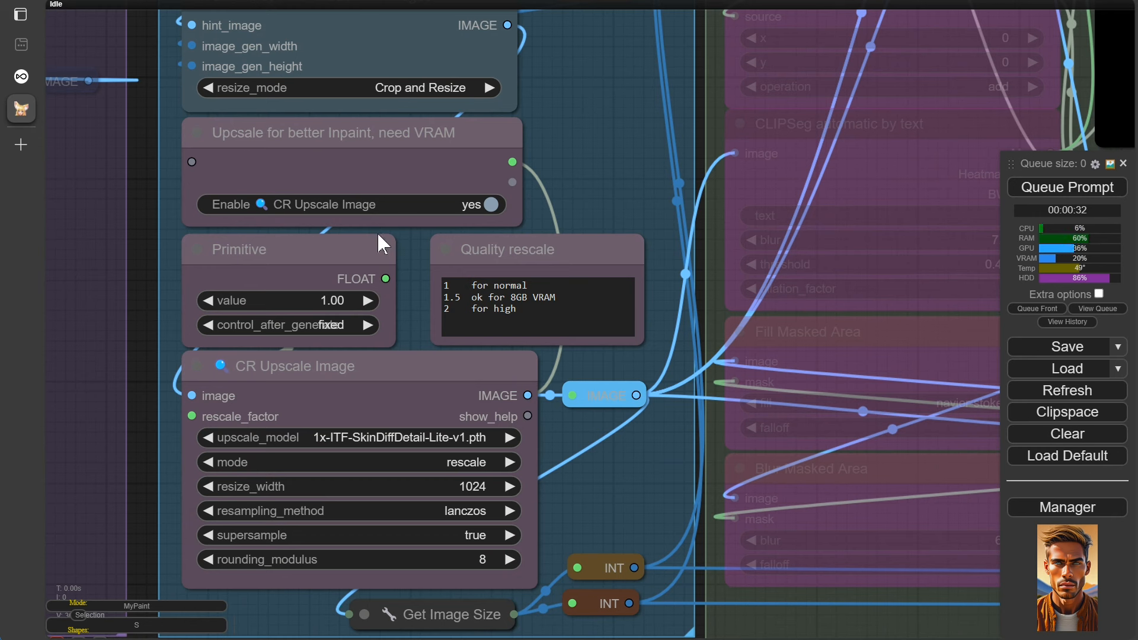
mouse_move(492, 299)
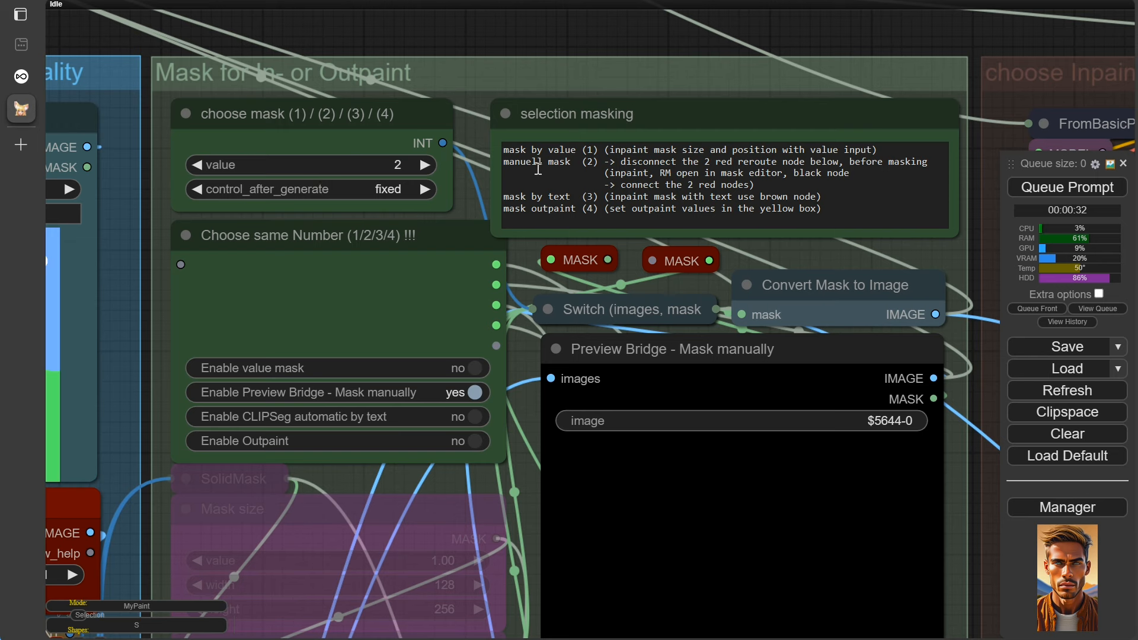
mouse_move(481, 366)
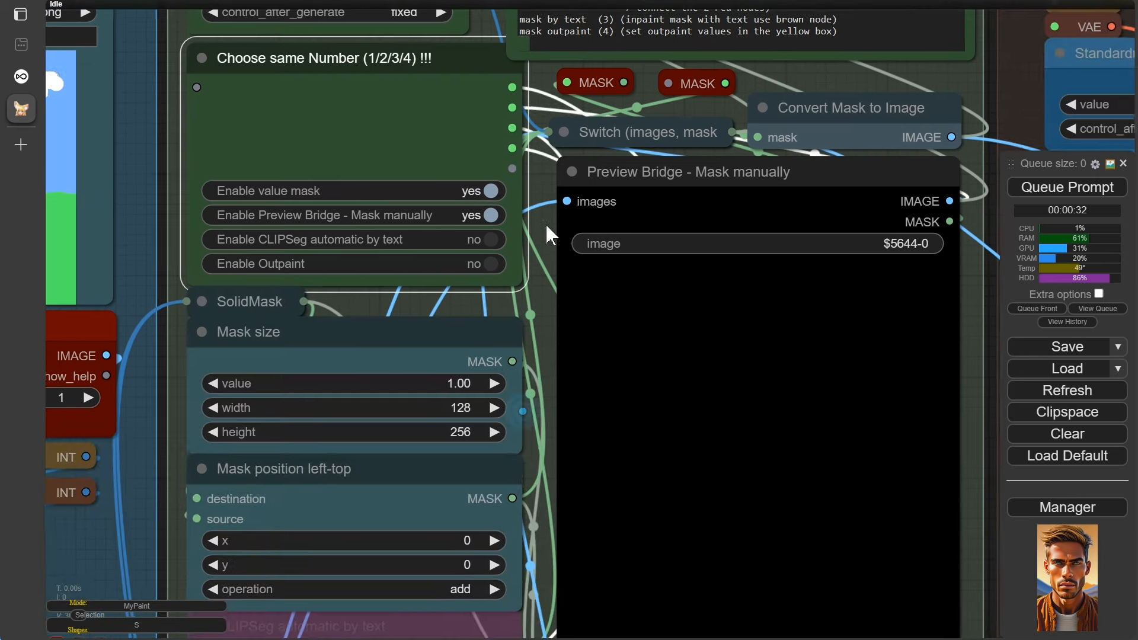
scroll(down, 3)
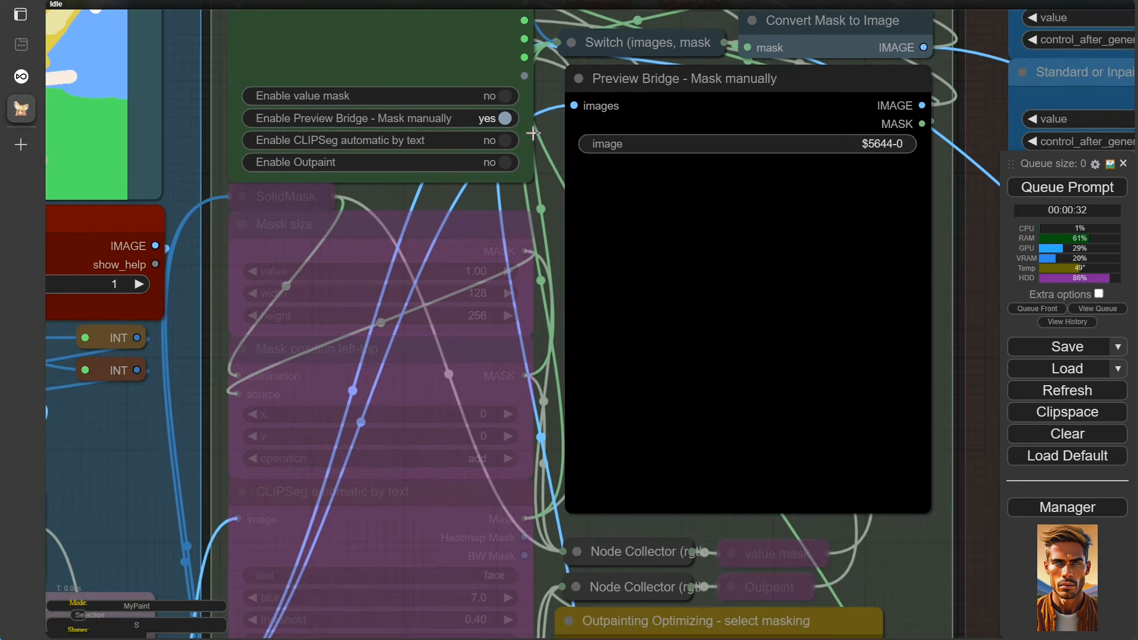
click(504, 140)
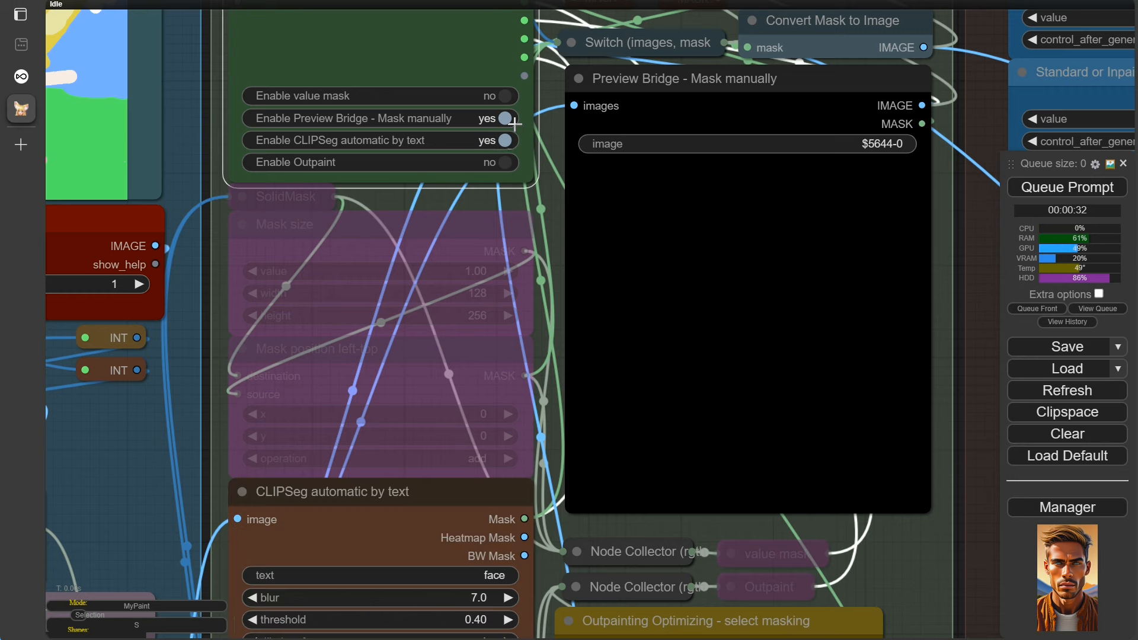
scroll(down, 3)
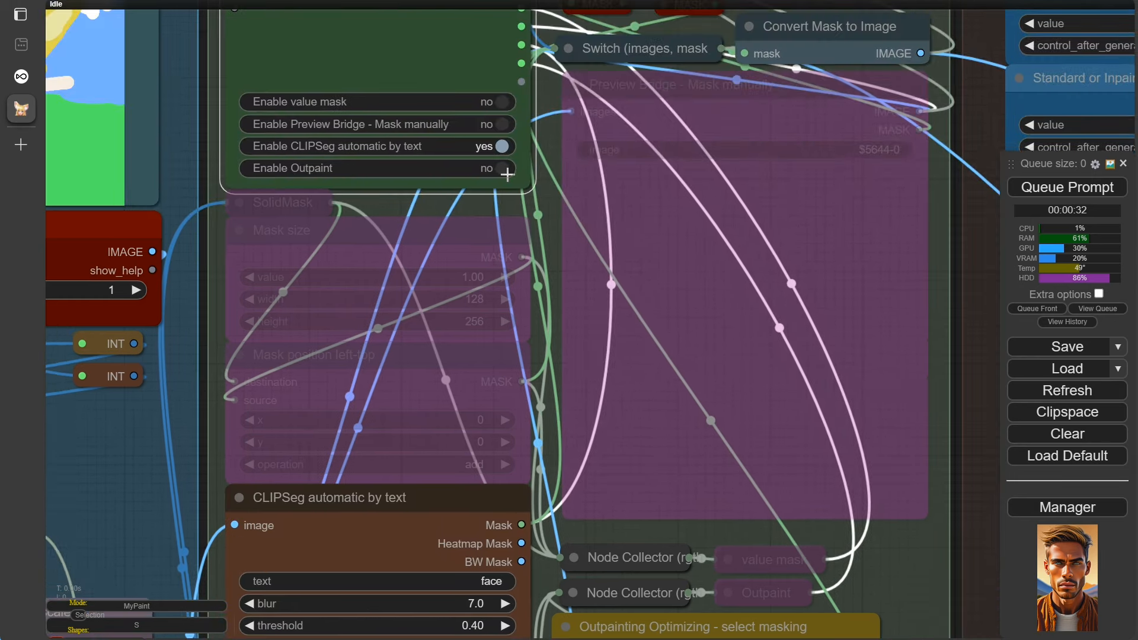
click(498, 168)
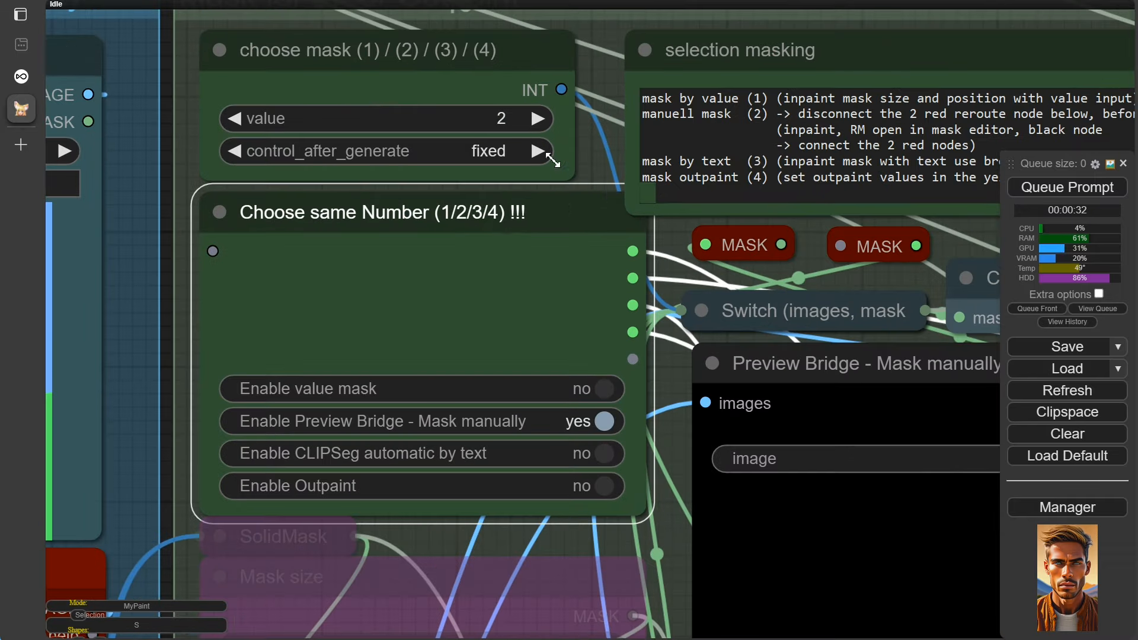
click(537, 119)
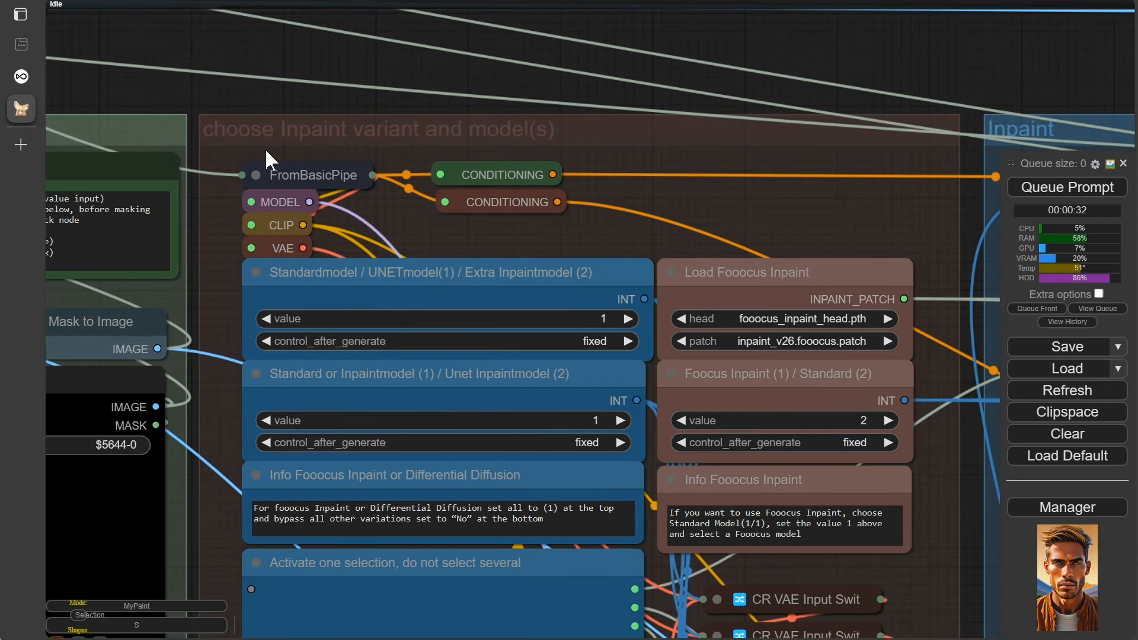
mouse_move(651, 238)
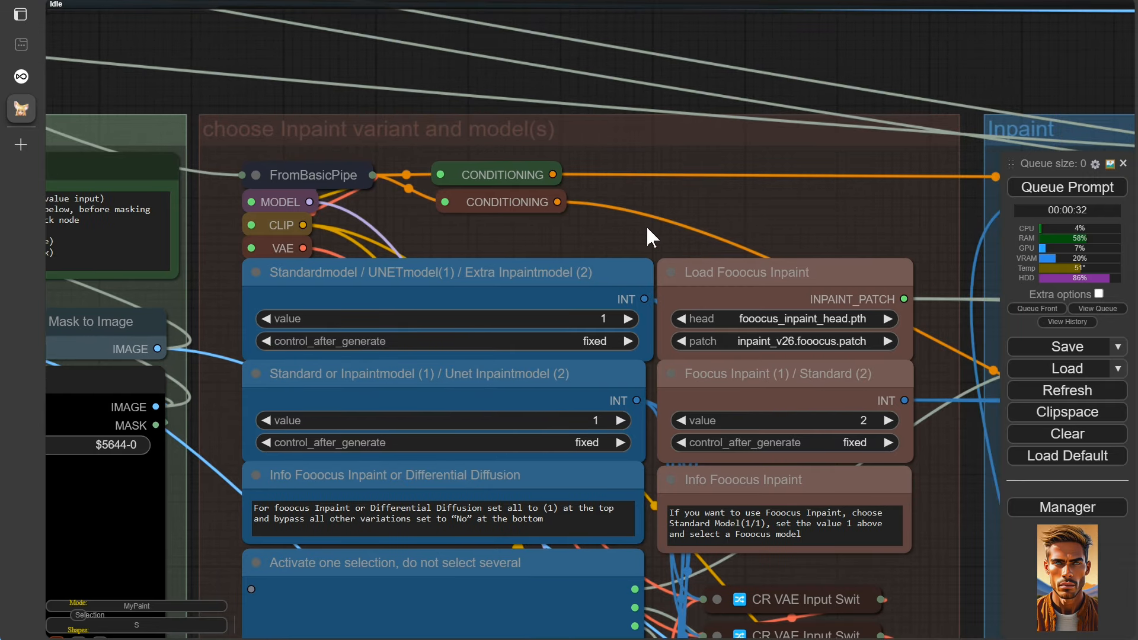
scroll(down, 3)
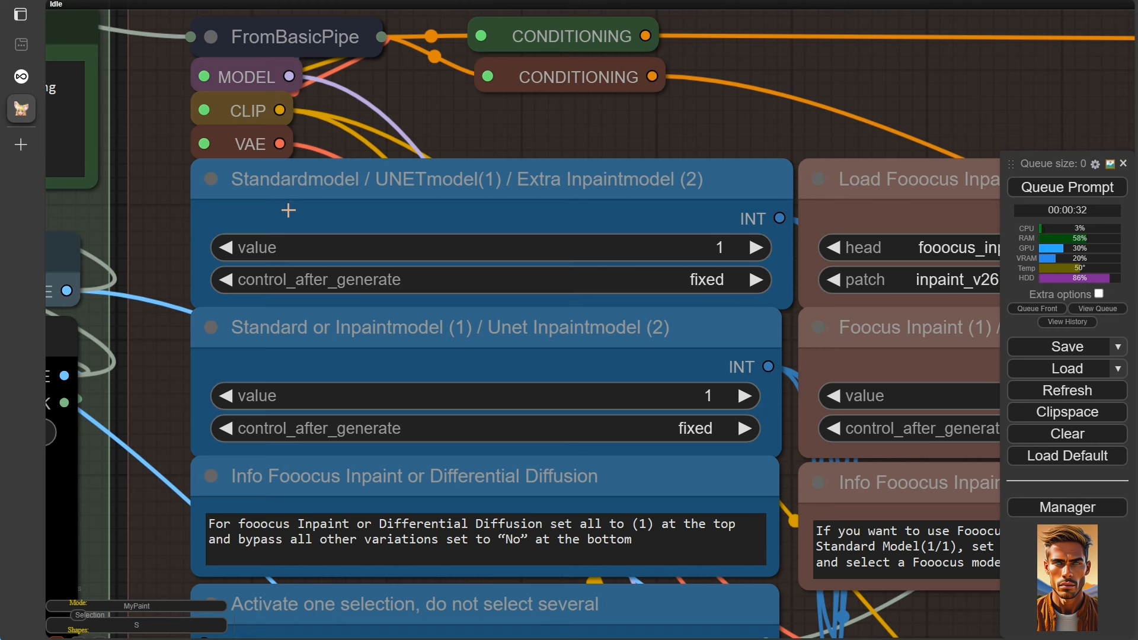
mouse_move(693, 231)
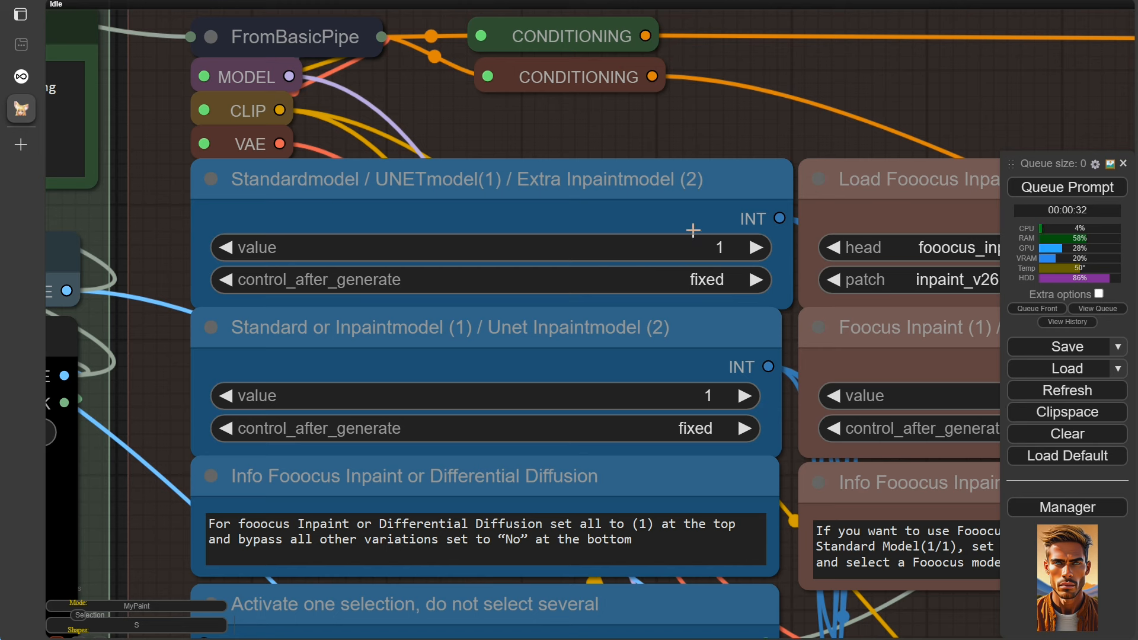
mouse_move(370, 382)
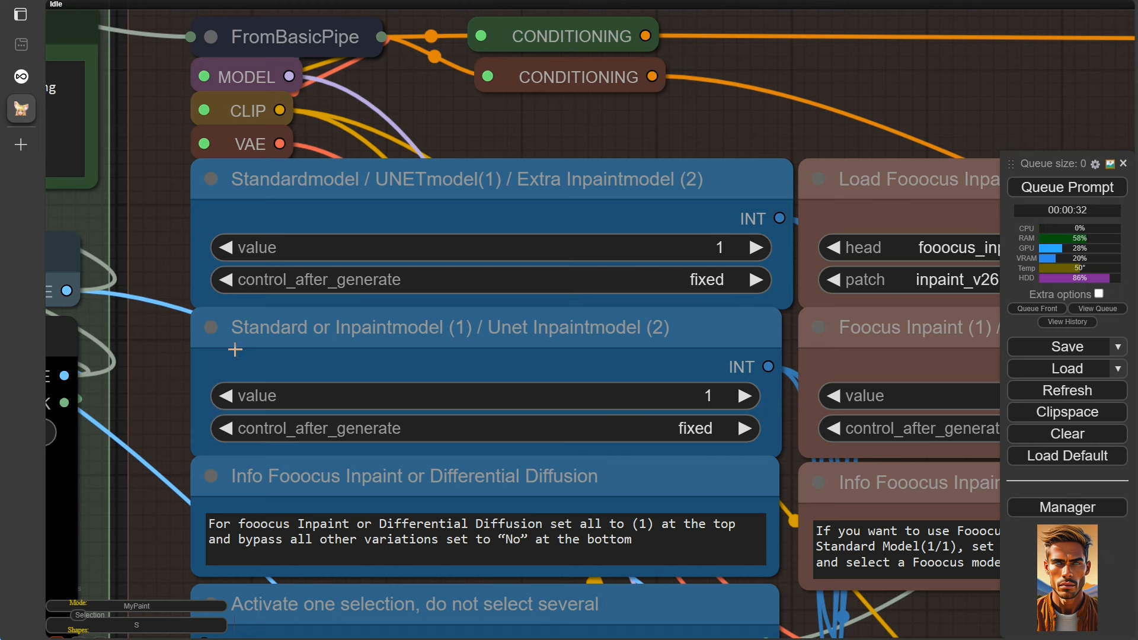
mouse_move(536, 355)
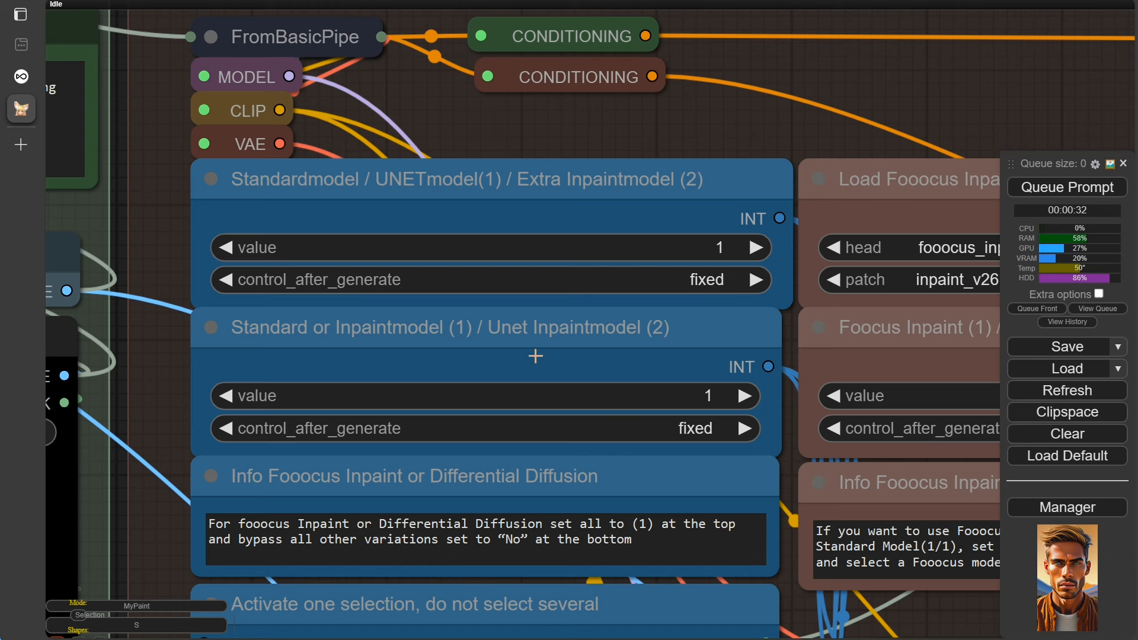
mouse_move(486, 369)
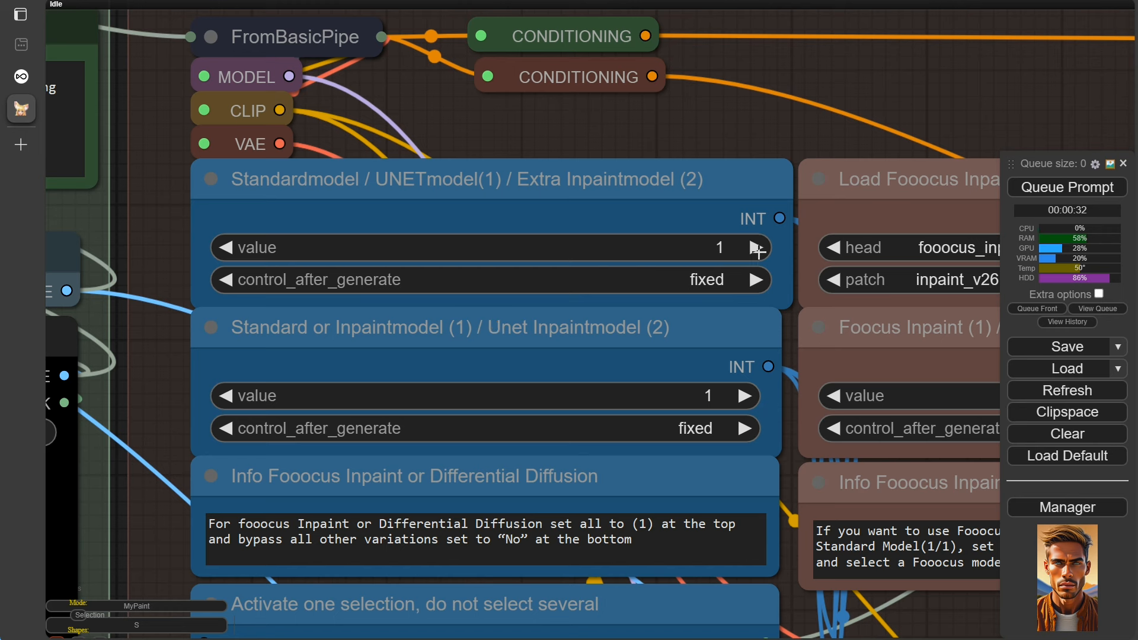
click(757, 248)
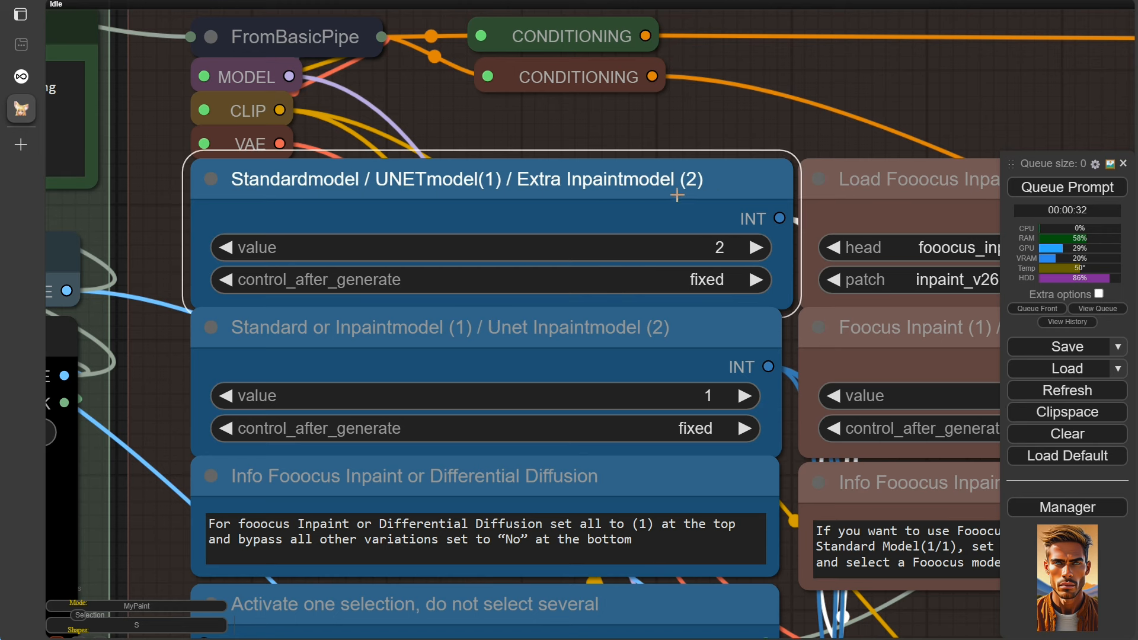
mouse_move(485, 344)
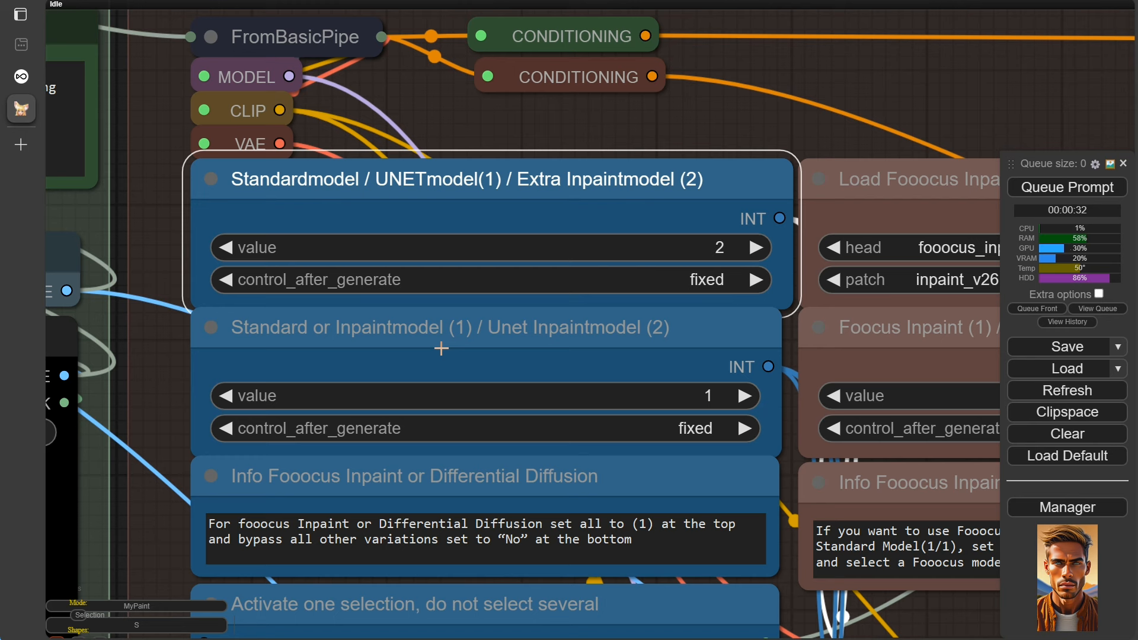
mouse_move(437, 256)
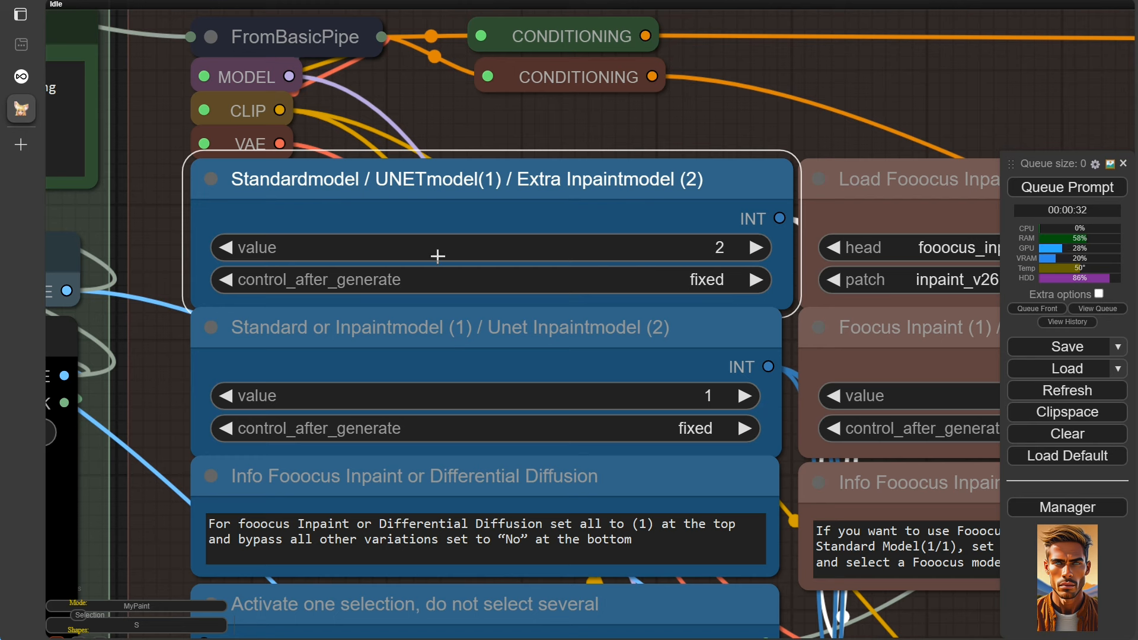
click(223, 248)
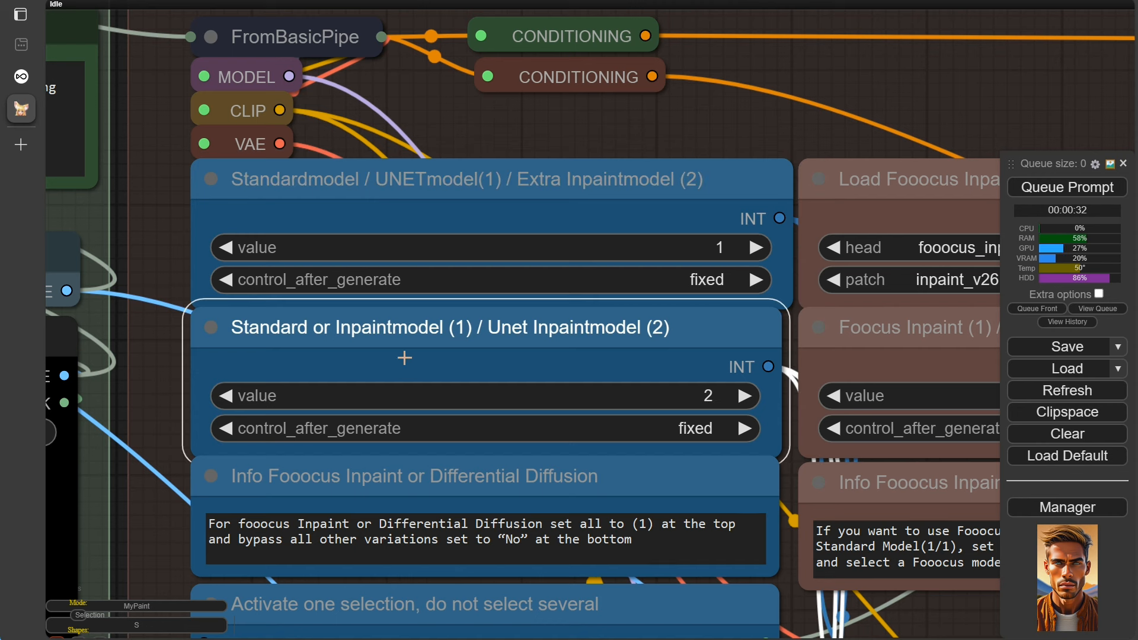
mouse_move(619, 346)
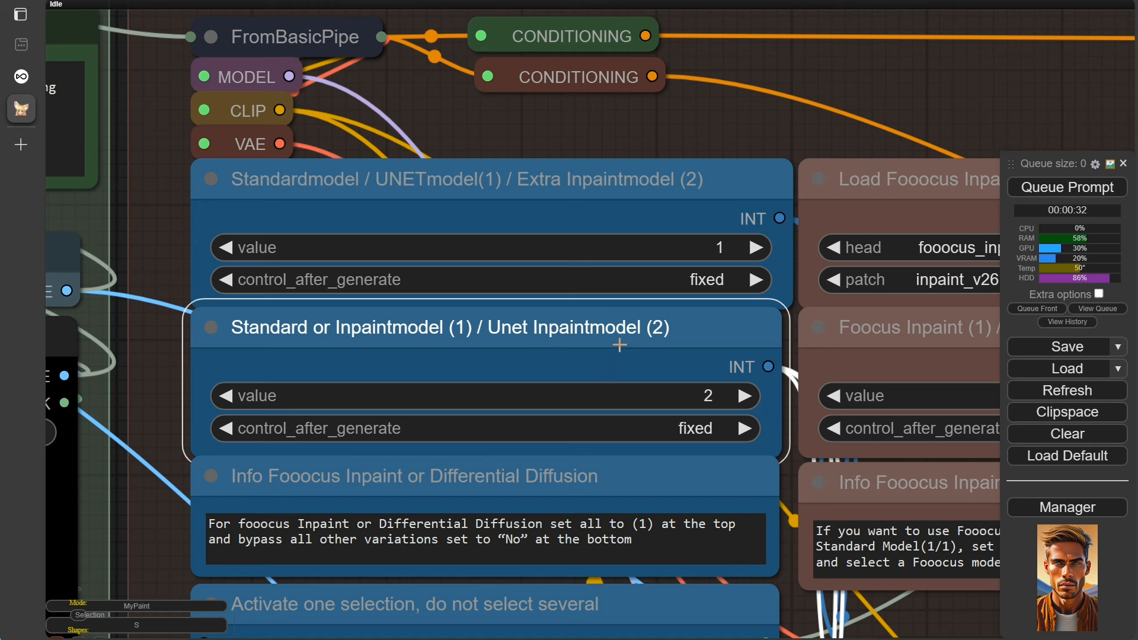
mouse_move(398, 373)
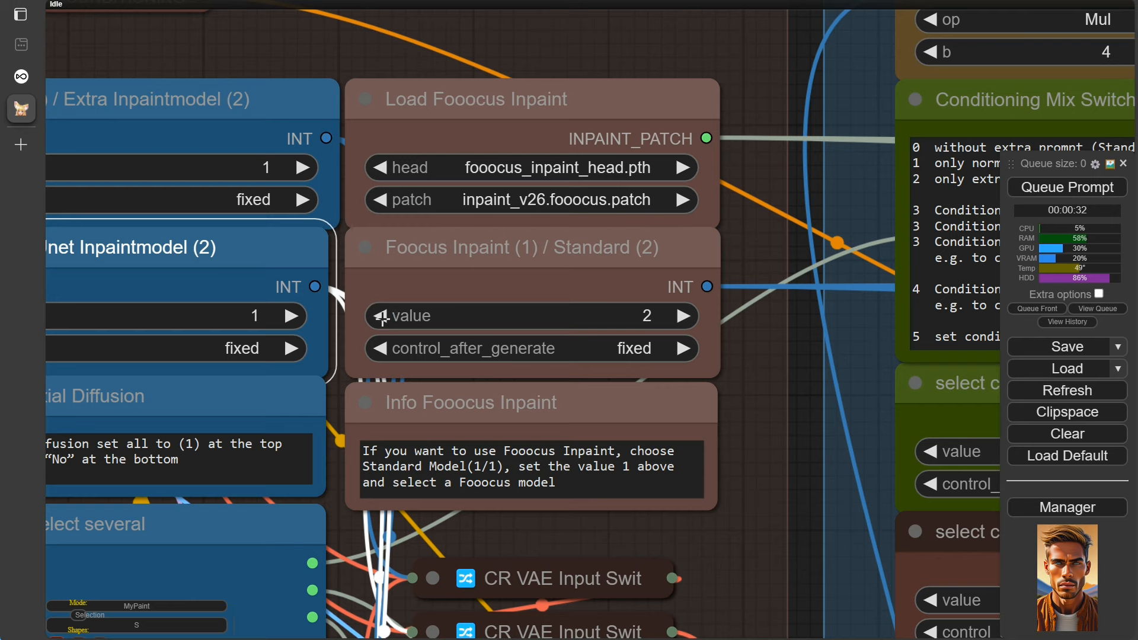
Step: Set the Fooocus Inpaint selector to 1, disable Fooocus in-/outpaint, and toggle Differential Diffusion on and off
click(378, 316)
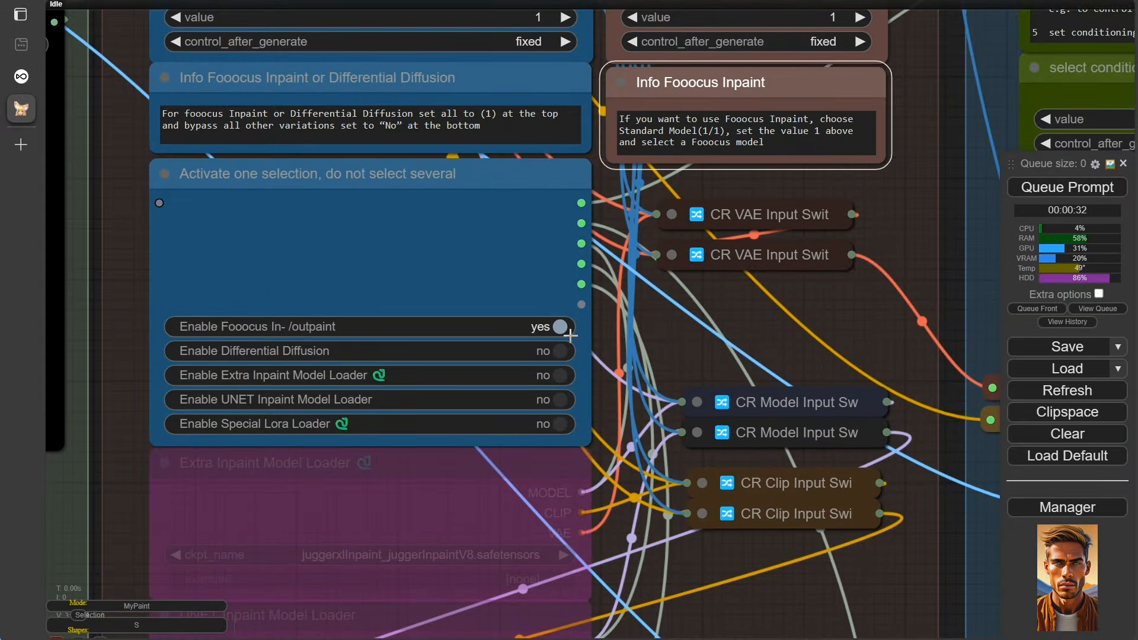
click(558, 326)
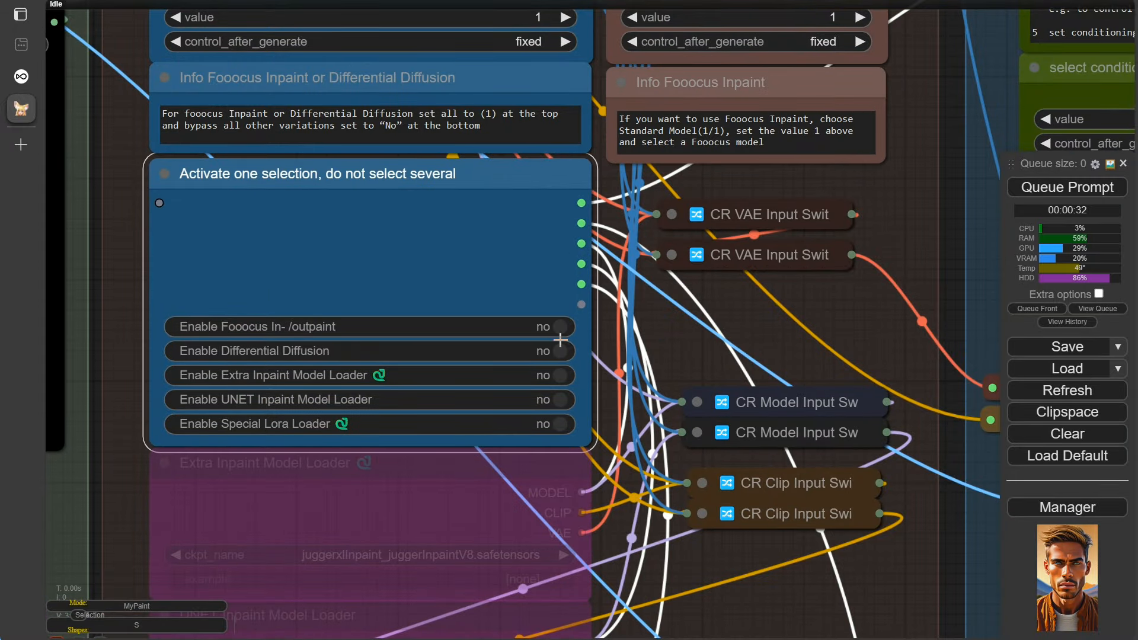
click(563, 352)
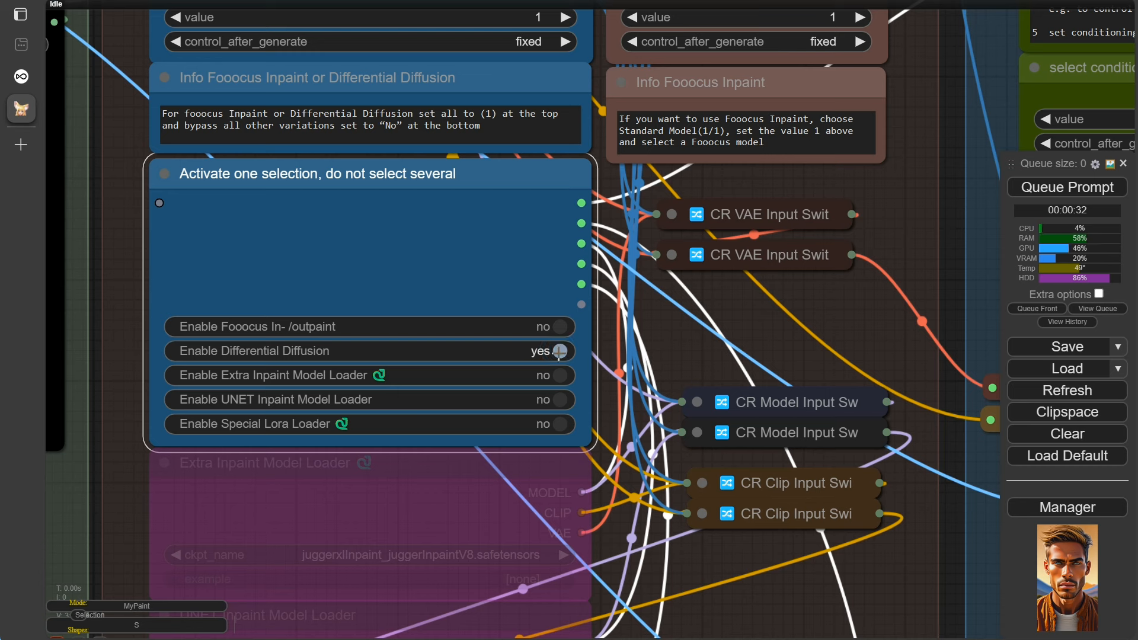
mouse_move(390, 364)
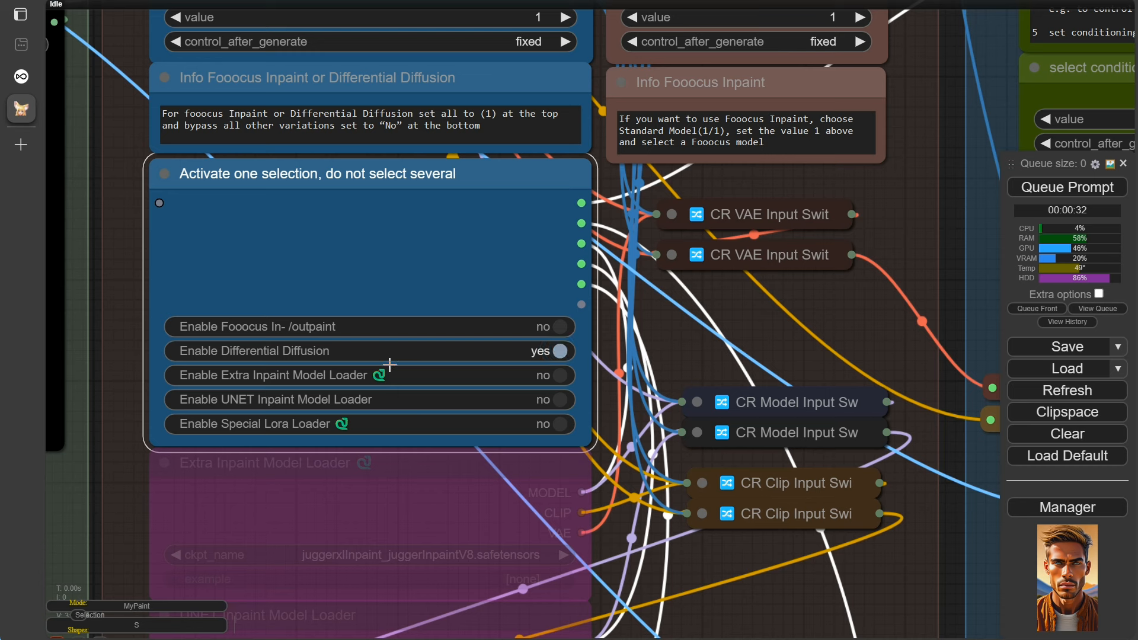
click(557, 351)
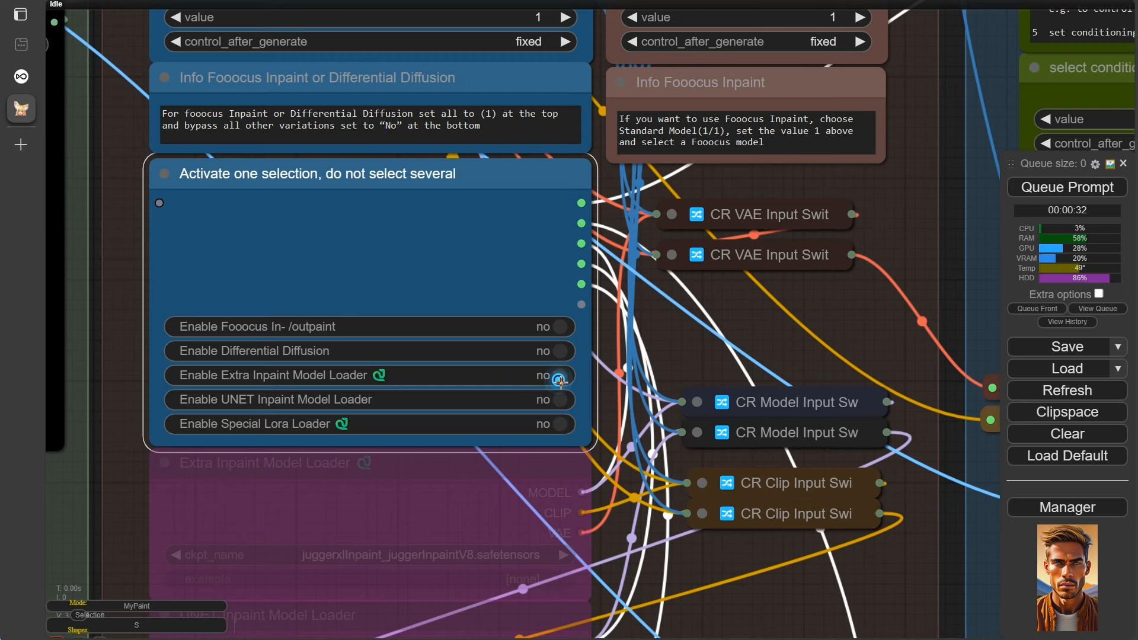
Step: Toggle the Extra Inpaint Model Loader on and off, enable the UNET Inpaint Model Loader, and open Manager
click(541, 375)
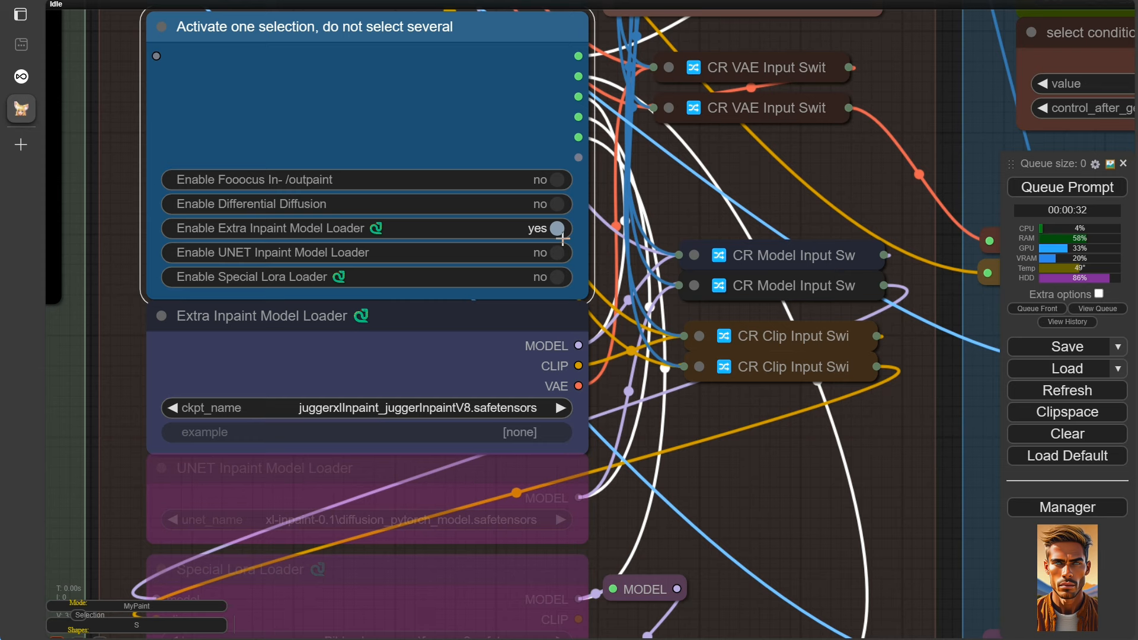
click(558, 227)
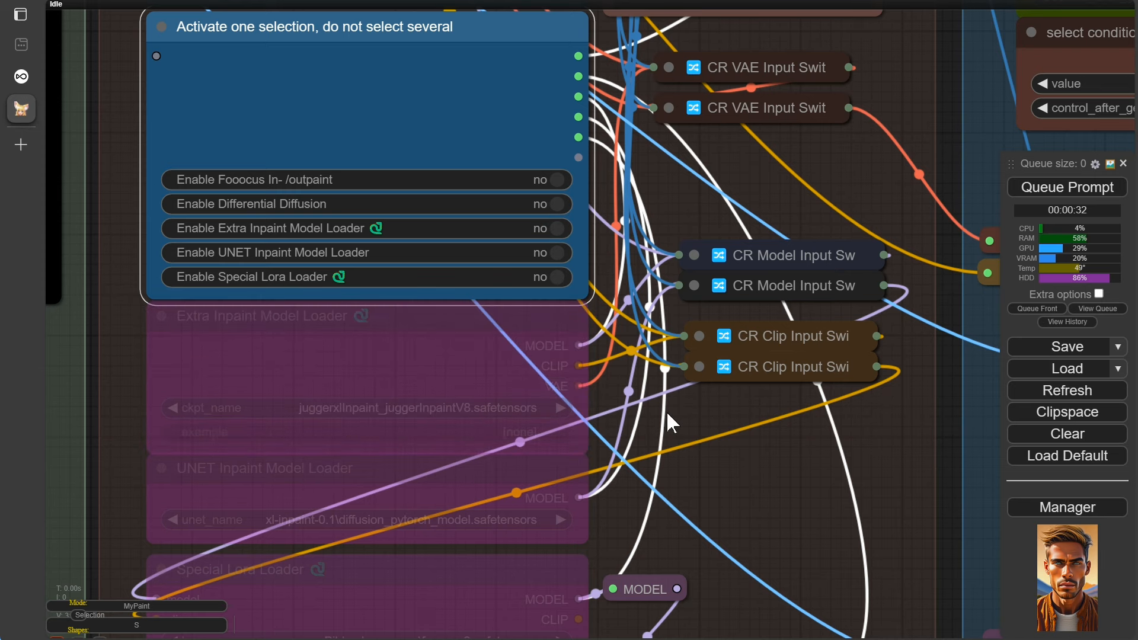
scroll(down, 3)
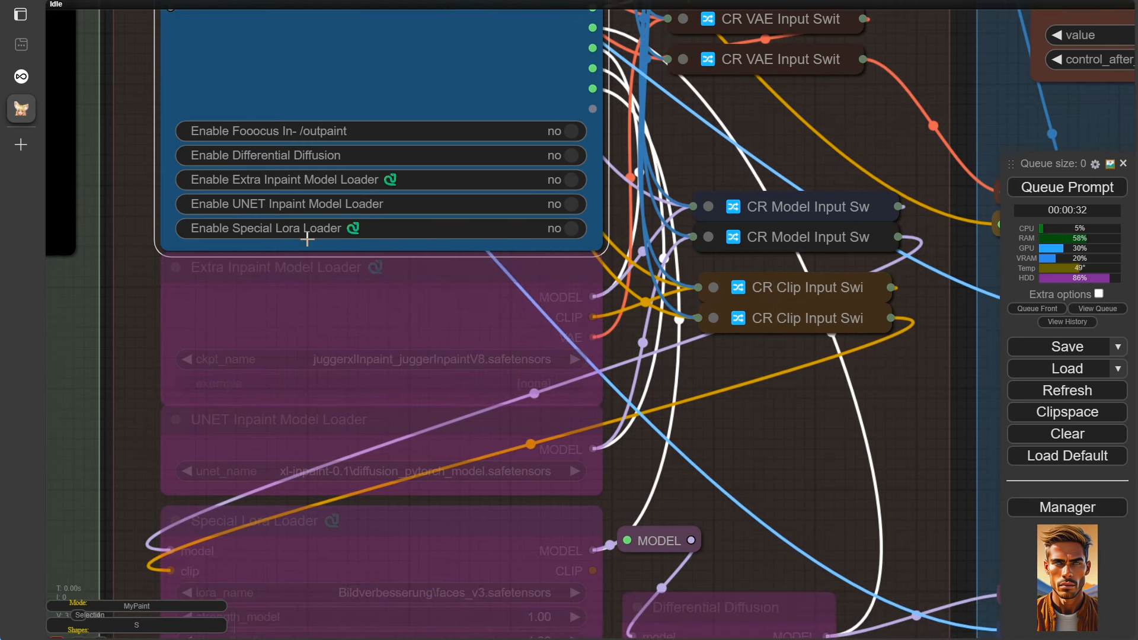
mouse_move(572, 210)
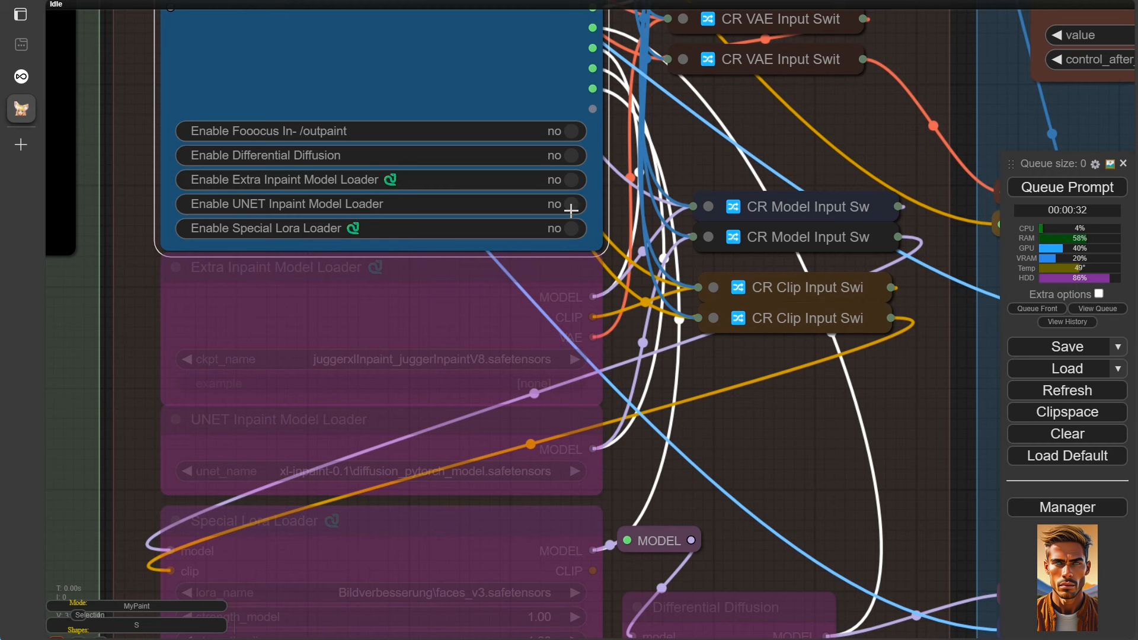
click(565, 204)
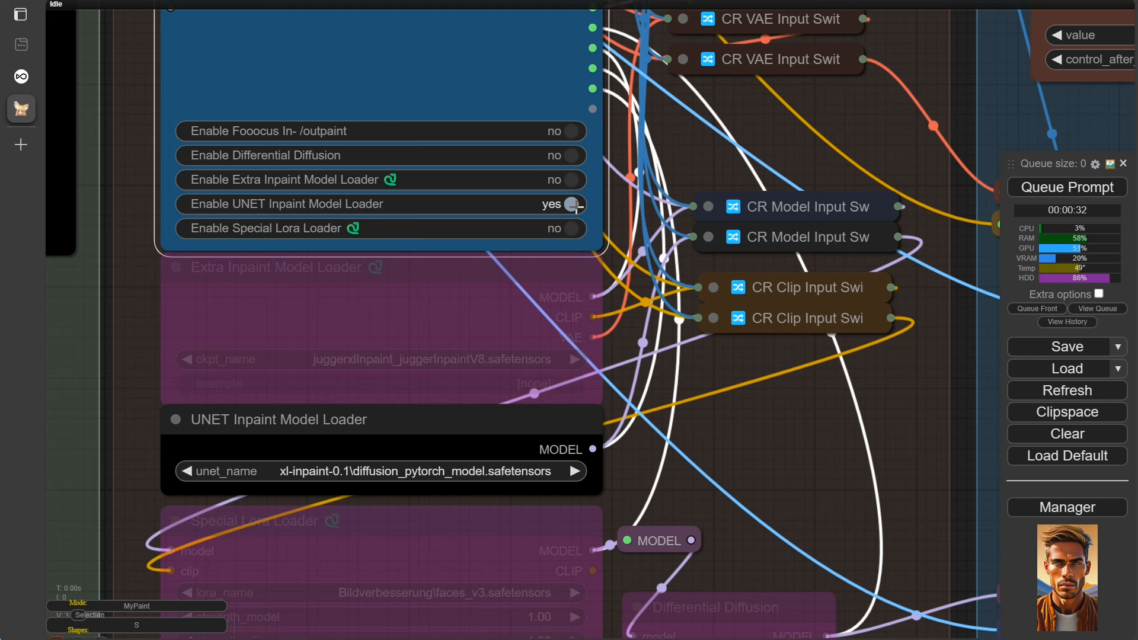
click(1067, 507)
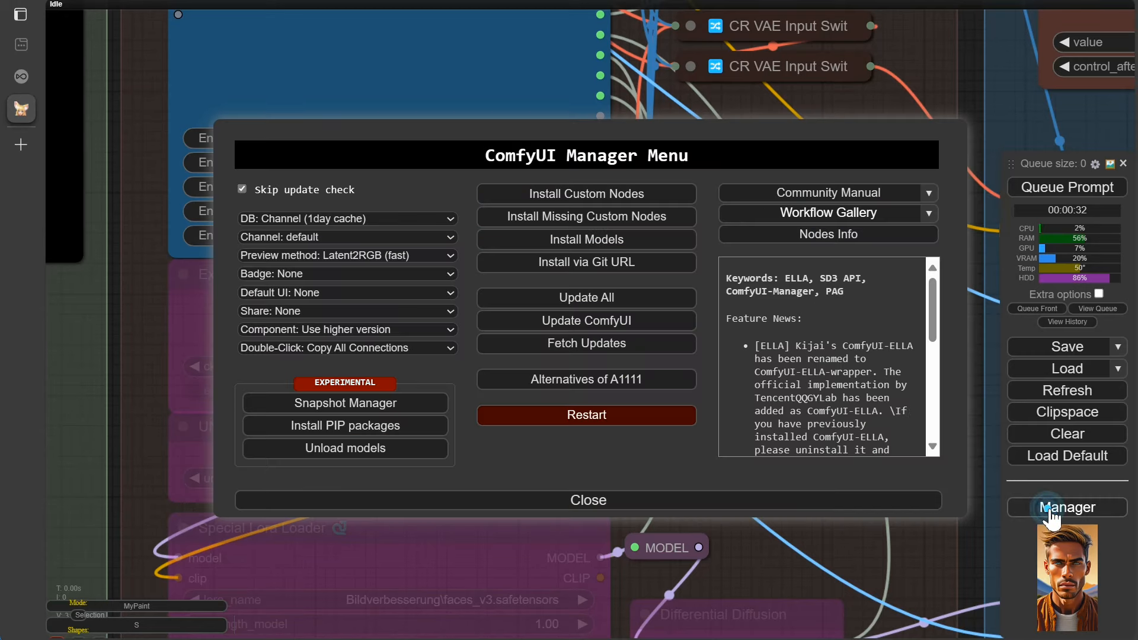
Step: Check under Install Models that SDXL inpainting 0.1 UNET shows Installed, then close the manager
click(586, 240)
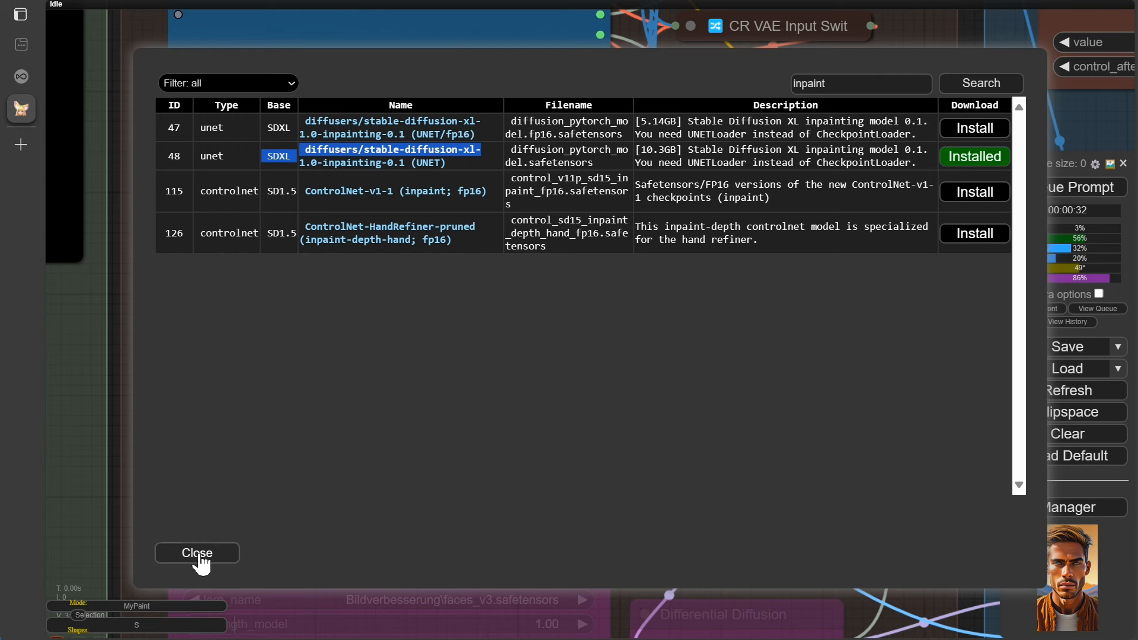
click(197, 552)
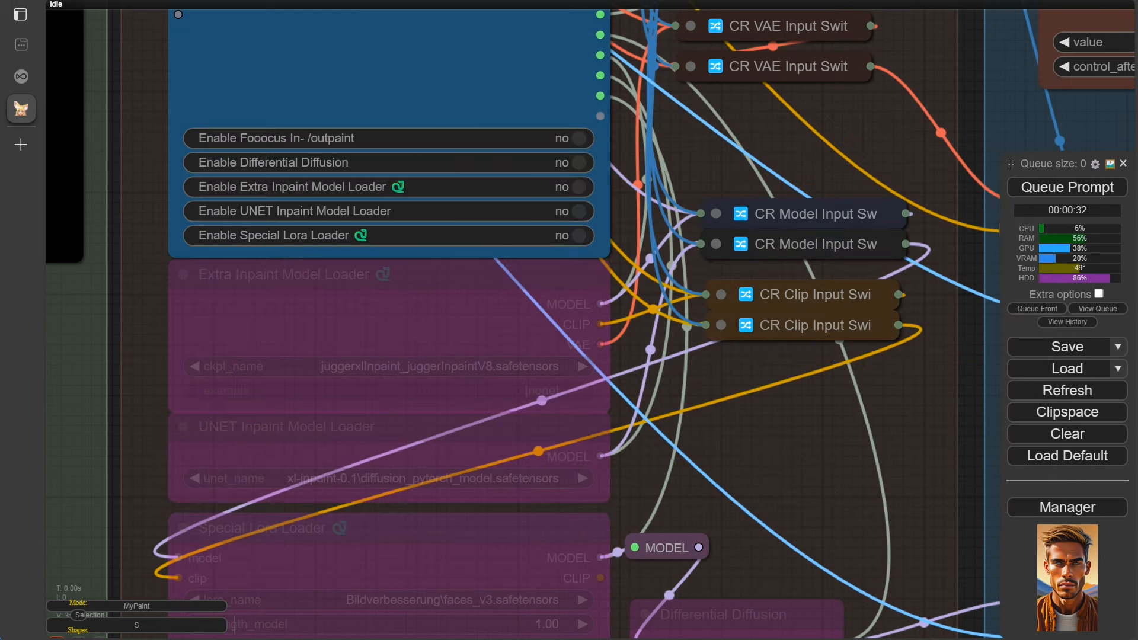
scroll(down, 3)
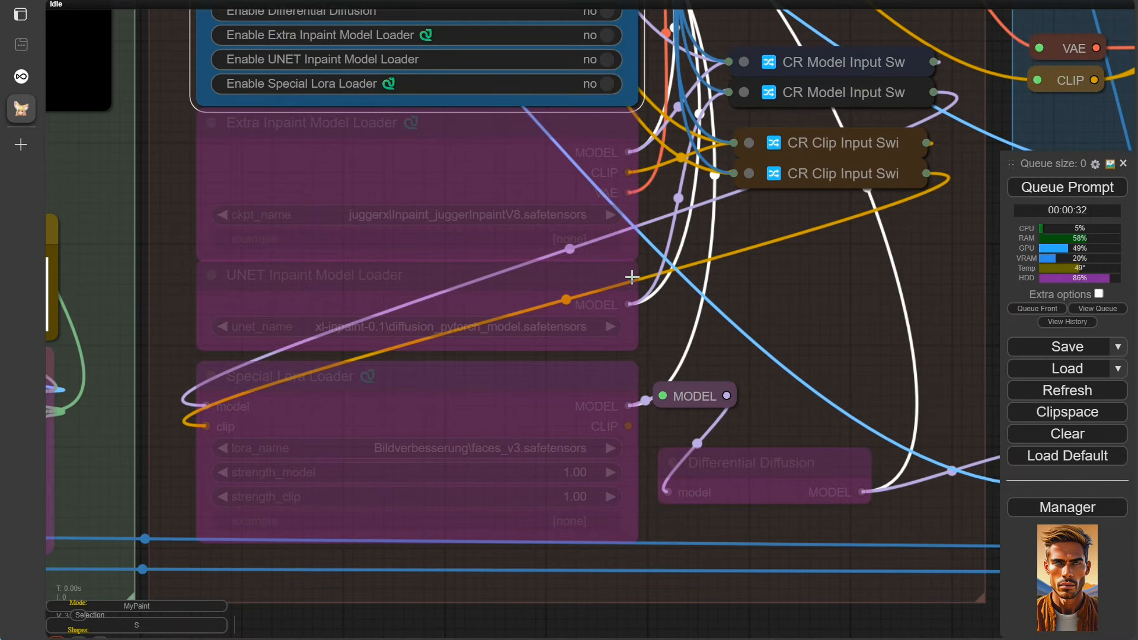
click(589, 84)
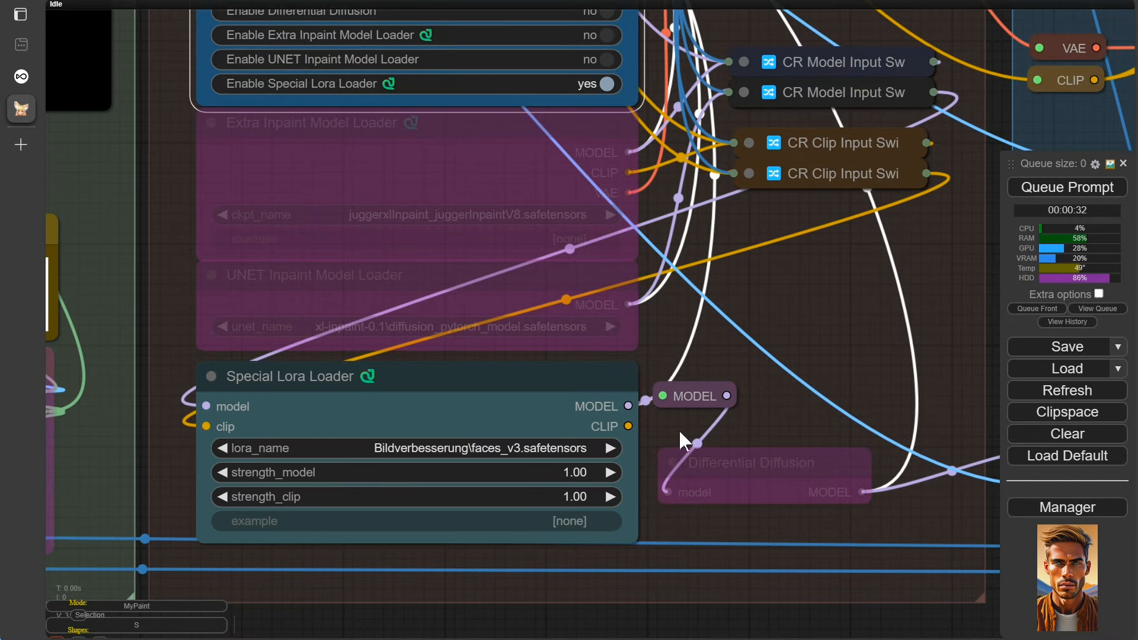
click(605, 83)
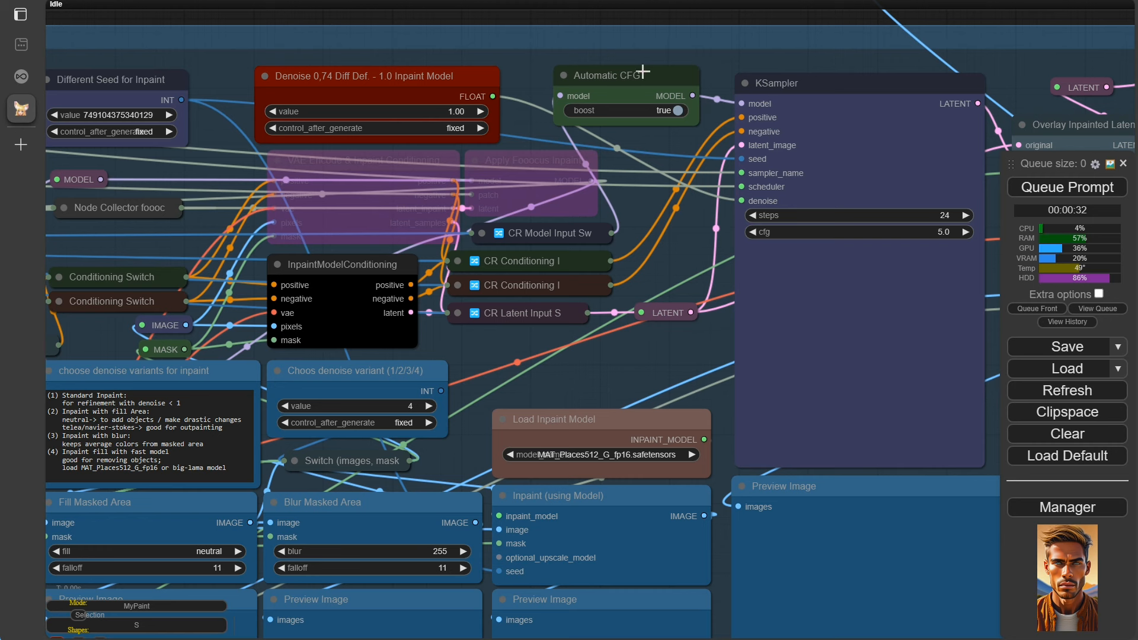
mouse_move(614, 77)
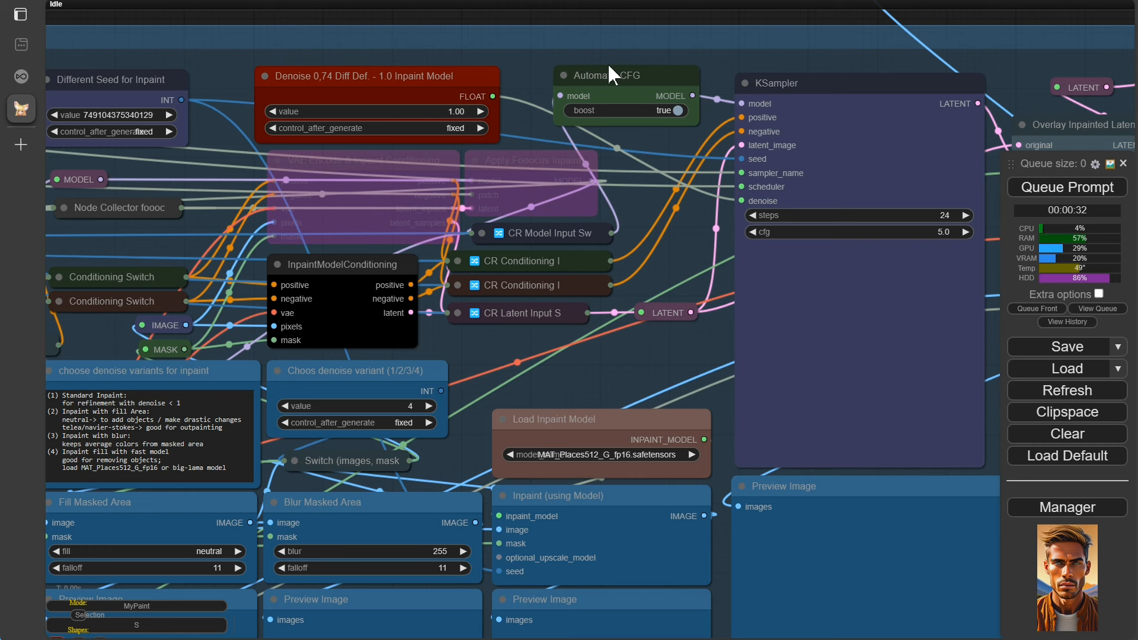
mouse_move(674, 142)
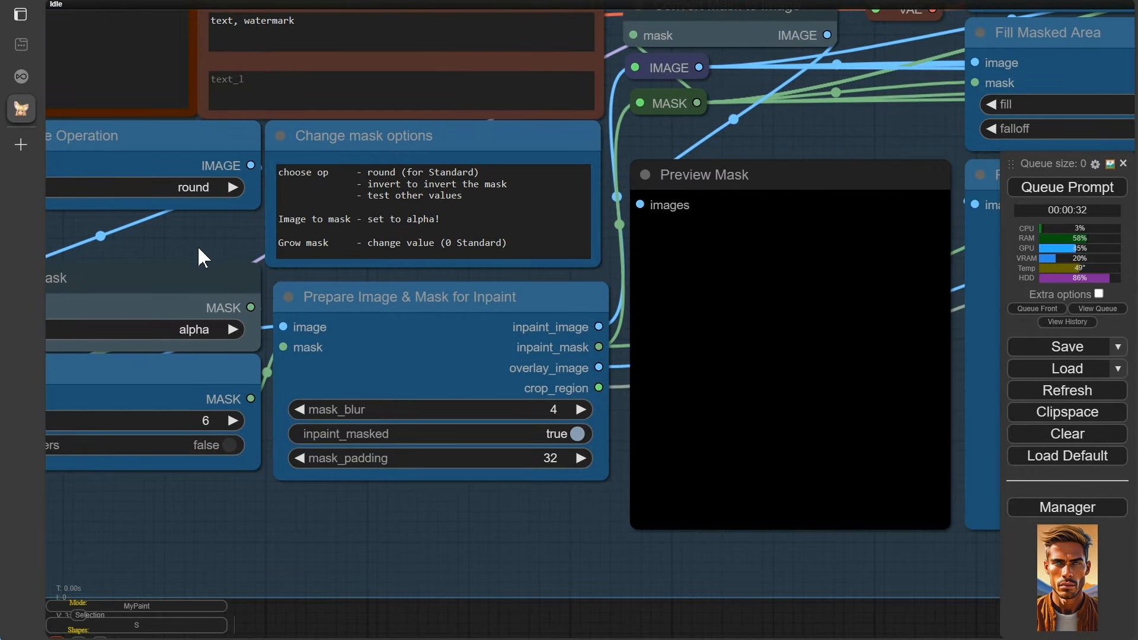
mouse_move(355, 219)
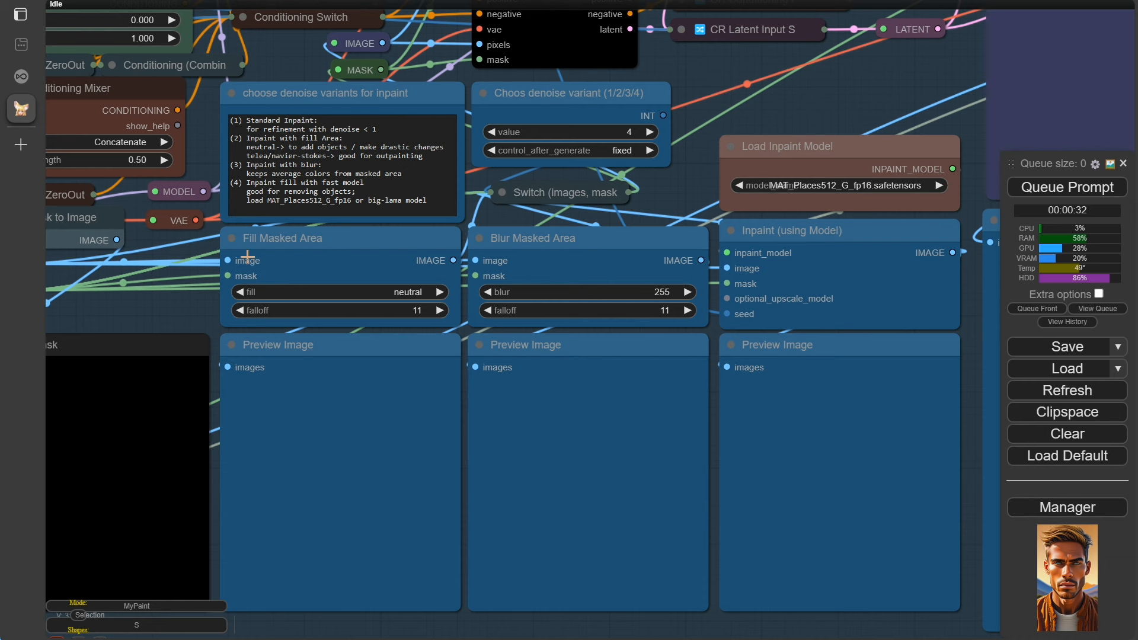
mouse_move(331, 255)
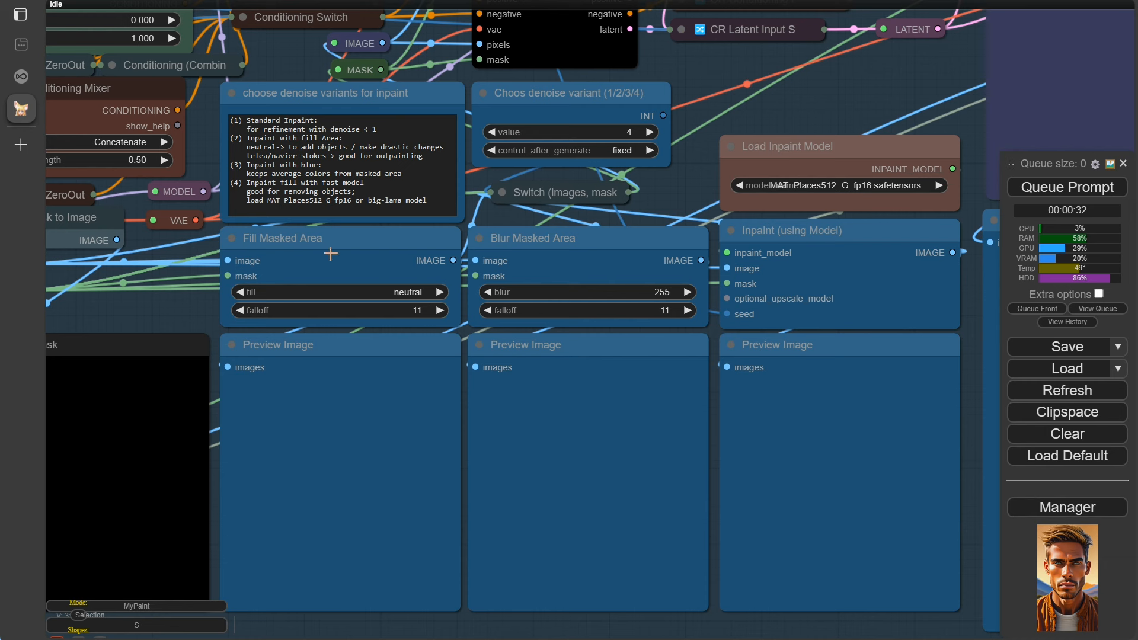
mouse_move(483, 257)
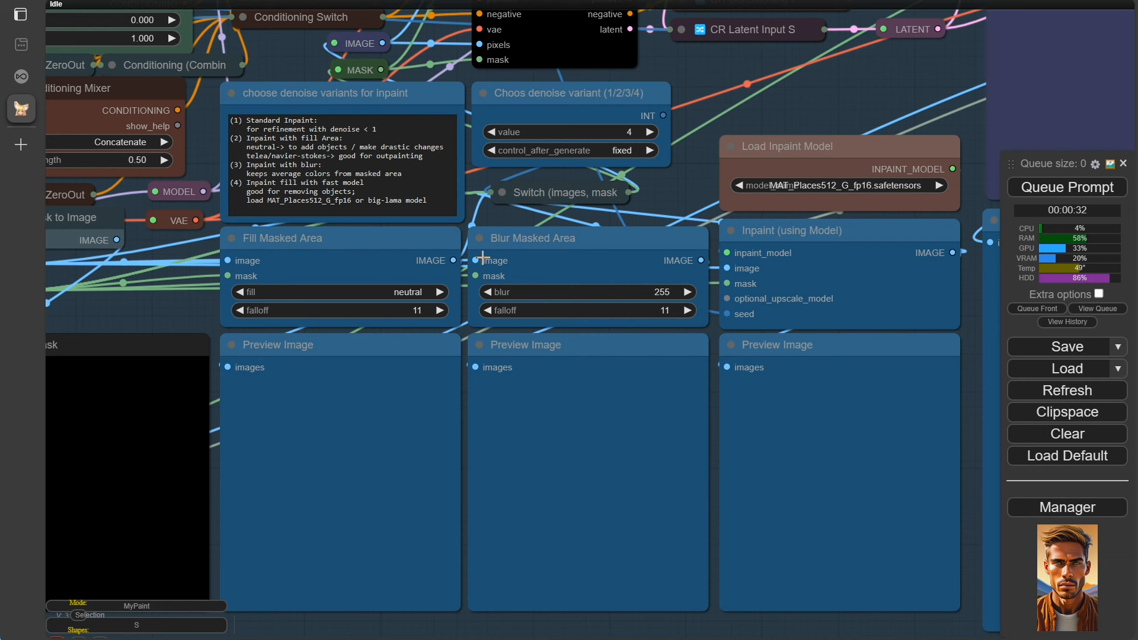
mouse_move(561, 260)
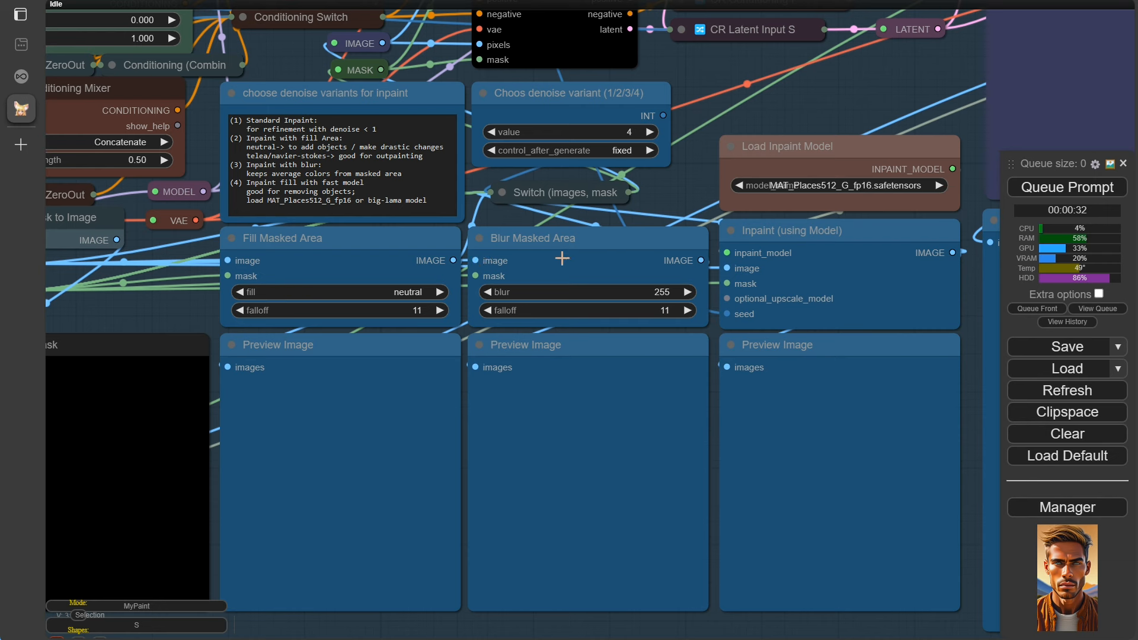
mouse_move(843, 252)
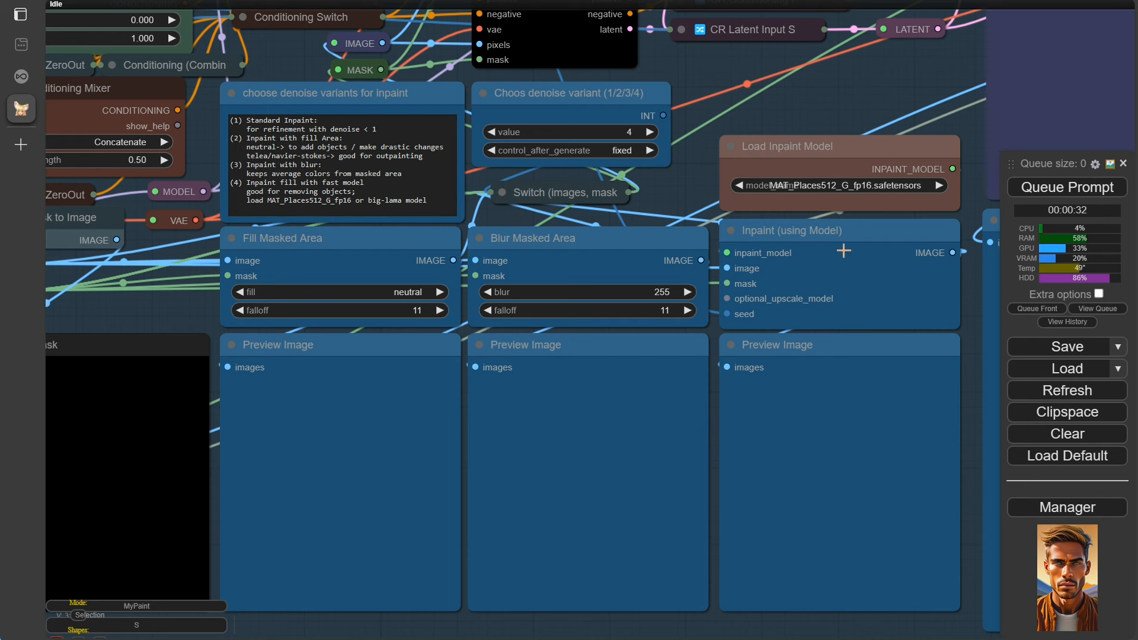
Step: Keep MAT_Places512_G_fp16 as the inpaint model and cycle the denoise variant from 1 up past 3
click(838, 185)
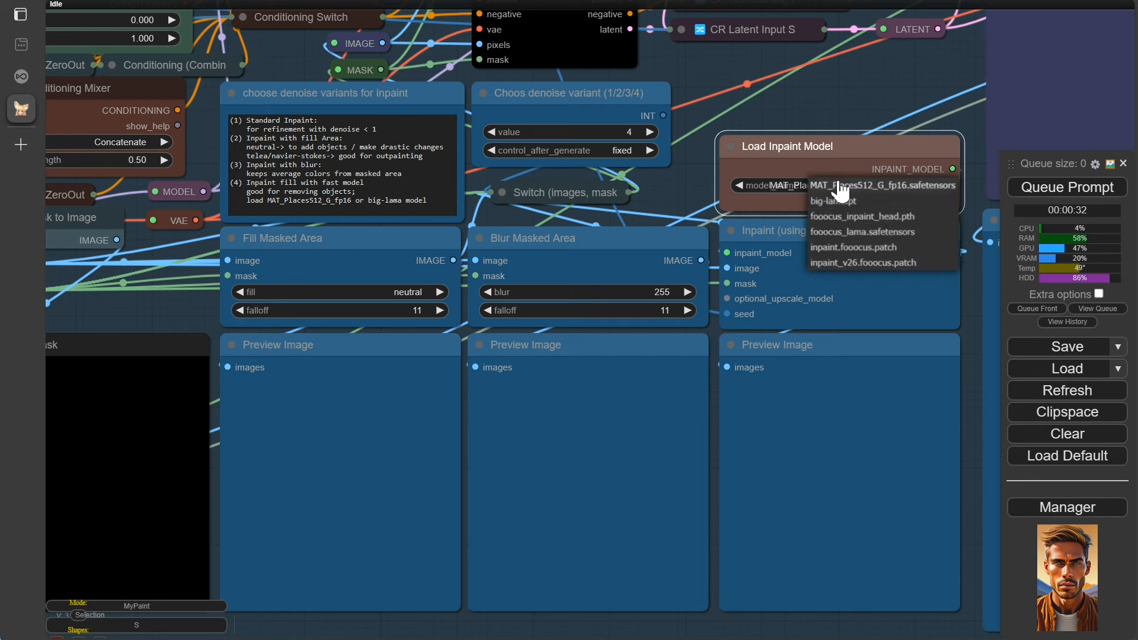
click(881, 185)
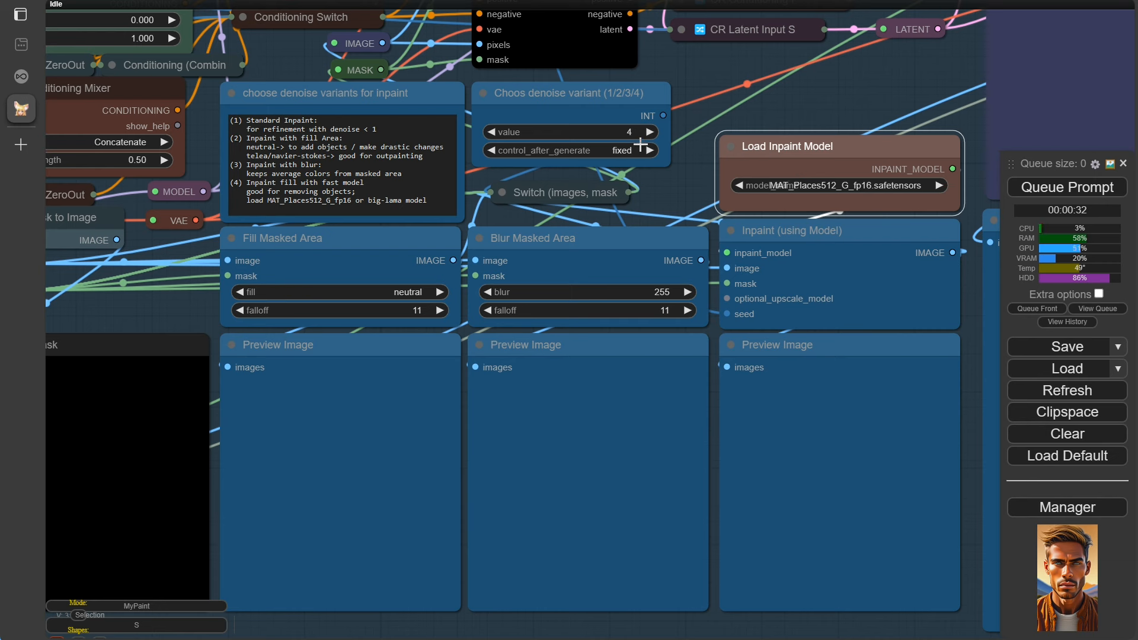
click(492, 131)
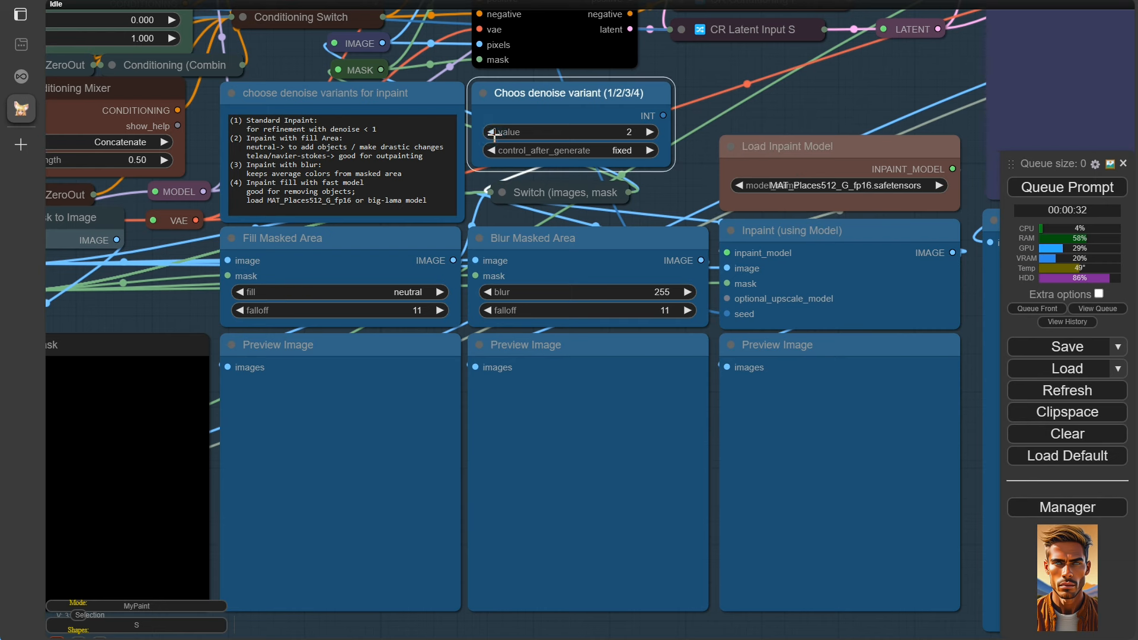
click(492, 132)
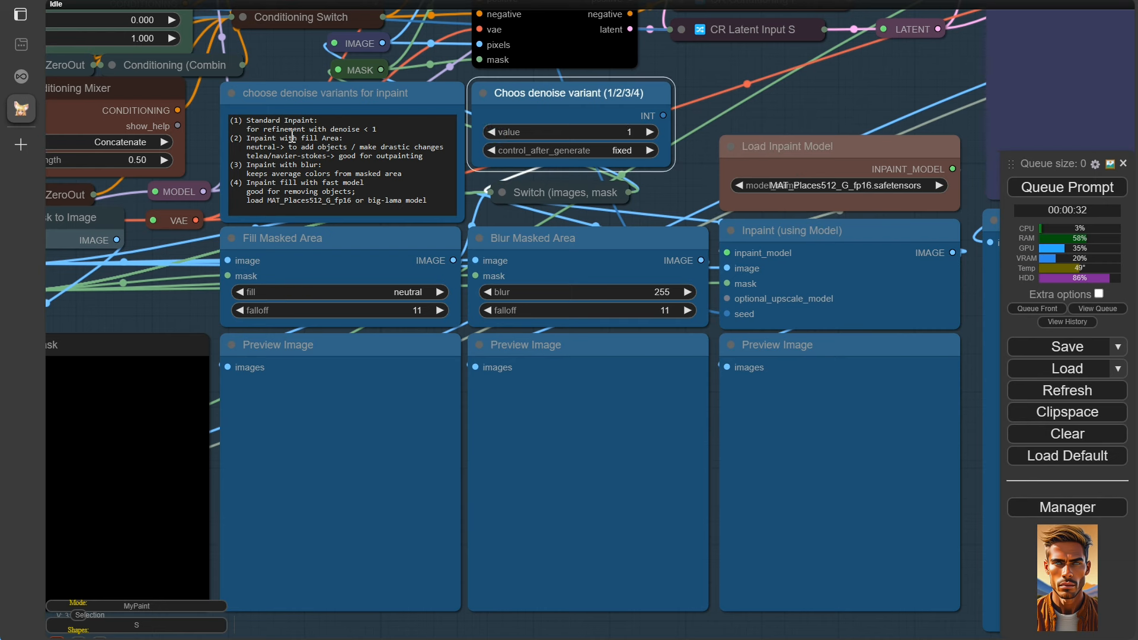
click(651, 132)
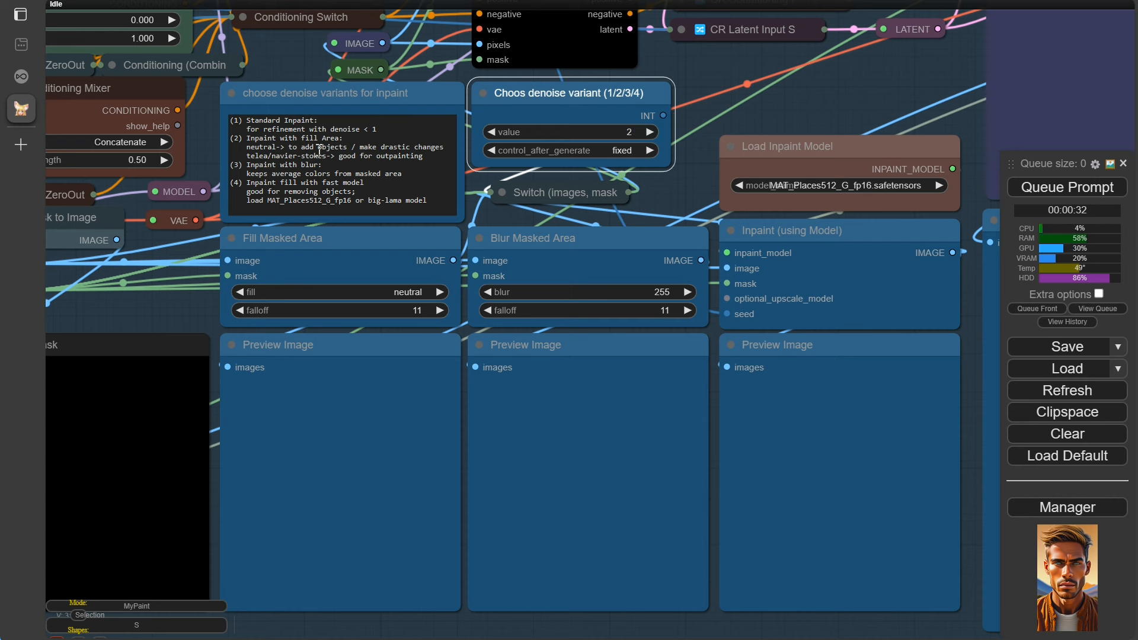
click(649, 132)
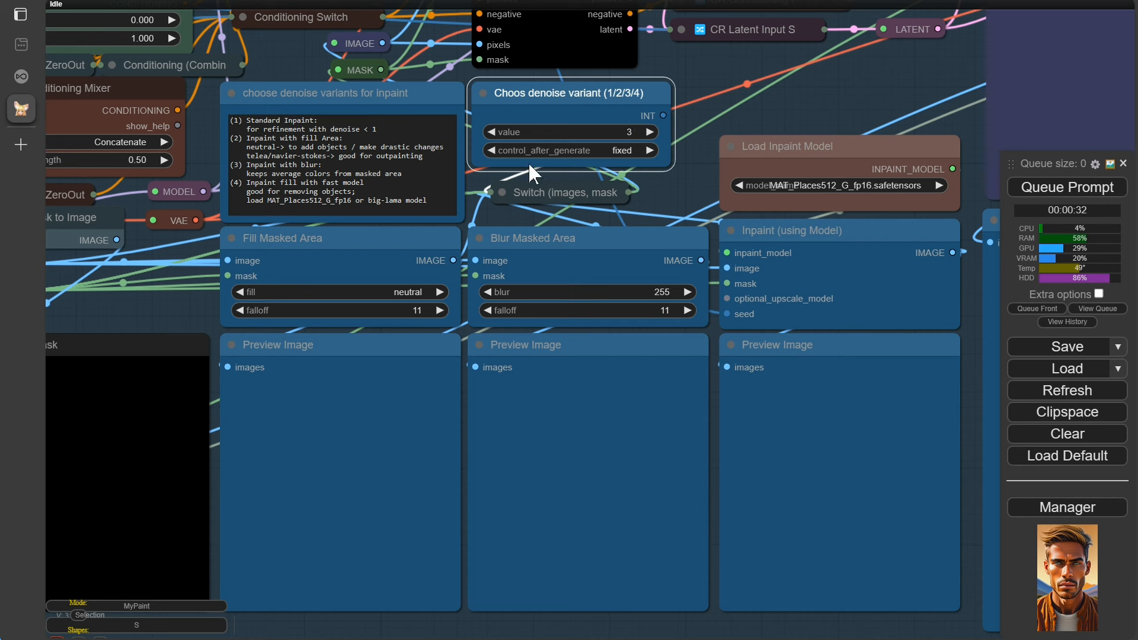
click(650, 131)
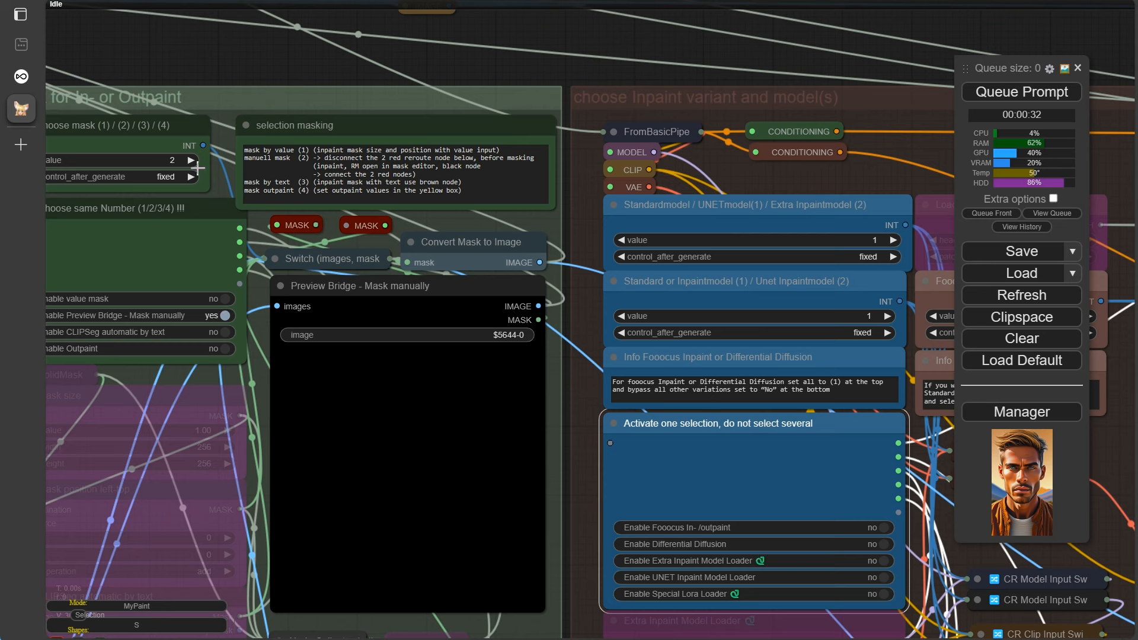
Step: Queue the workflow, close the MaskToImage reshape error, and open Preview Bridge - Mask manually in MaskEditor
click(1020, 91)
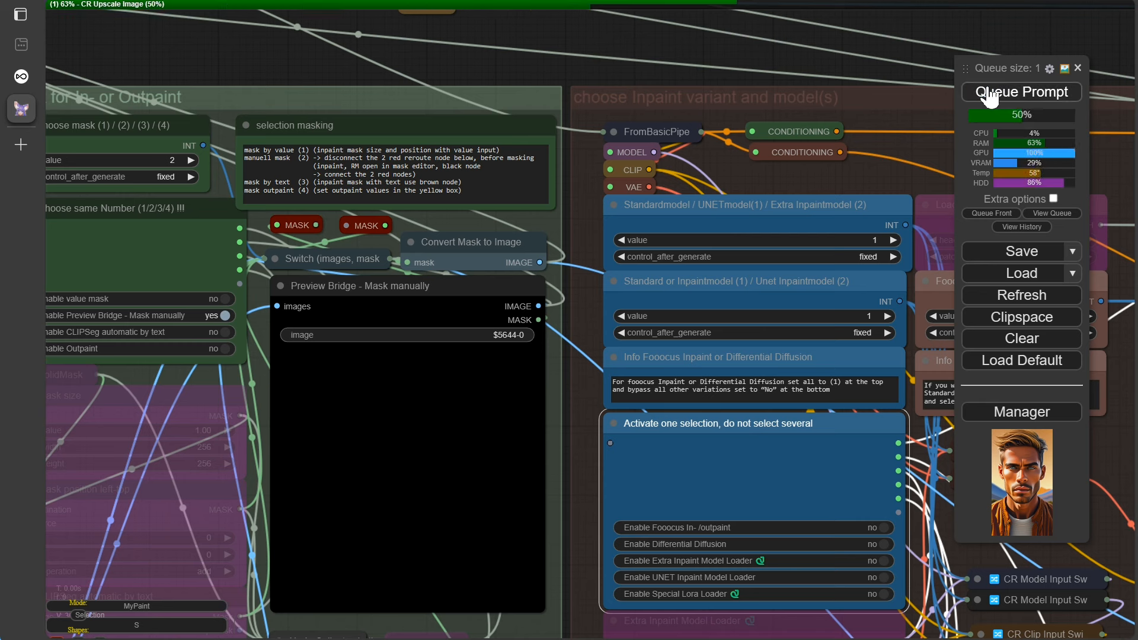
click(1020, 92)
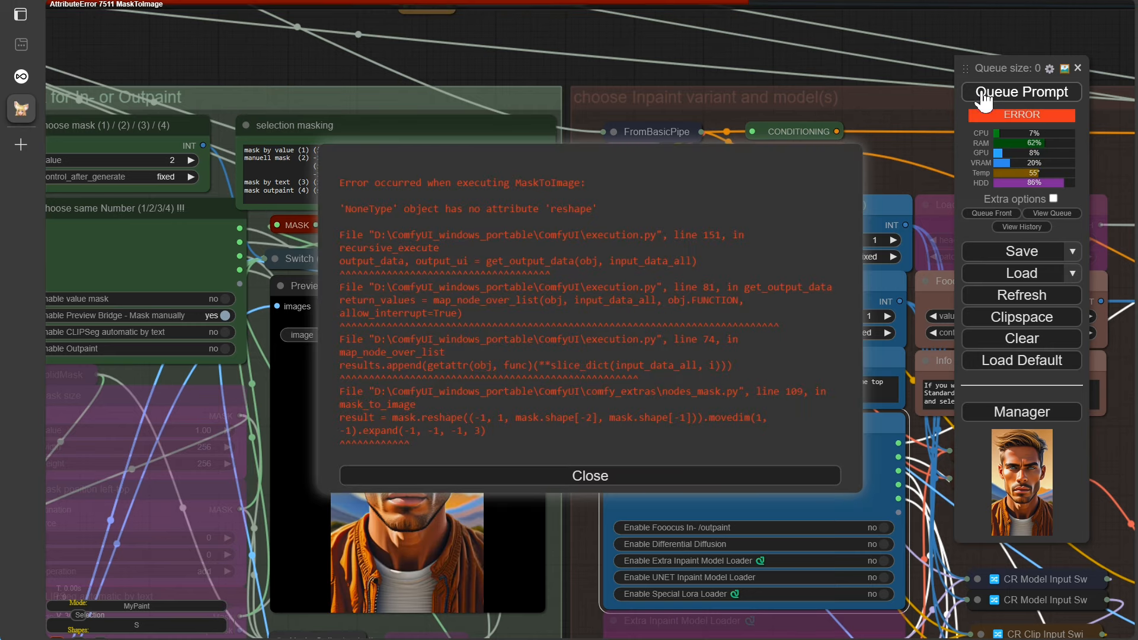
click(589, 475)
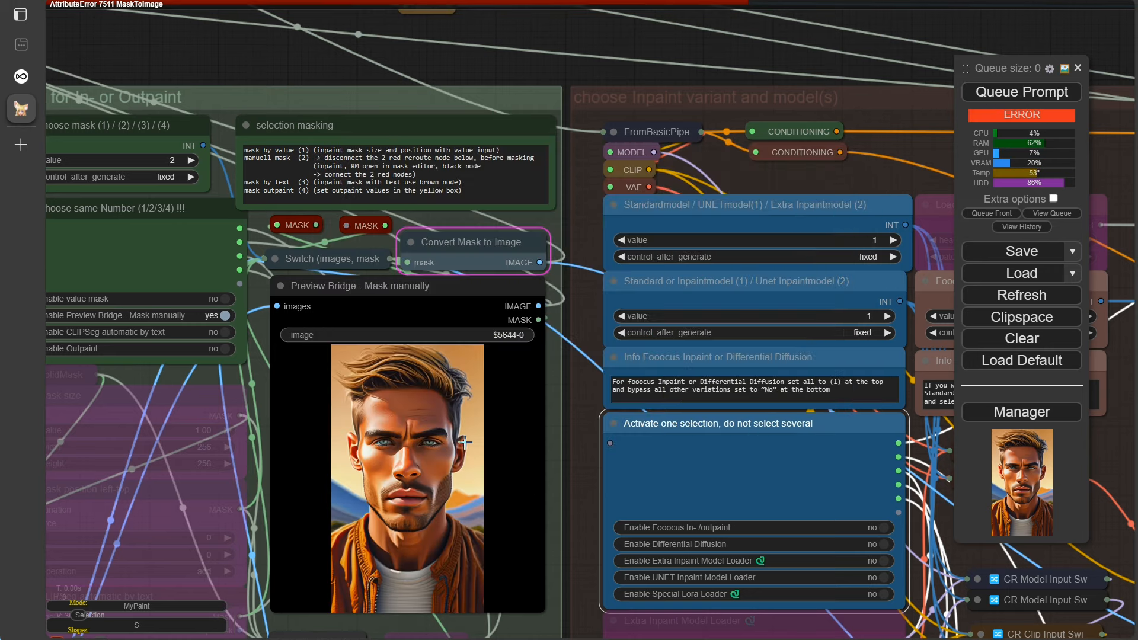
right_click(391, 285)
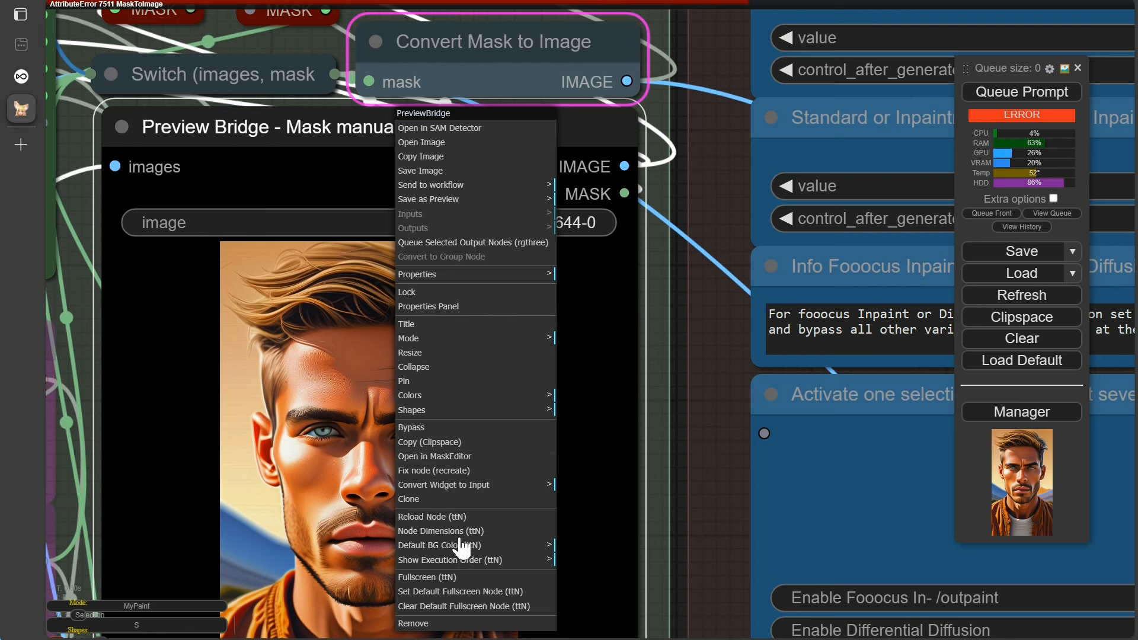
mouse_move(443, 485)
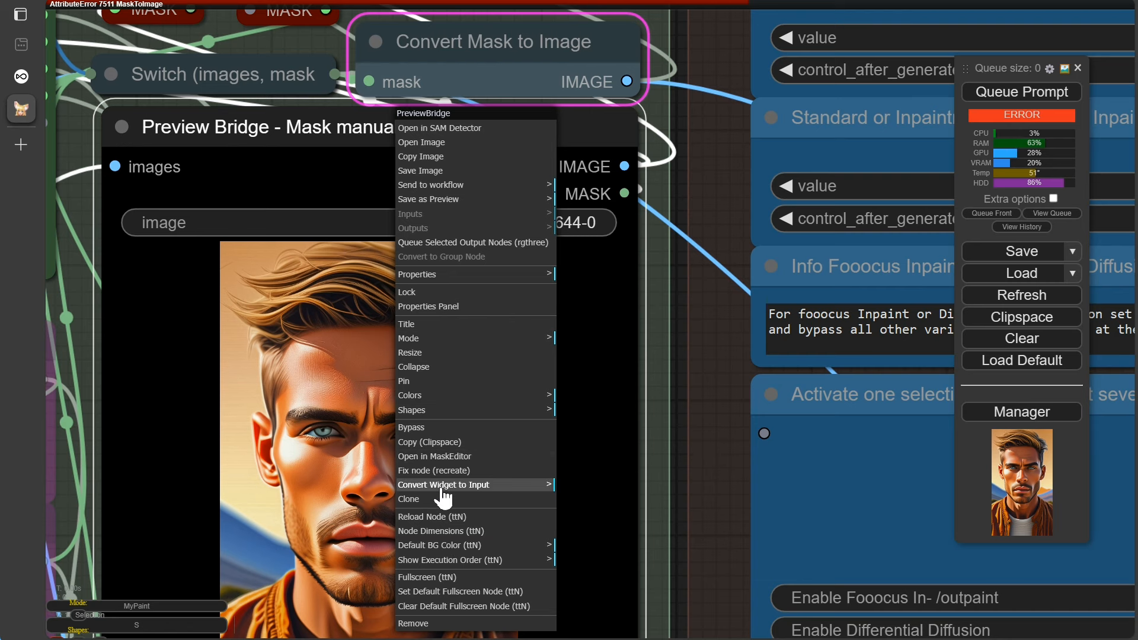
click(434, 456)
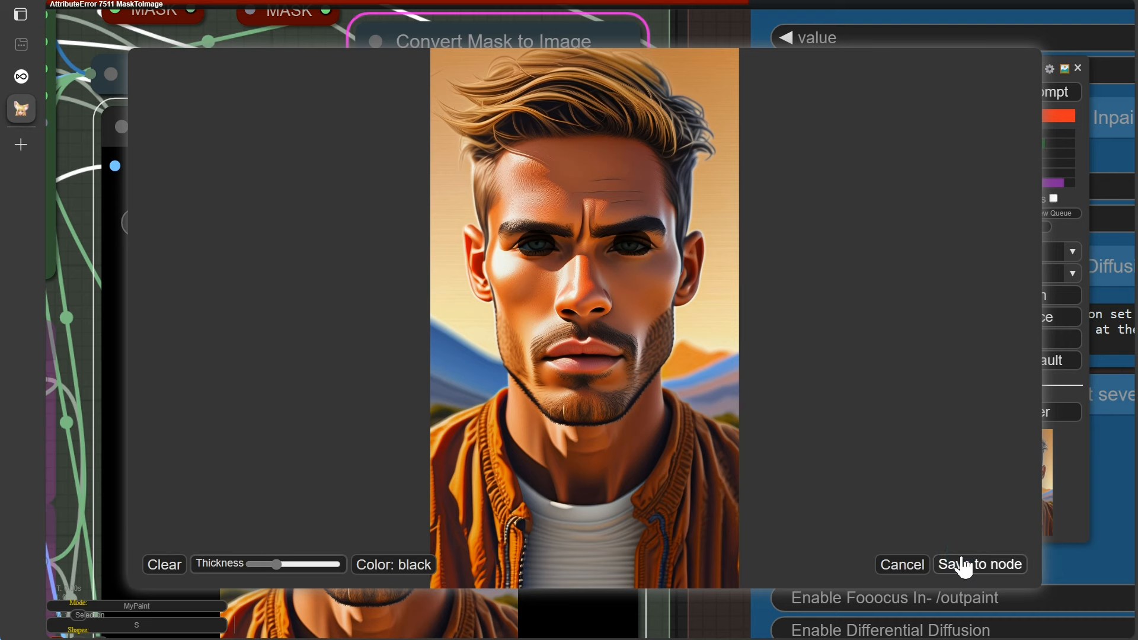
Step: Save the painted eye mask to the node and queue the workflow again
click(979, 565)
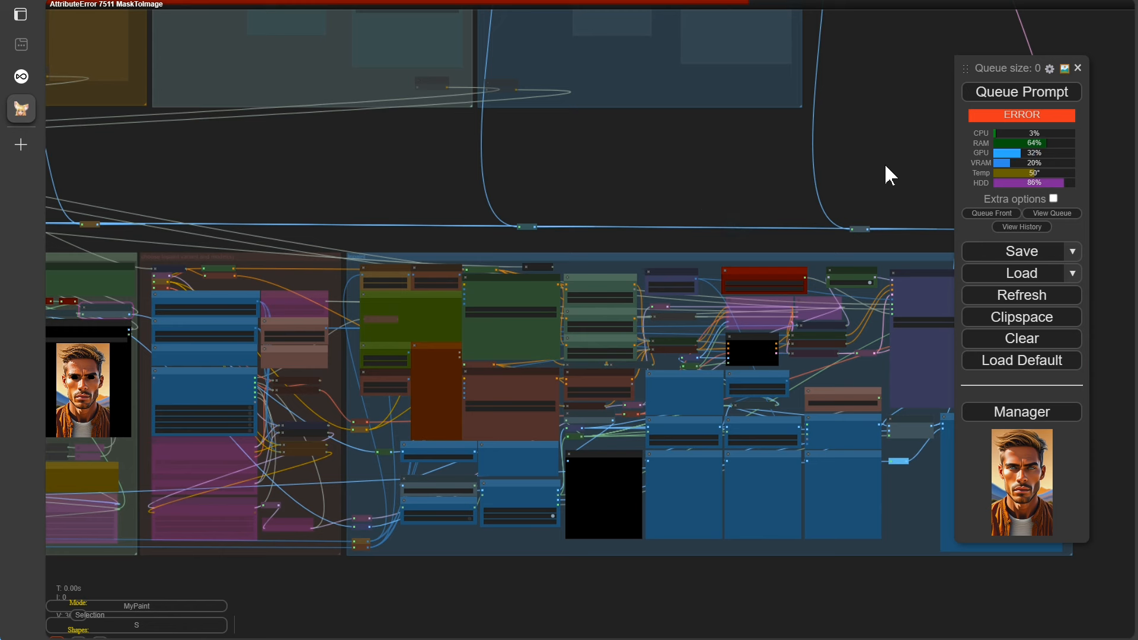
mouse_move(757, 262)
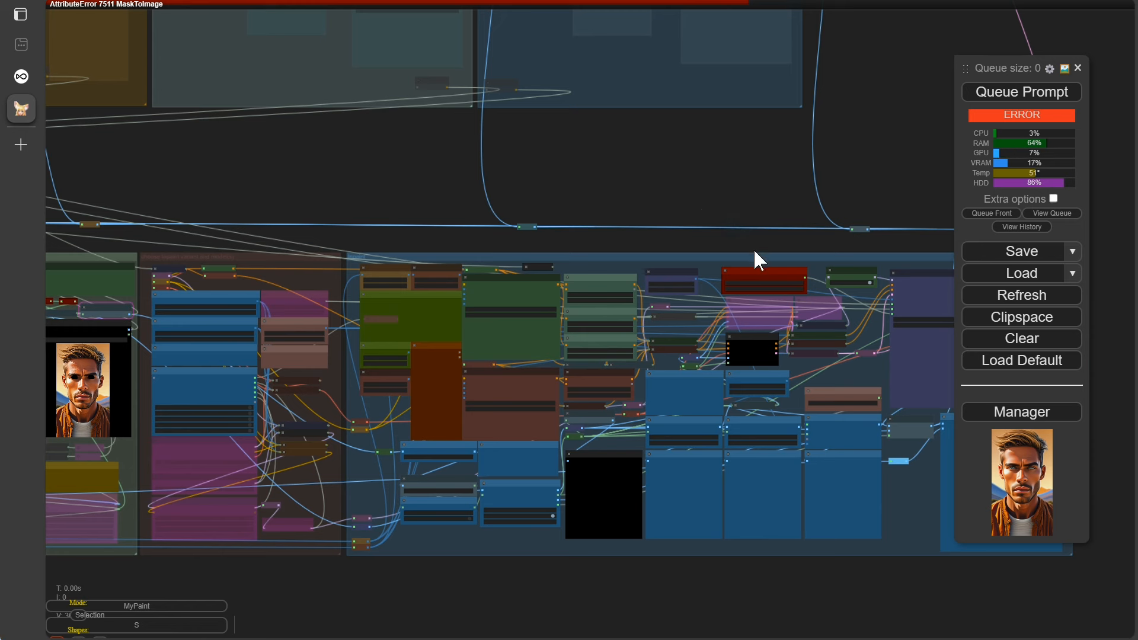
click(1019, 93)
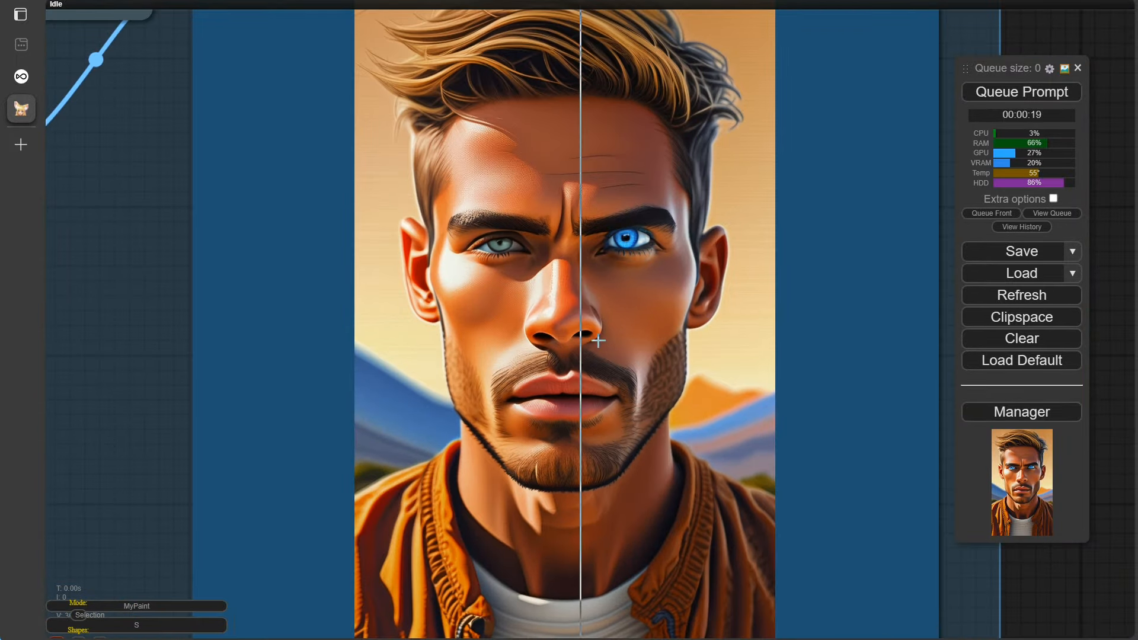
Step: Sweep the Image Comparer slider back and forth across the blue-eyed face
drag(581, 341, 378, 331)
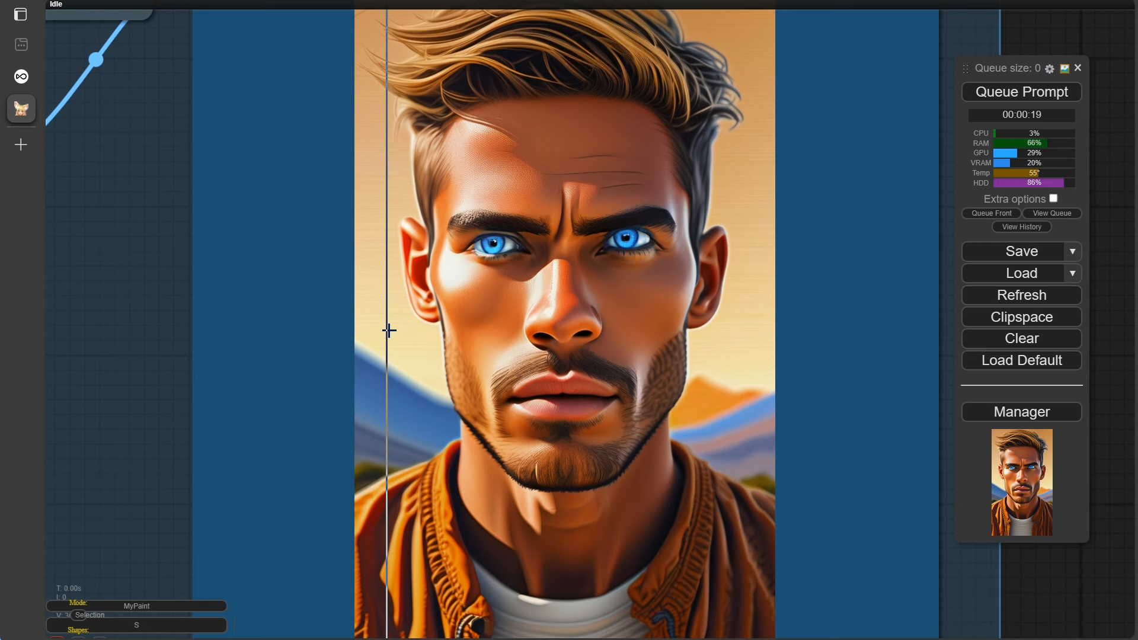
drag(388, 331, 651, 311)
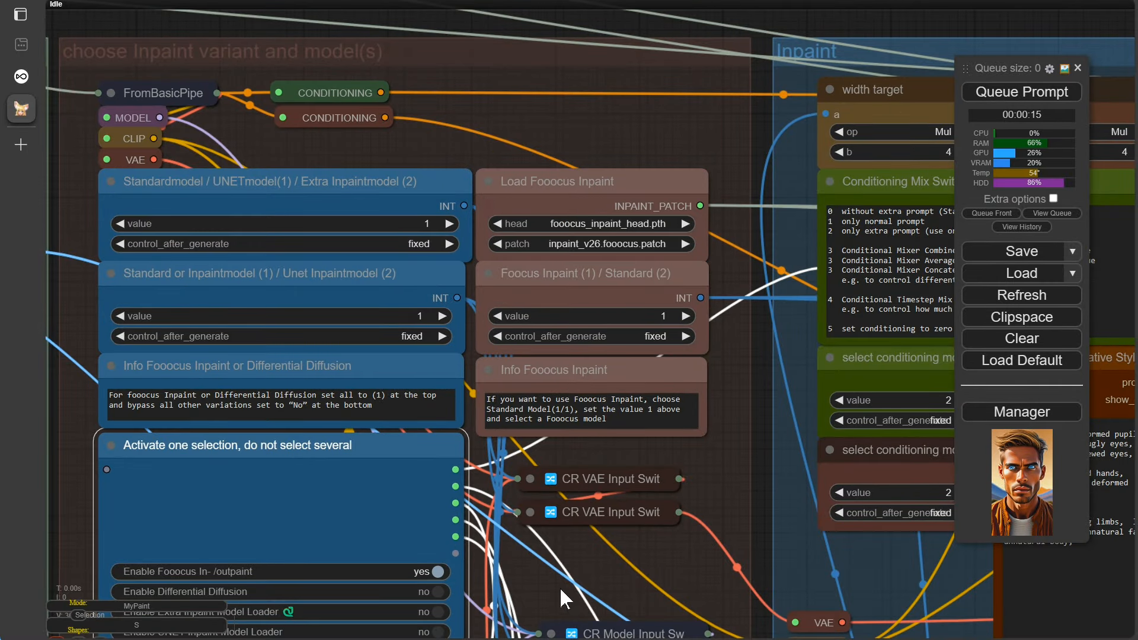
Step: Queue the blue-eye inpaint again with Fooocus in-/outpaint enabled
click(1019, 92)
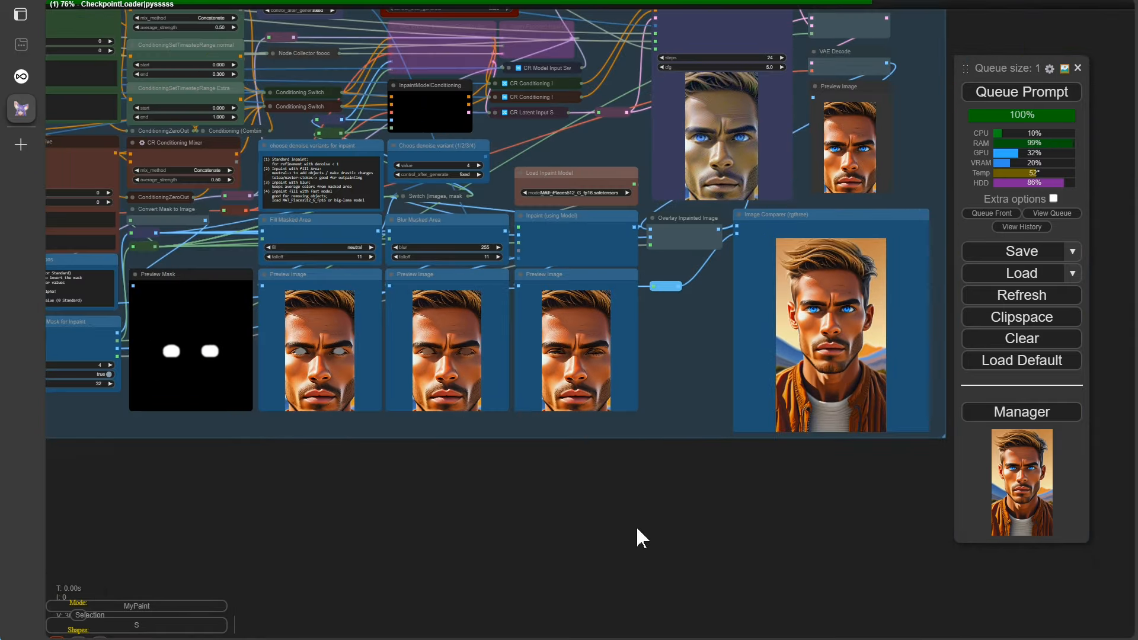
Step: Queue the workflow and close the KSampler NoneType error dialog
scroll(down, 3)
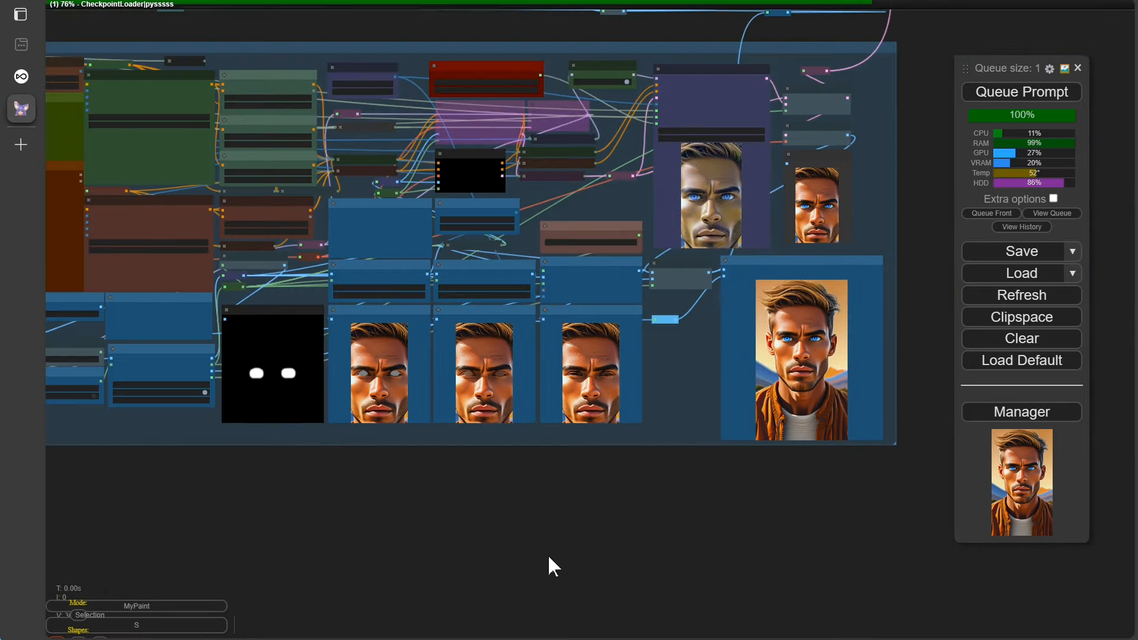
click(1019, 92)
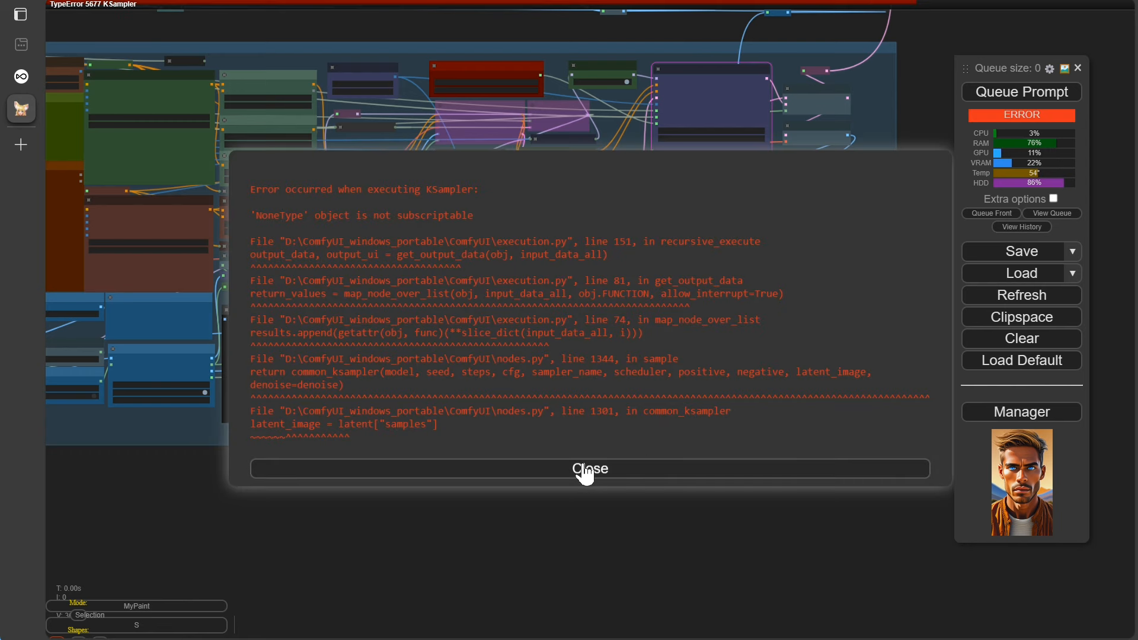
click(589, 469)
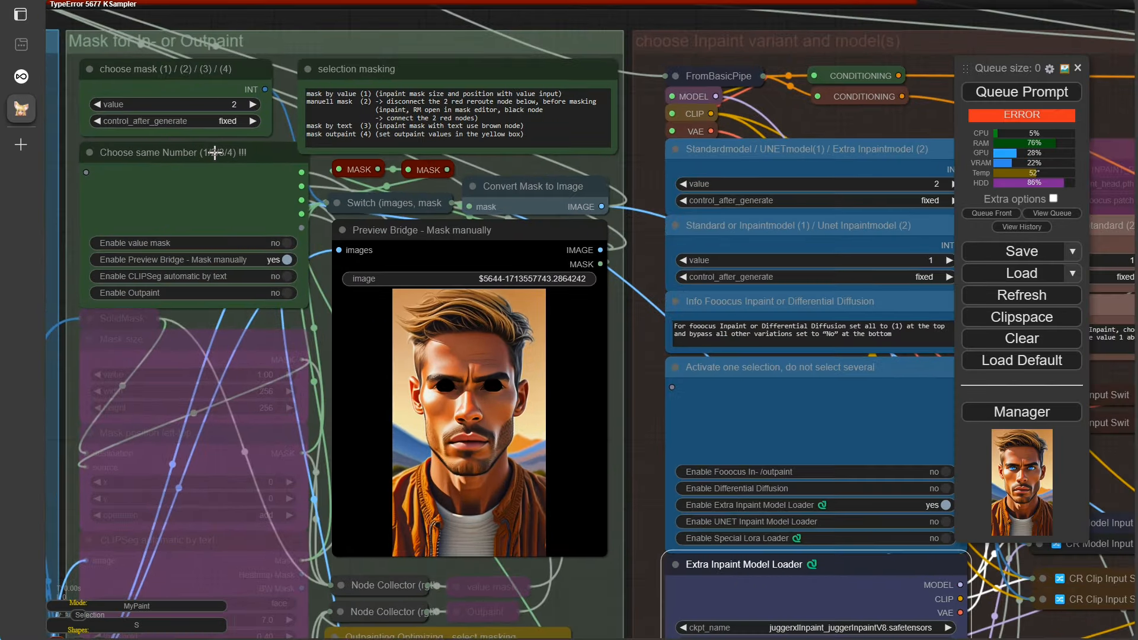
mouse_move(849, 126)
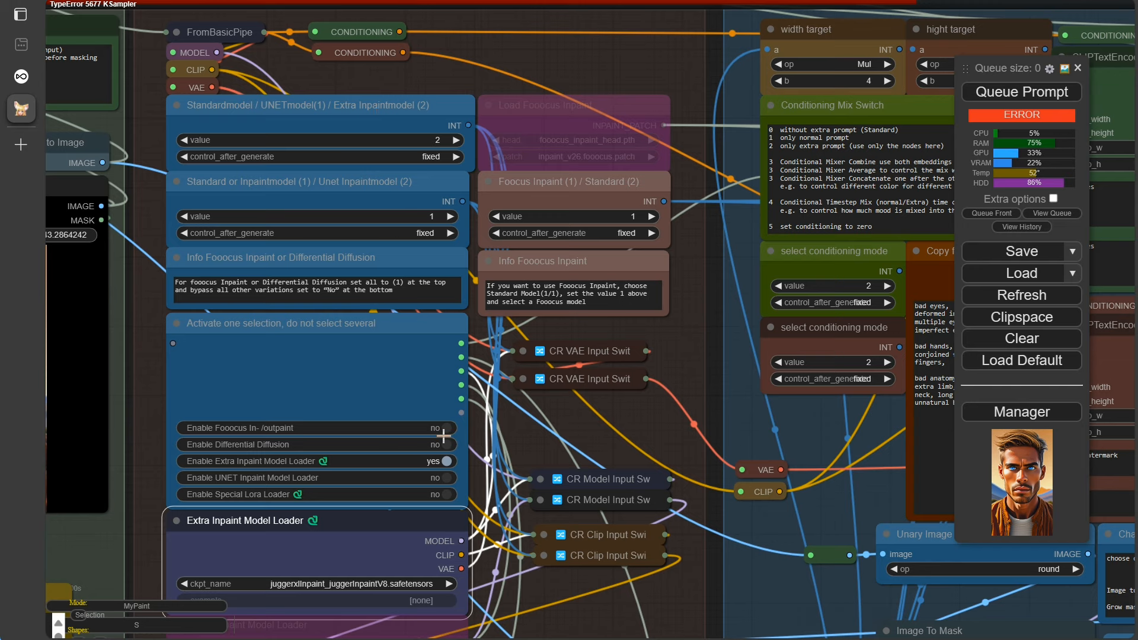
Step: Queue the workflow with the Fooocus Inpaint (1) / Standard (2) selector set to 2
scroll(down, 3)
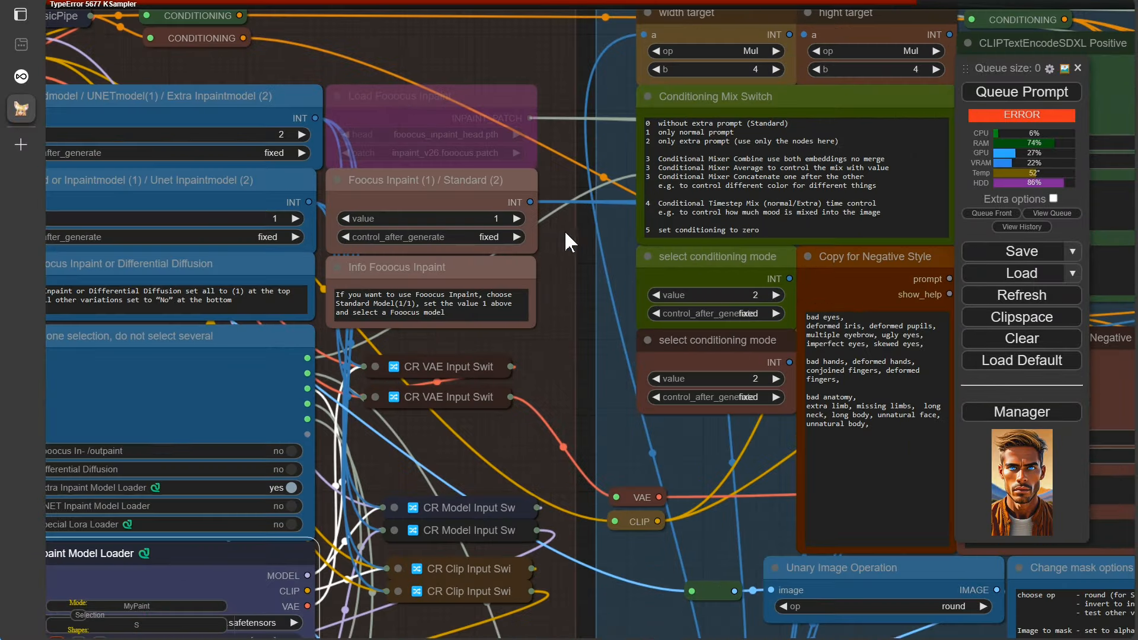
mouse_move(481, 229)
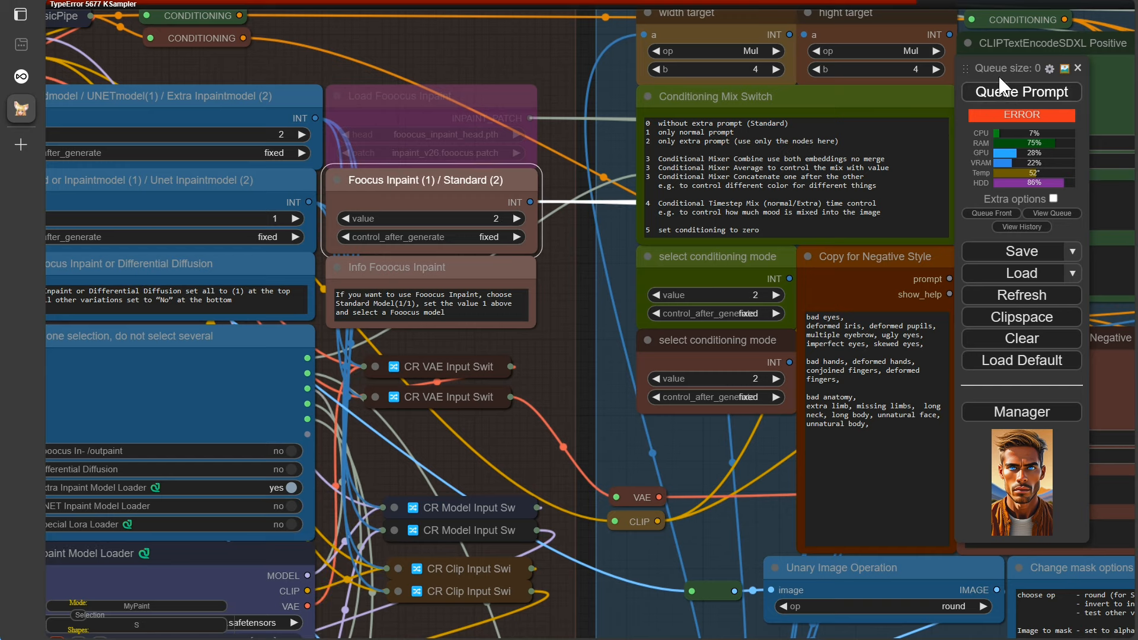
click(1019, 92)
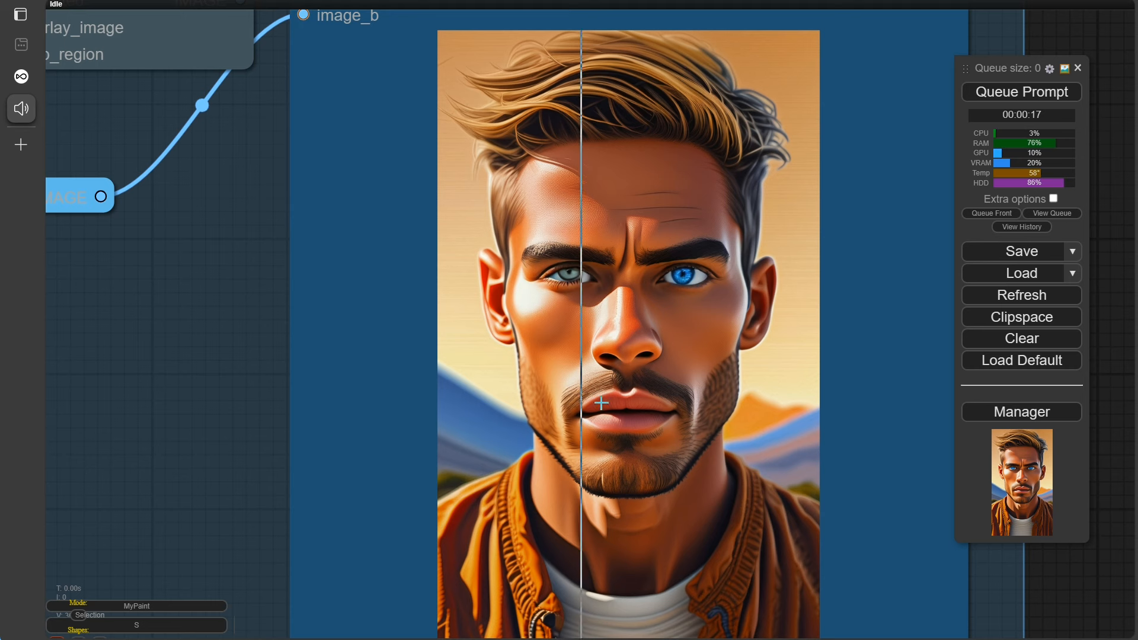
Step: Pan the canvas to bring the 'Activate one selection' loader switches into view
drag(584, 403, 648, 403)
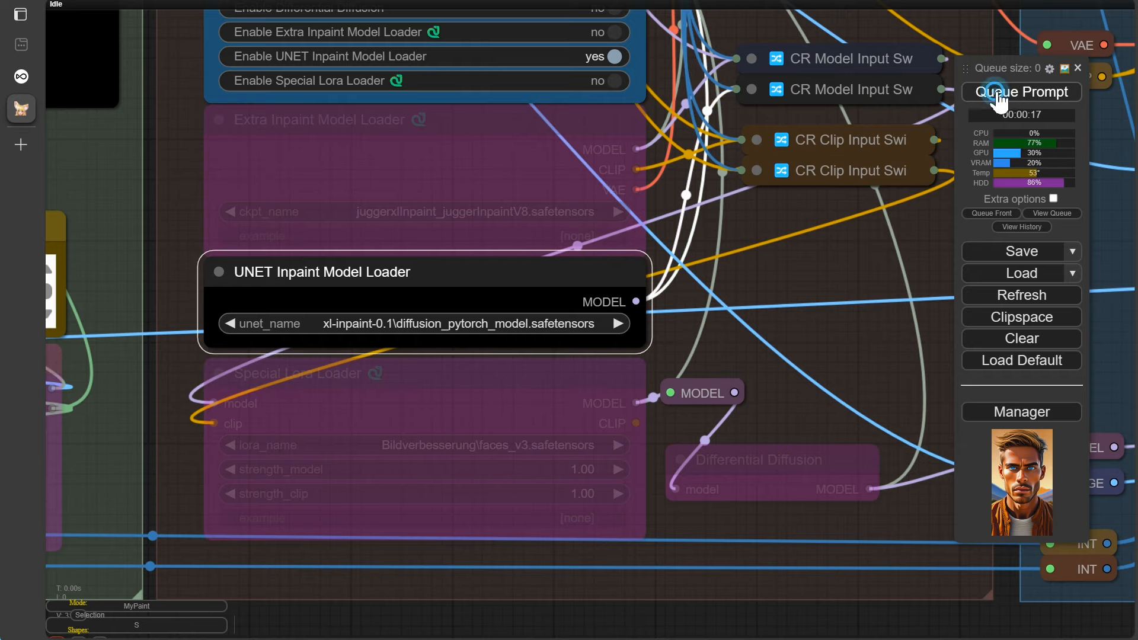
Step: Rerun with the UNET inpaint model, compare the face, and switch Load Inpaint Model to big-lama.pt
click(1019, 91)
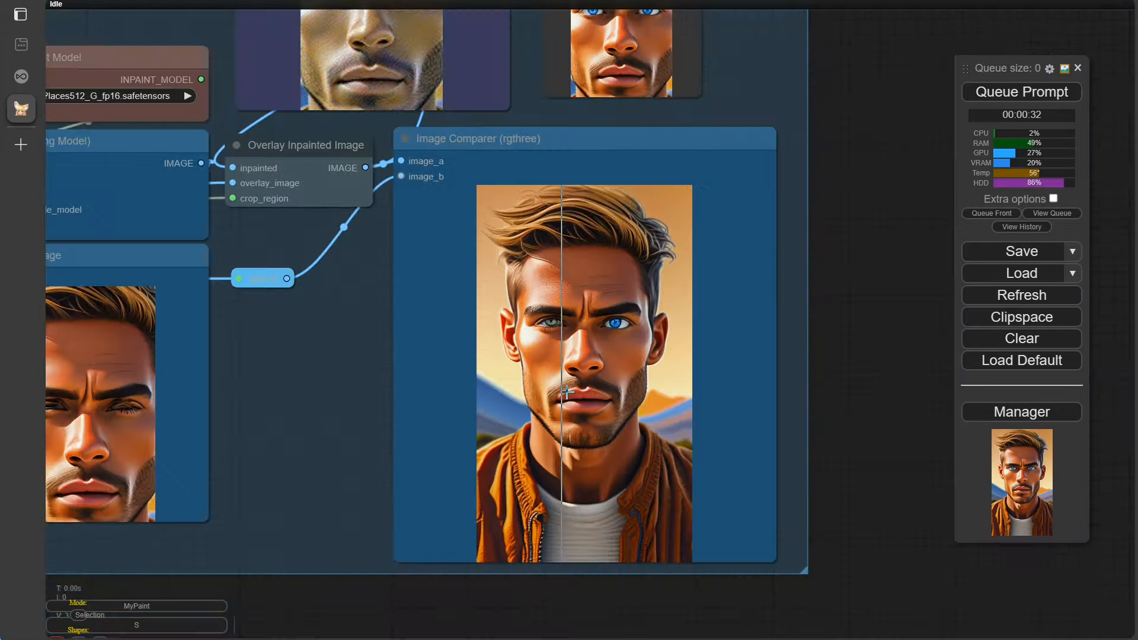
scroll(down, 3)
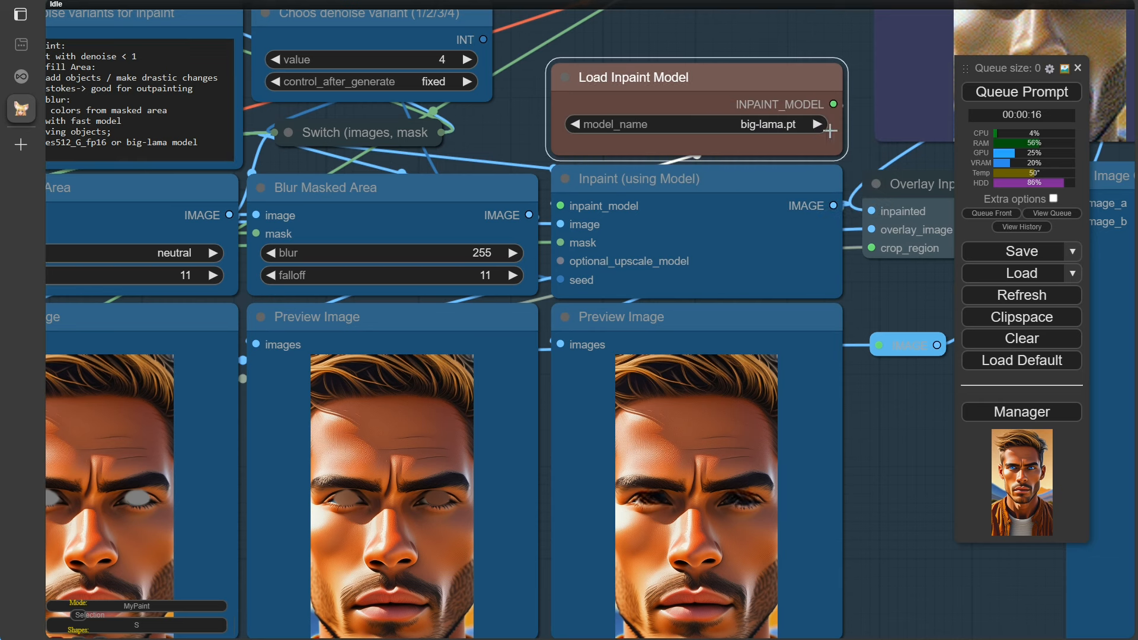
click(818, 124)
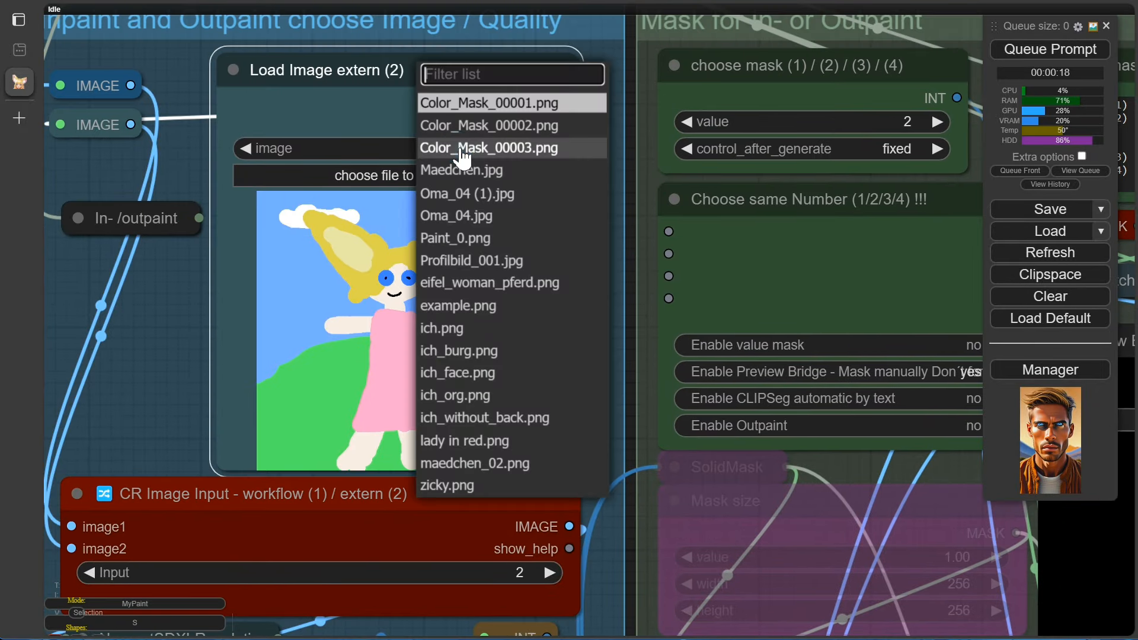
Step: Load ich_burg.png as the source, then paint and save a mask over the waistcoat
click(459, 350)
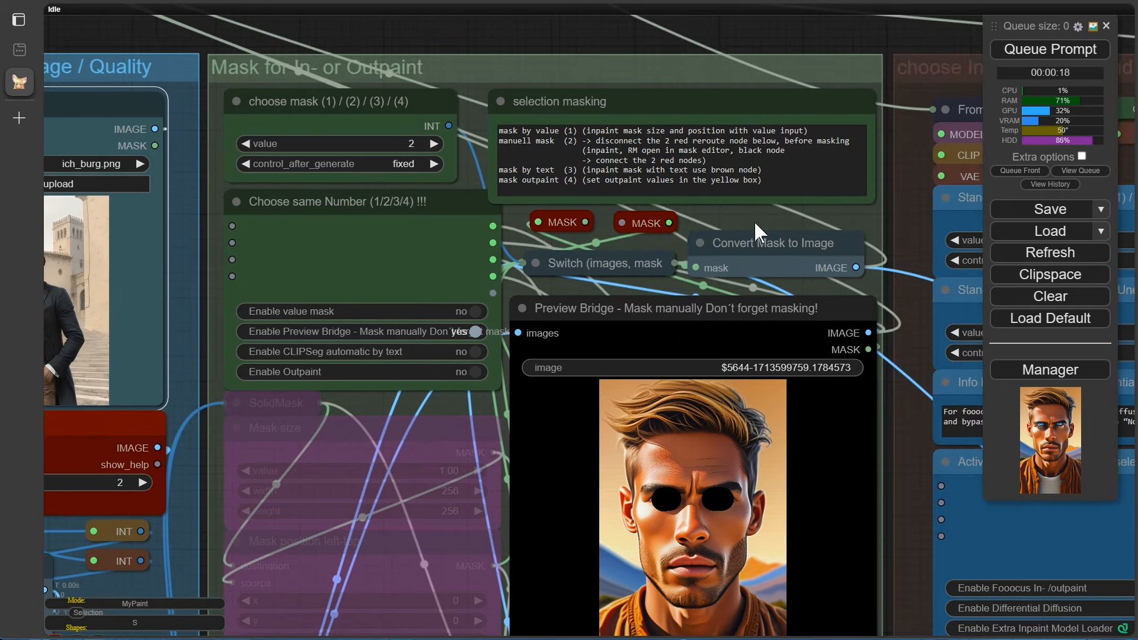
click(1048, 50)
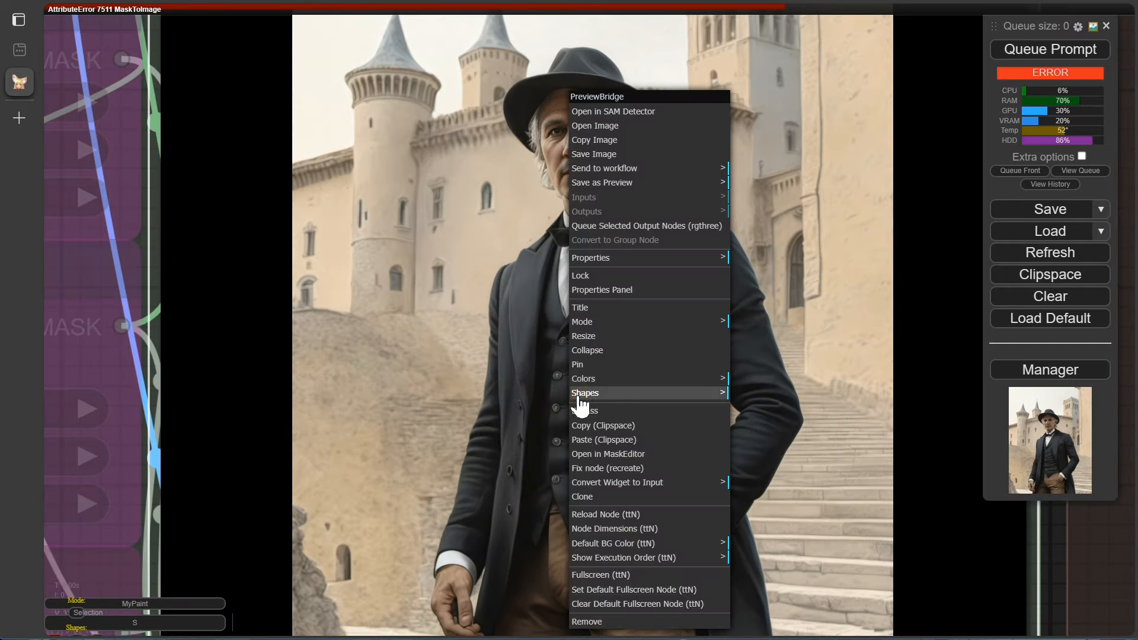
mouse_move(608, 353)
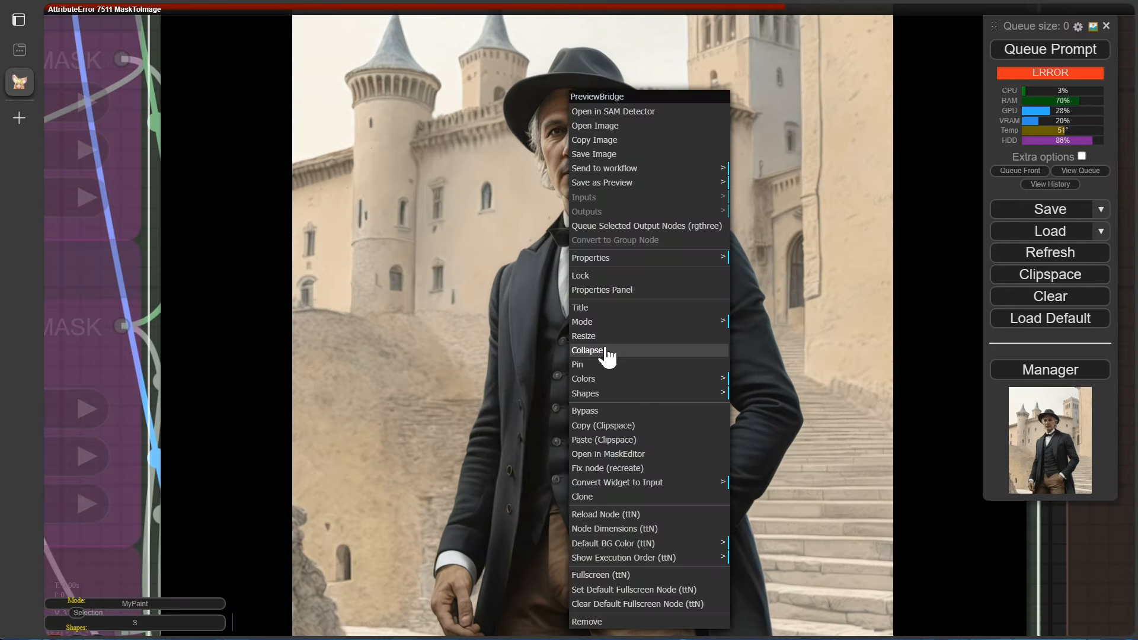
click(608, 453)
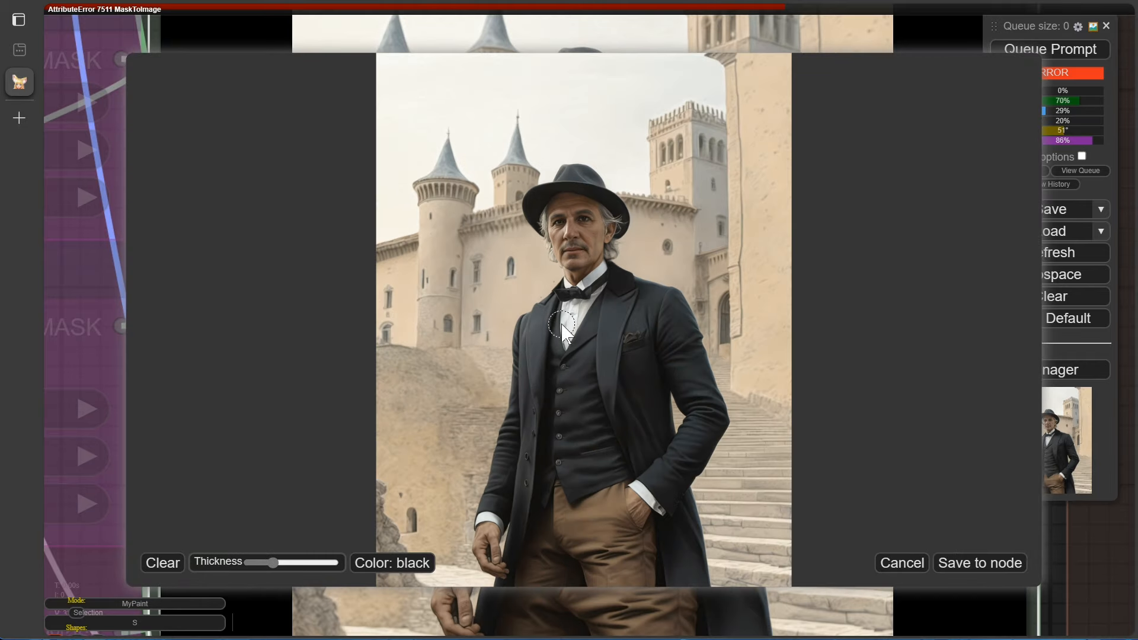
drag(563, 327, 559, 384)
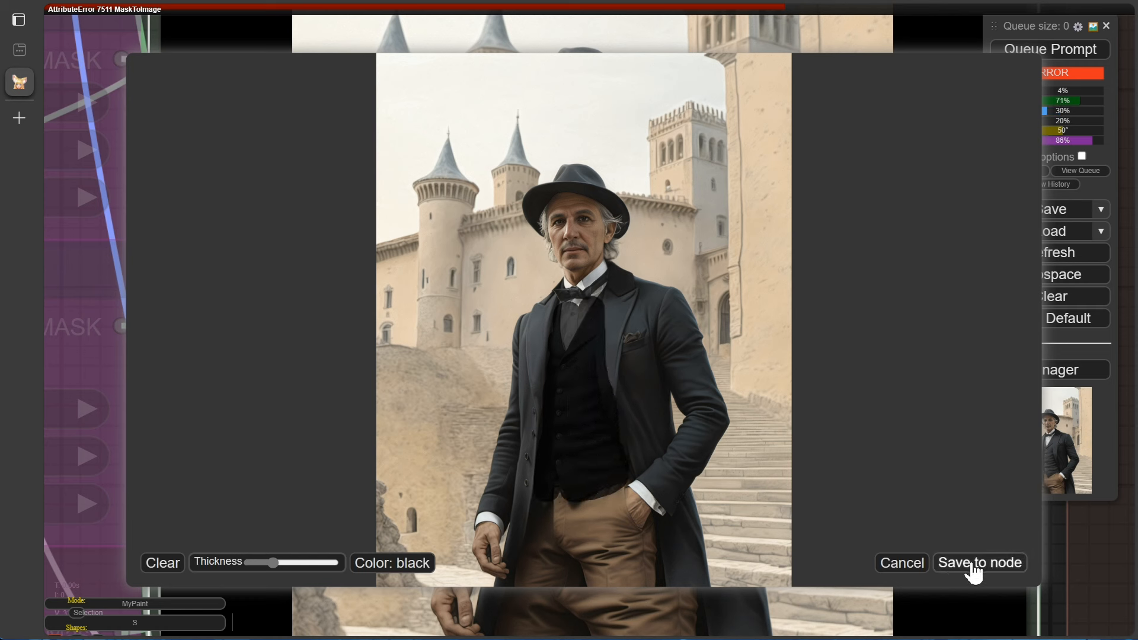
click(980, 563)
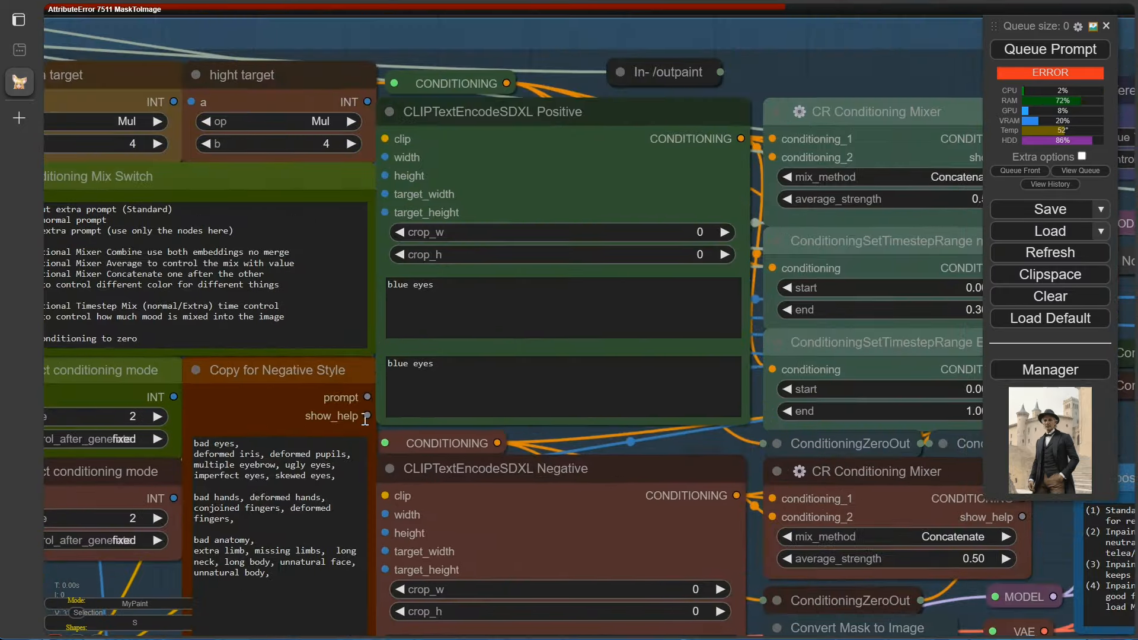
Step: Enter 'red' as the positive prompt, adjust the denoise variant, and rerun the vest inpaint
text(red)
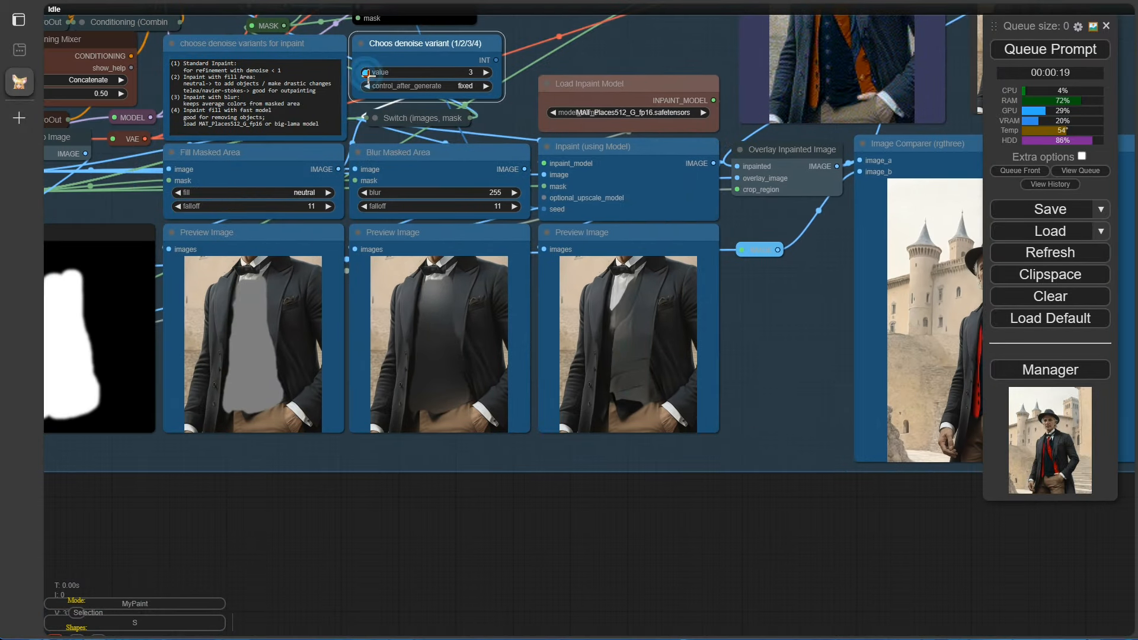
click(1048, 49)
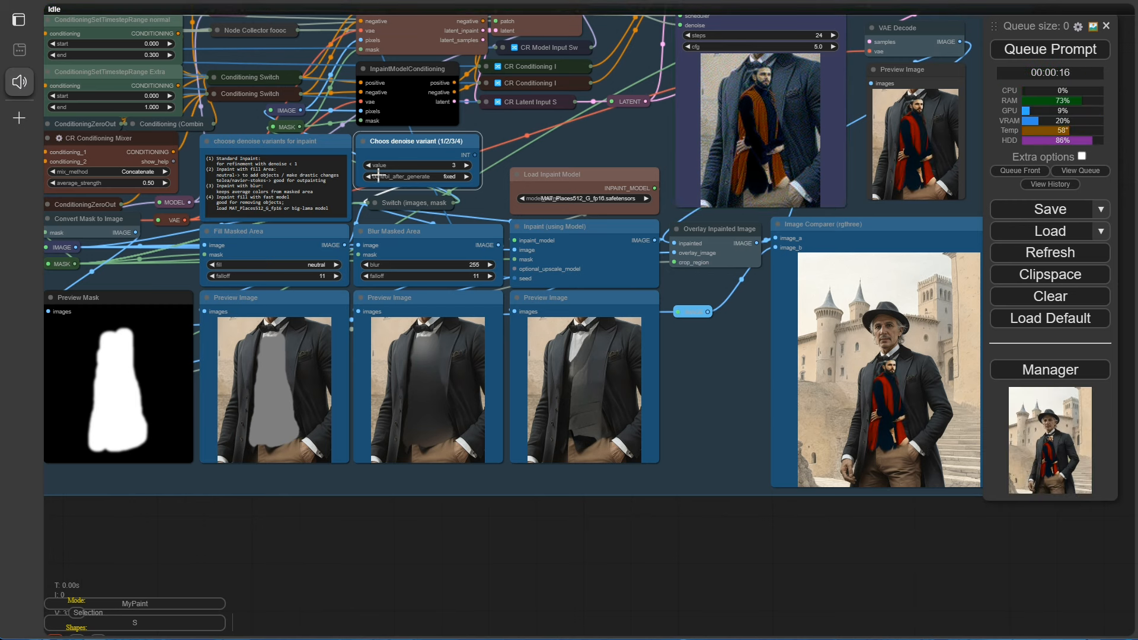
click(1048, 49)
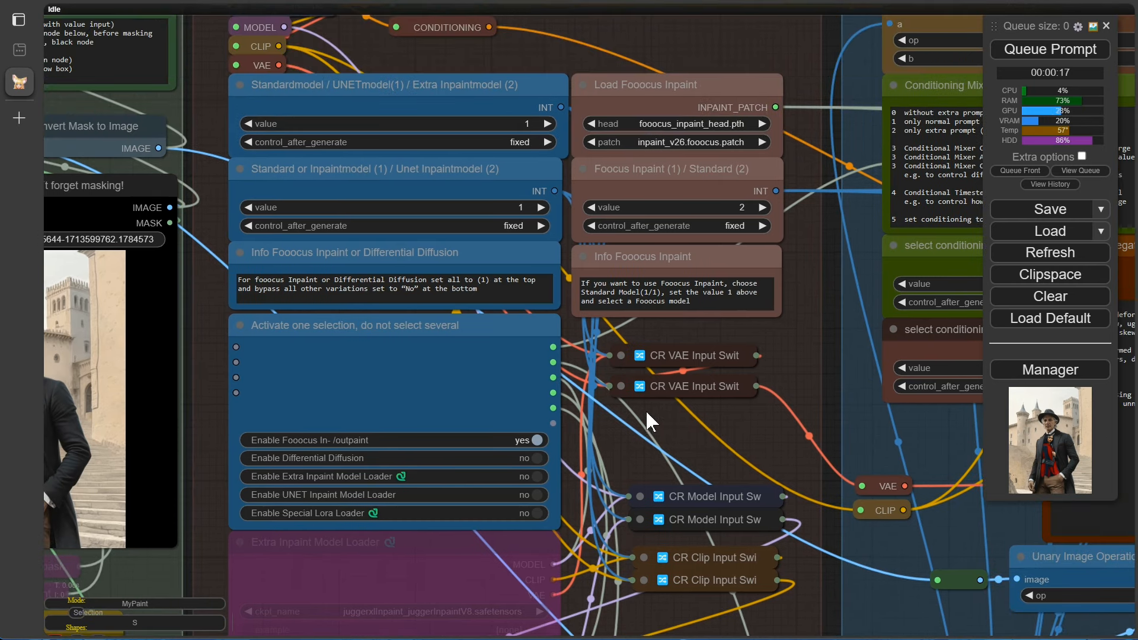
mouse_move(550, 123)
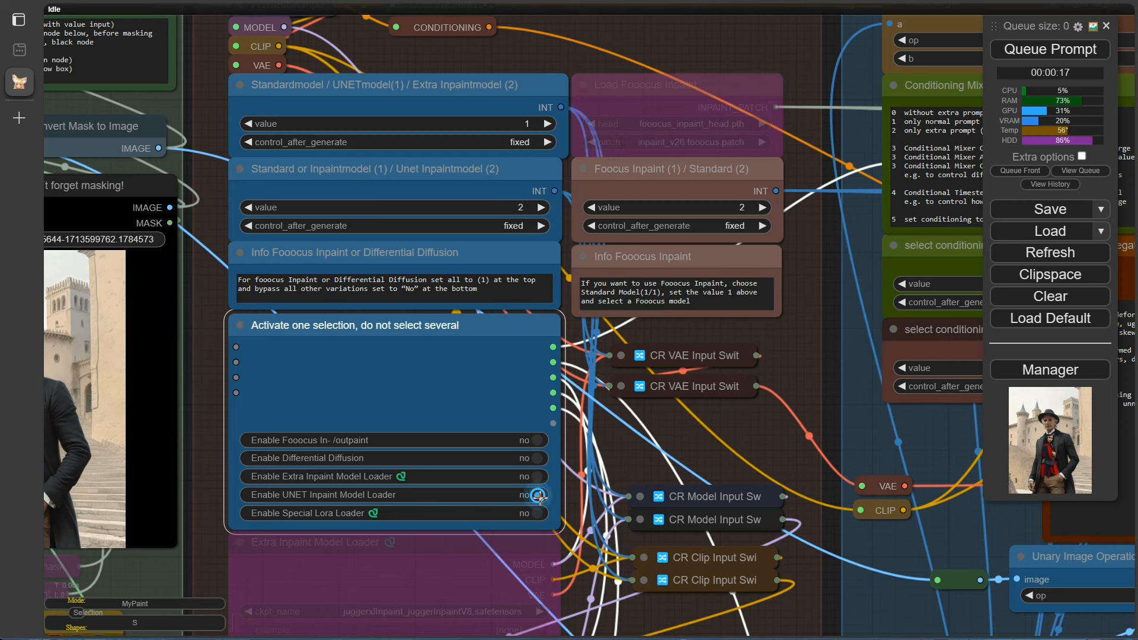
Step: Enable the UNET Inpaint Model Loader and run the red waistcoat inpaint
click(538, 495)
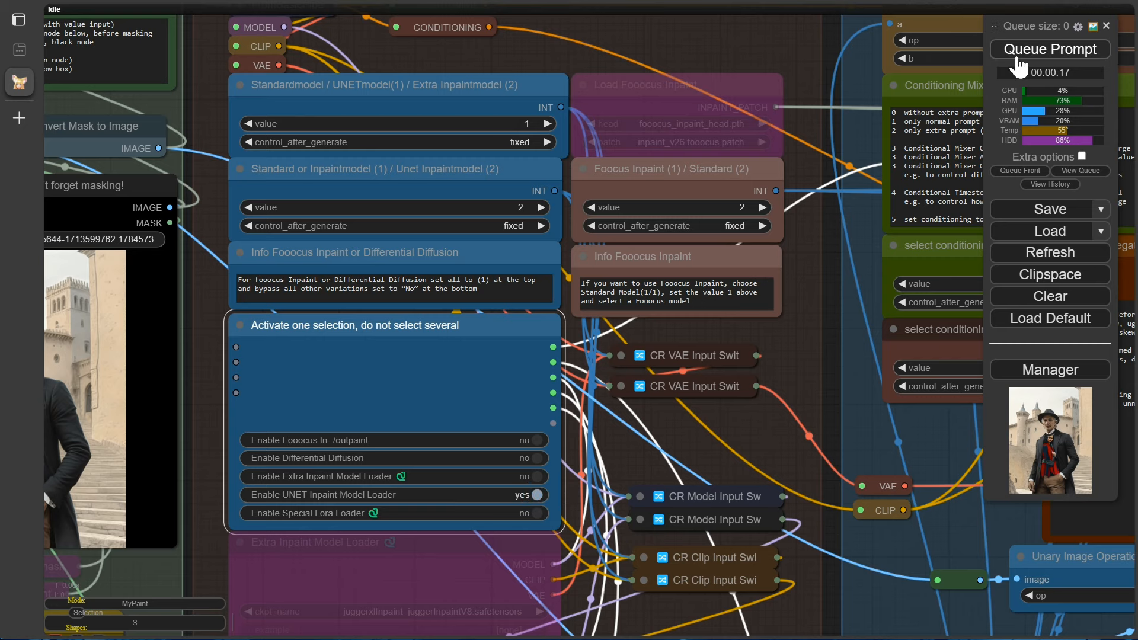
click(1048, 49)
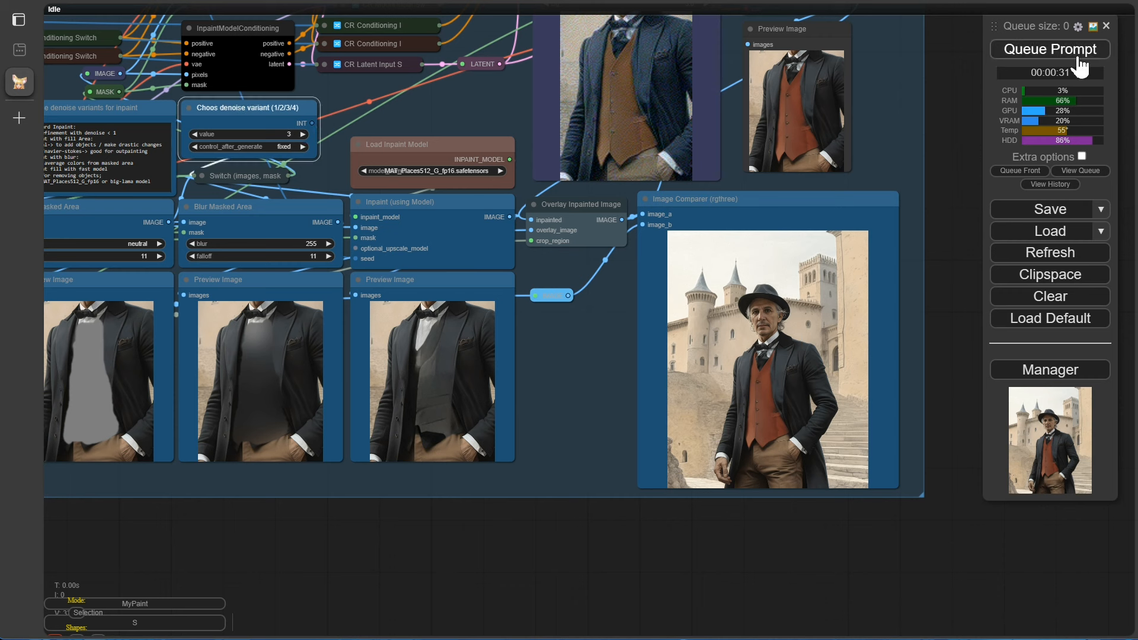
click(1048, 49)
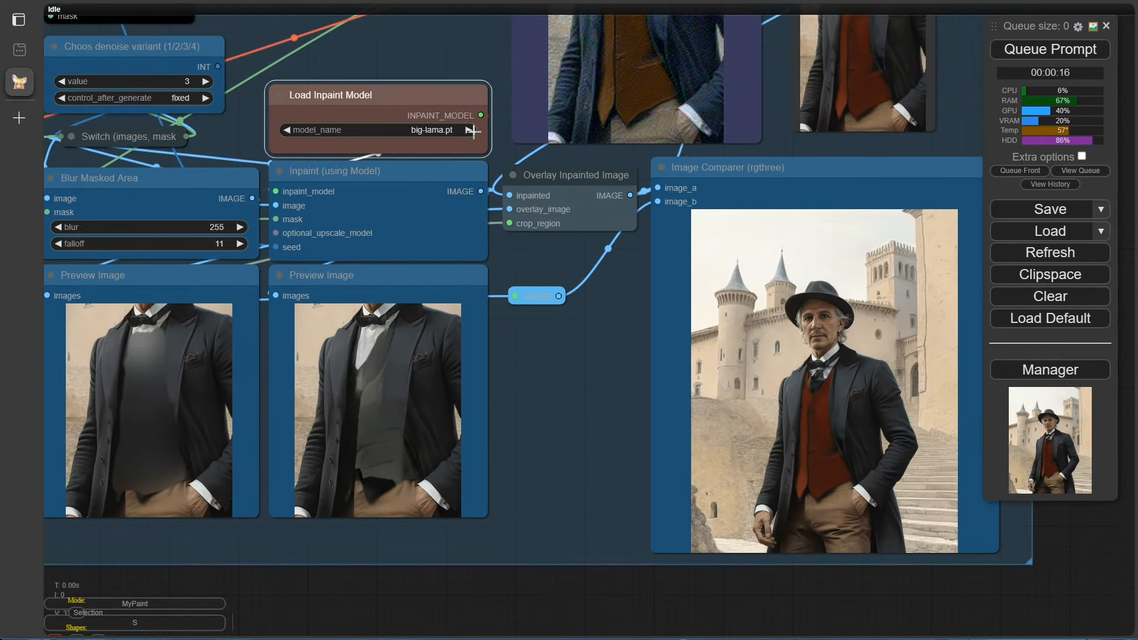
Step: Change the Load Inpaint Model fill model, set the seed to increment, and queue more runs
click(469, 130)
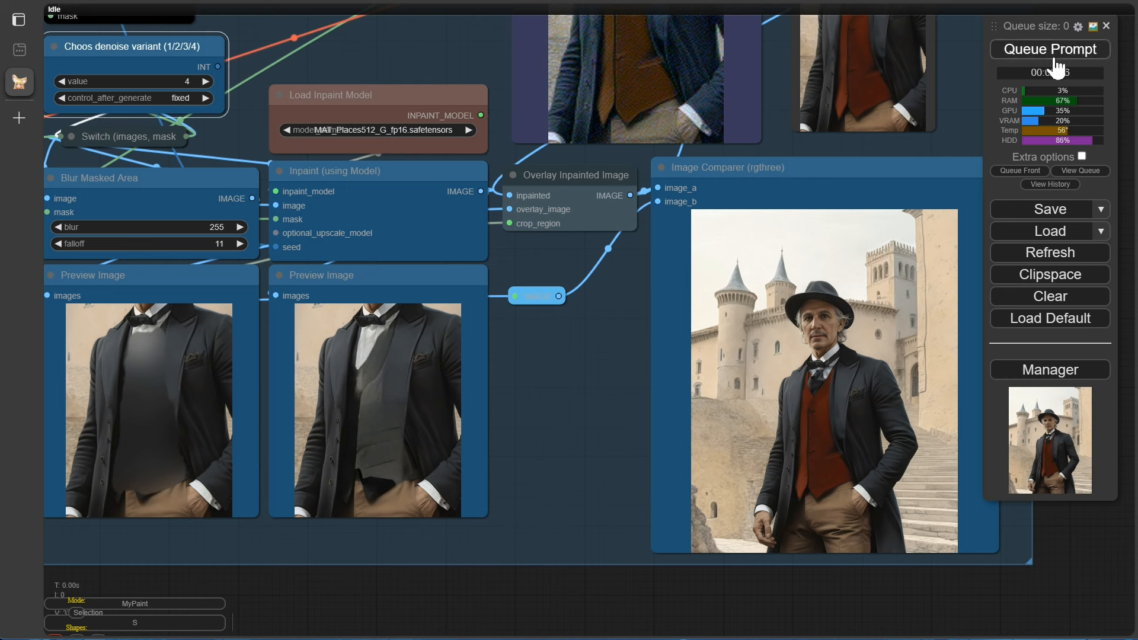
click(1048, 50)
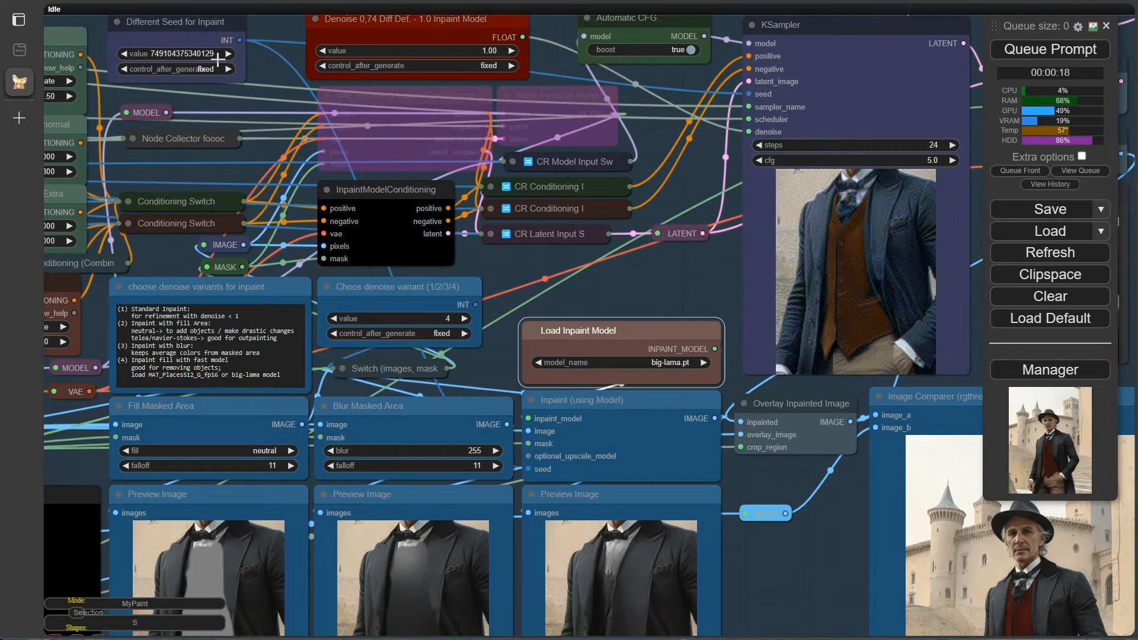
click(1048, 49)
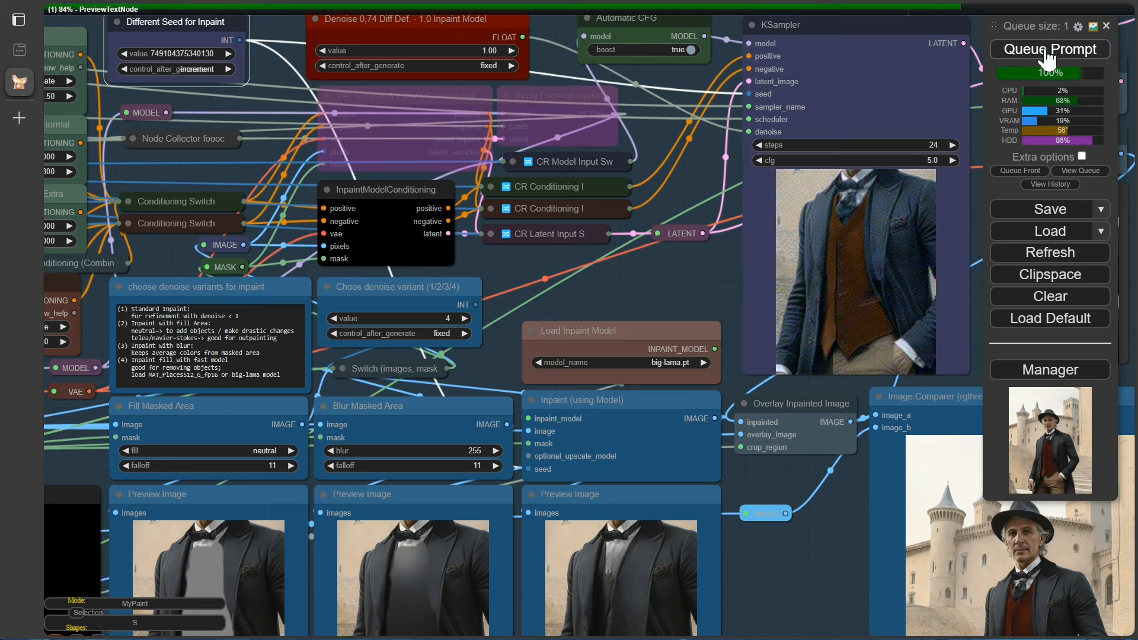
click(1048, 49)
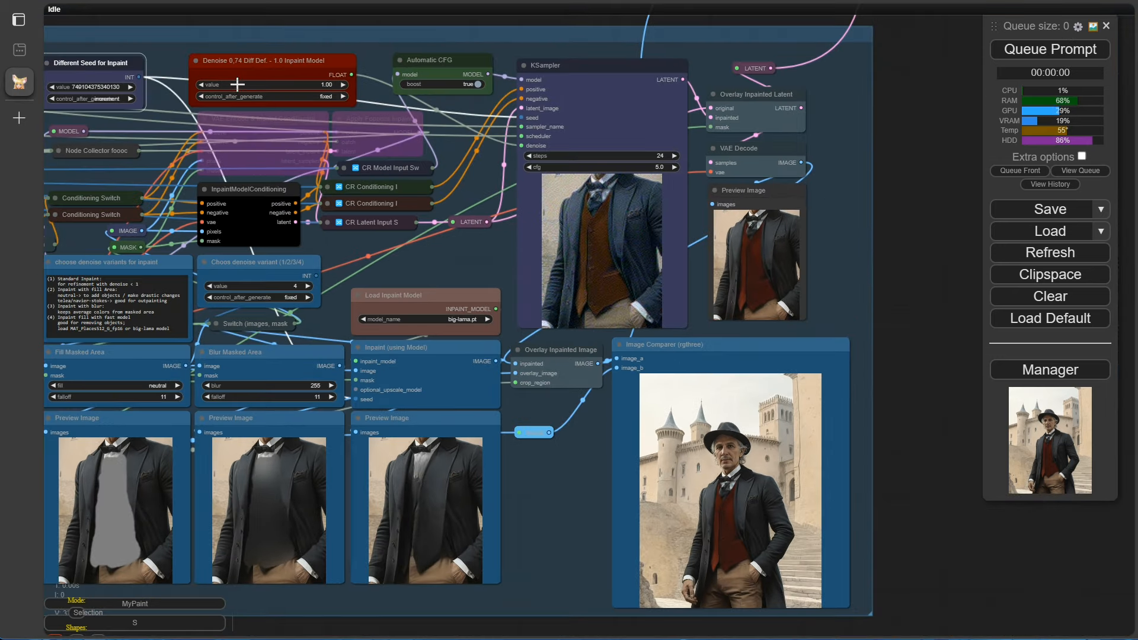
click(1048, 49)
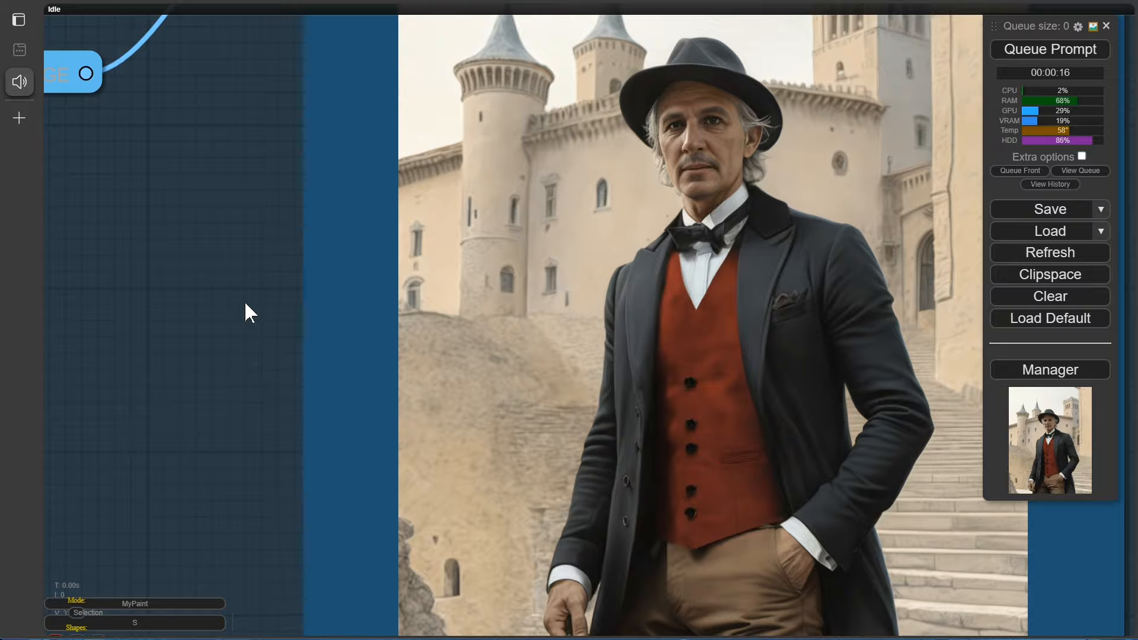
click(1049, 49)
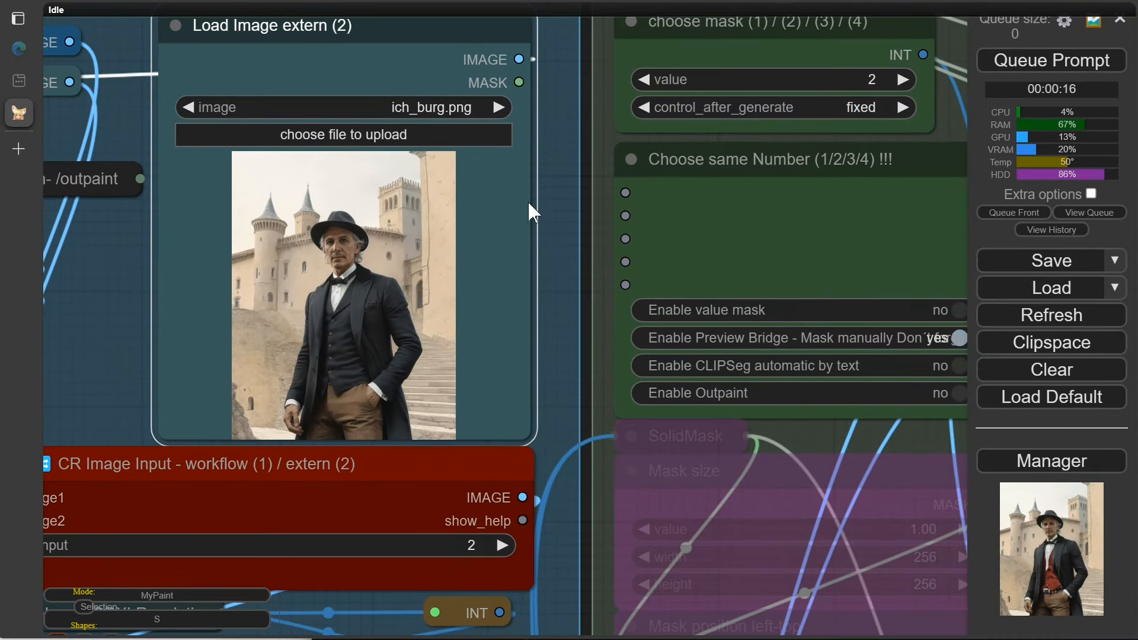
Step: Pick a new source image from the uploads, rerun, and dismiss the MaskToImage error
click(343, 107)
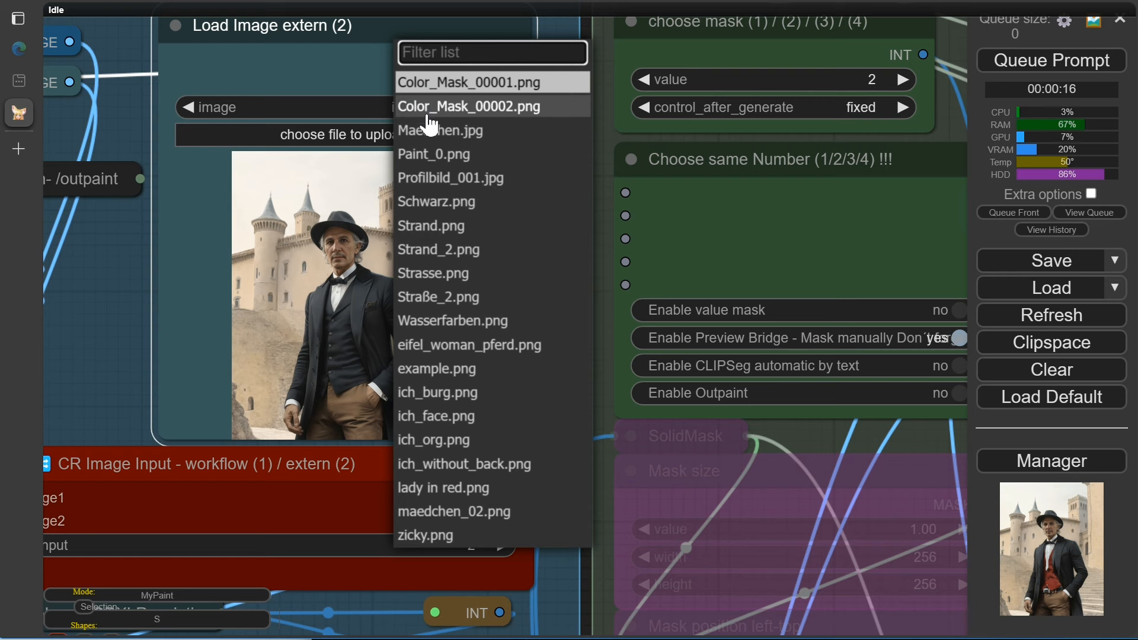
click(438, 249)
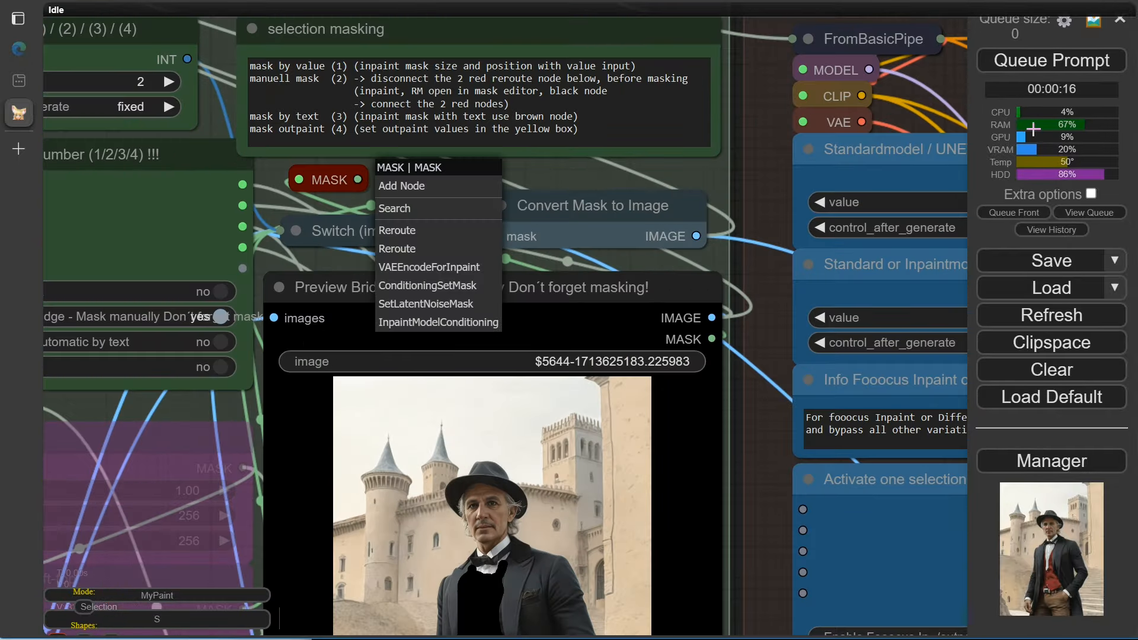
click(1051, 61)
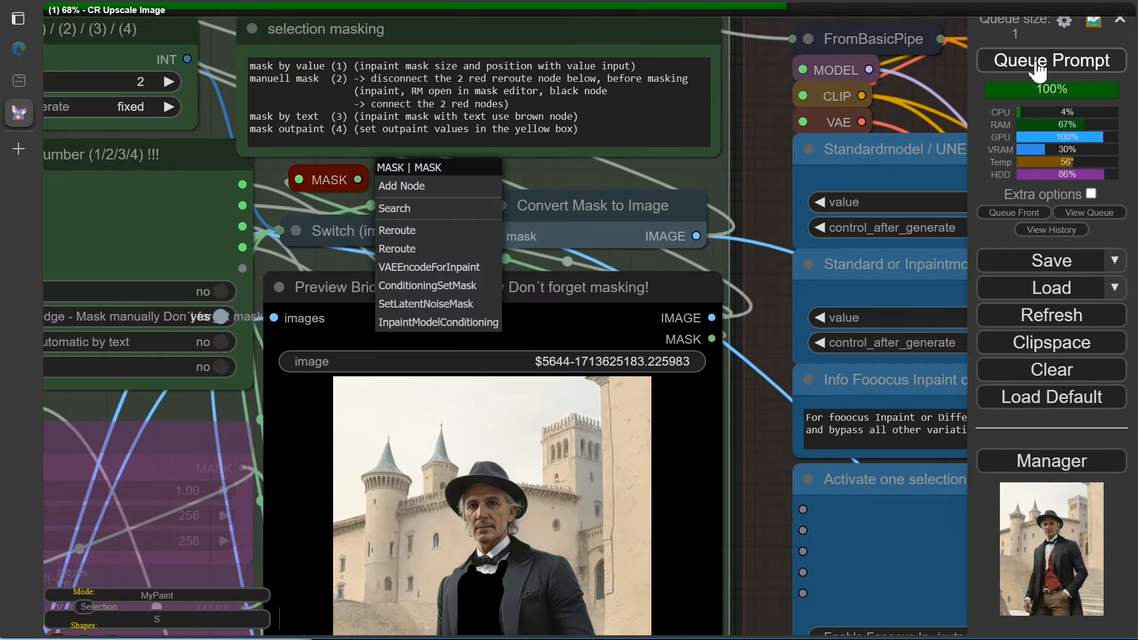
click(1051, 61)
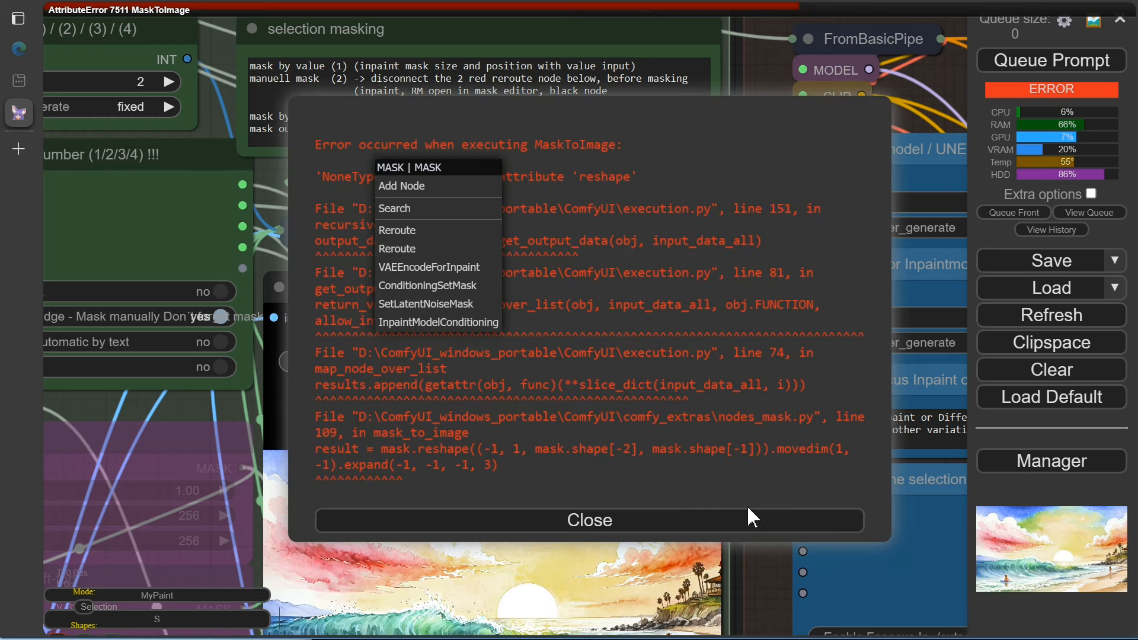
click(589, 520)
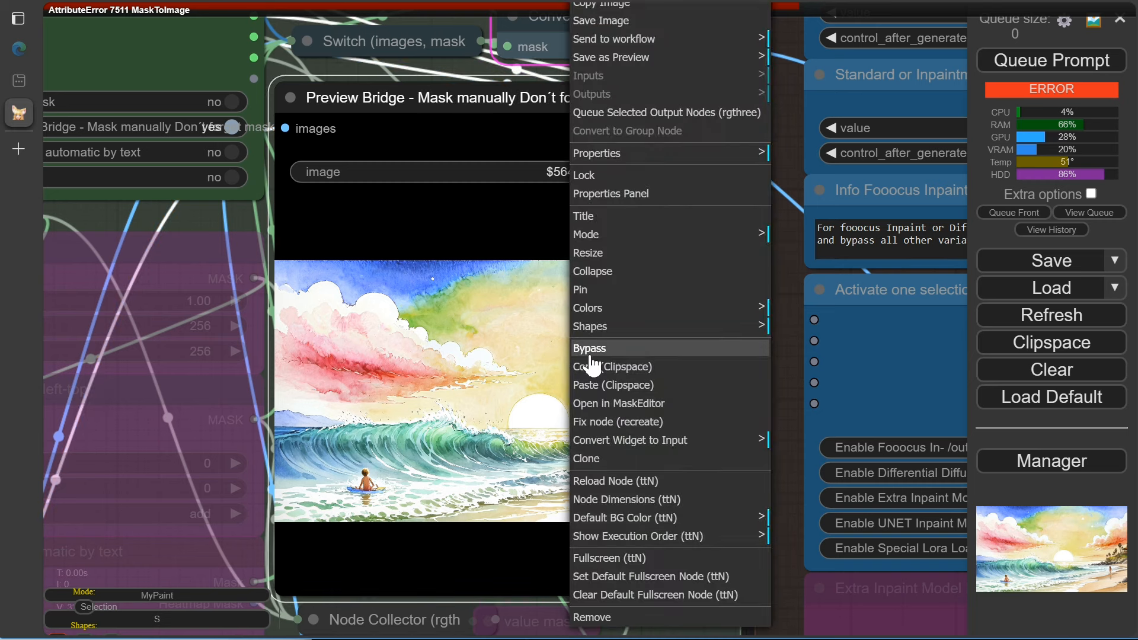
mouse_move(622, 420)
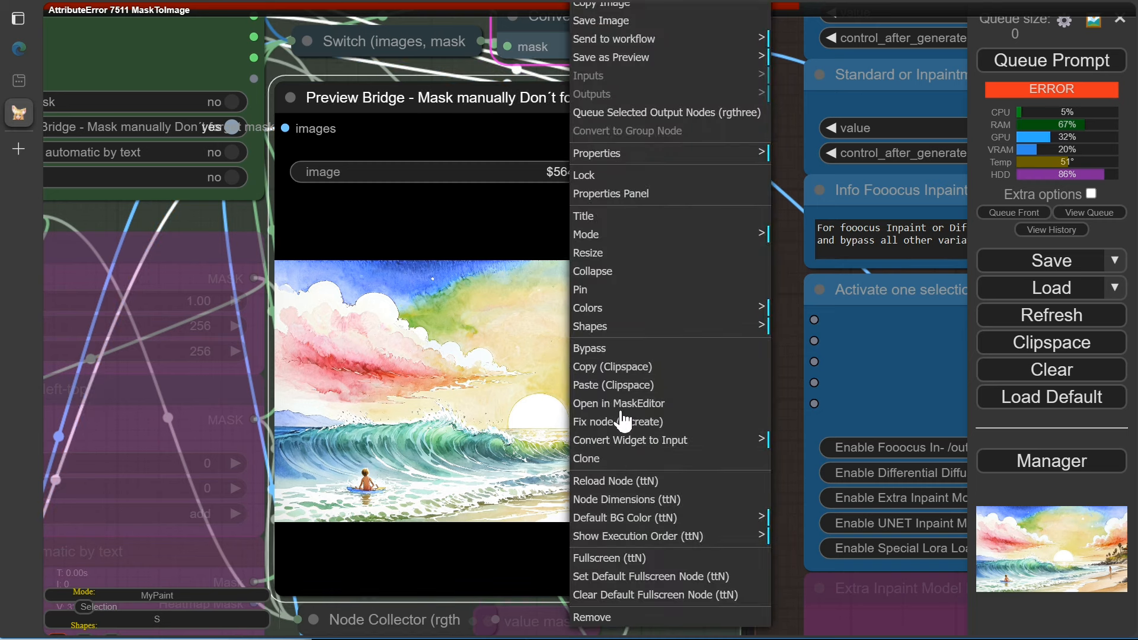
Step: Paint a thick mask through the beach painting's middle, from sky down to sand
click(619, 403)
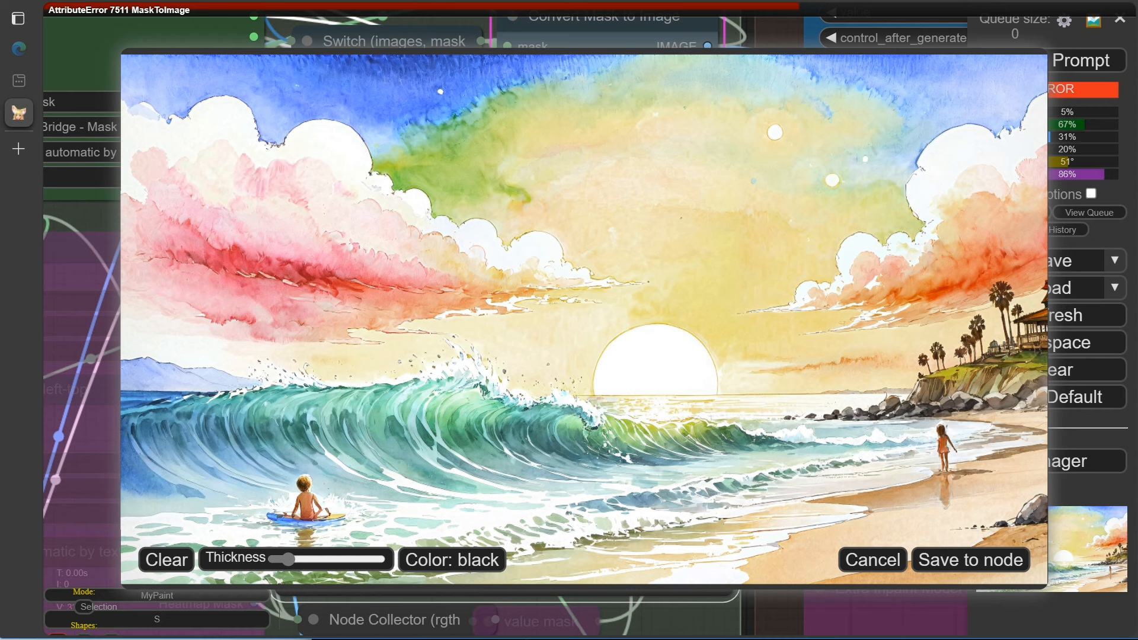
drag(286, 559, 308, 559)
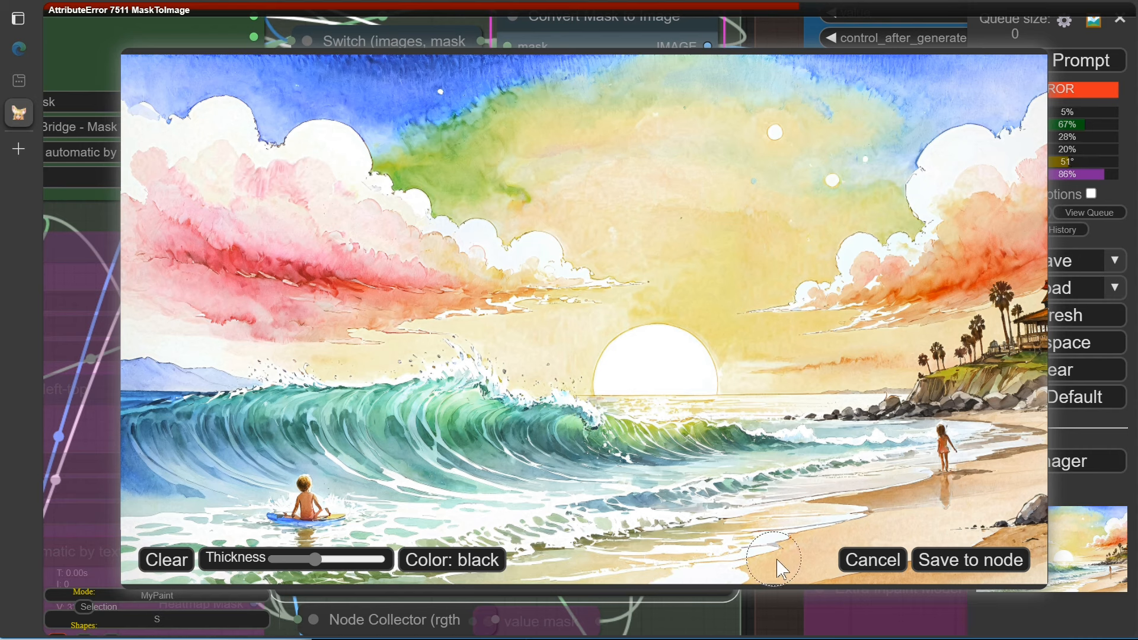
drag(780, 562, 740, 138)
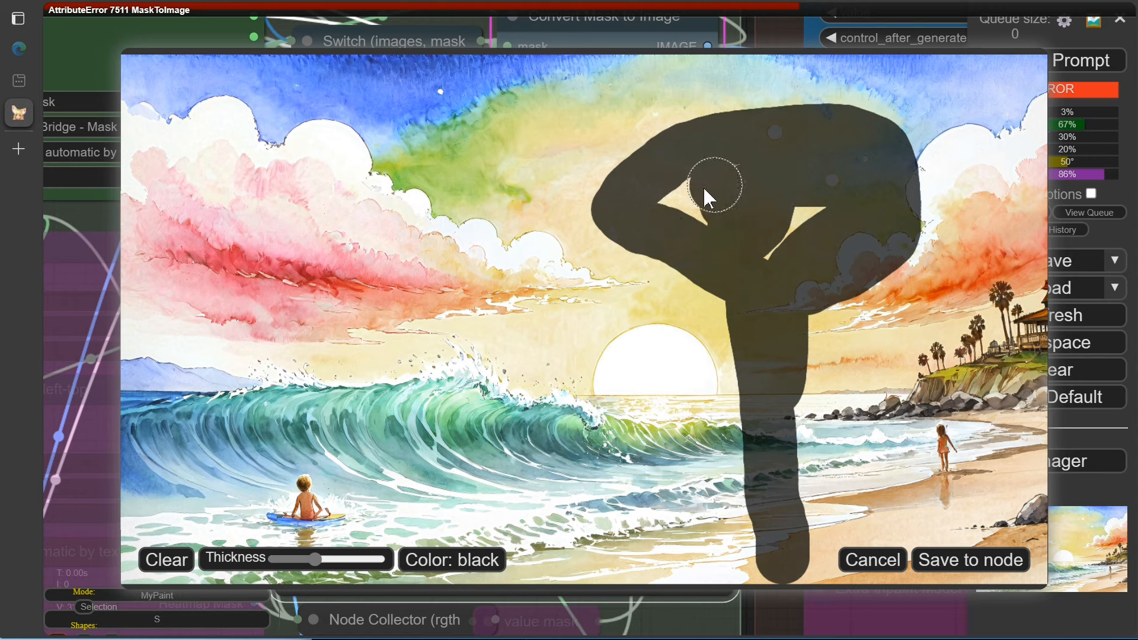
drag(708, 197, 766, 530)
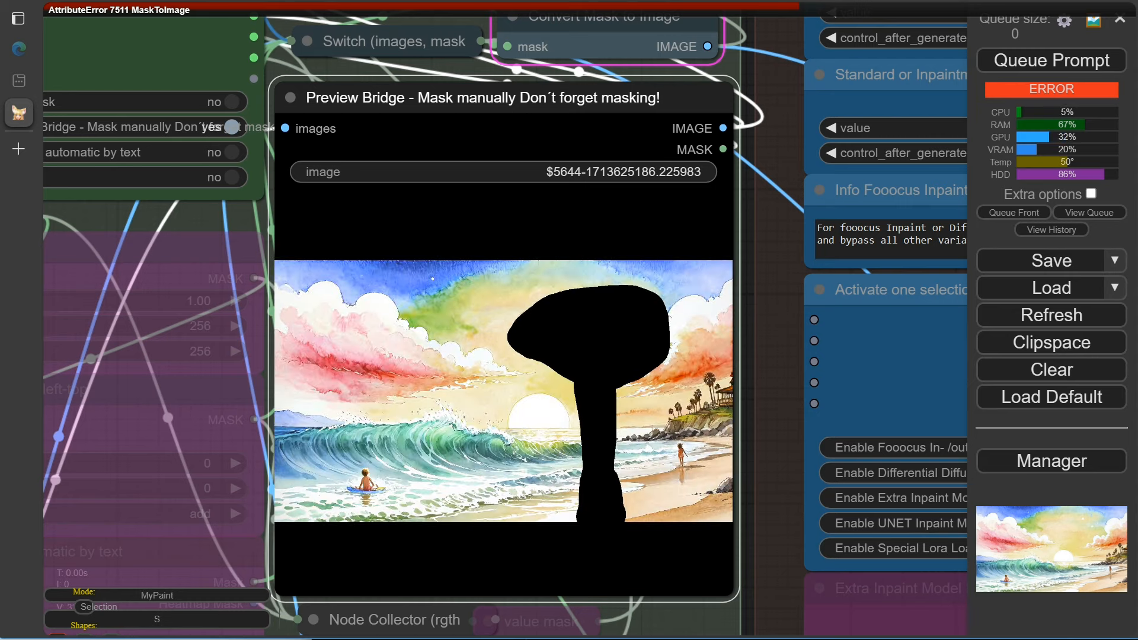
Step: After dismissing the error, rewrite both positive prompts as 'palm tree' and queue a run
click(1051, 60)
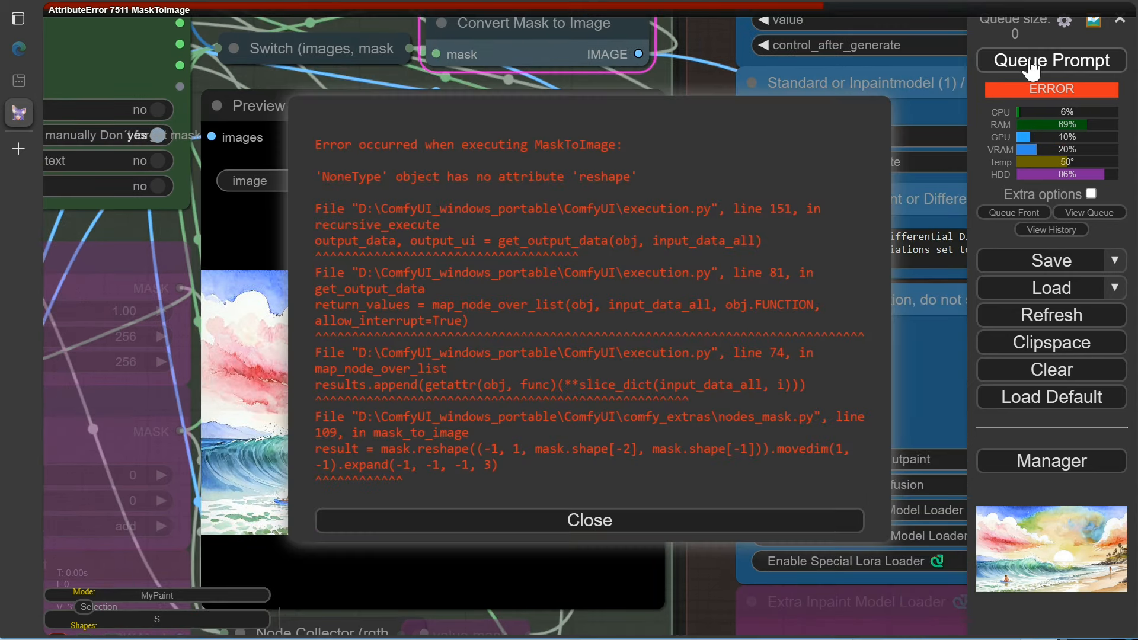
click(589, 520)
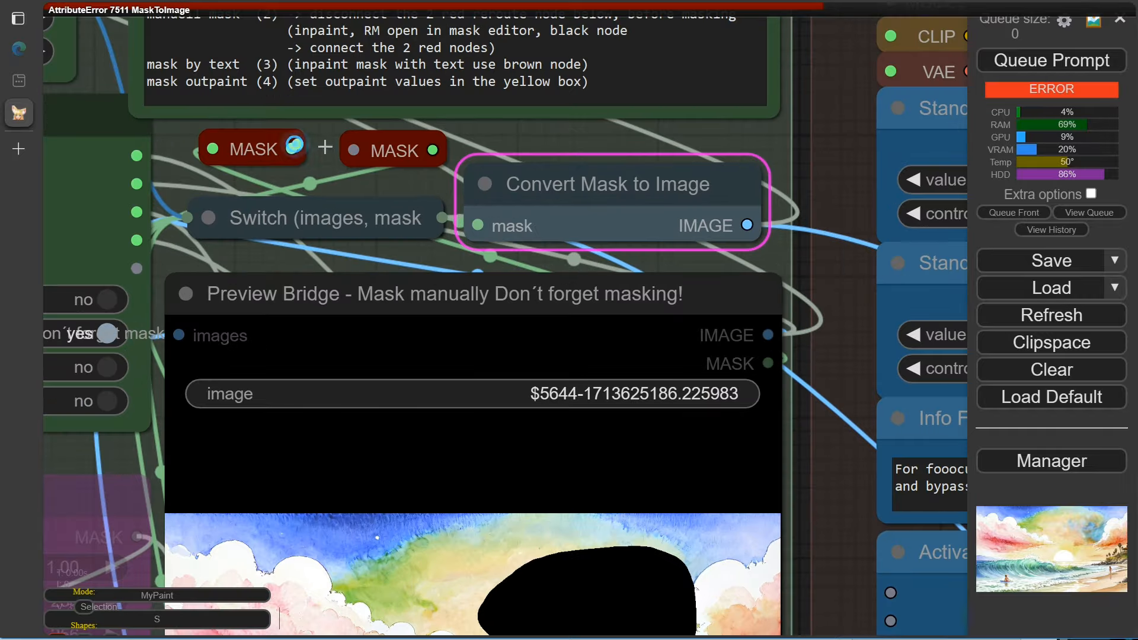
scroll(down, 3)
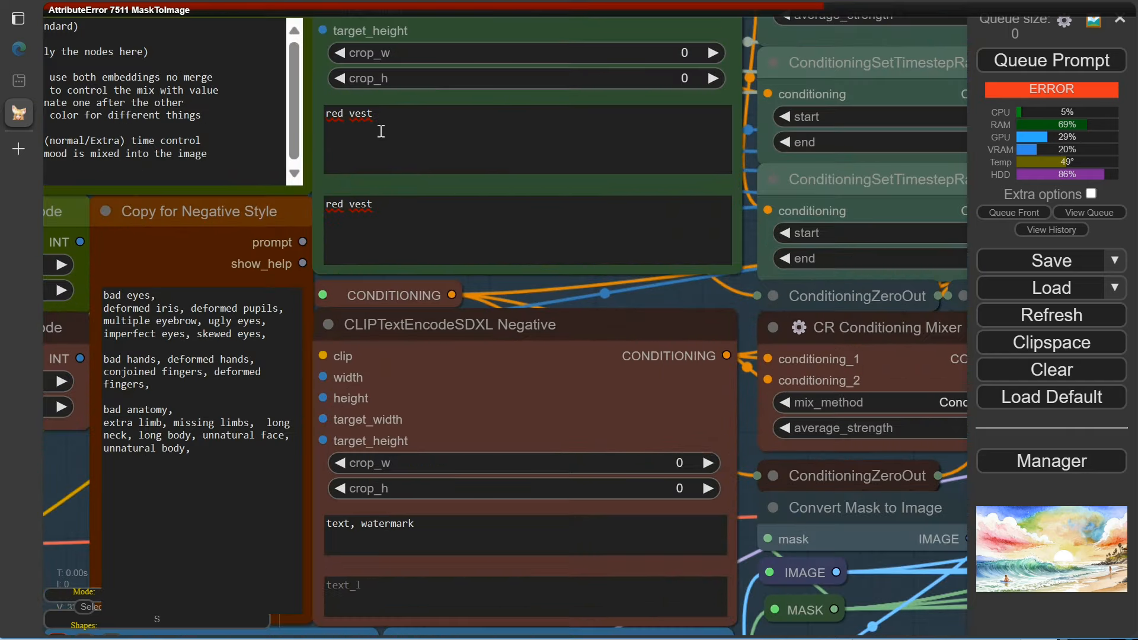
click(17, 17)
text(p)
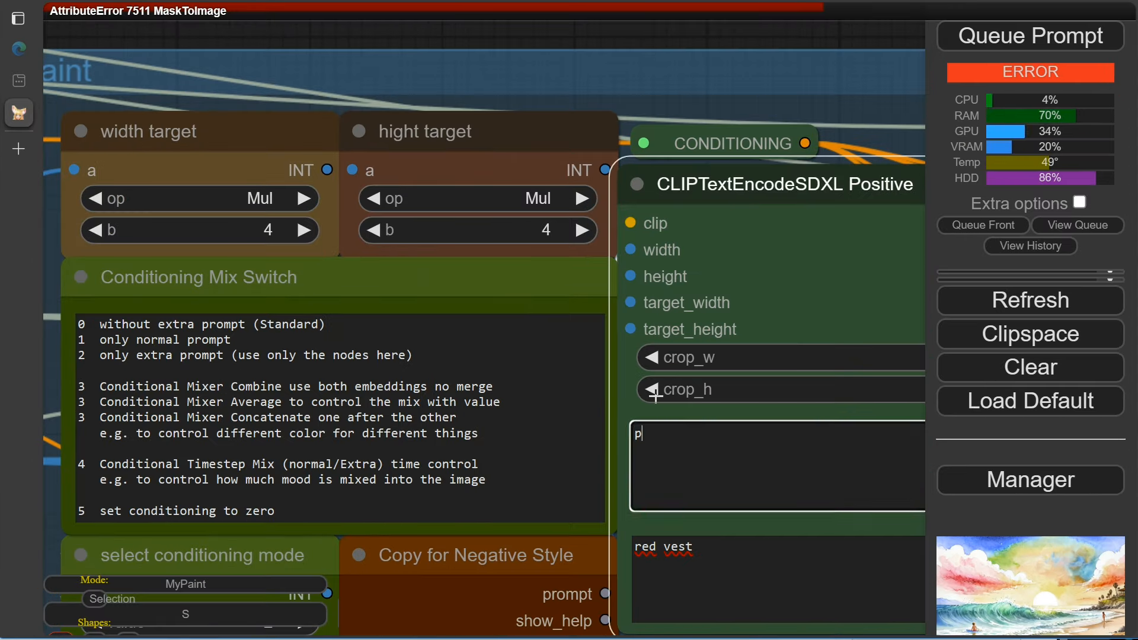
text(alm tree)
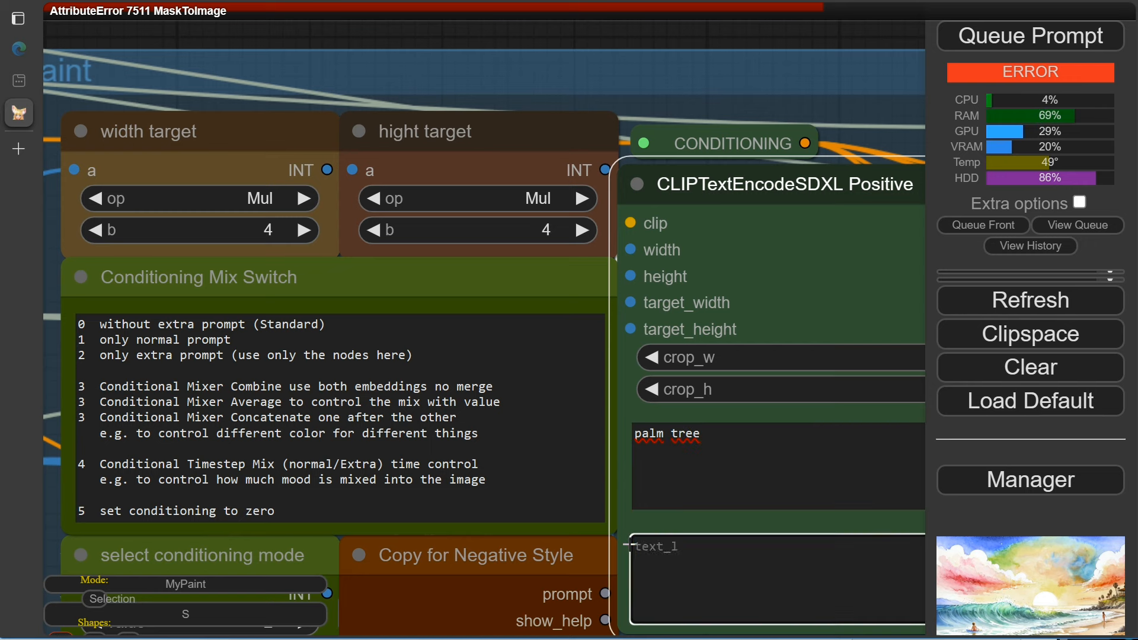
text(palm tree)
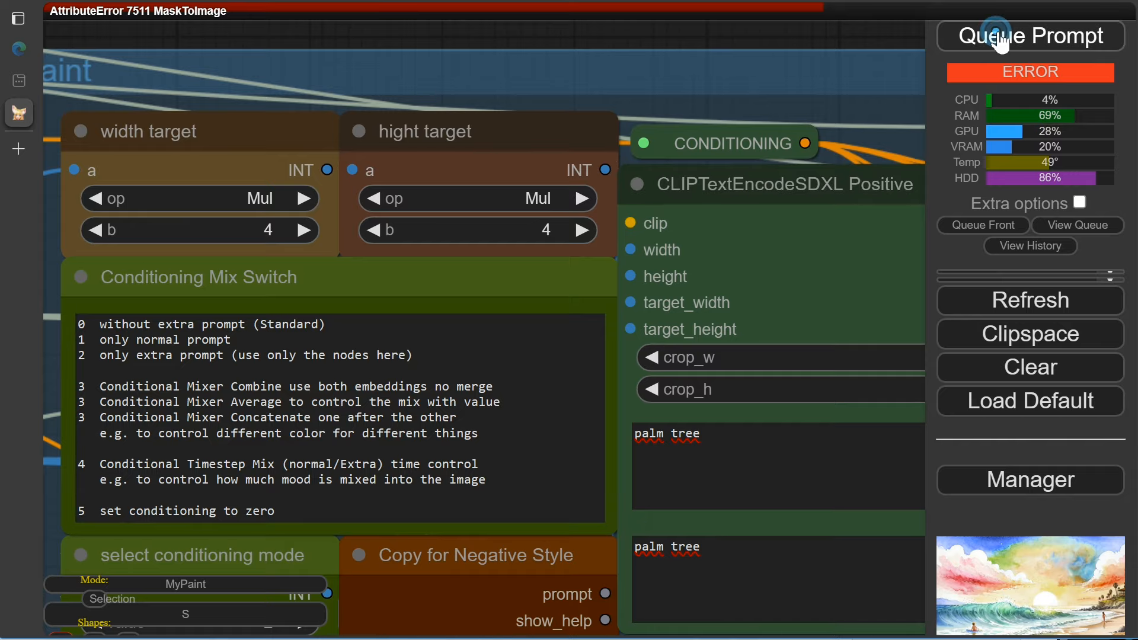
click(1028, 36)
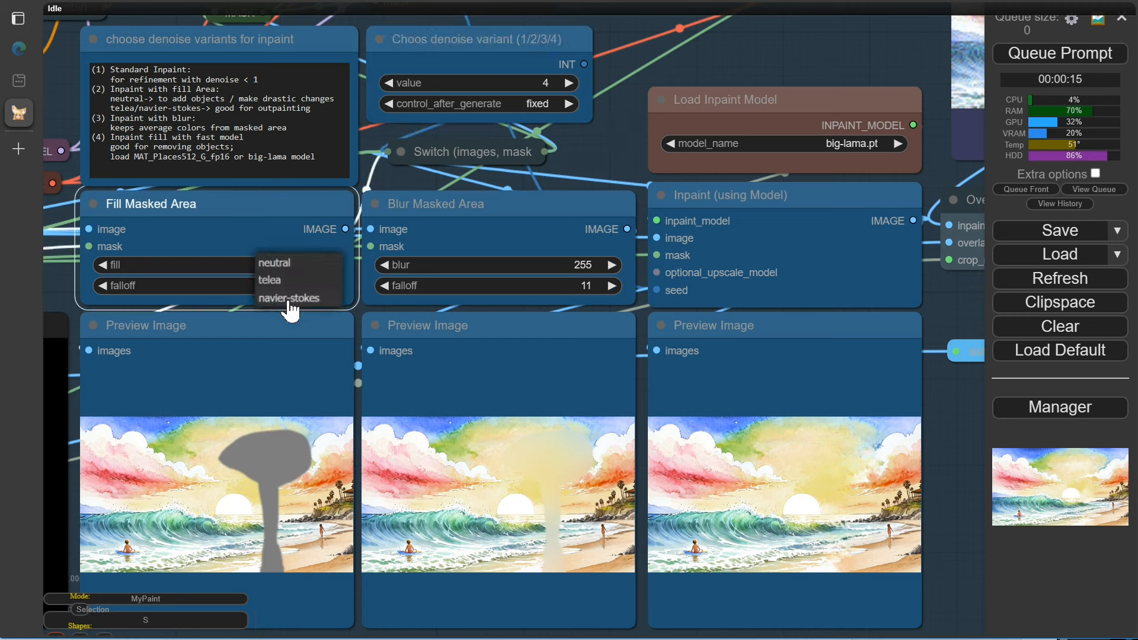
Step: Choose 'neutral' in Fill Masked Area and set Choos denoise variant to 2
click(274, 262)
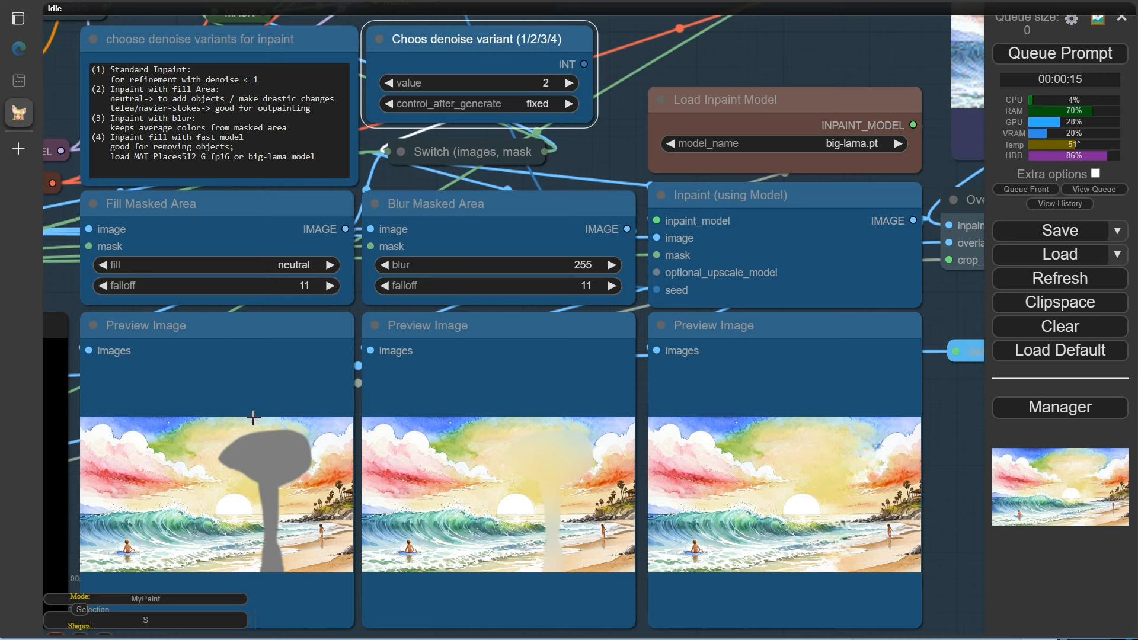
click(1058, 54)
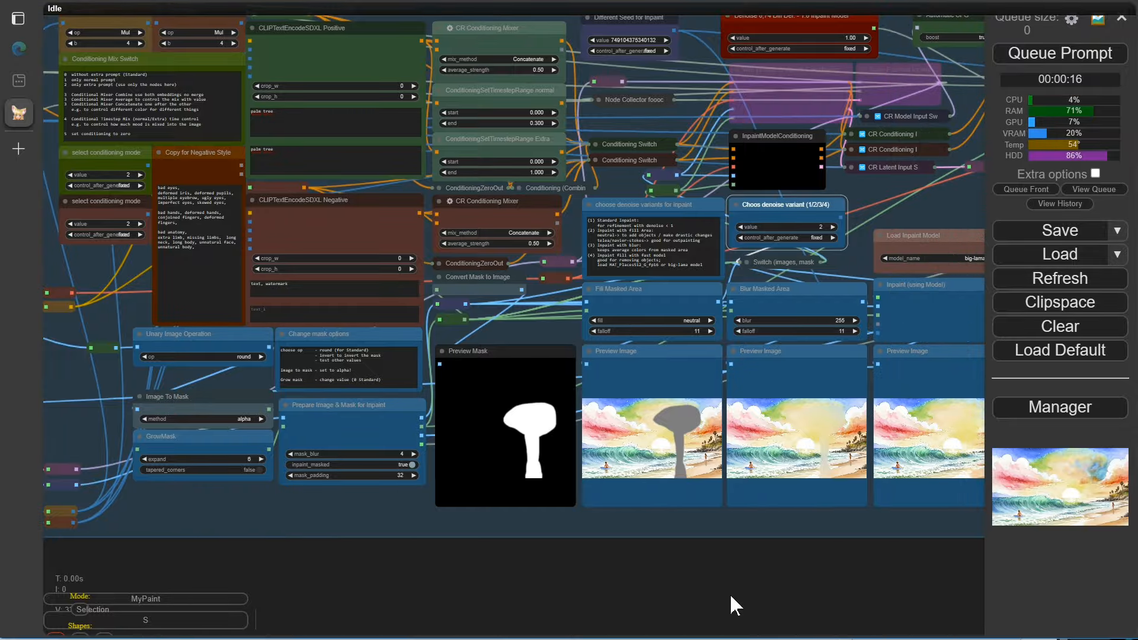
click(374, 565)
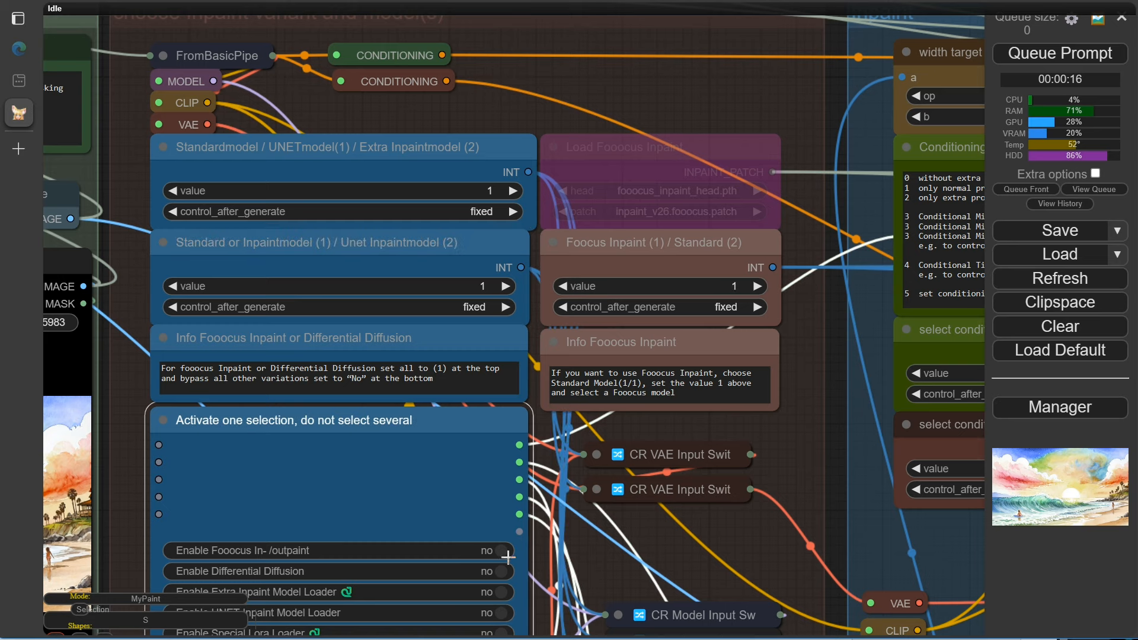
Step: Queue the neutral-fill, variant-2 run that paints a palm tree into the beach
click(488, 550)
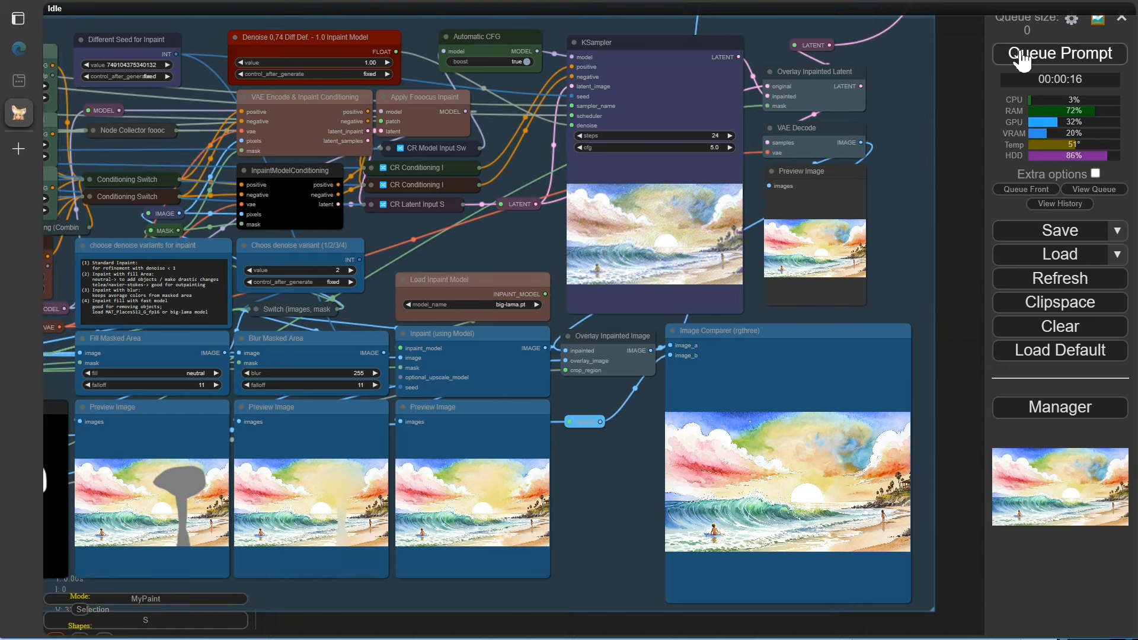
click(1059, 53)
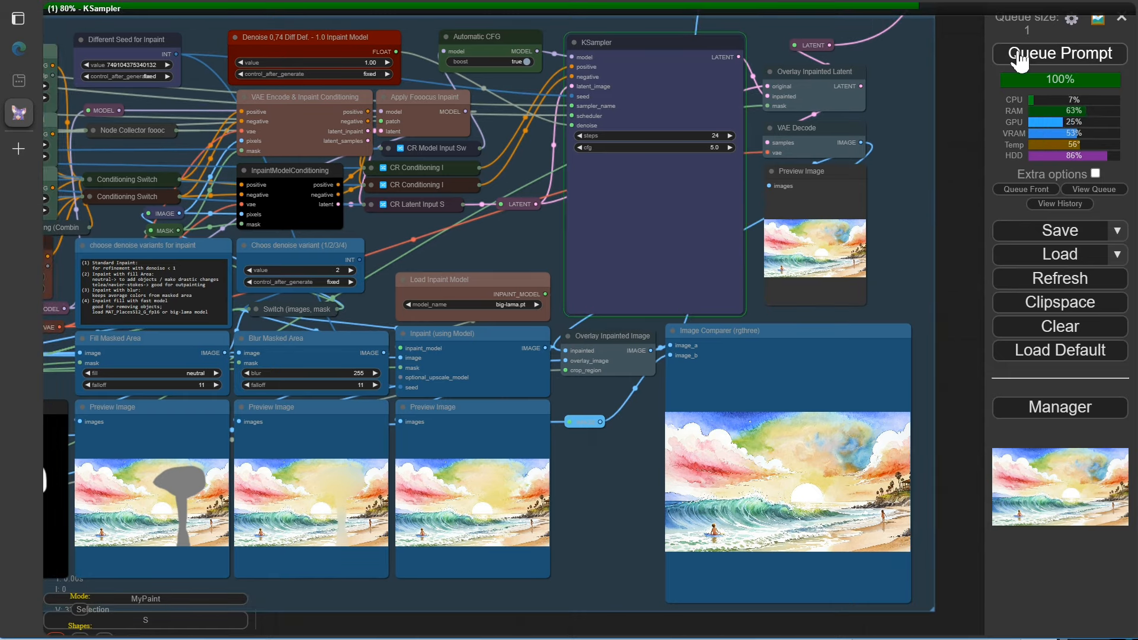
click(1060, 52)
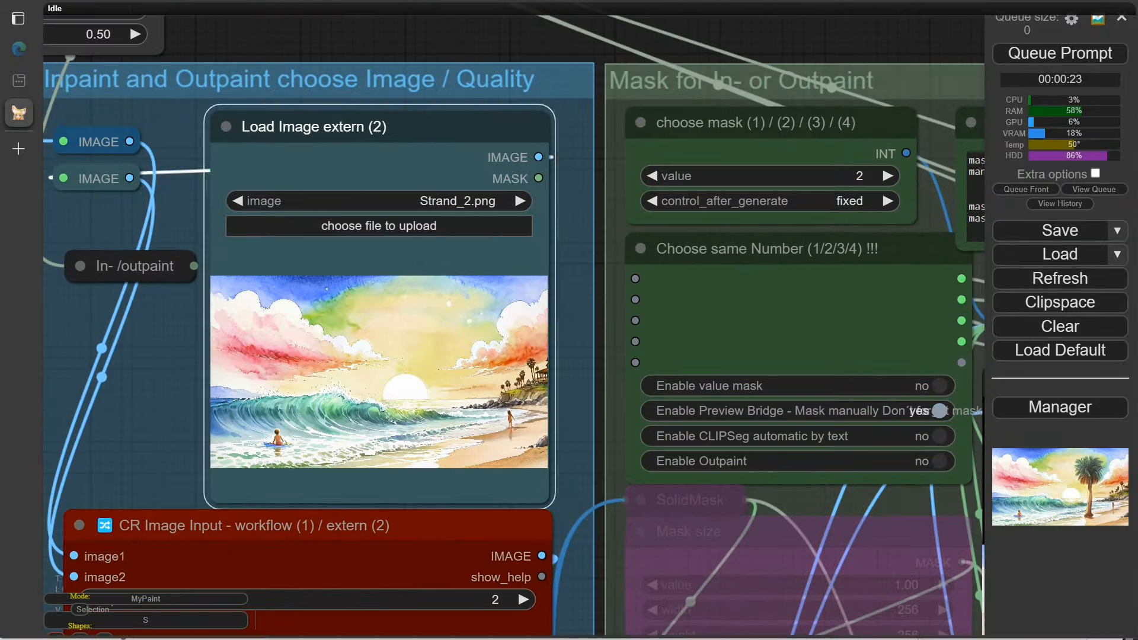
Step: Select Maedchen.jpg in Load Image extern (2) and queue the workflow
click(378, 201)
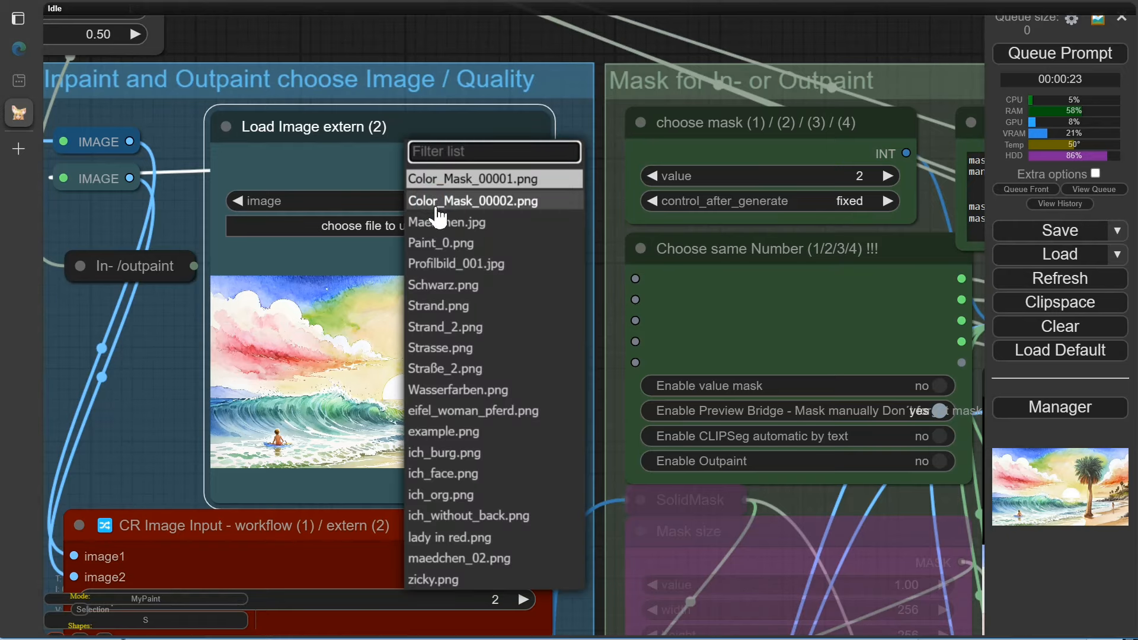
click(445, 223)
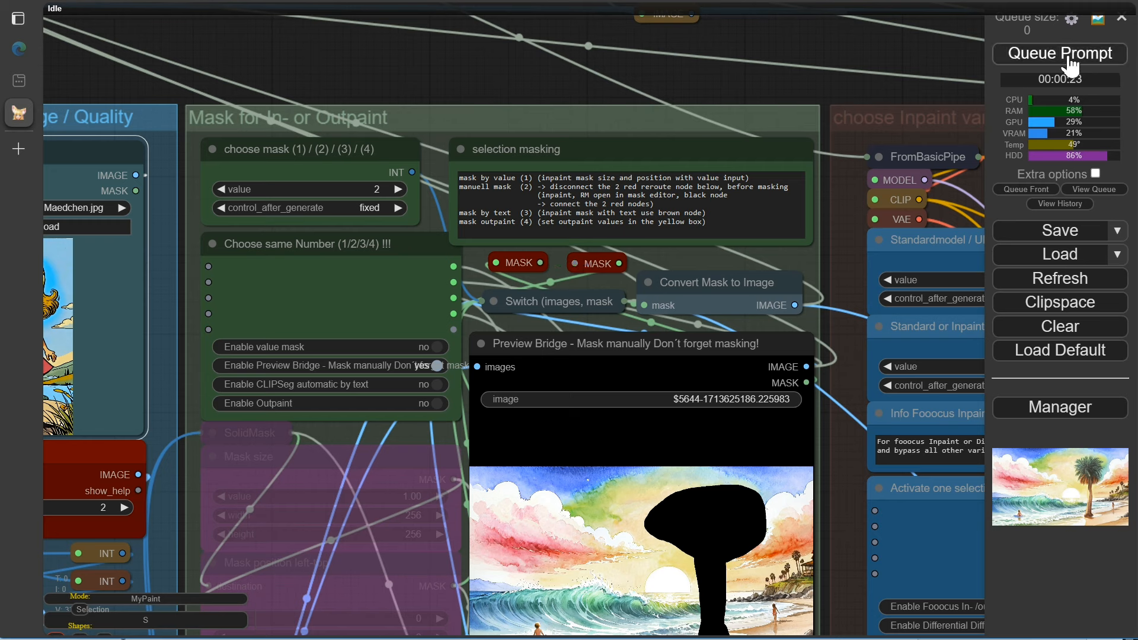
click(1060, 53)
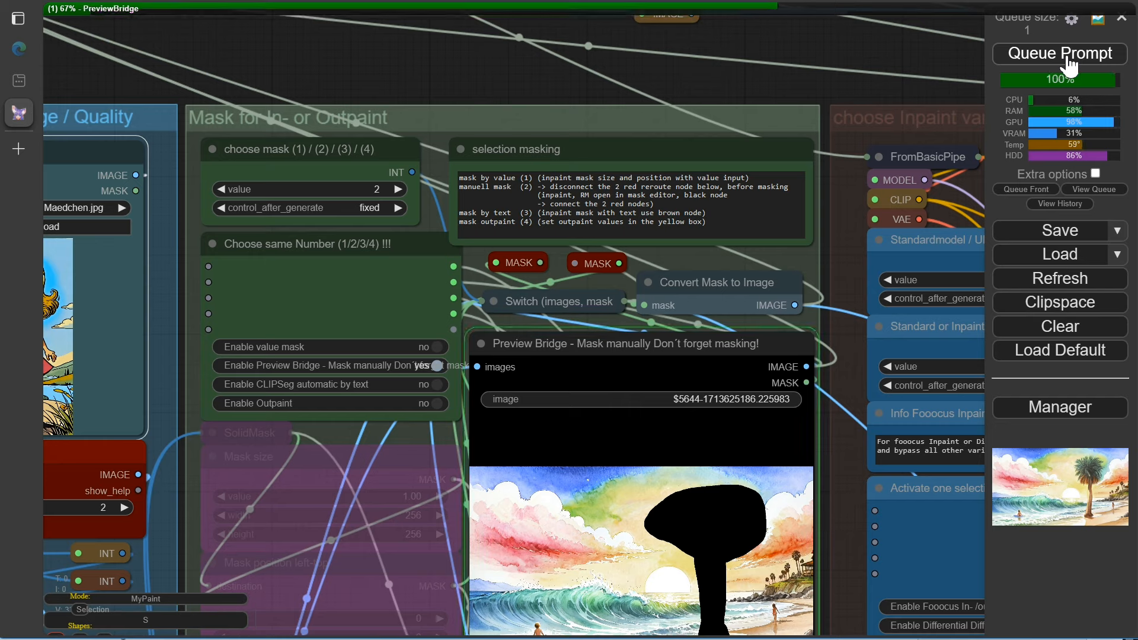
click(1058, 53)
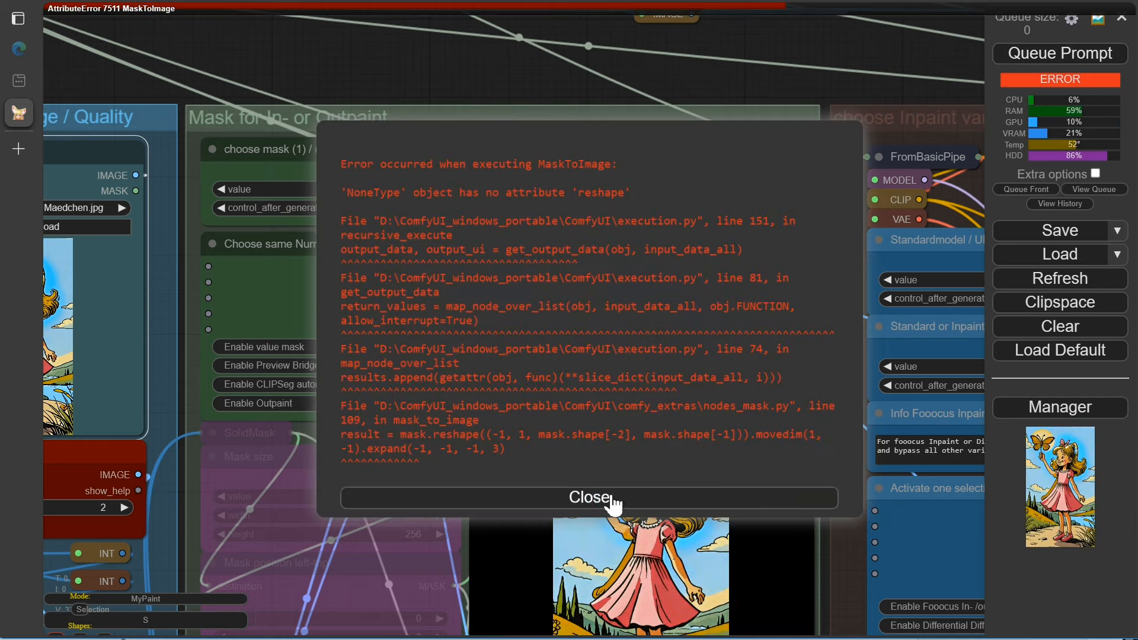
Step: Dismiss the error and paint a mask over the girl's arm and dress in MaskEditor
click(590, 498)
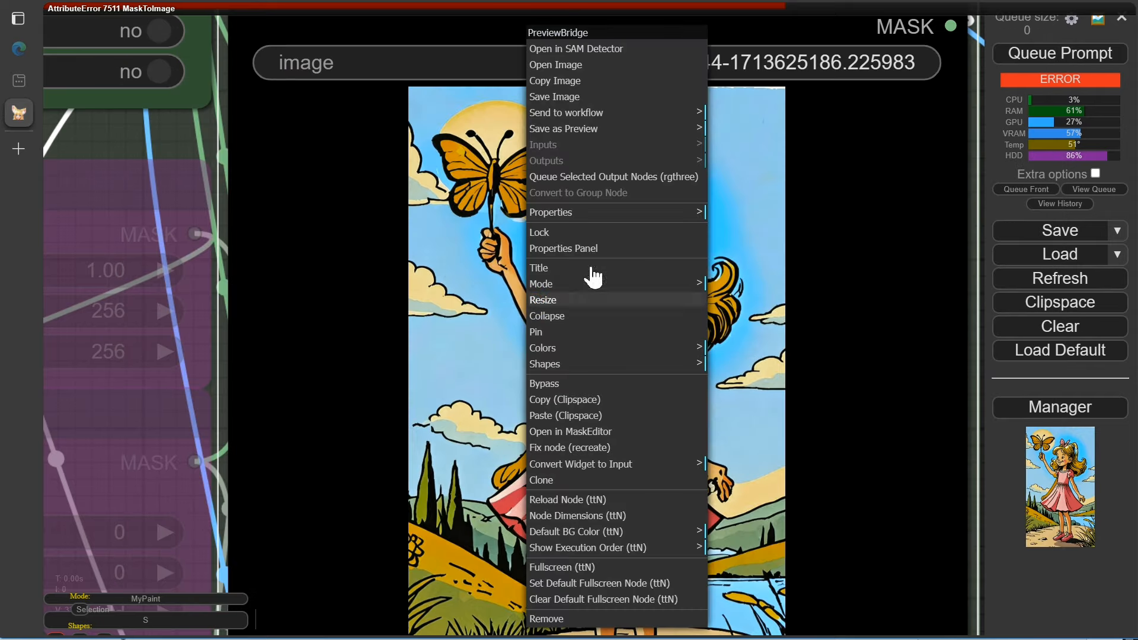
mouse_move(577, 454)
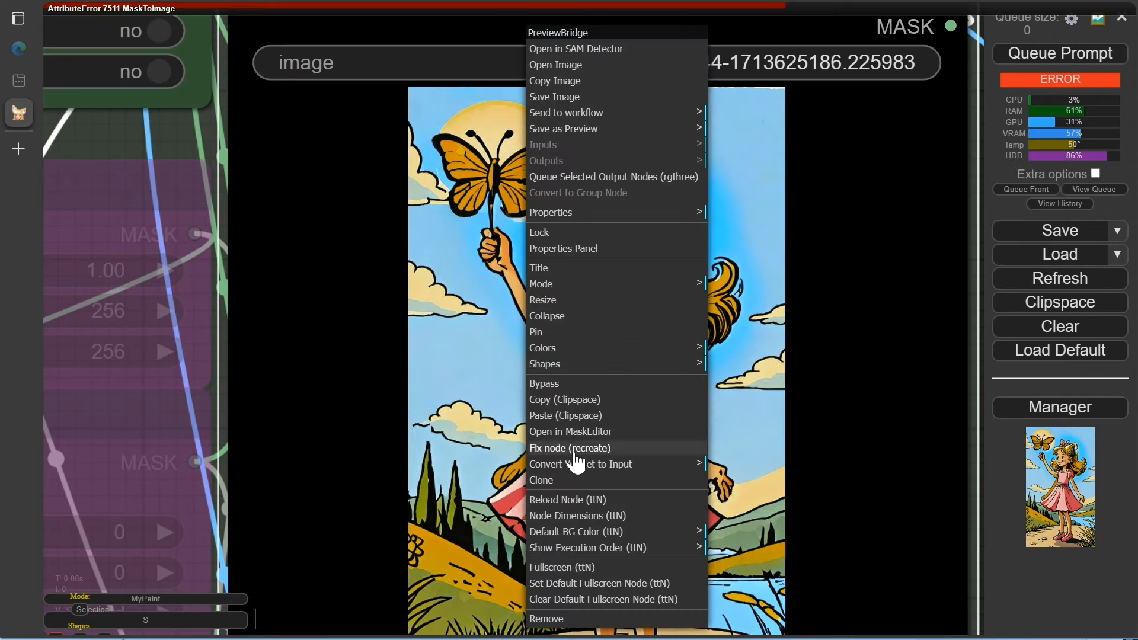
click(570, 431)
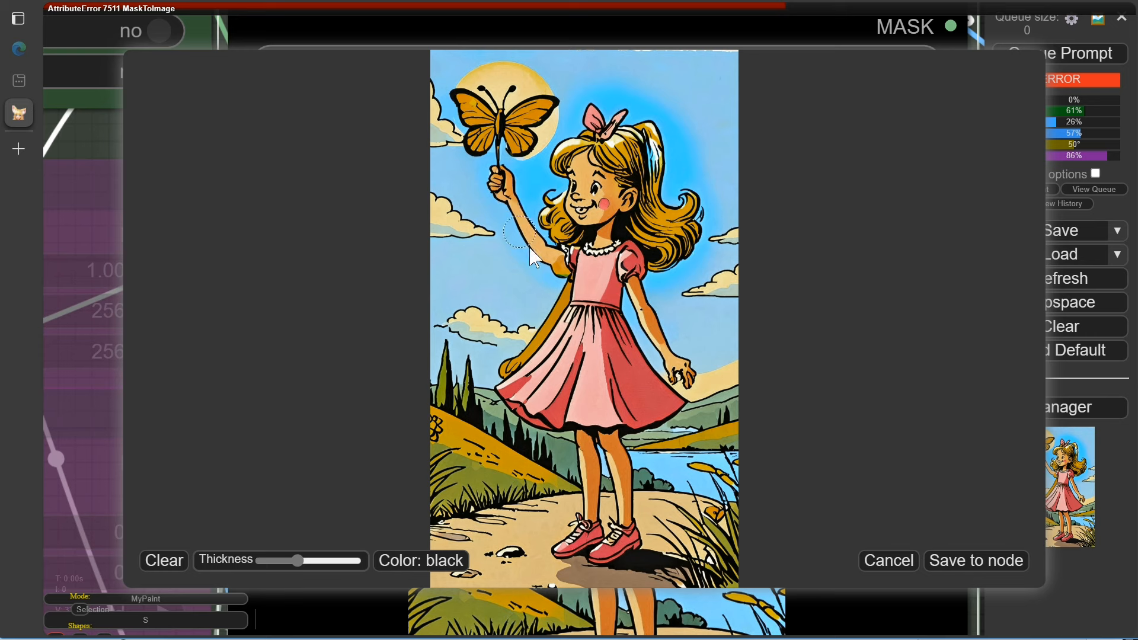
drag(520, 233, 515, 378)
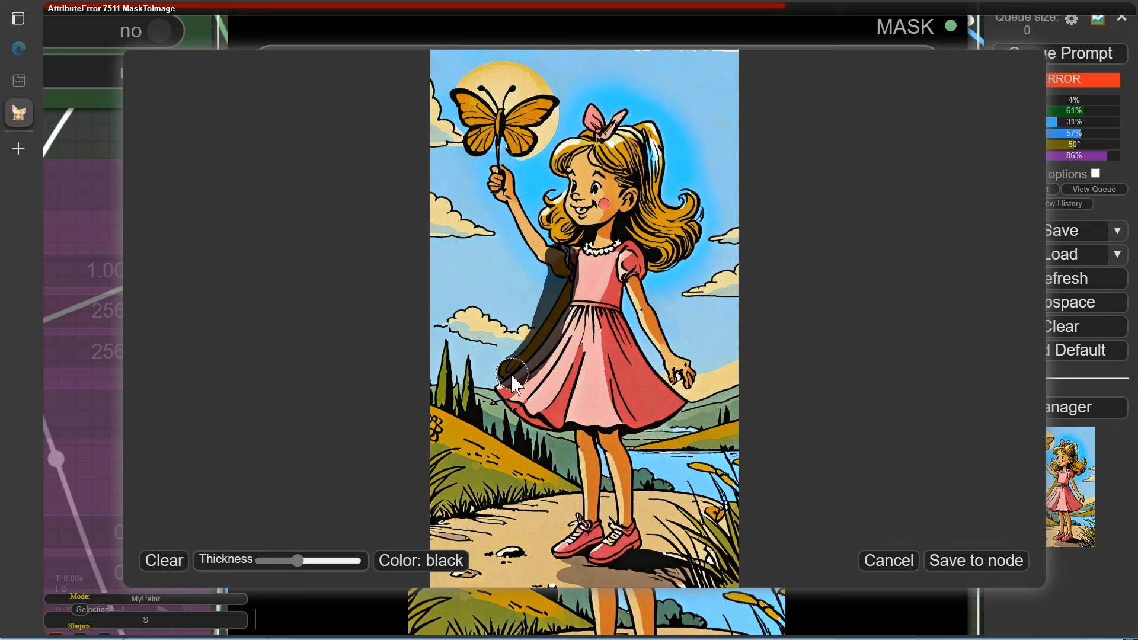
drag(515, 381, 610, 207)
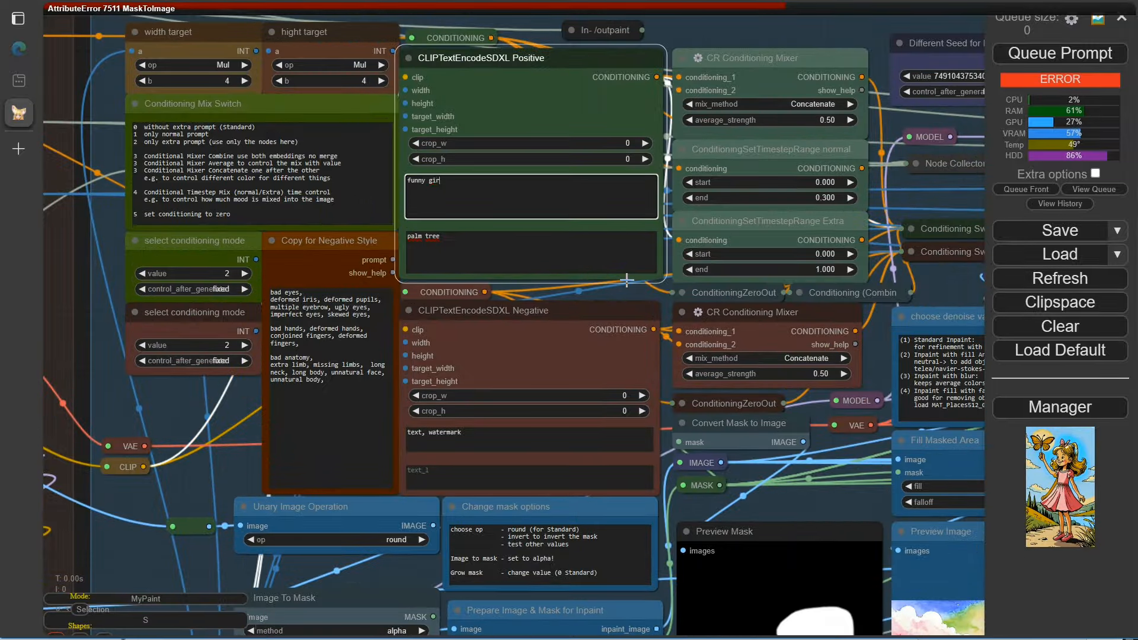
Step: Set the positive prompts to 'funny girl, bollons' and 'a funny girl with red ballons', then queue a run
text(, bollons)
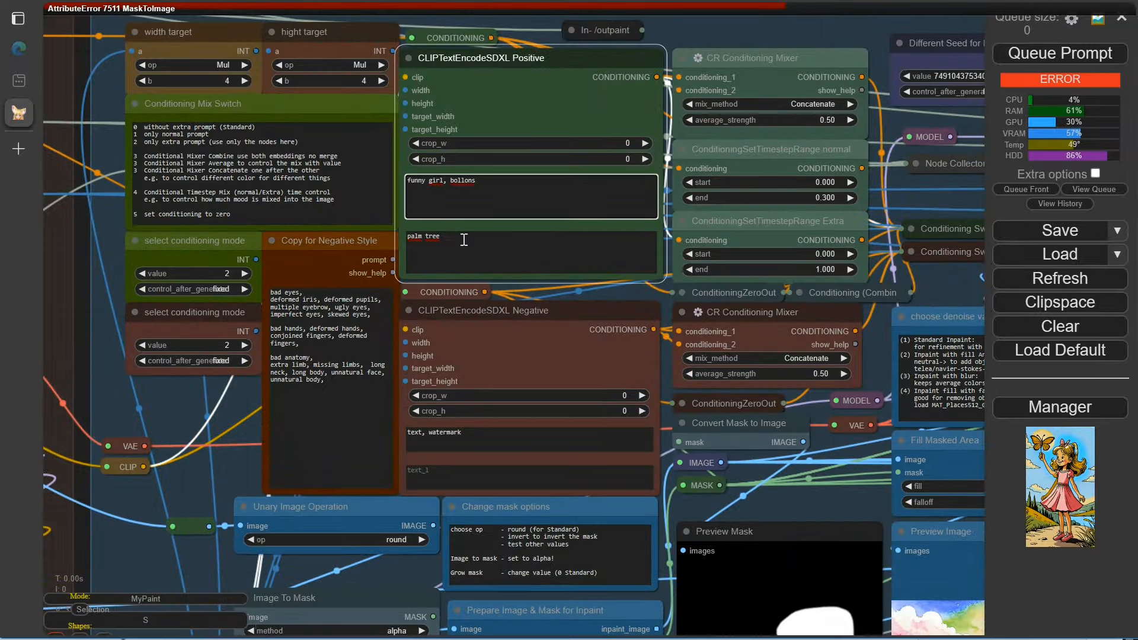
text(a funny girl)
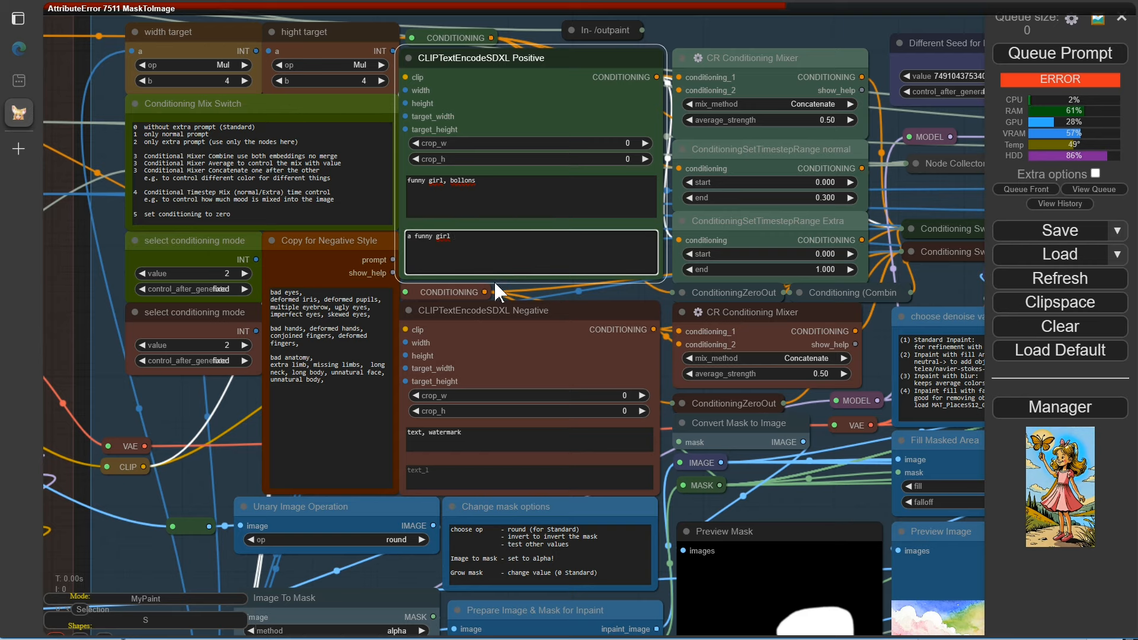
text(with red ballons)
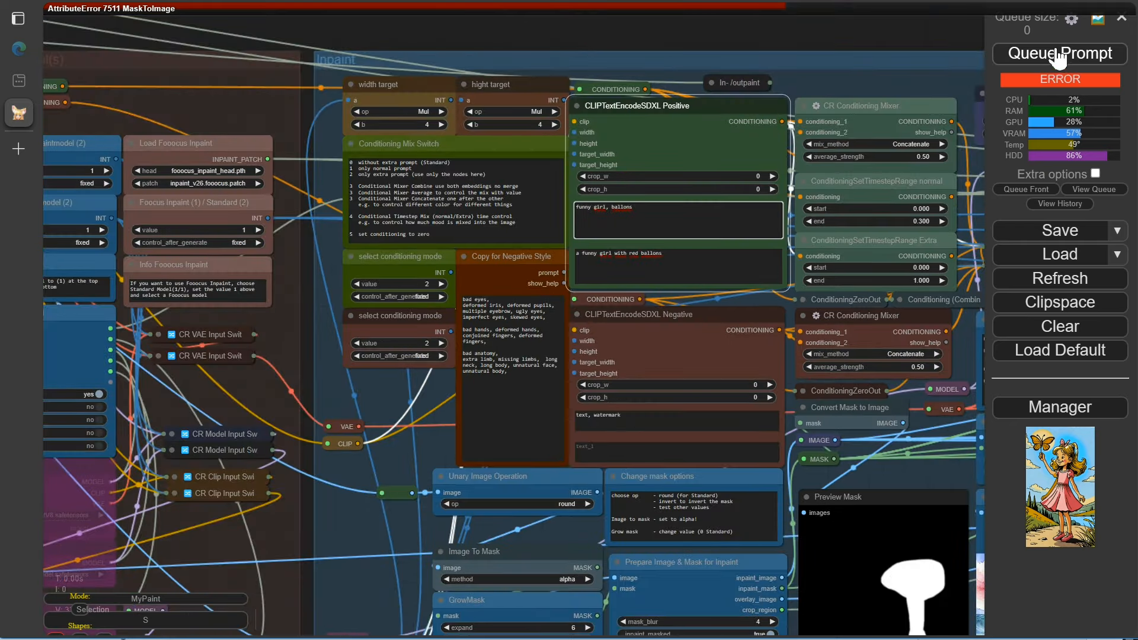
click(1059, 54)
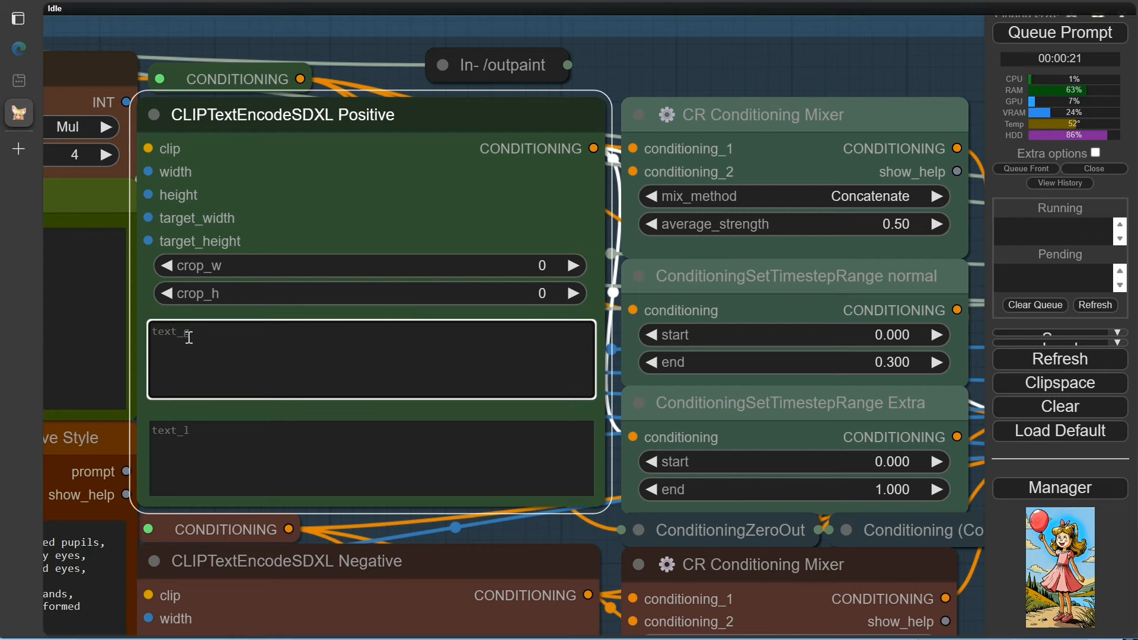
Step: Type 'perfect painting of... with a cute face, holding a big red ballon' into text_g
text(perfect painting of a beautiful smiling girl)
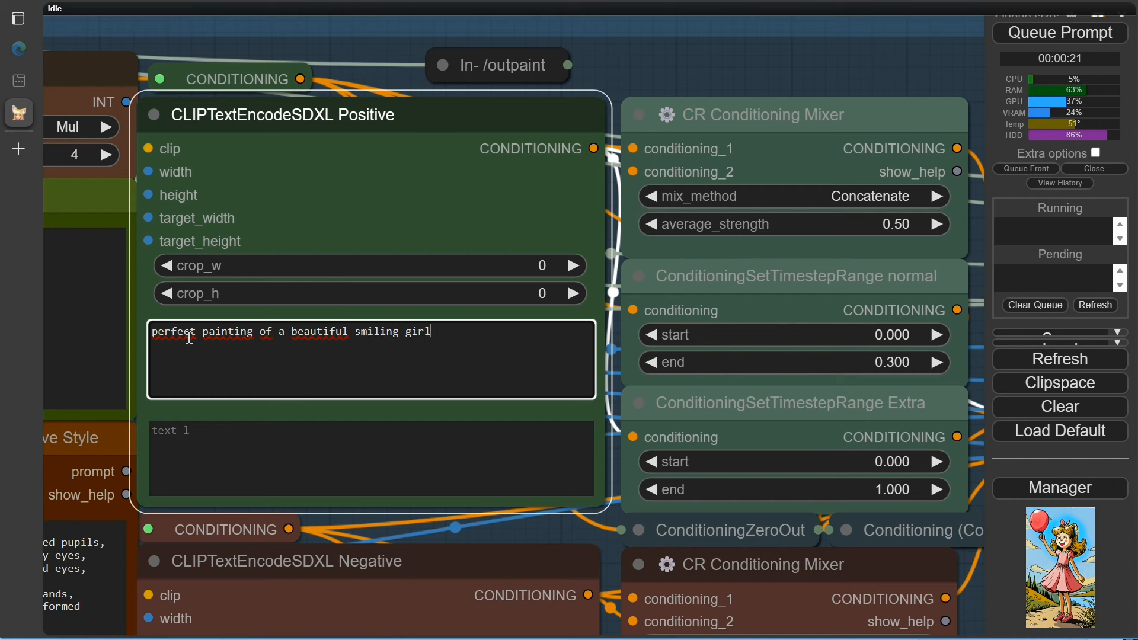
text(with a cute face, holding a big red ballon)
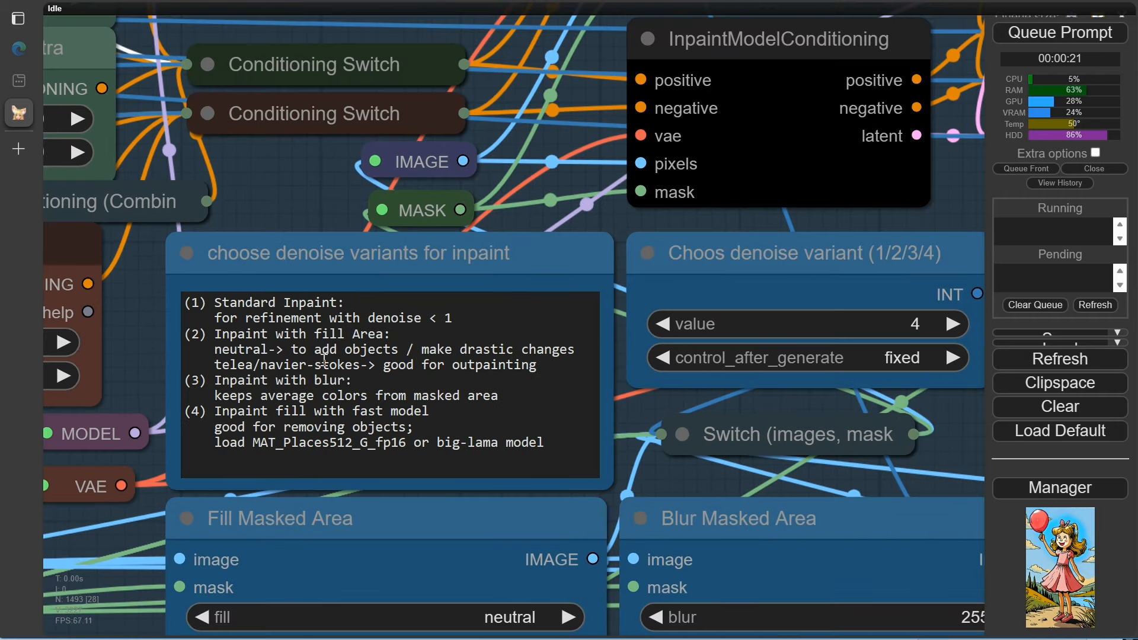
mouse_move(140, 510)
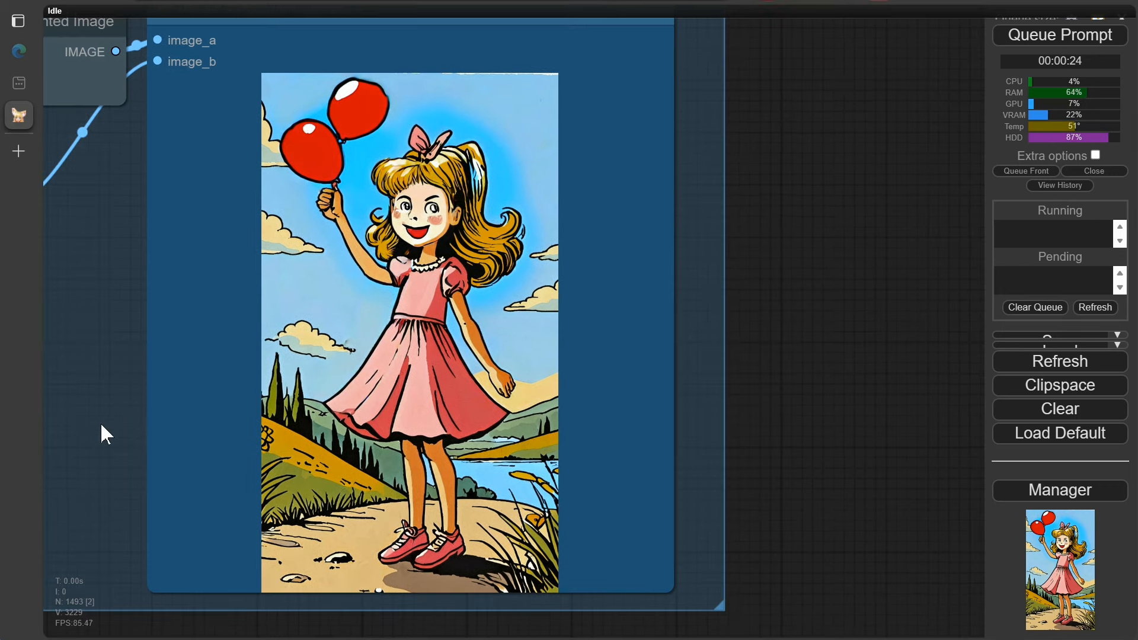
click(157, 62)
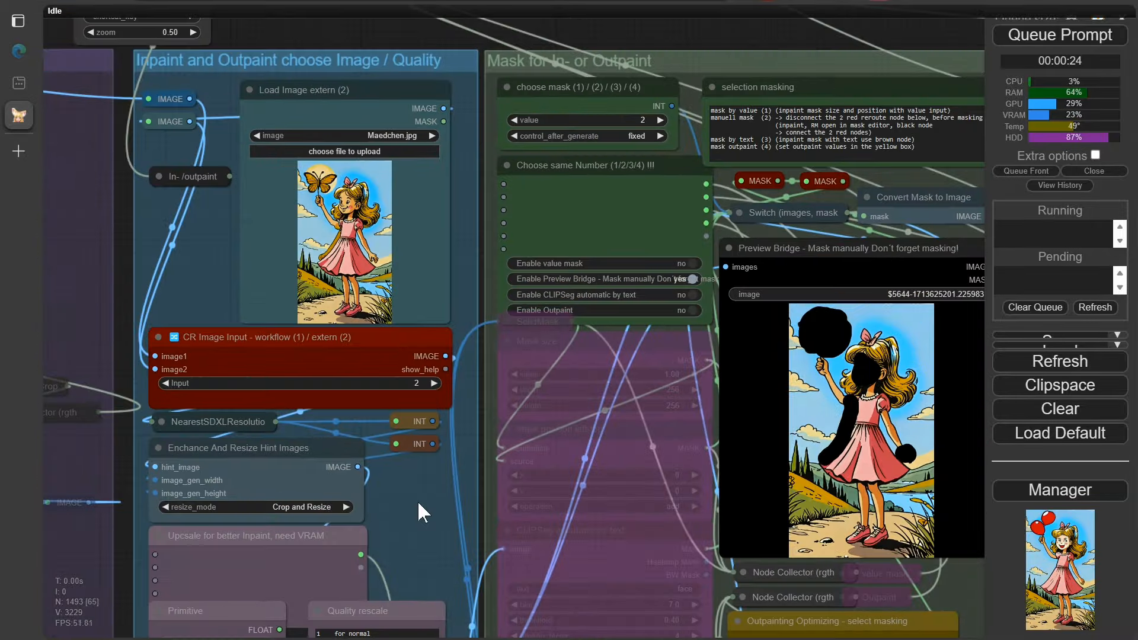
Step: Load ich_burg.png in Load Image extern (2), set choose mask to 4, and queue a run
click(343, 136)
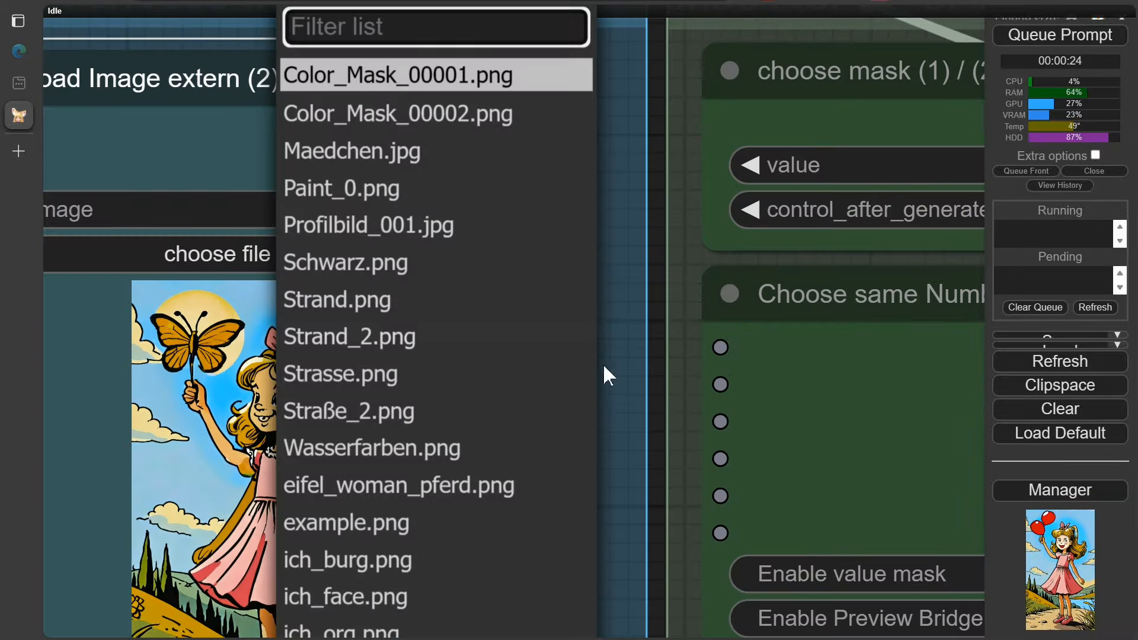
click(351, 151)
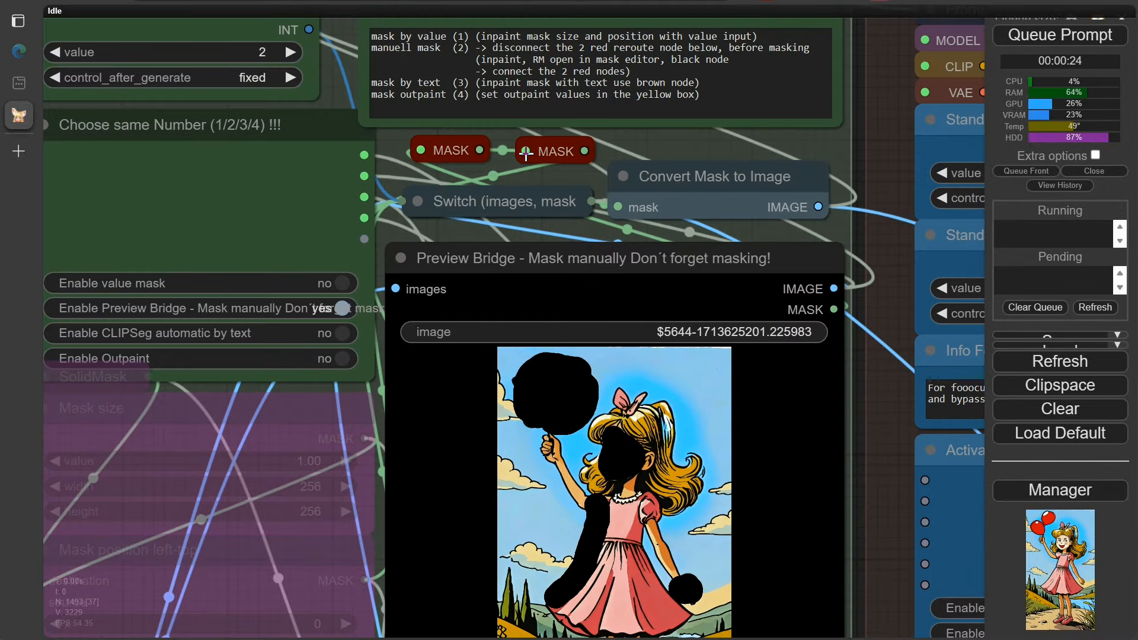
mouse_move(472, 184)
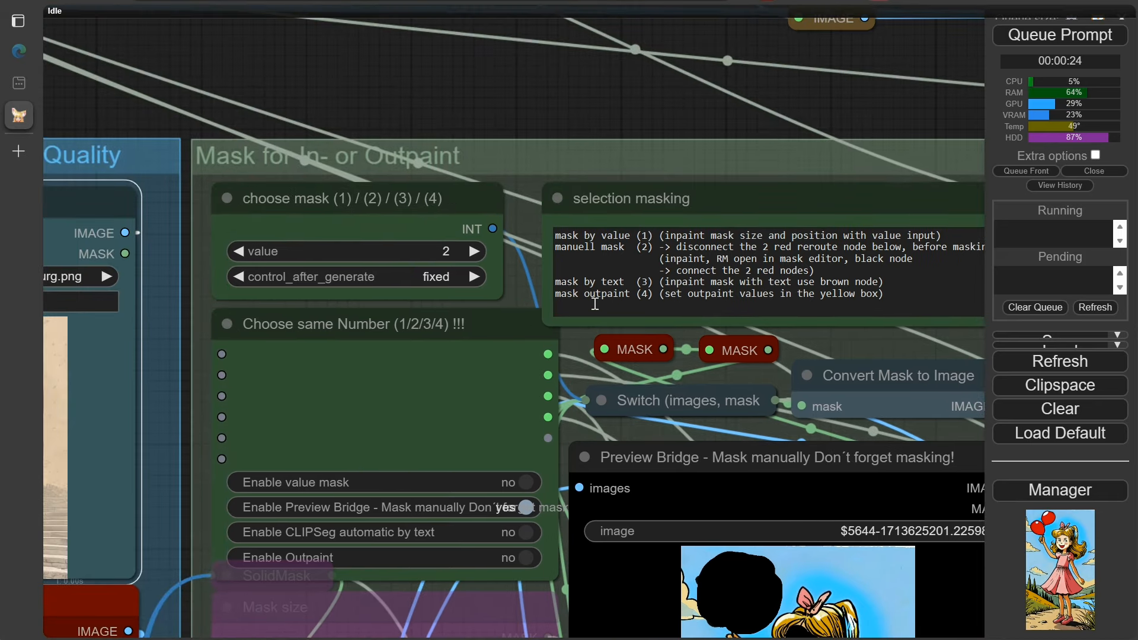
click(475, 251)
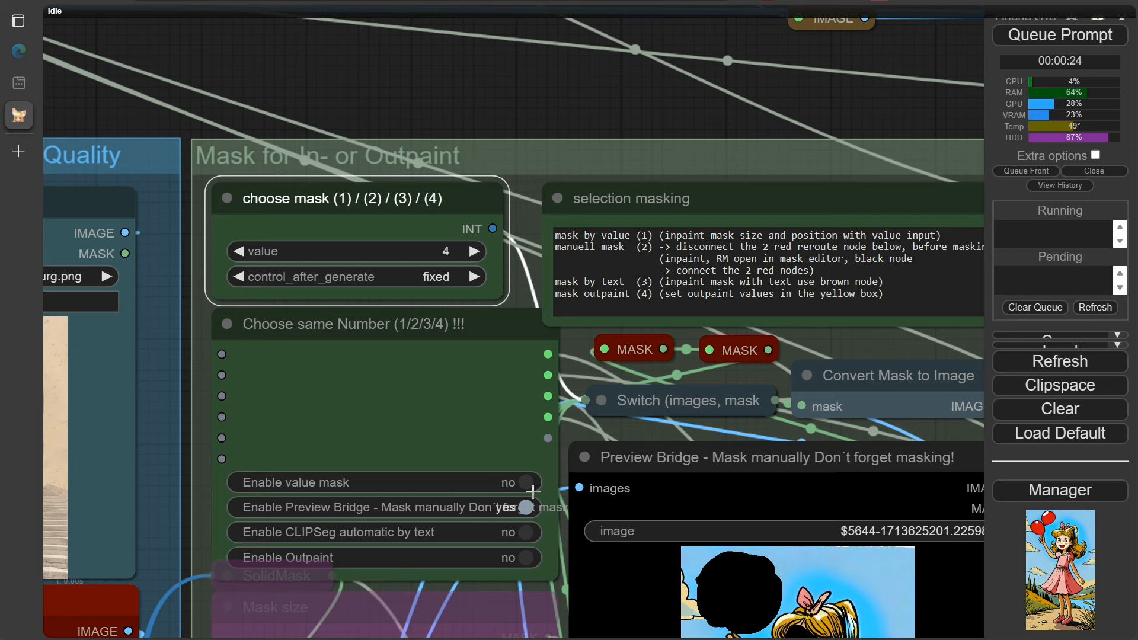
click(508, 557)
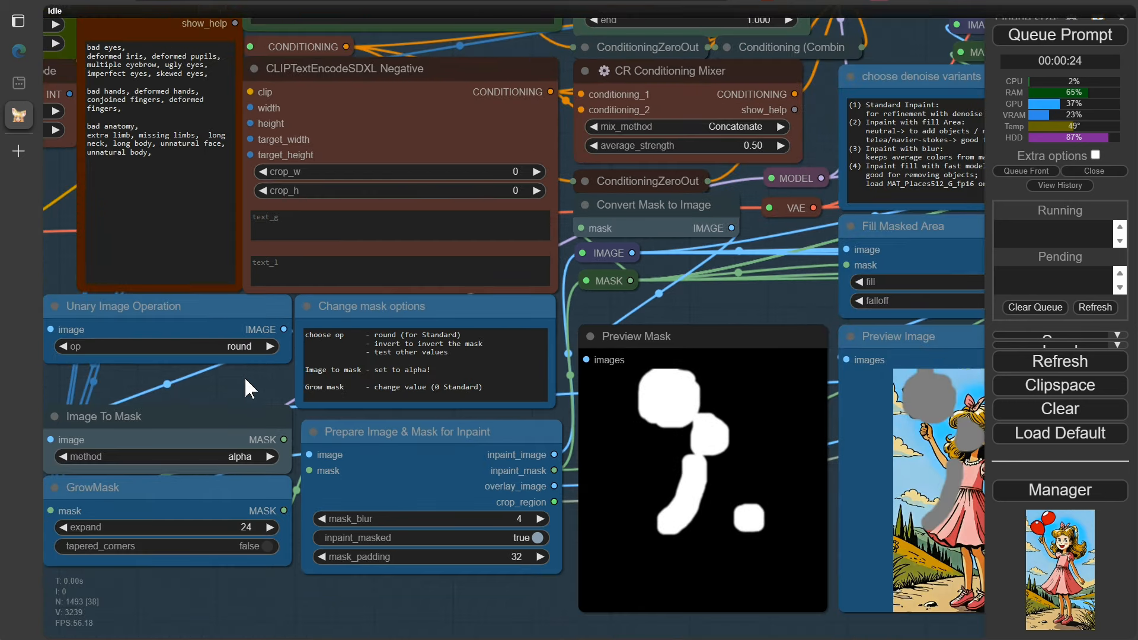
click(1059, 35)
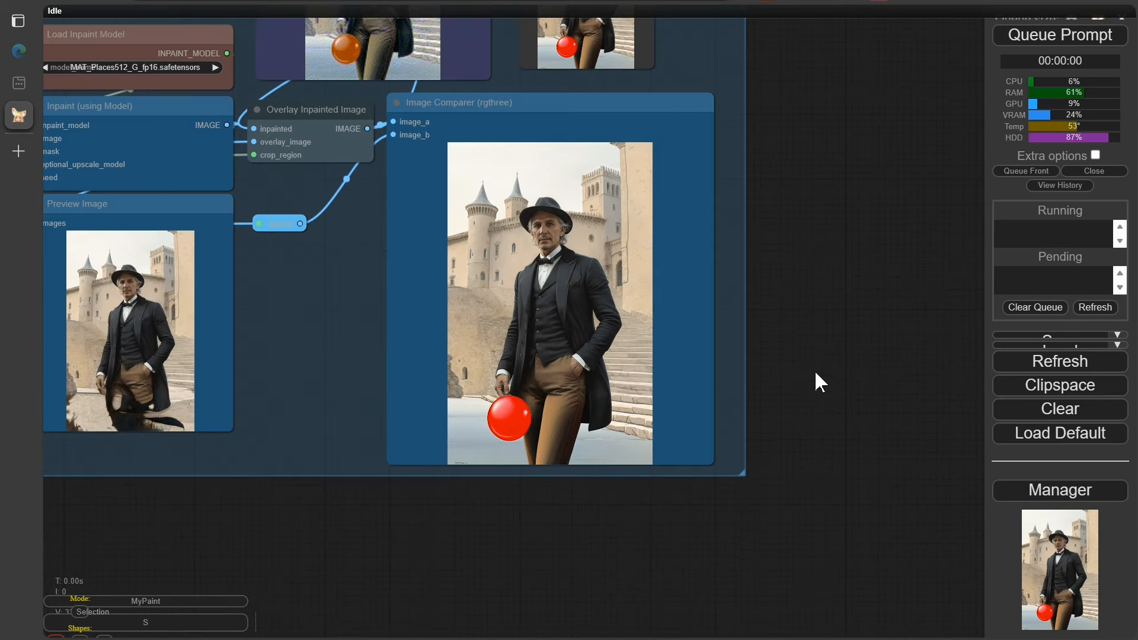
mouse_move(321, 307)
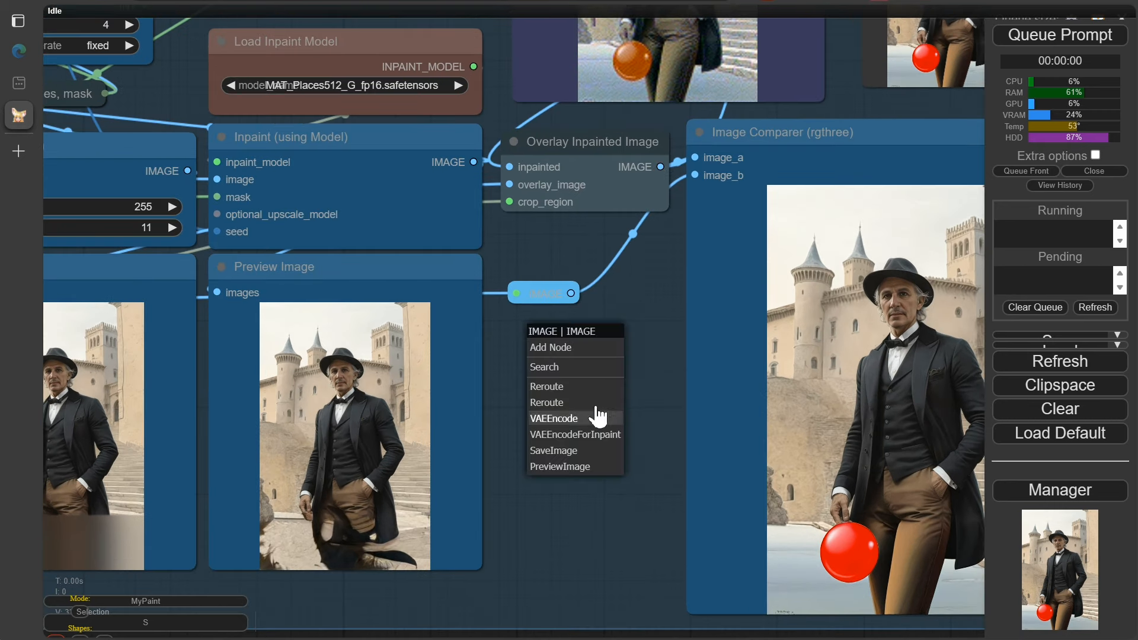
Step: Add a PreviewImage node off the reroute output and give it a colour
click(560, 466)
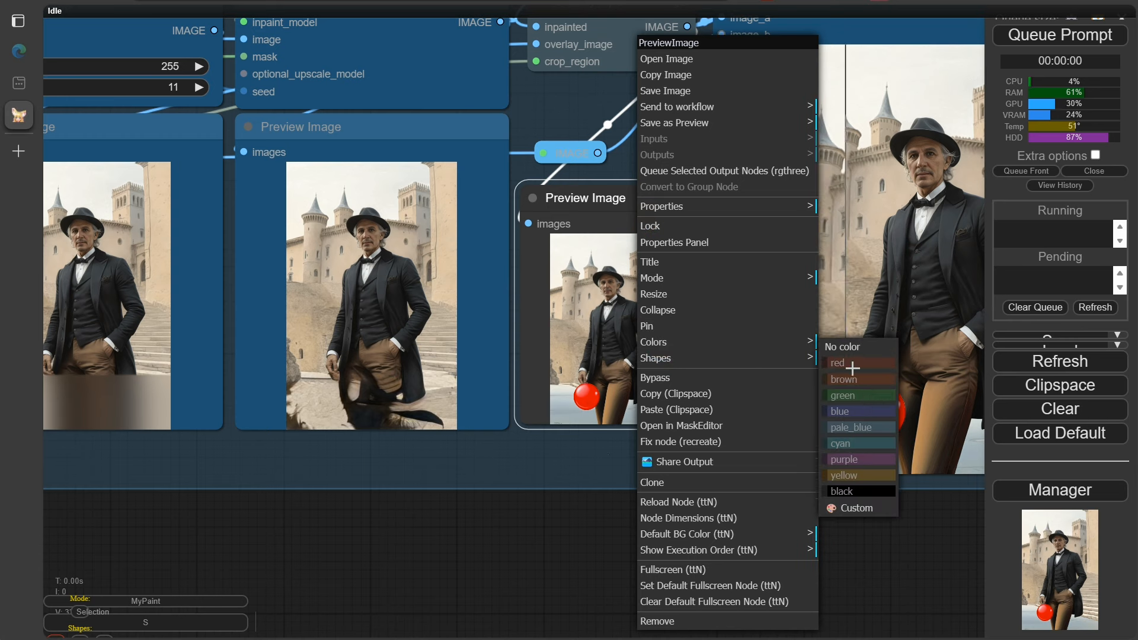
click(858, 507)
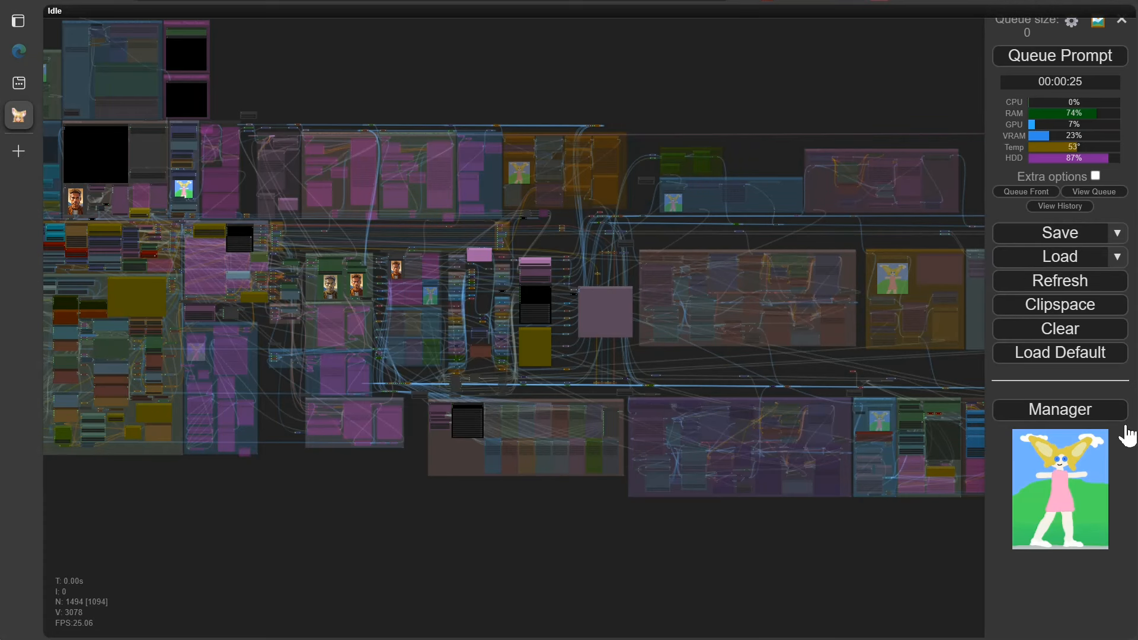
Step: Queue Prompt to generate a new image with the current workflow
click(1059, 256)
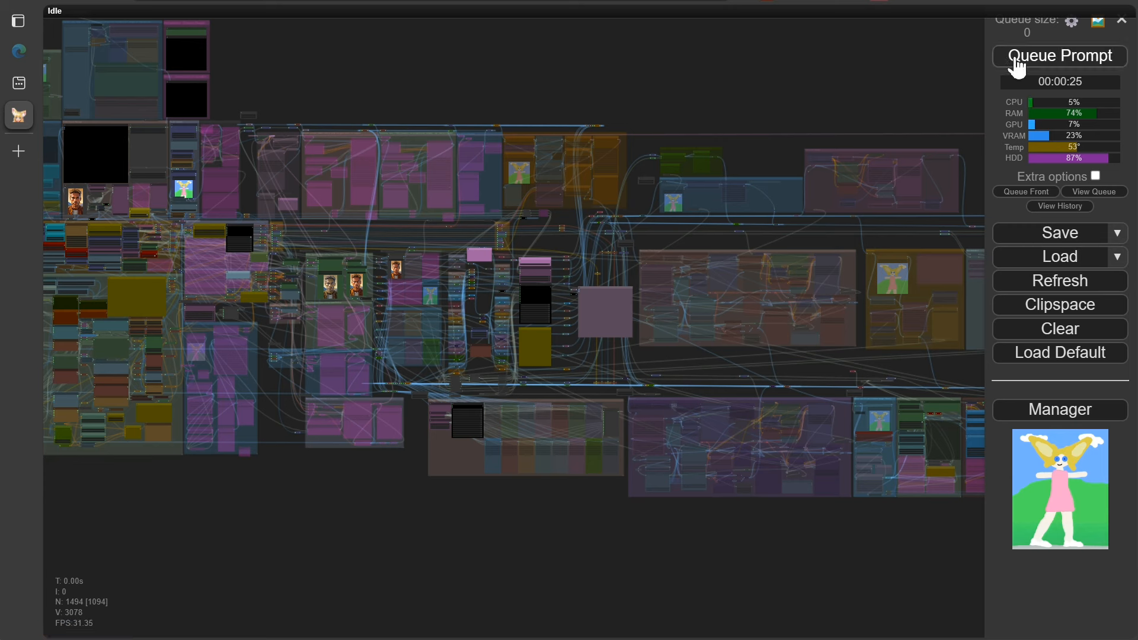
click(1058, 56)
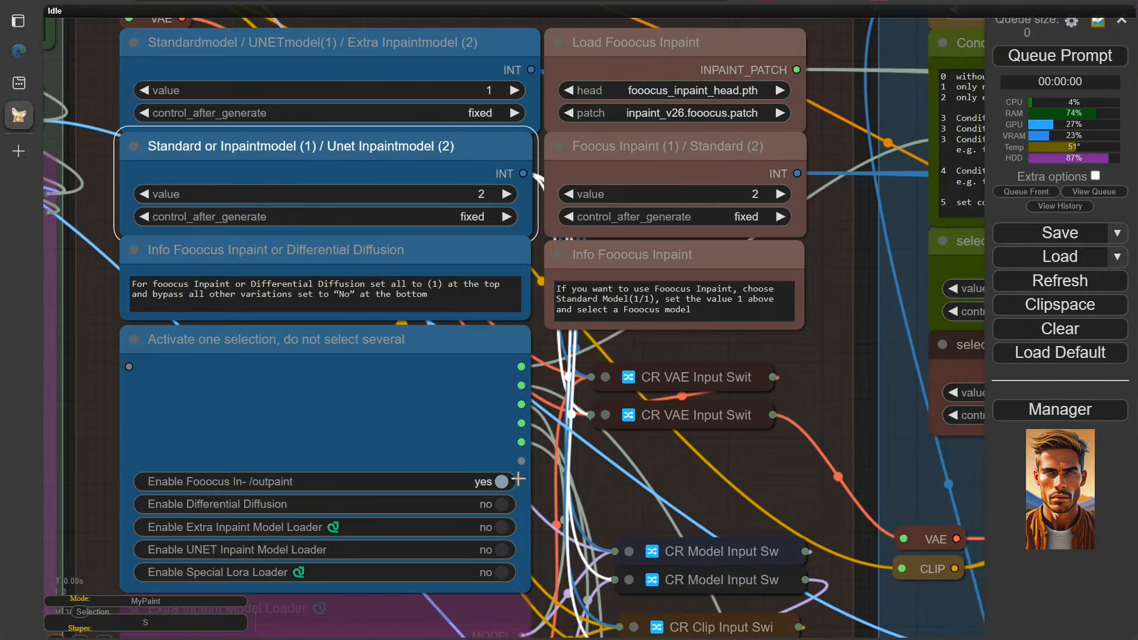
Step: Clear the blue-eyes text from the CLIPTextEncodeSDXL Positive text_g field and queue a run
scroll(down, 3)
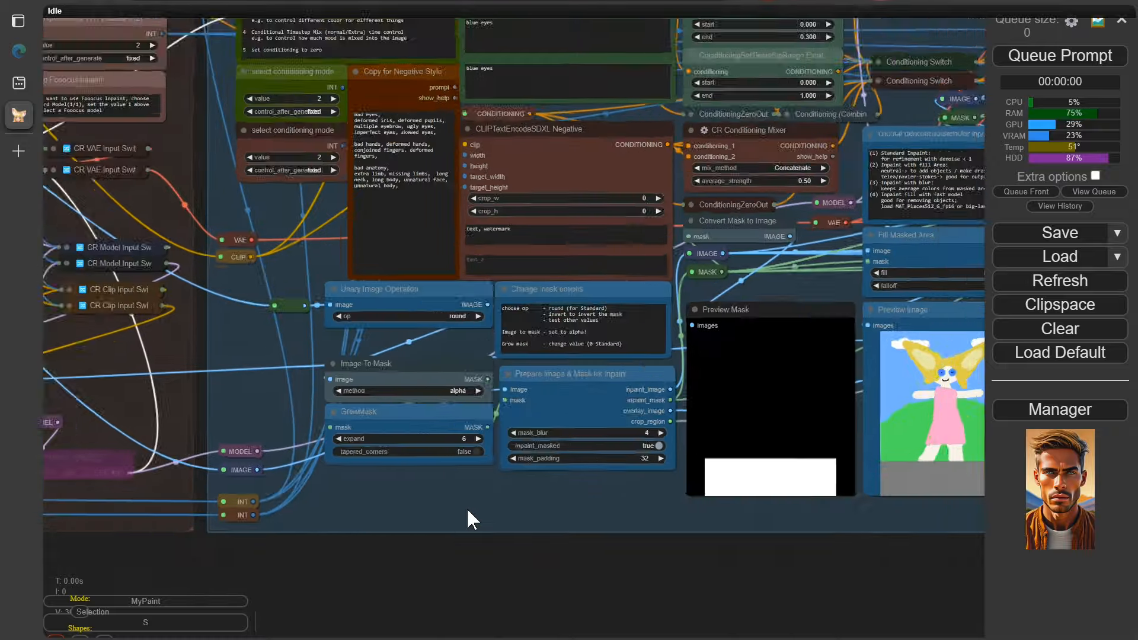
drag(472, 520, 585, 544)
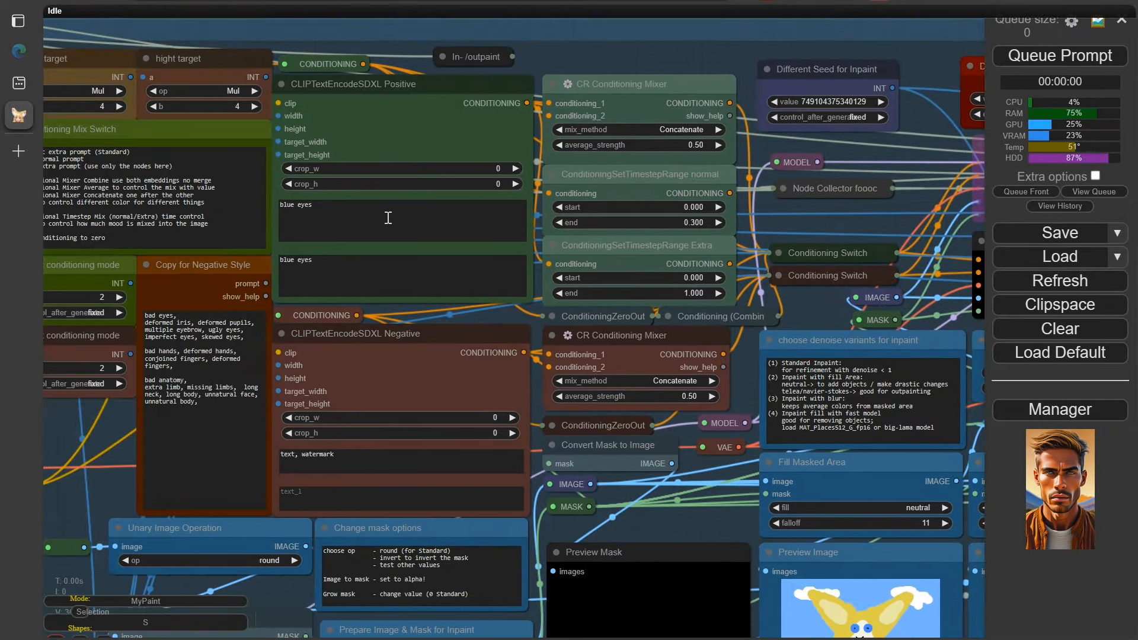
click(402, 220)
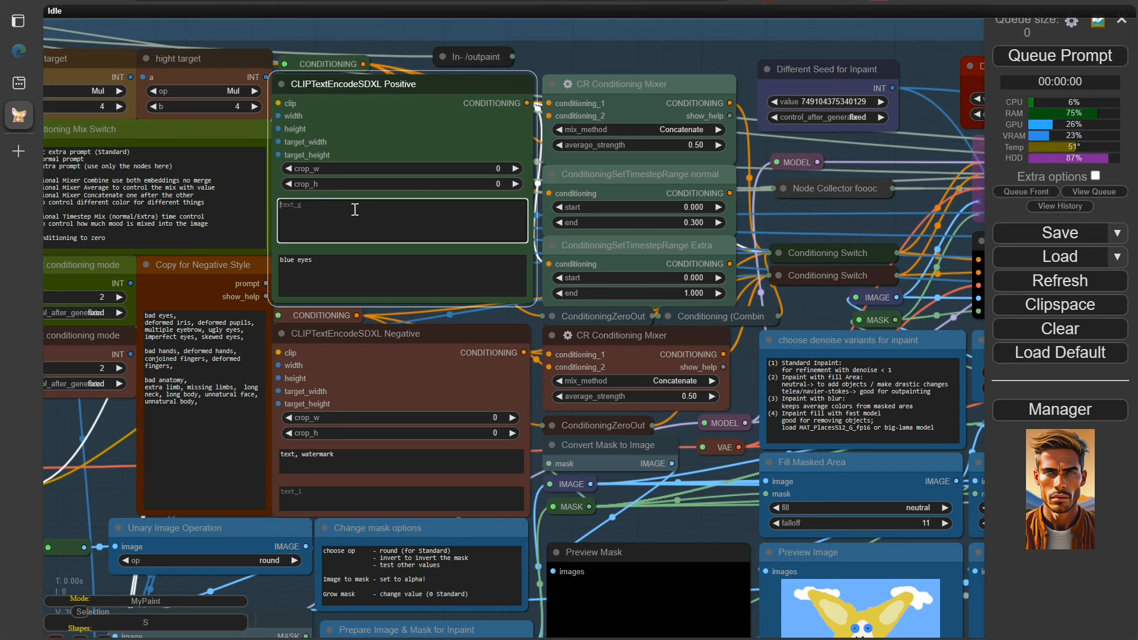
click(402, 276)
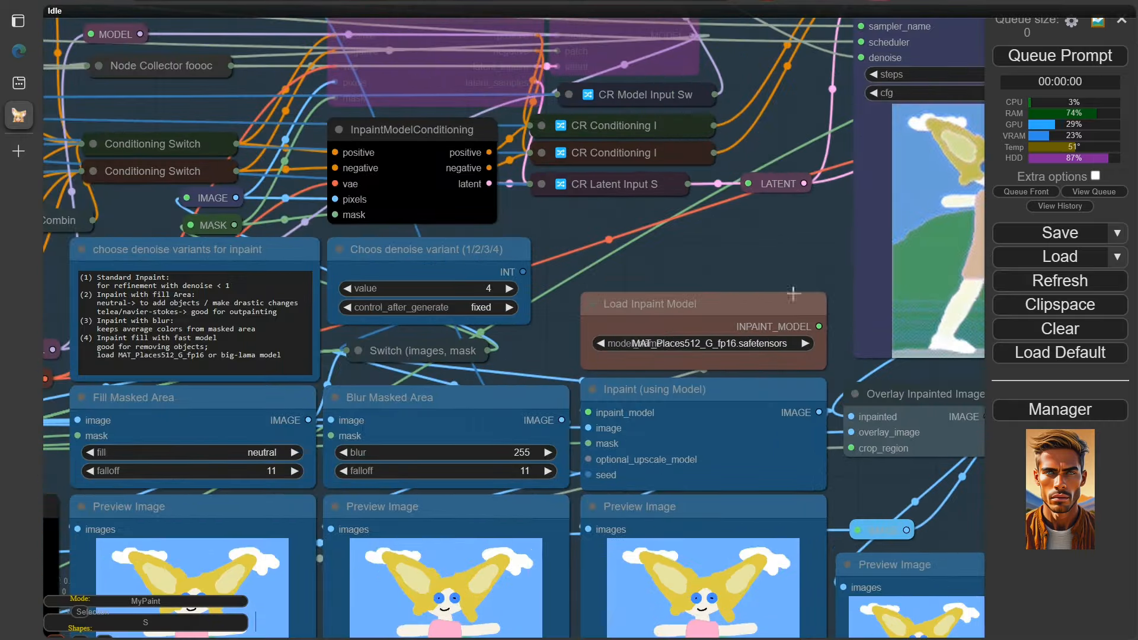
scroll(down, 3)
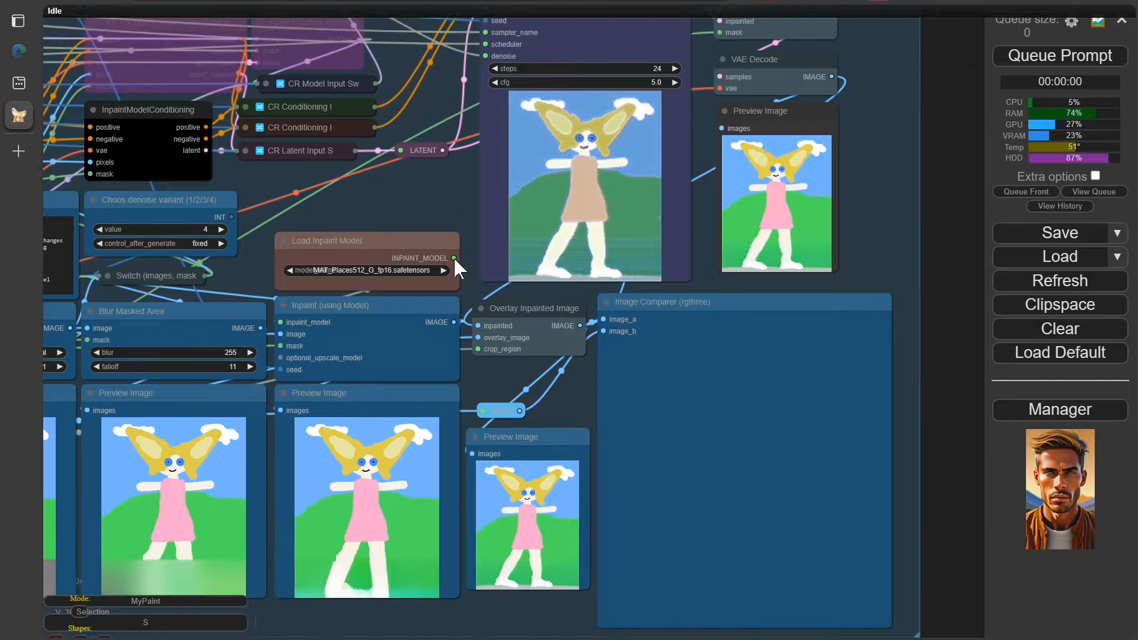
click(1059, 55)
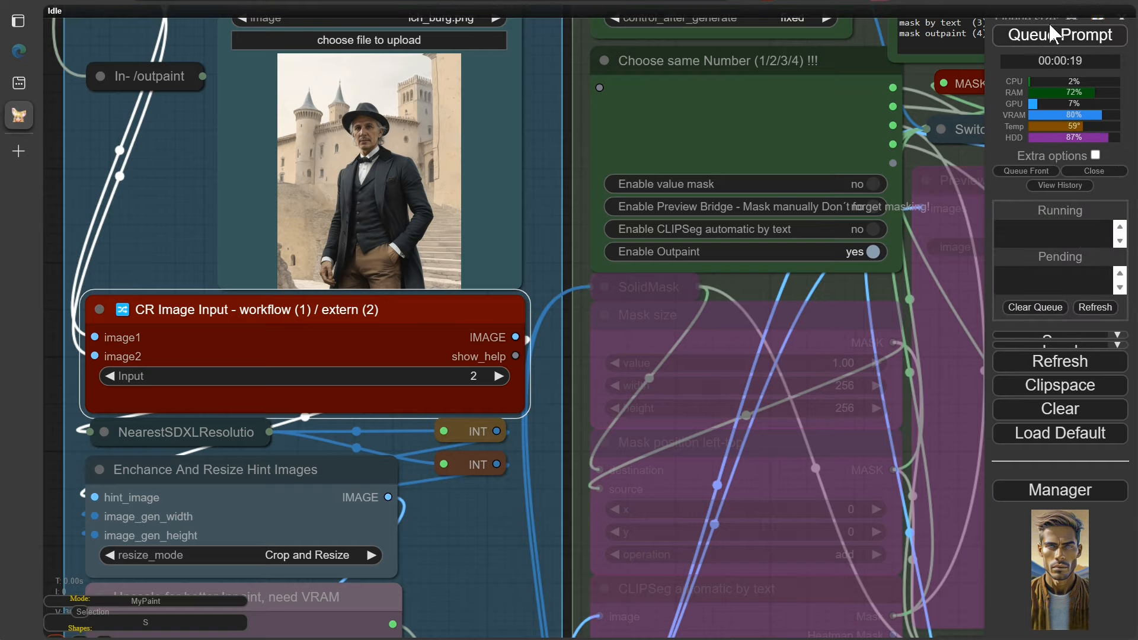
Step: Queue an outpainting run on the castle man image with Enable Outpaint set to yes
click(1059, 35)
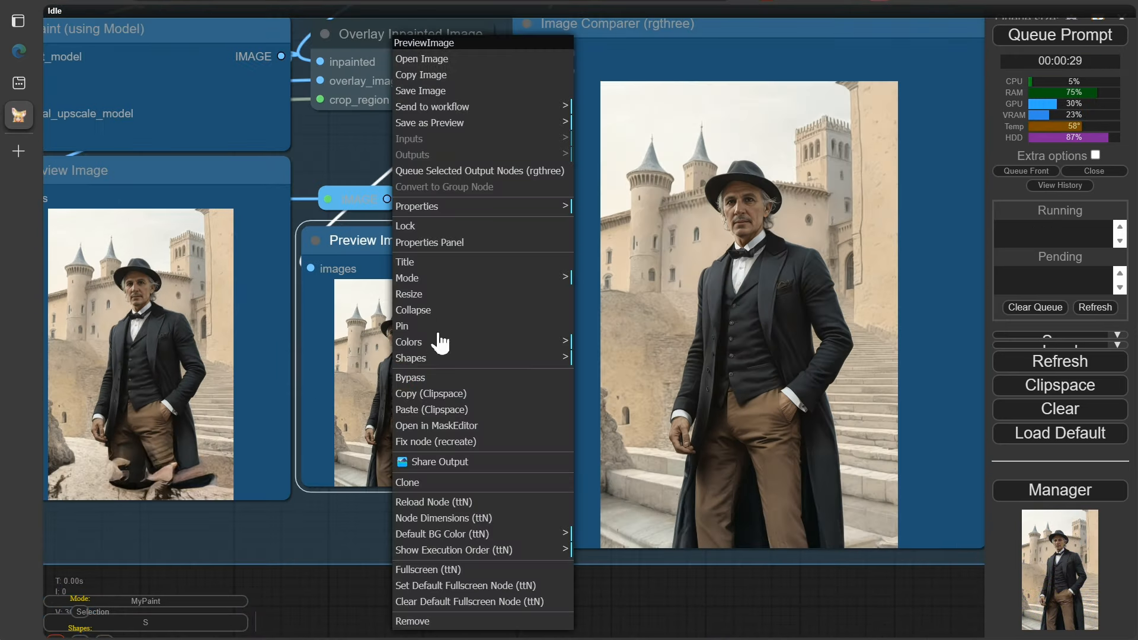
mouse_move(437, 425)
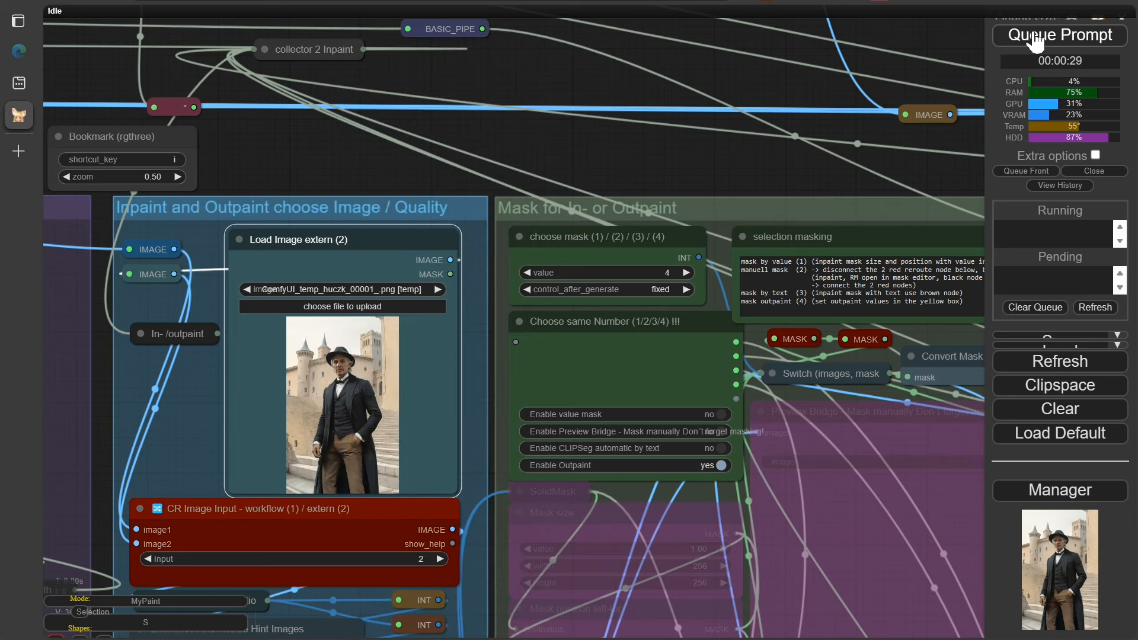
Step: Send the newest outpainted result back into the workflow and queue another leg-extension pass
click(1060, 35)
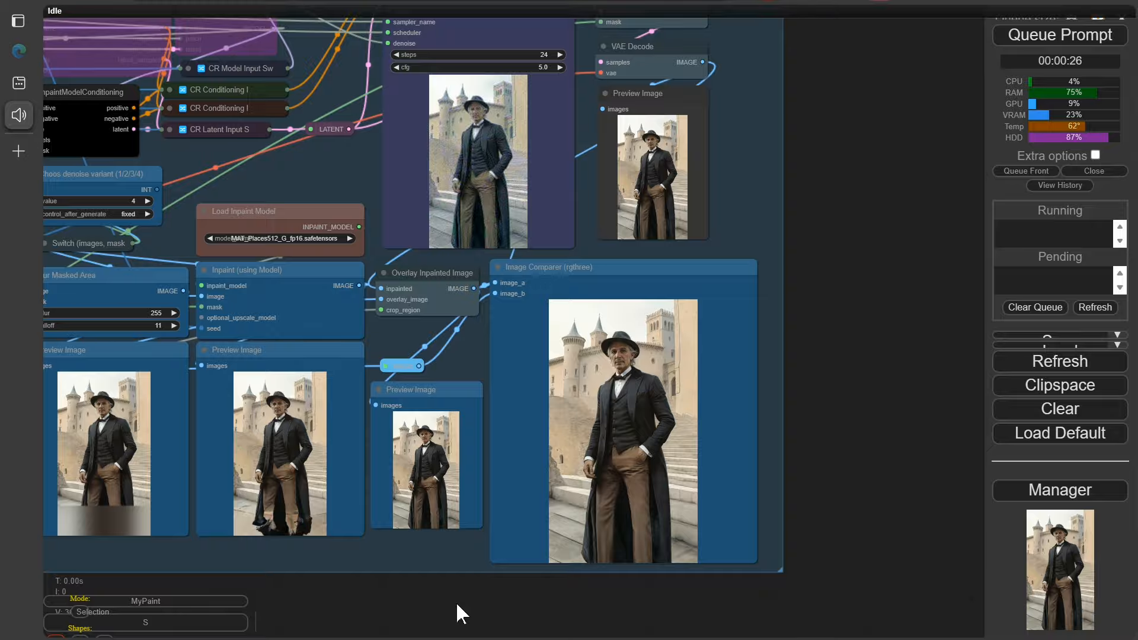
right_click(407, 388)
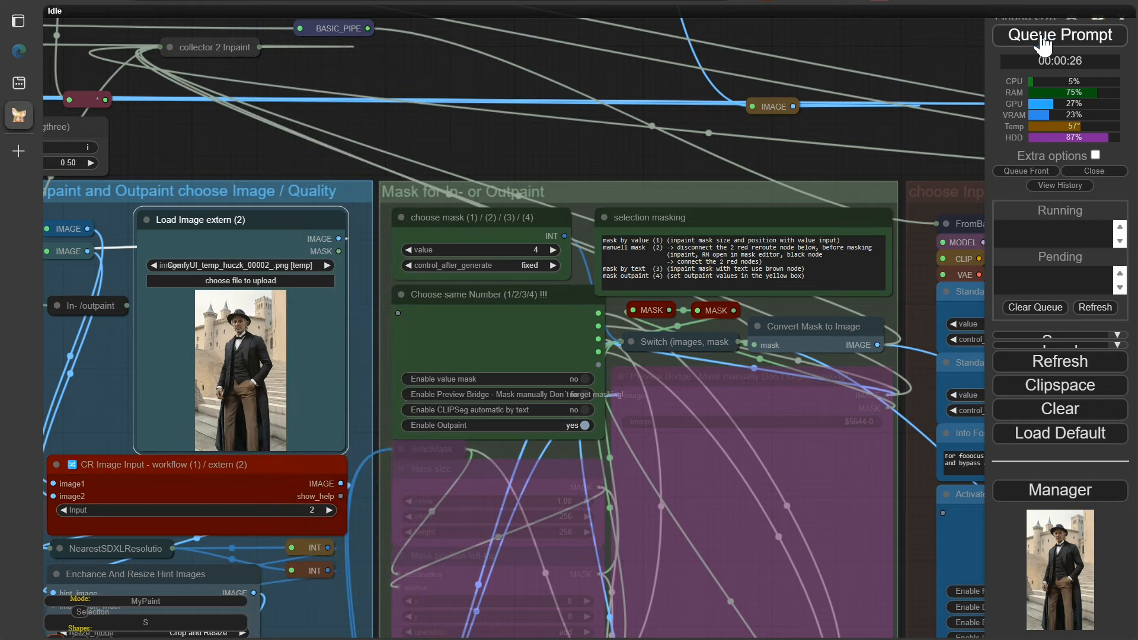
click(1059, 34)
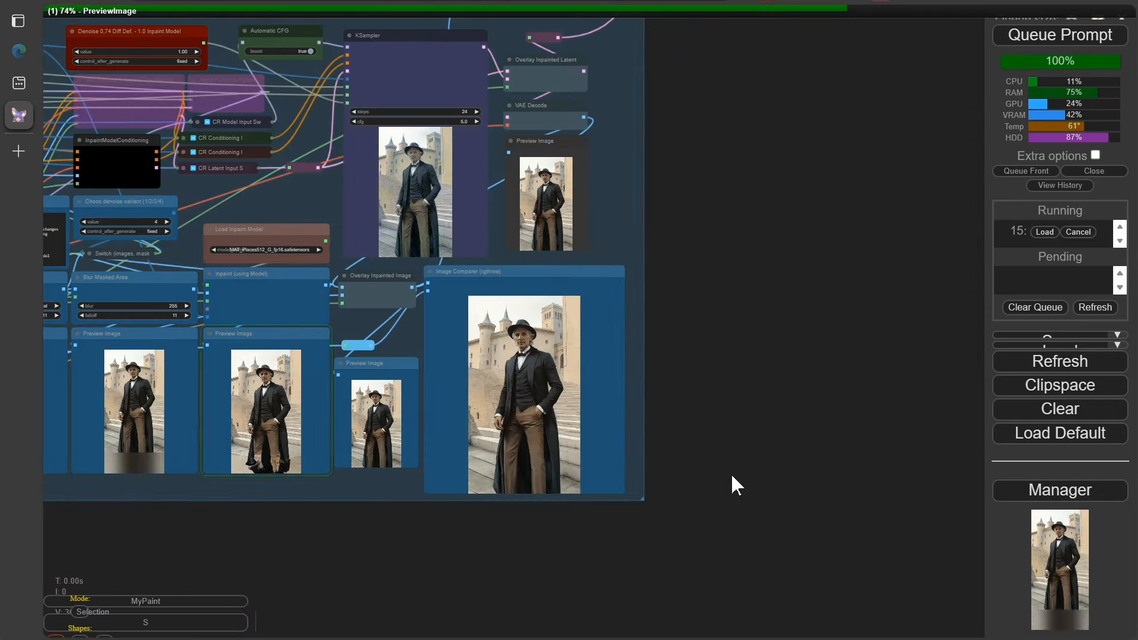